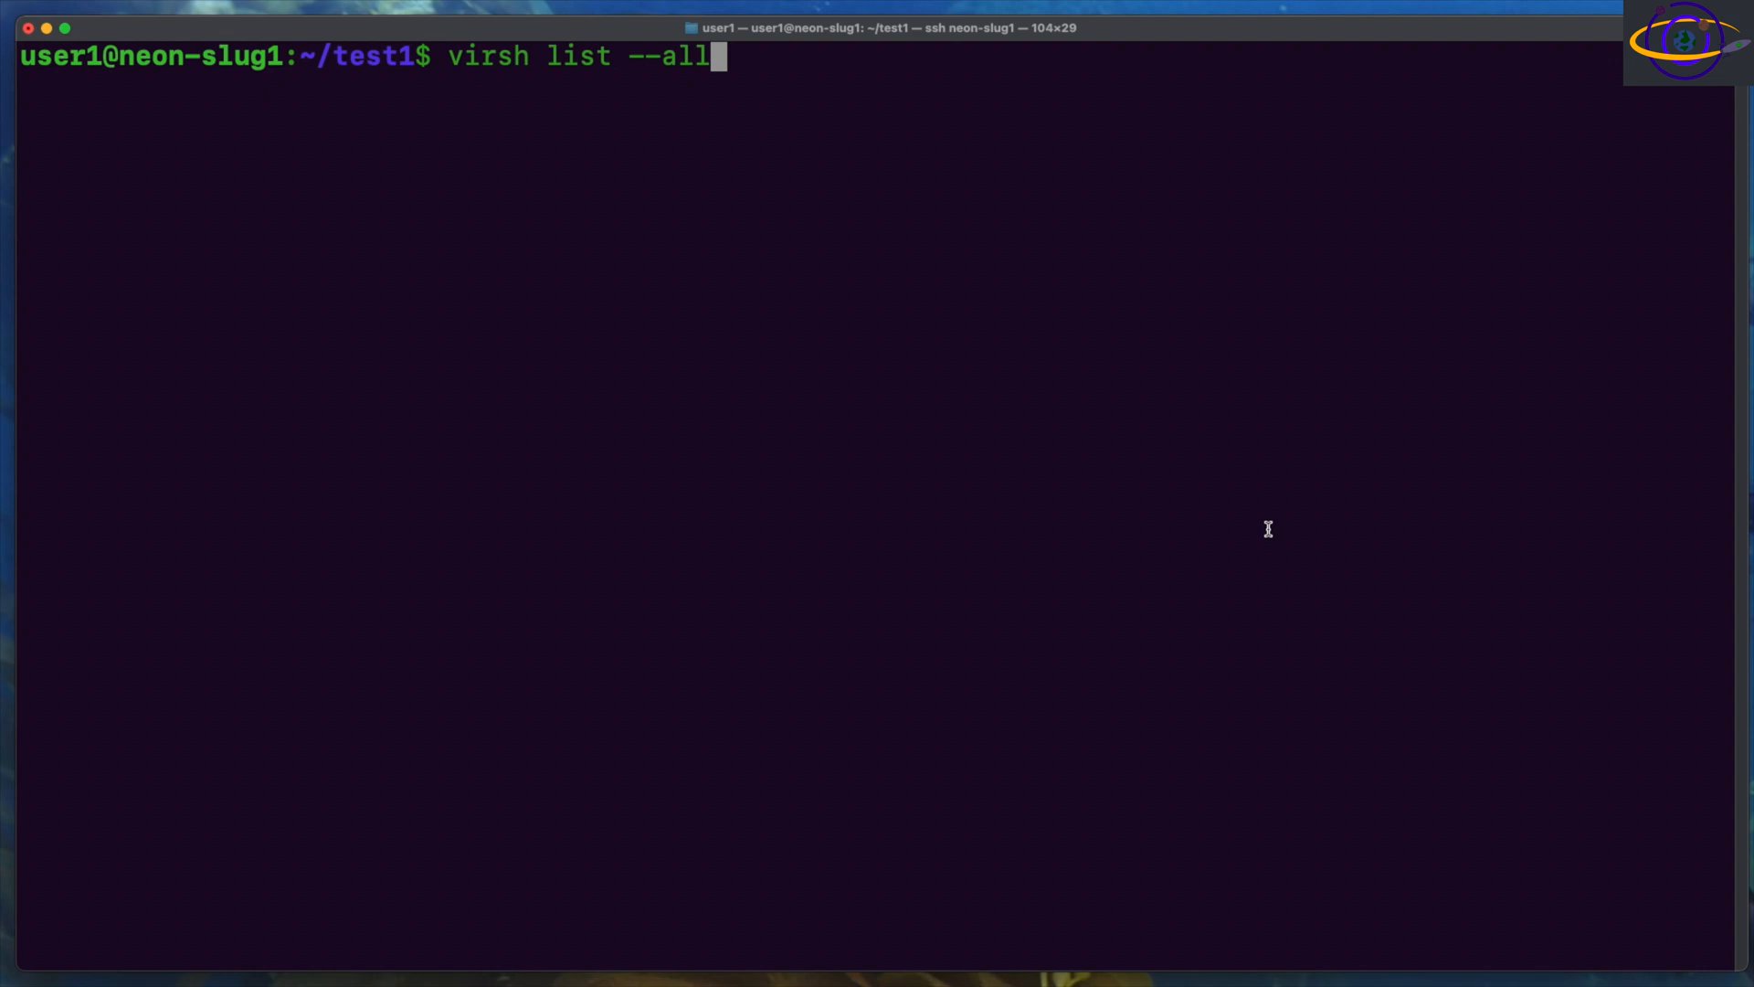
mouse_move(1239, 528)
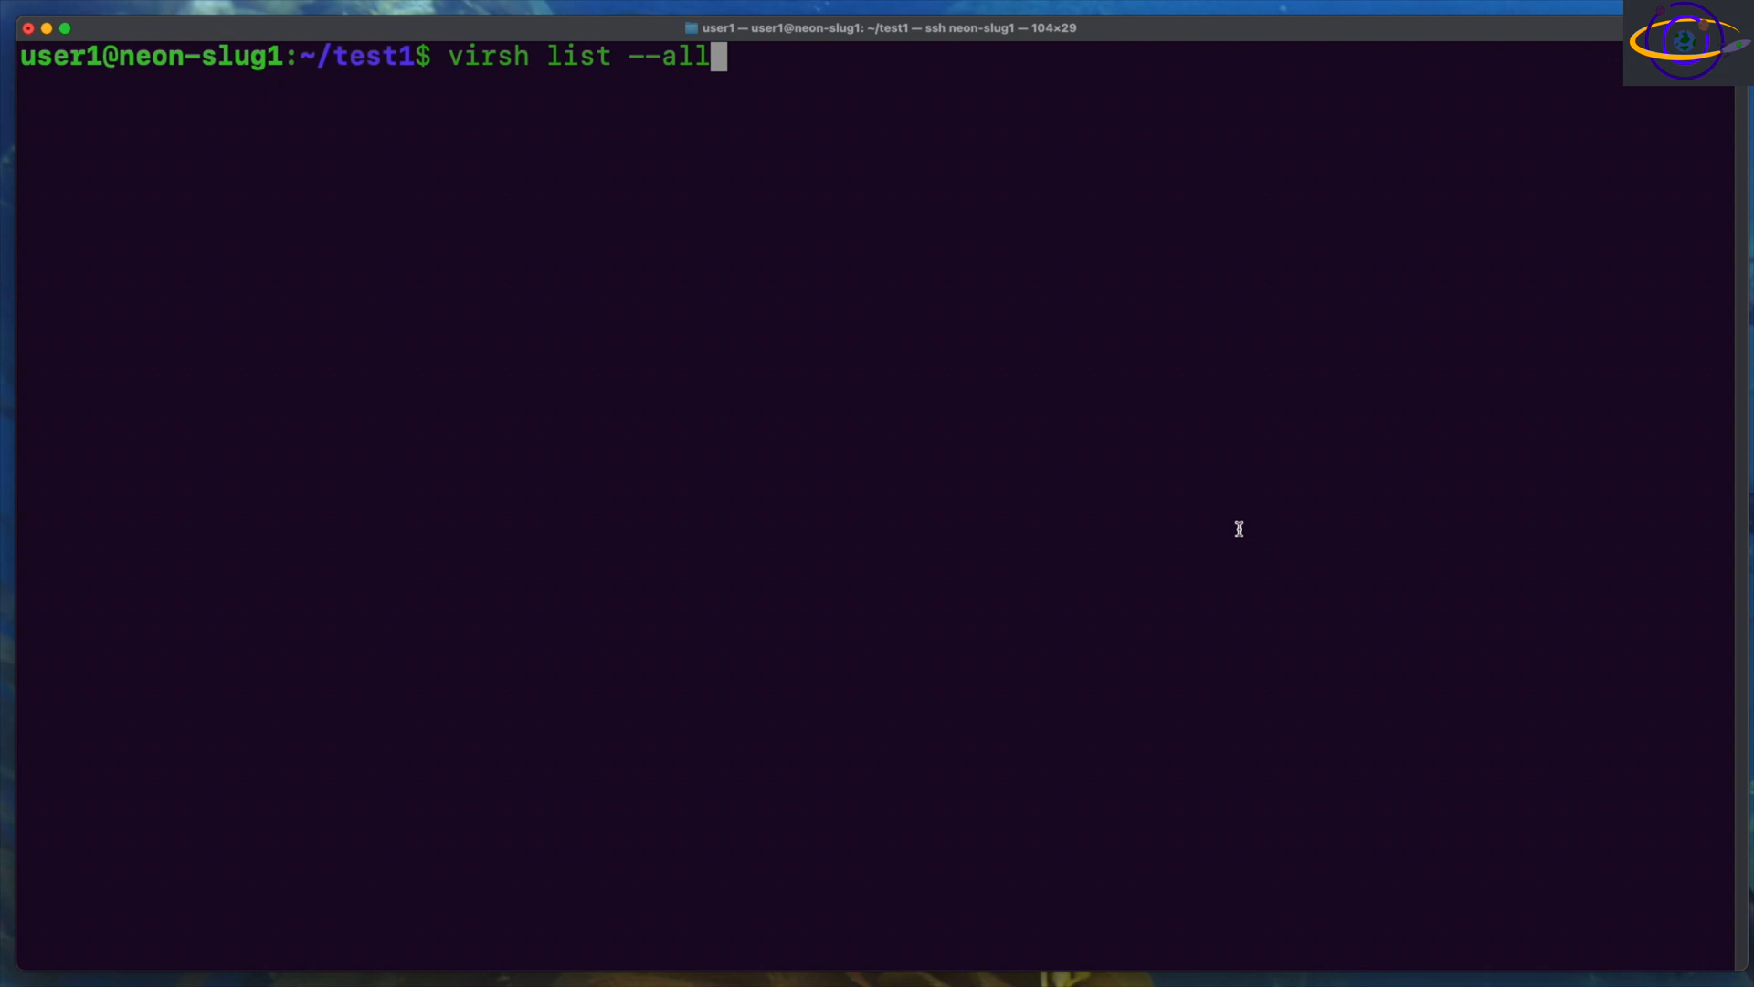
Step: Confirm no virtual machines exist with virsh list --all, then start opening main.tf in vi
key("Return")
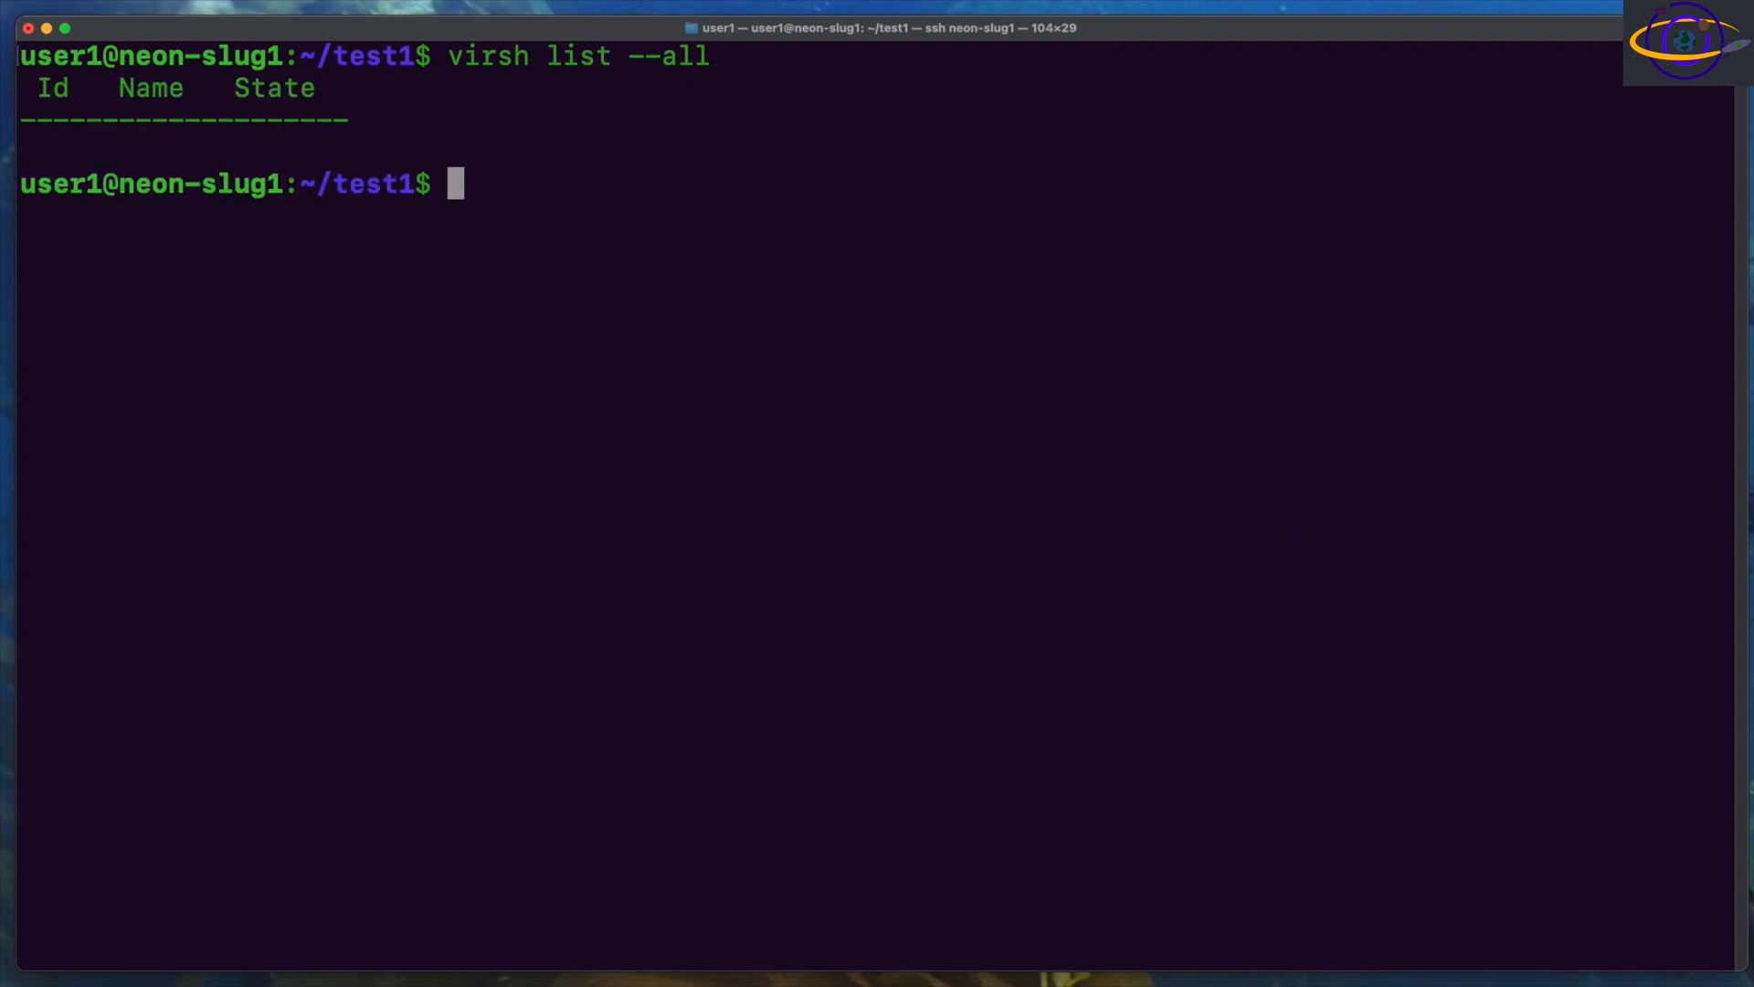
type("vi main.tf")
type(":set numb")
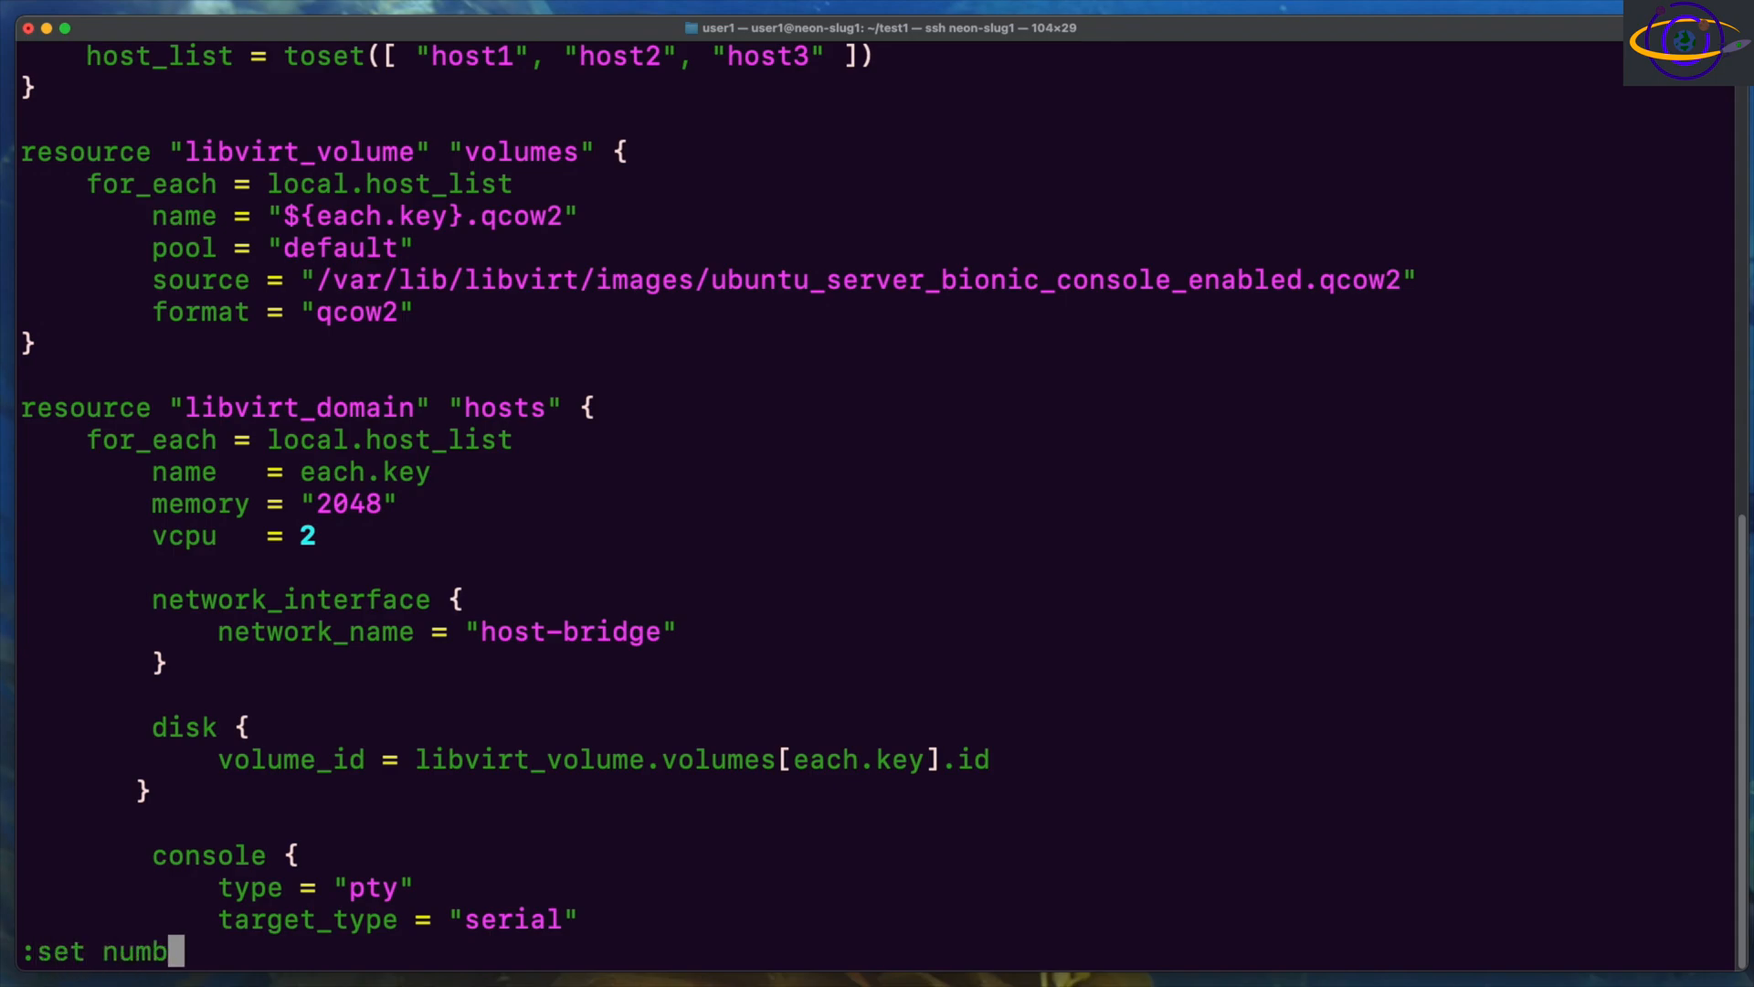
Step: Enable line numbers in vim and review main.tf's provider, host list and volume resources
key("Return")
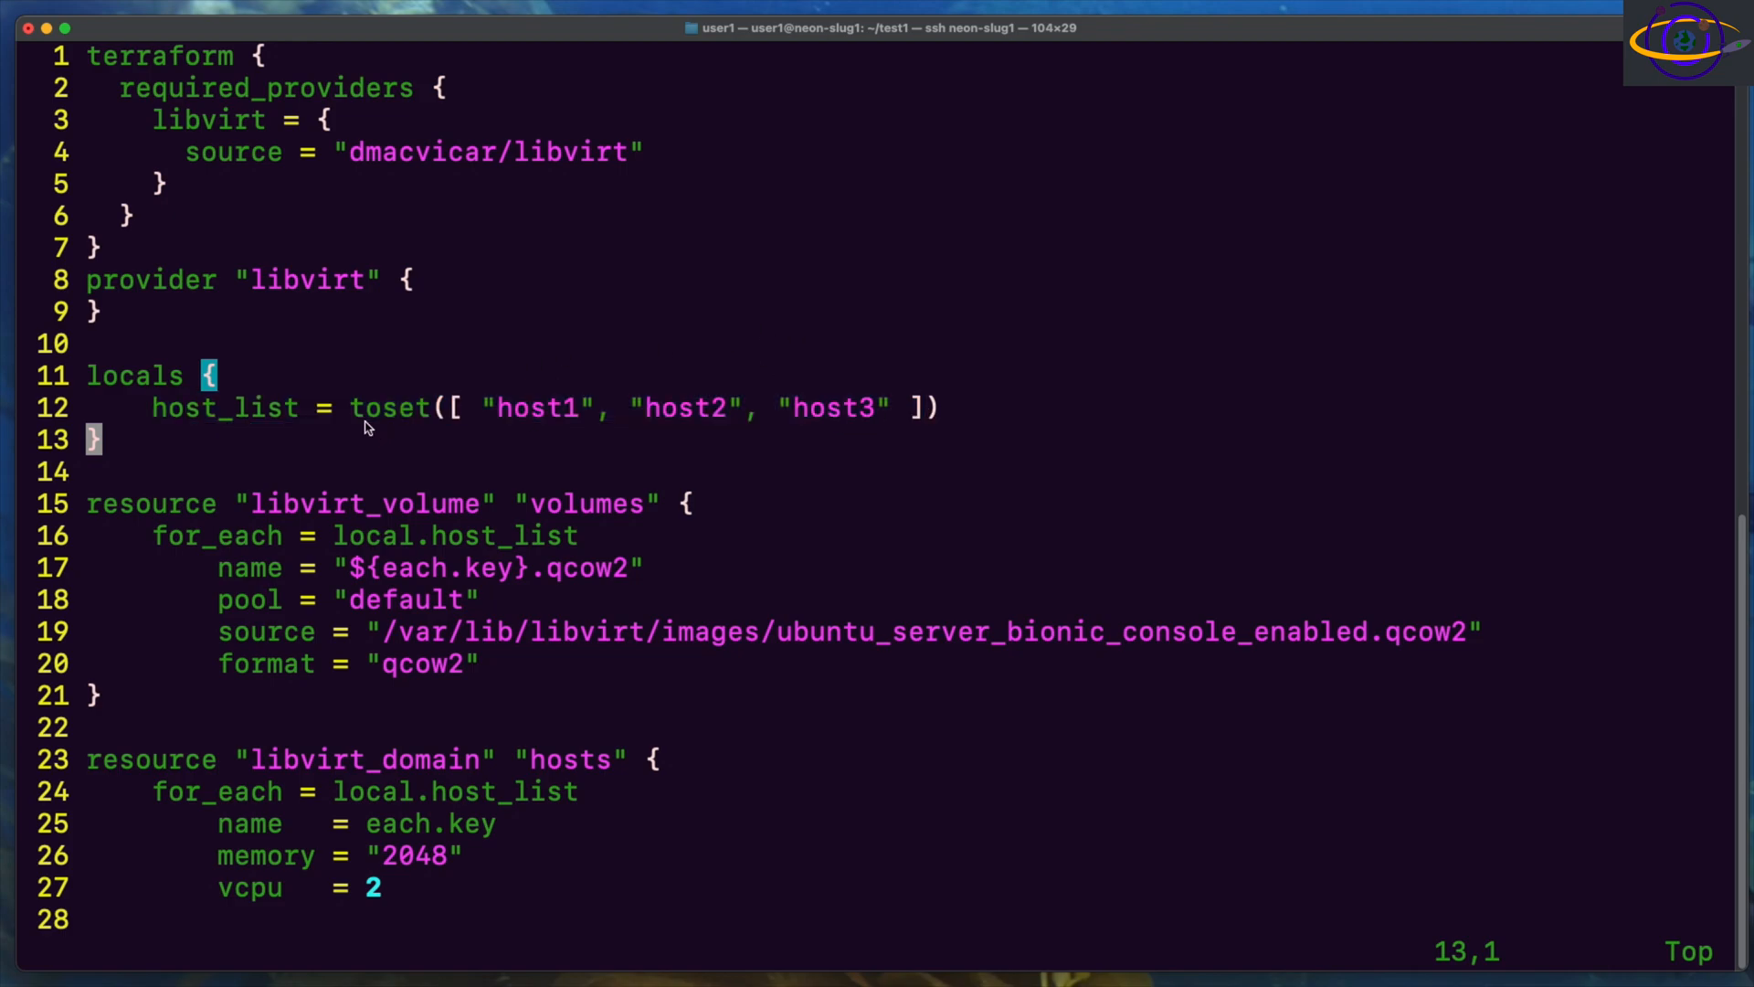
double_click(389, 407)
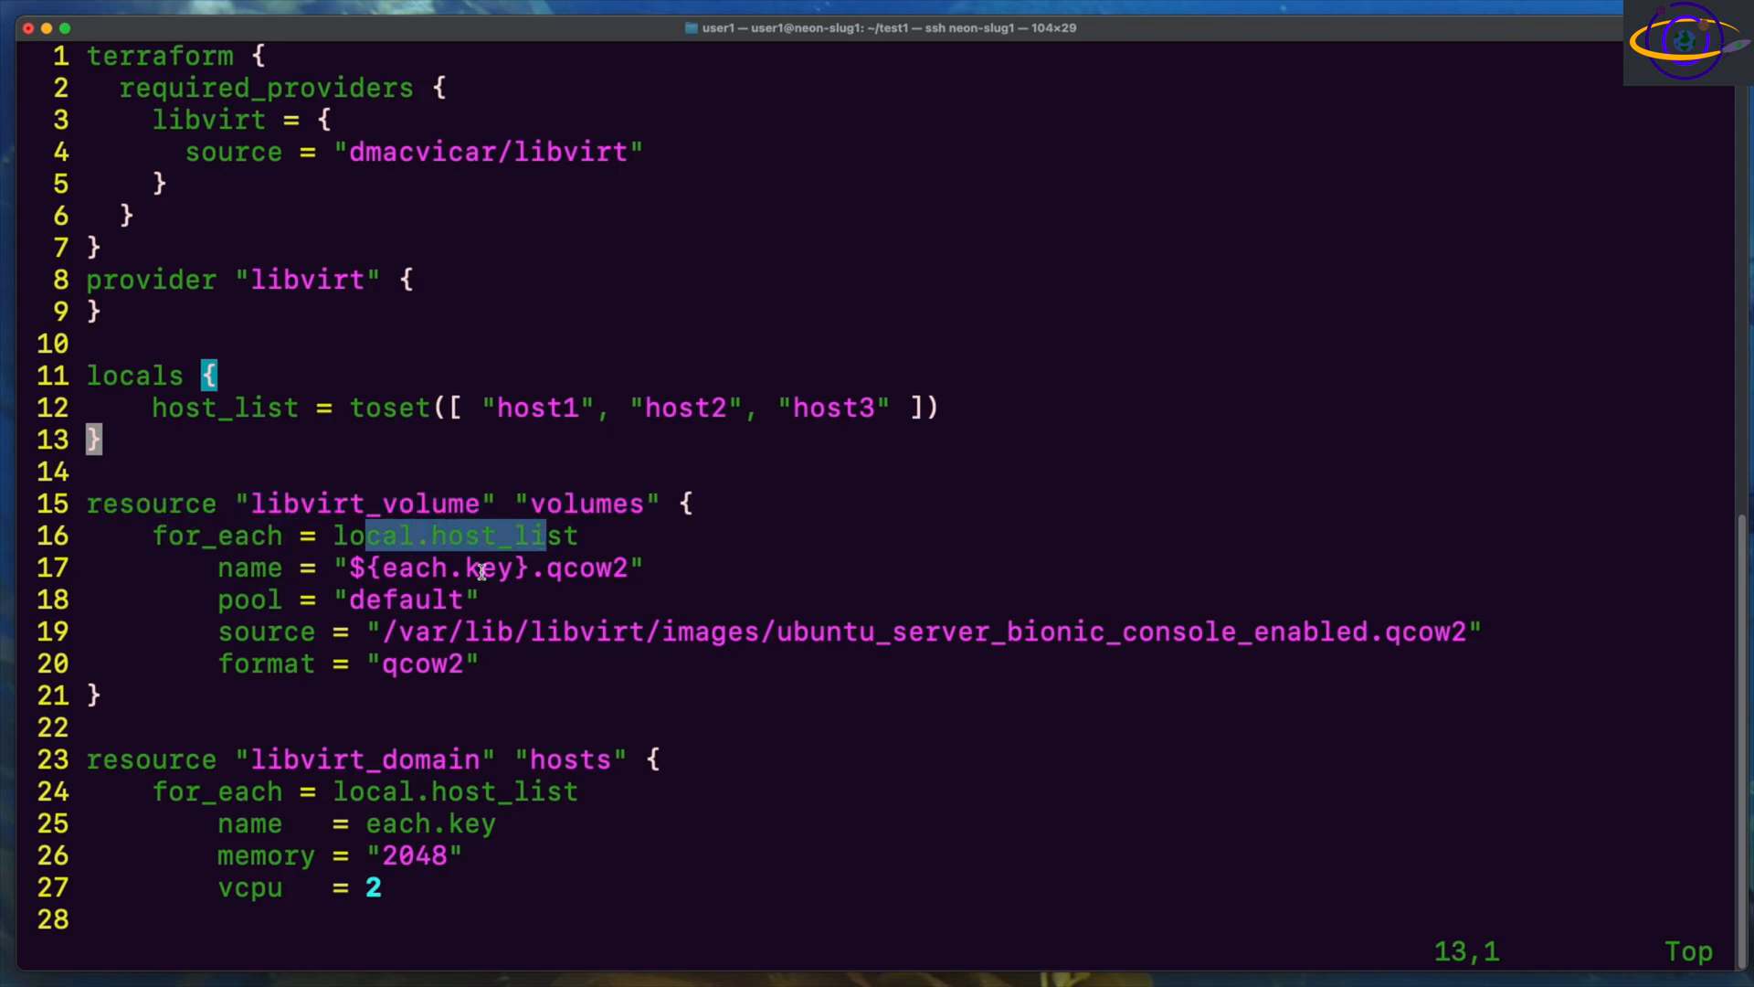
mouse_move(174, 420)
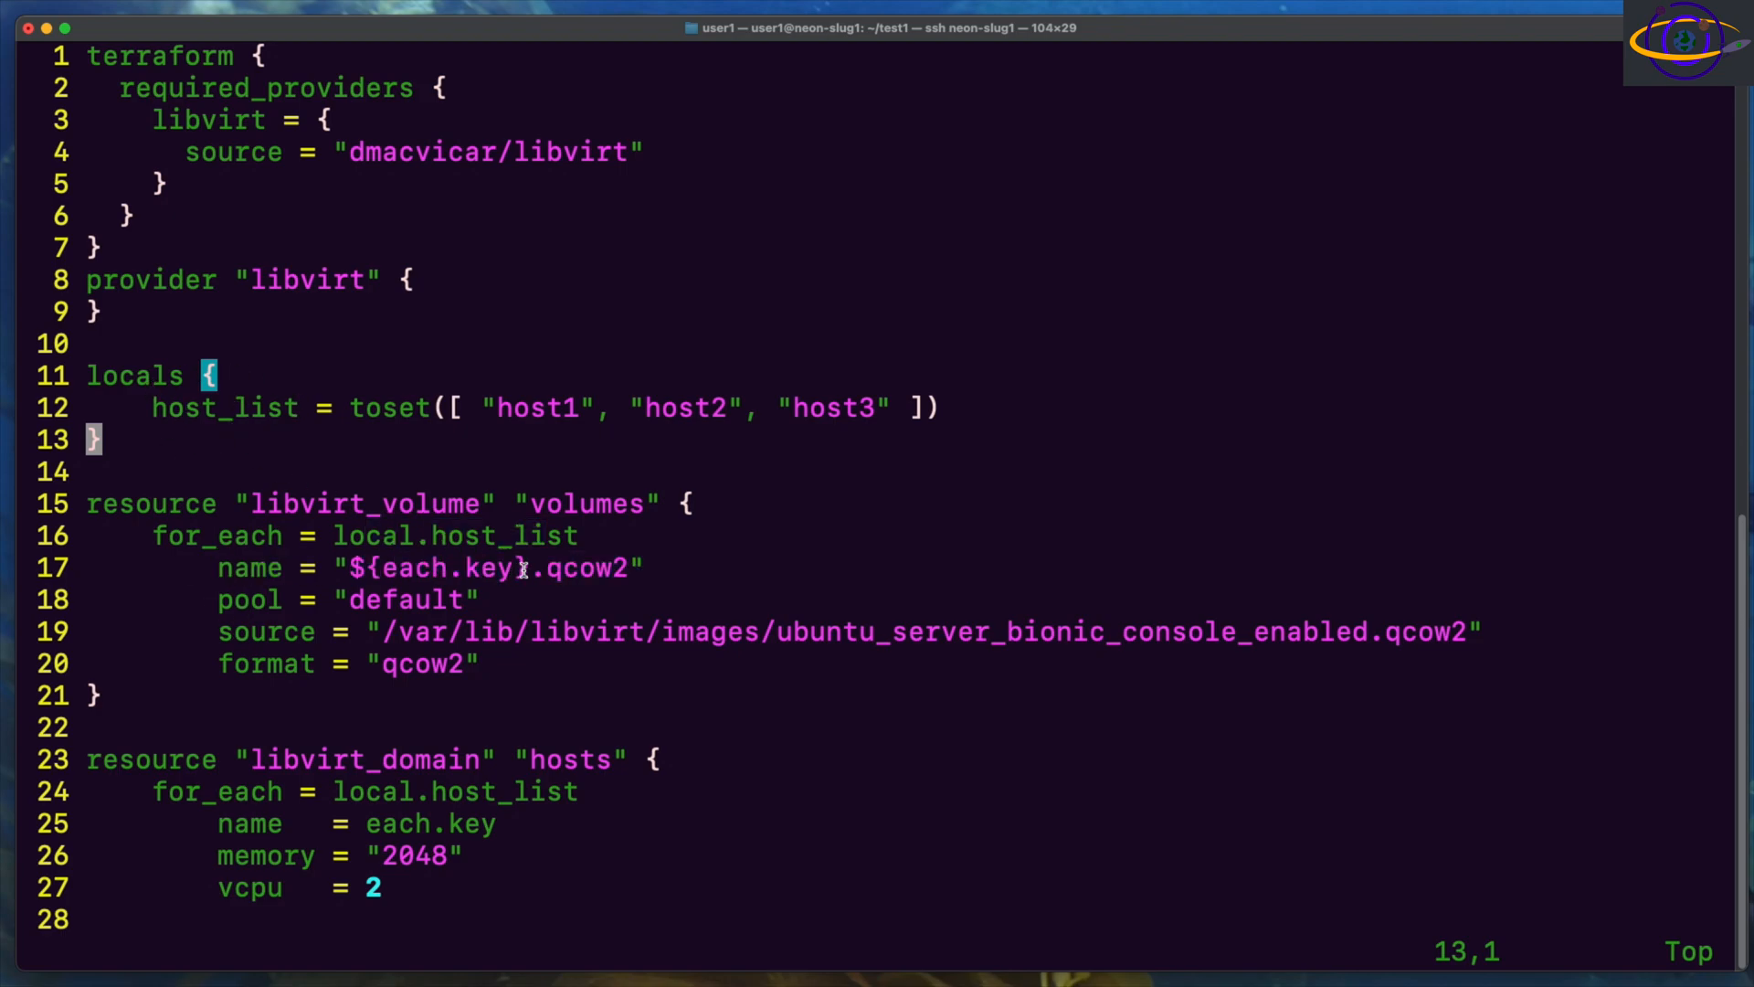
double_click(403, 599)
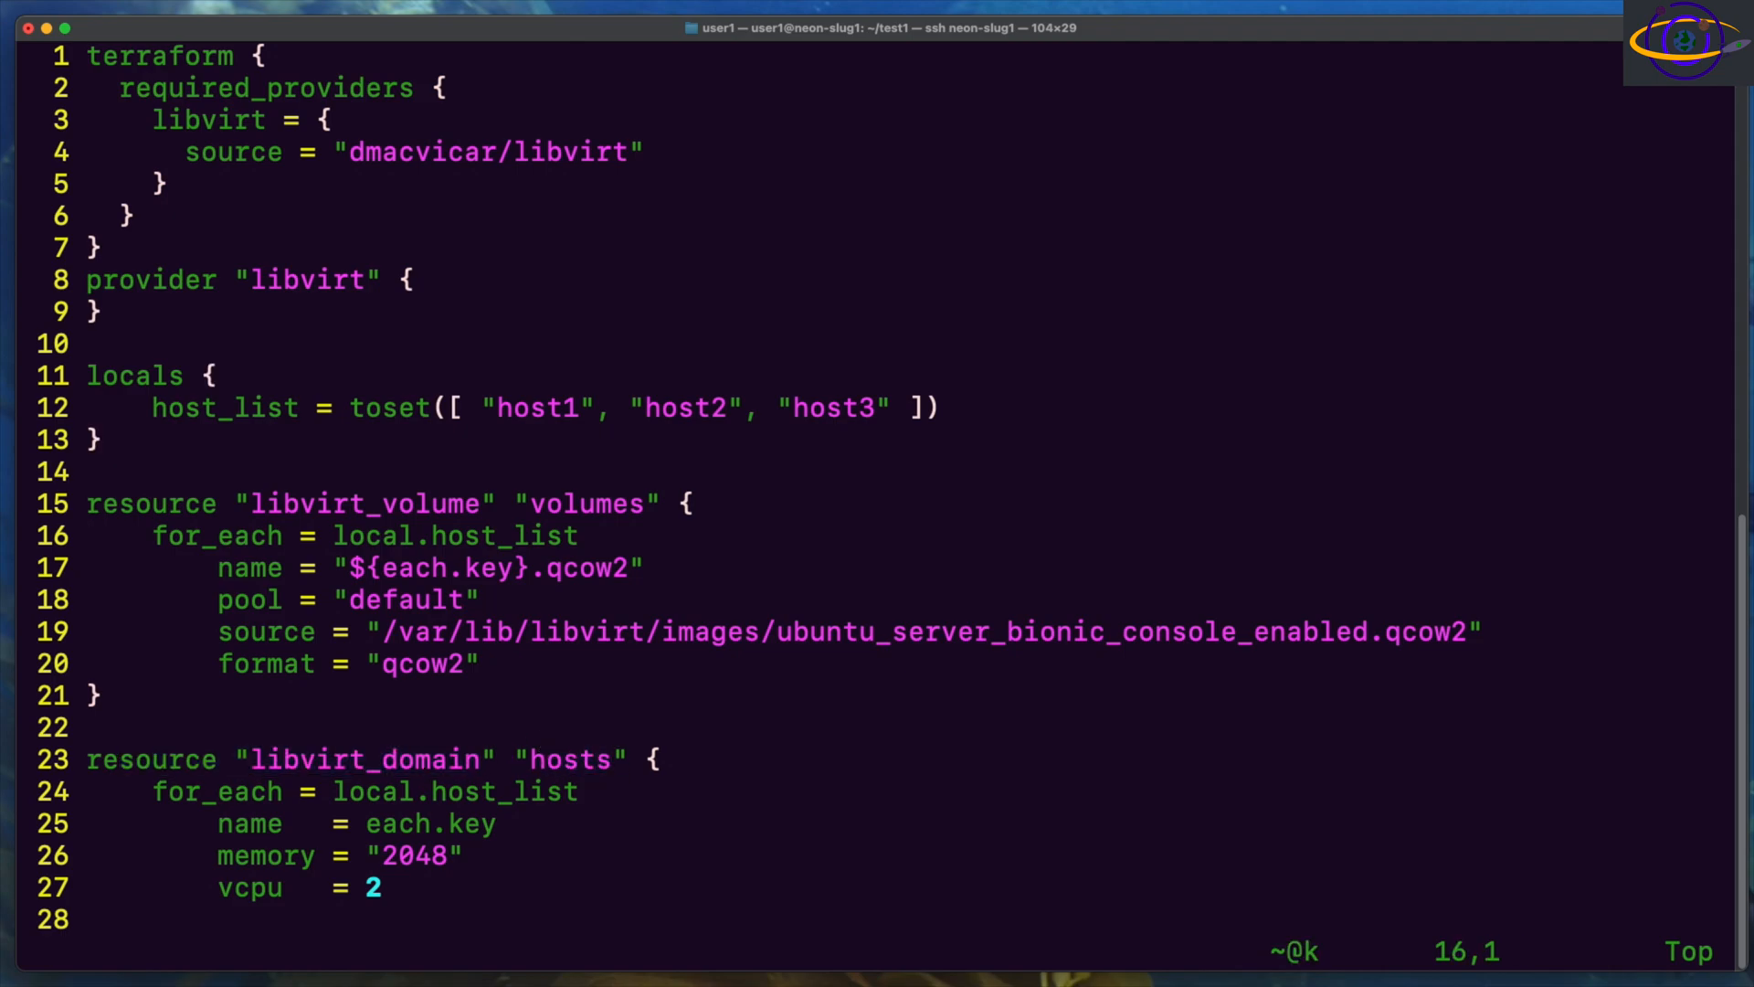
scroll("down", 3)
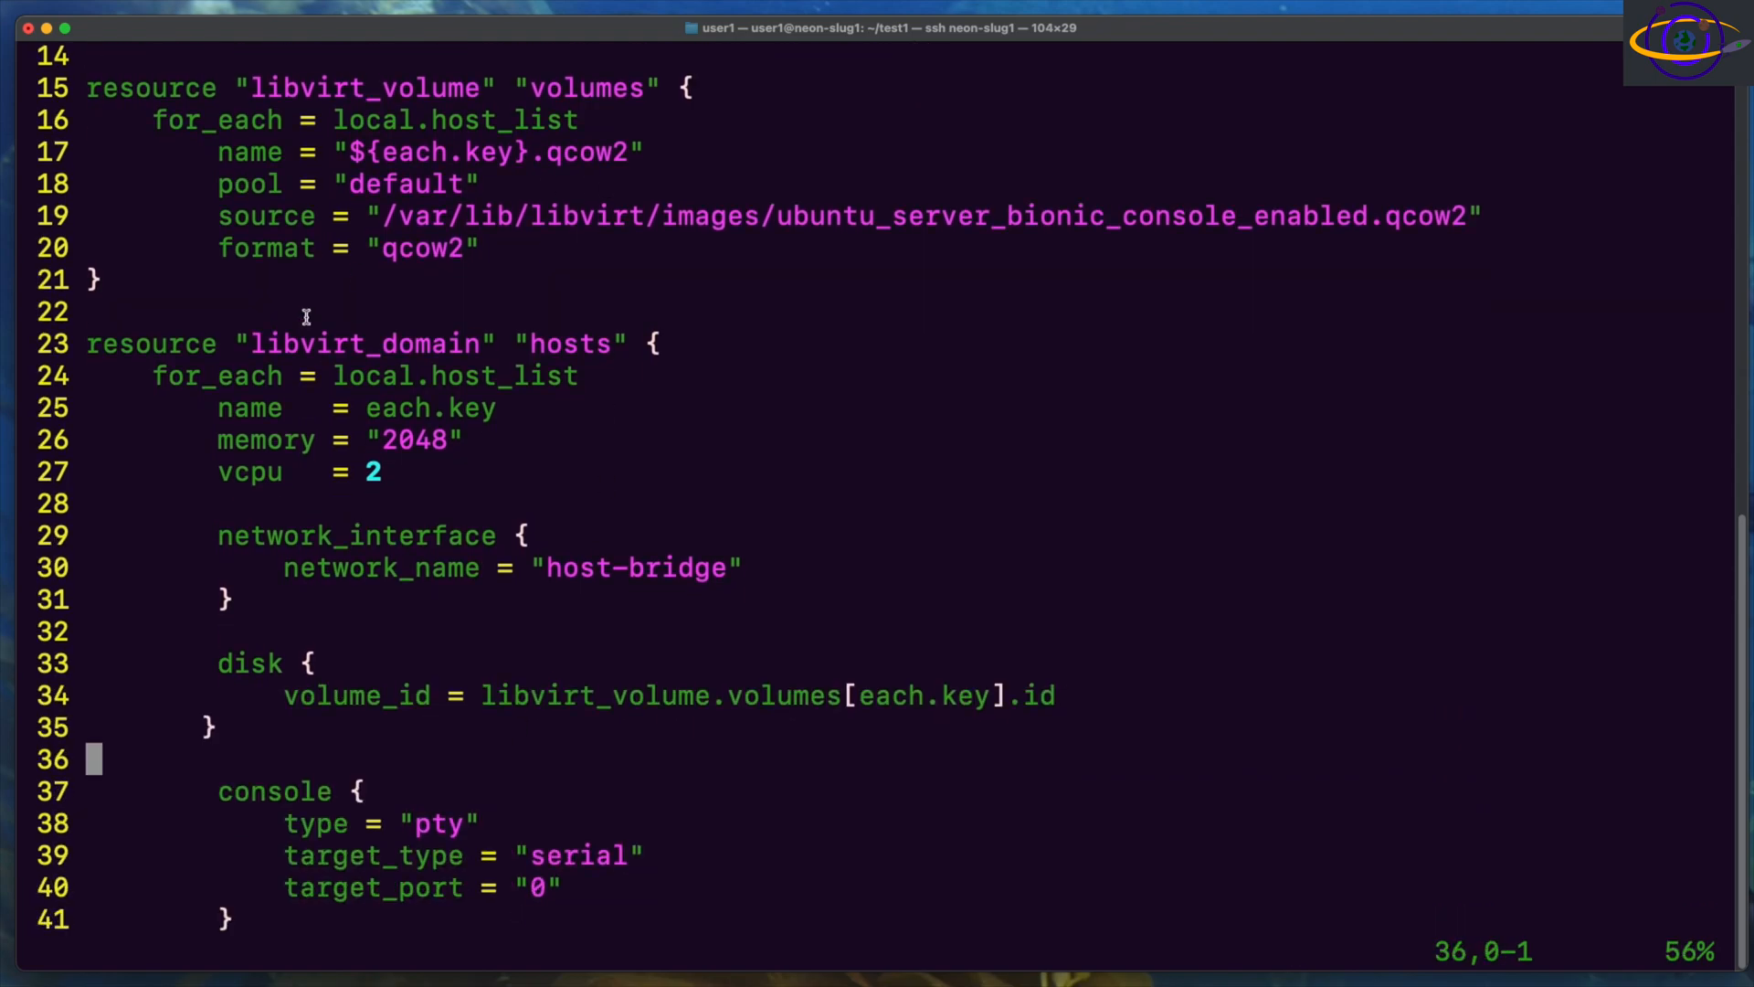
double_click(363, 374)
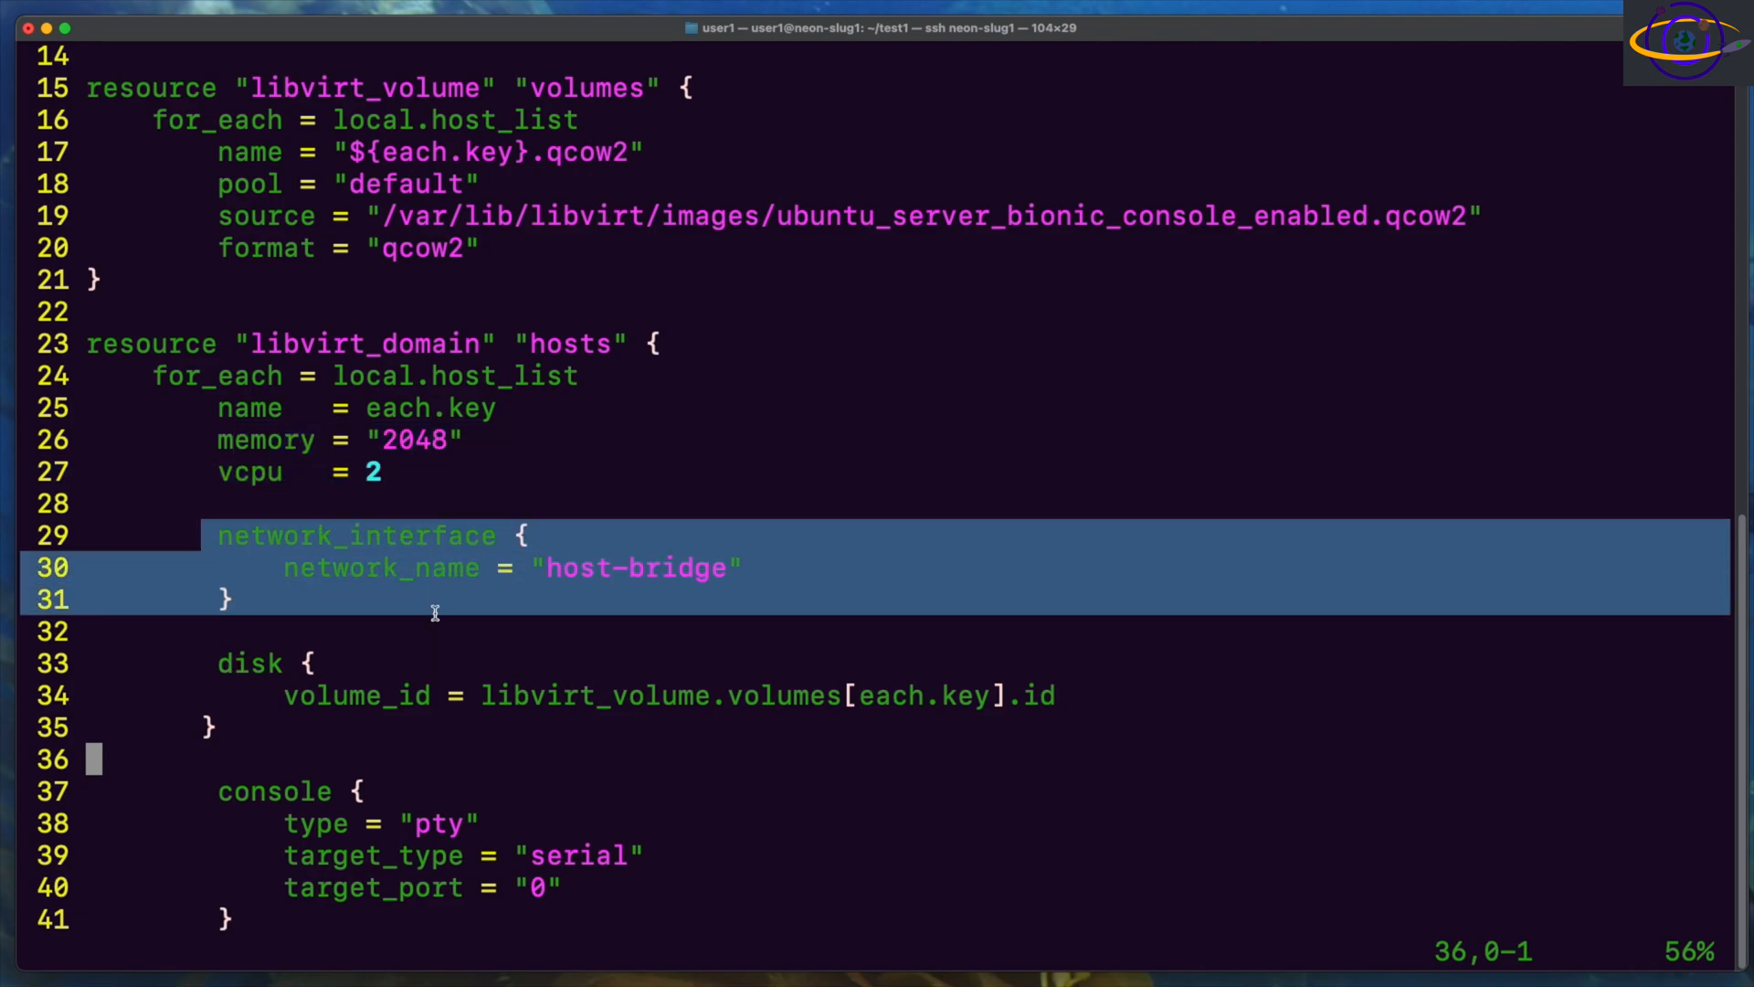
mouse_move(682, 554)
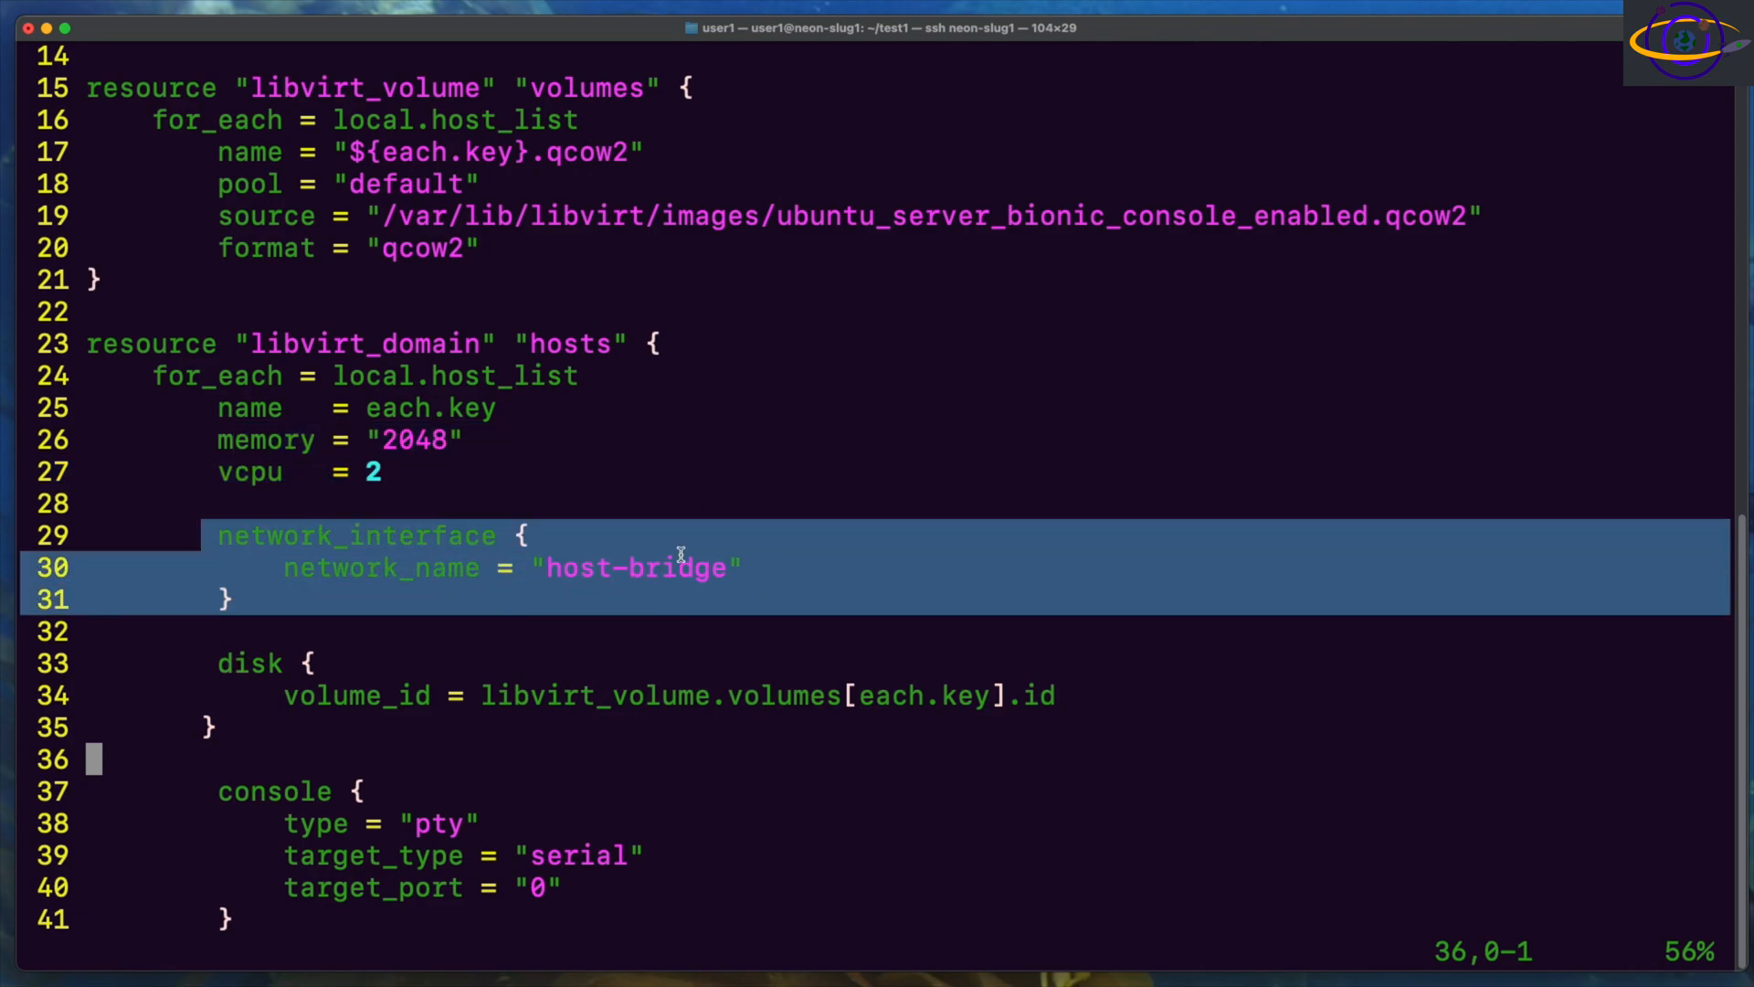
mouse_move(213, 663)
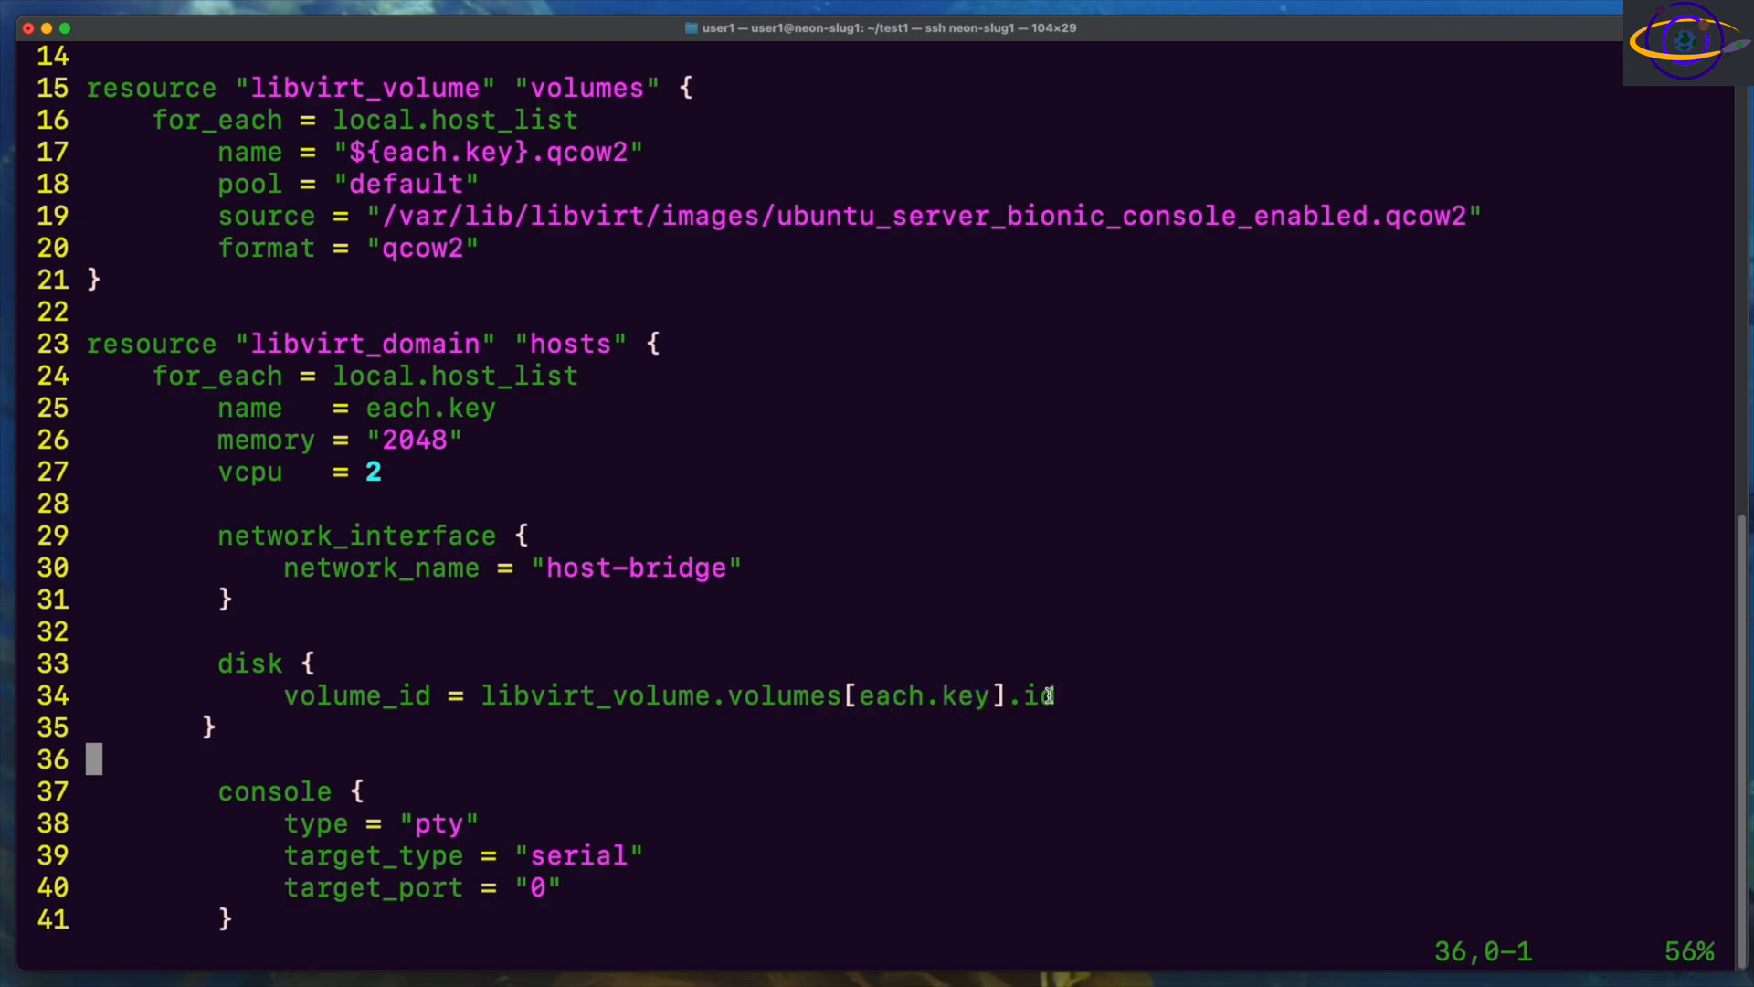
double_click(1032, 694)
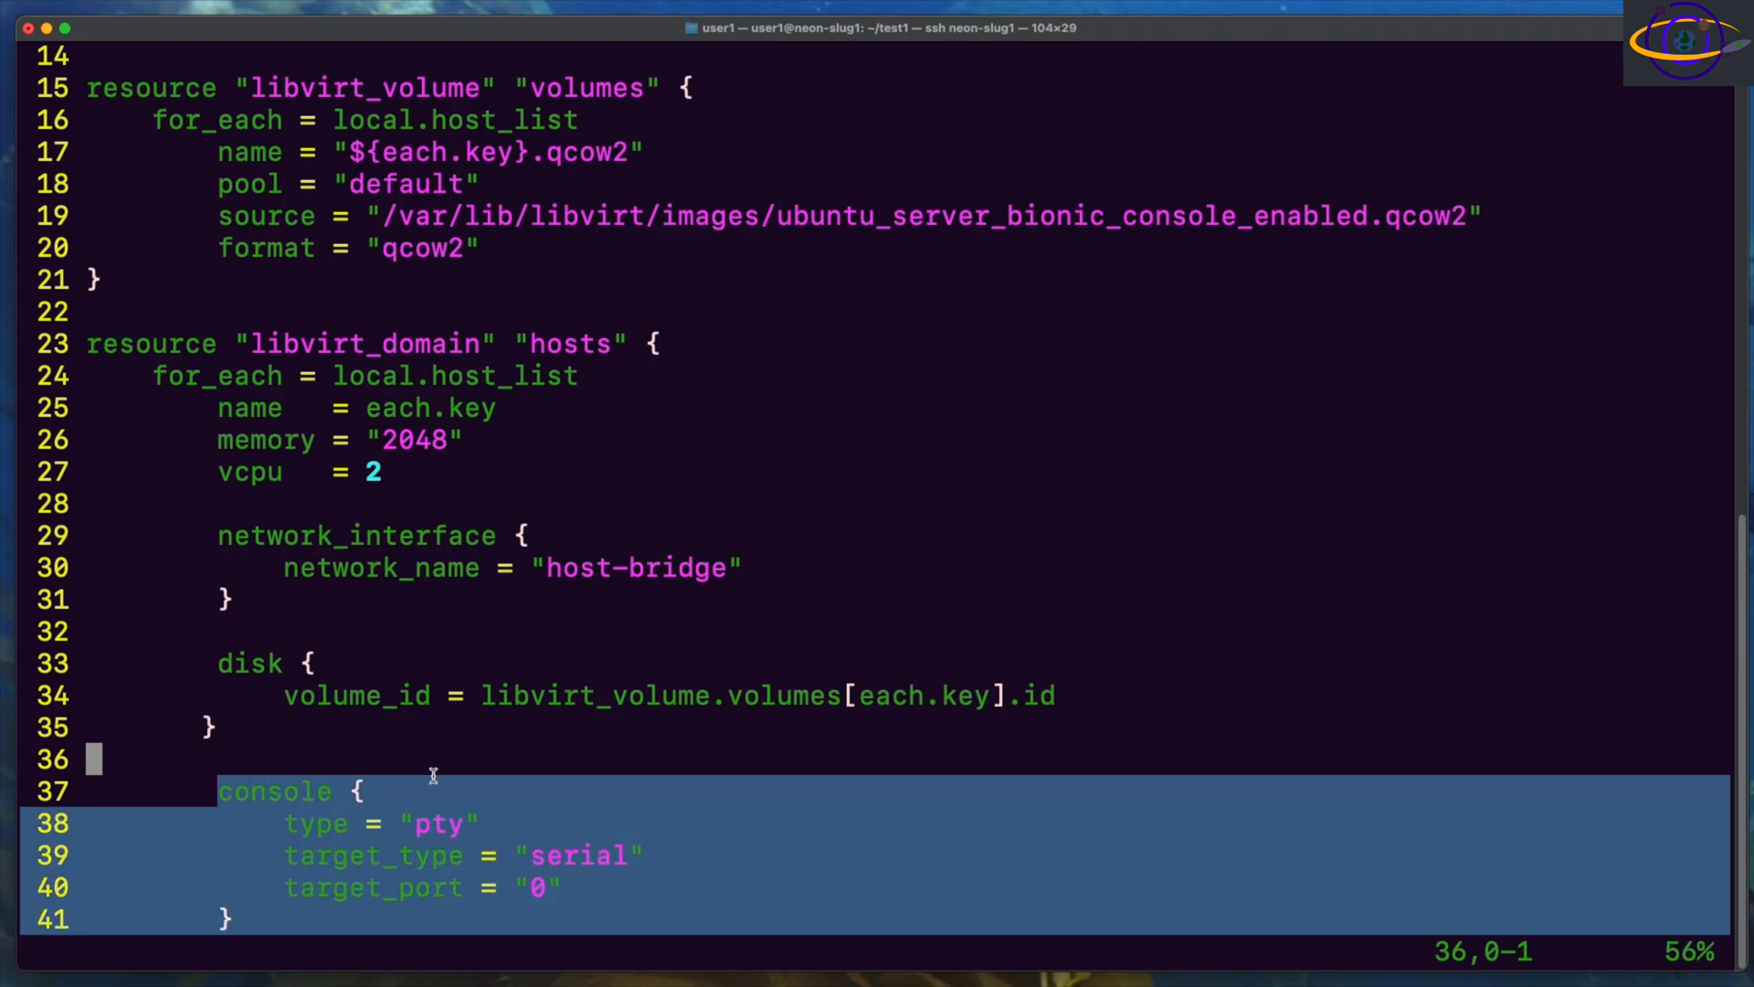
scroll("down", 3)
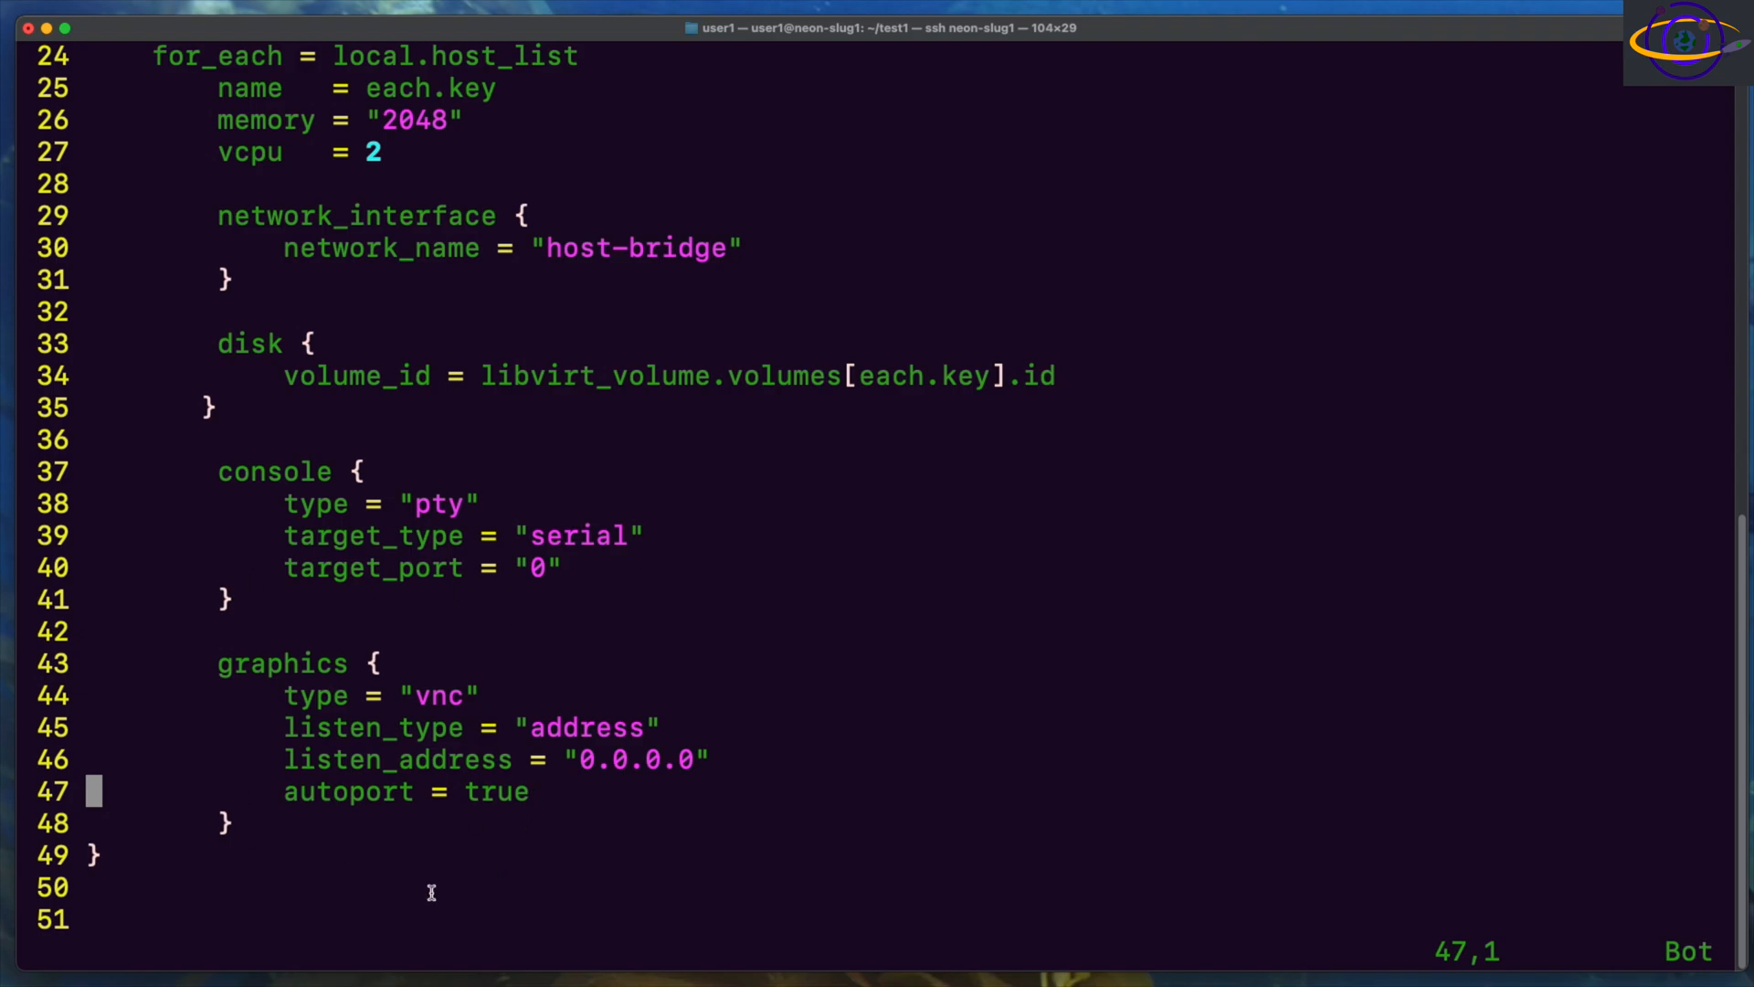
mouse_move(647, 689)
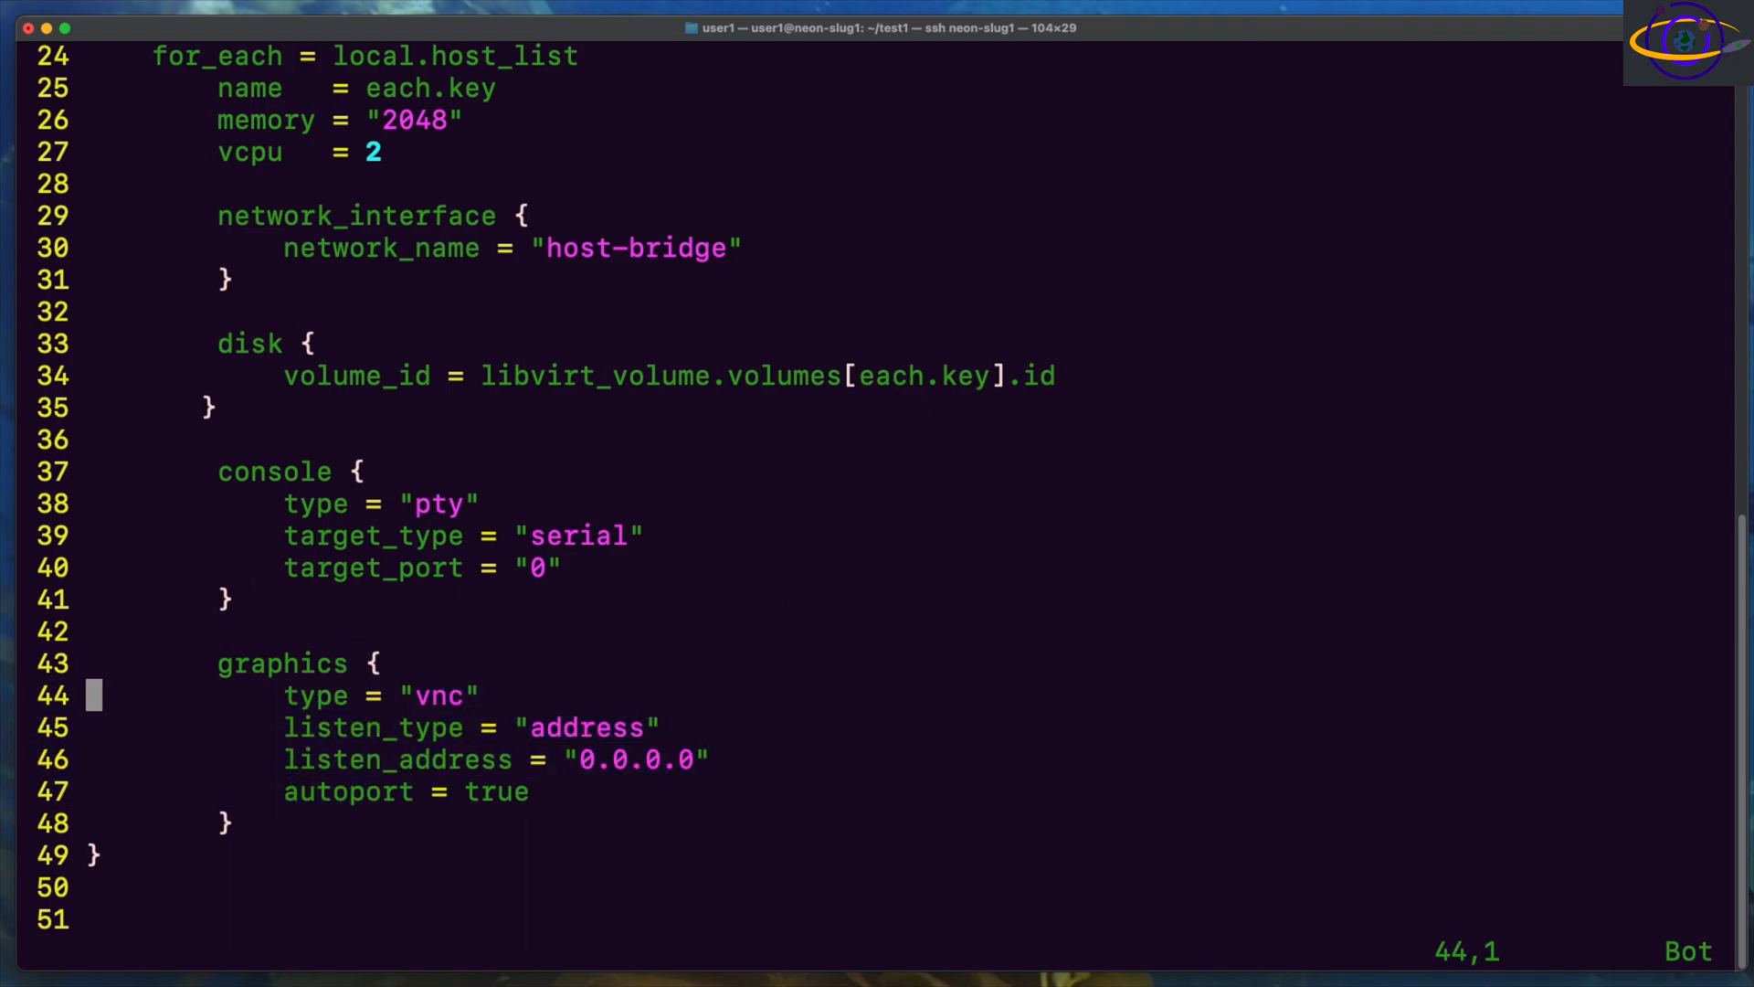
type(":q")
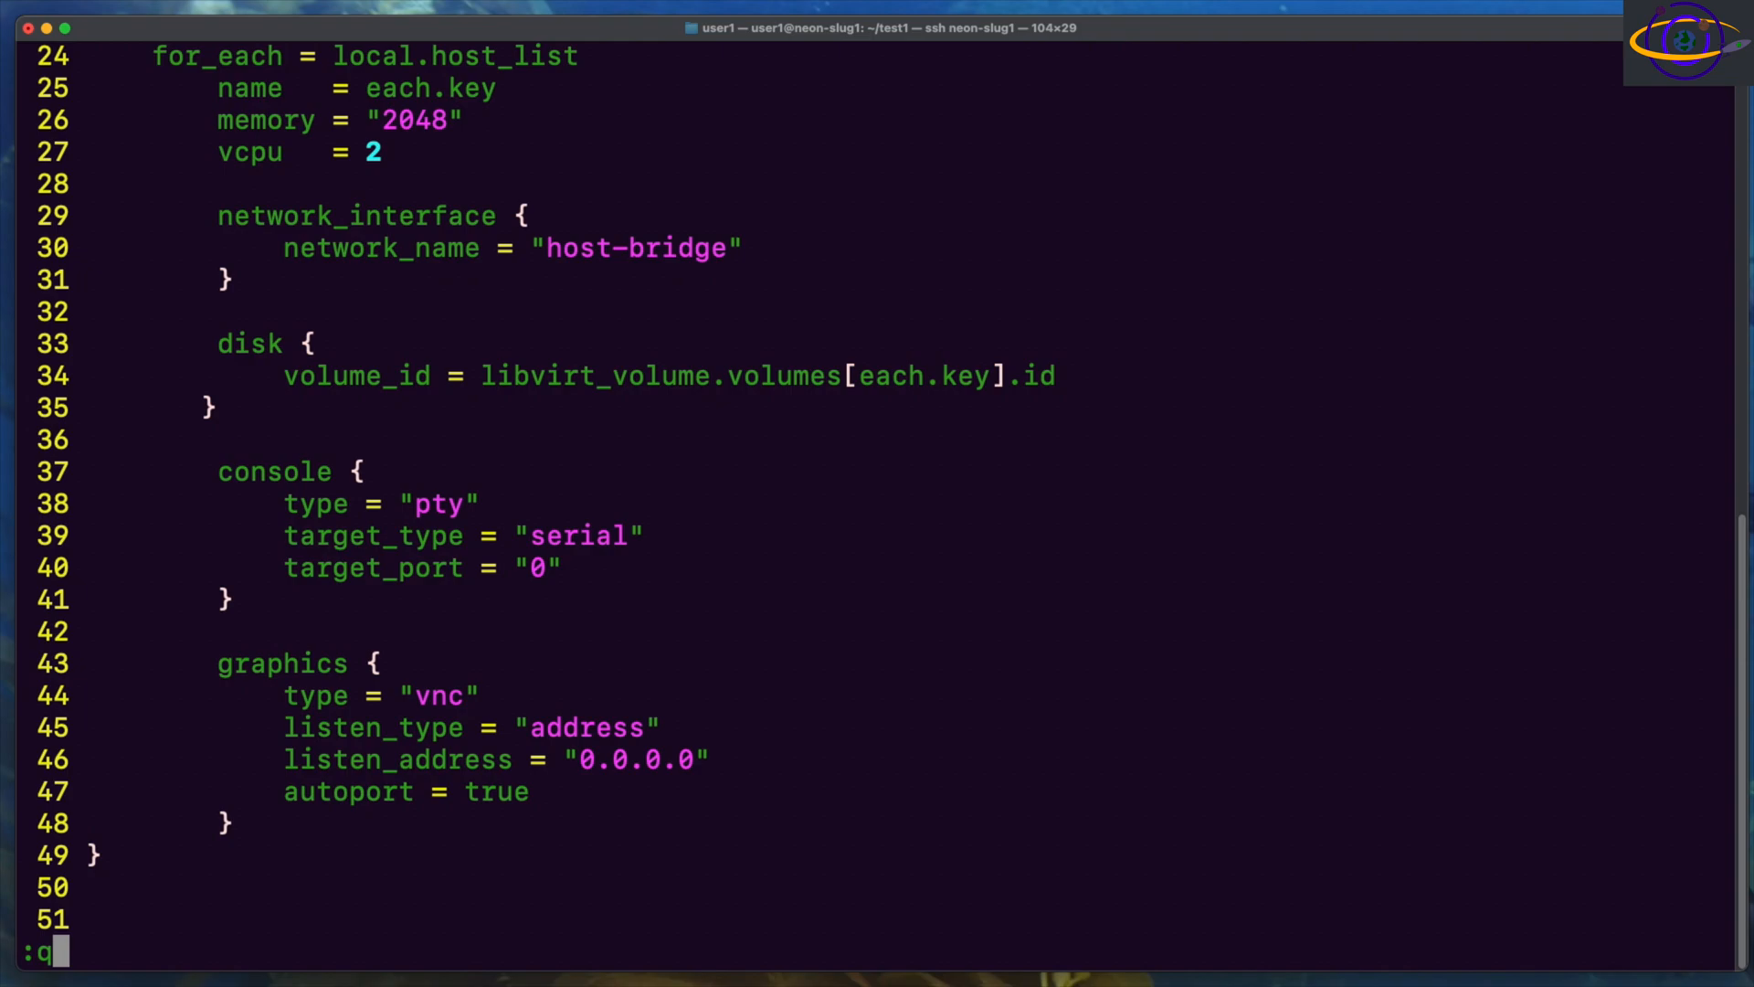
Step: Quit vim, recheck that no VMs exist, and confirm the host-bridge network is active
key("Return")
type("virsh list --all")
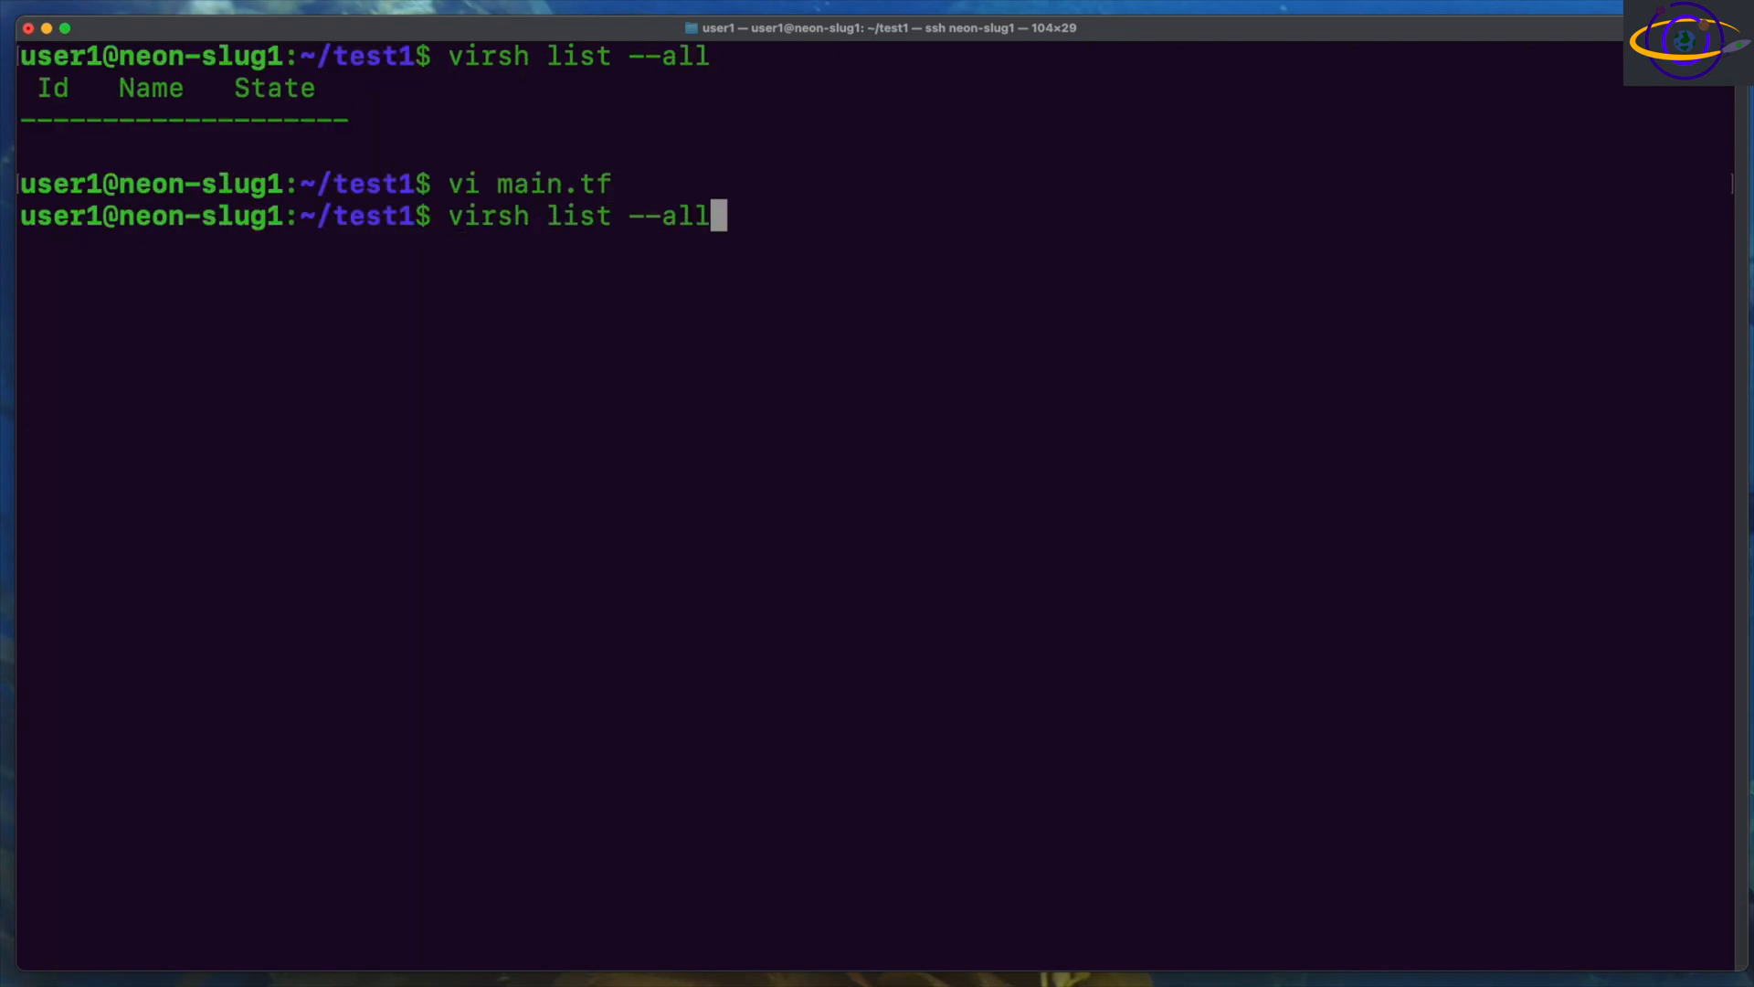
key("Return")
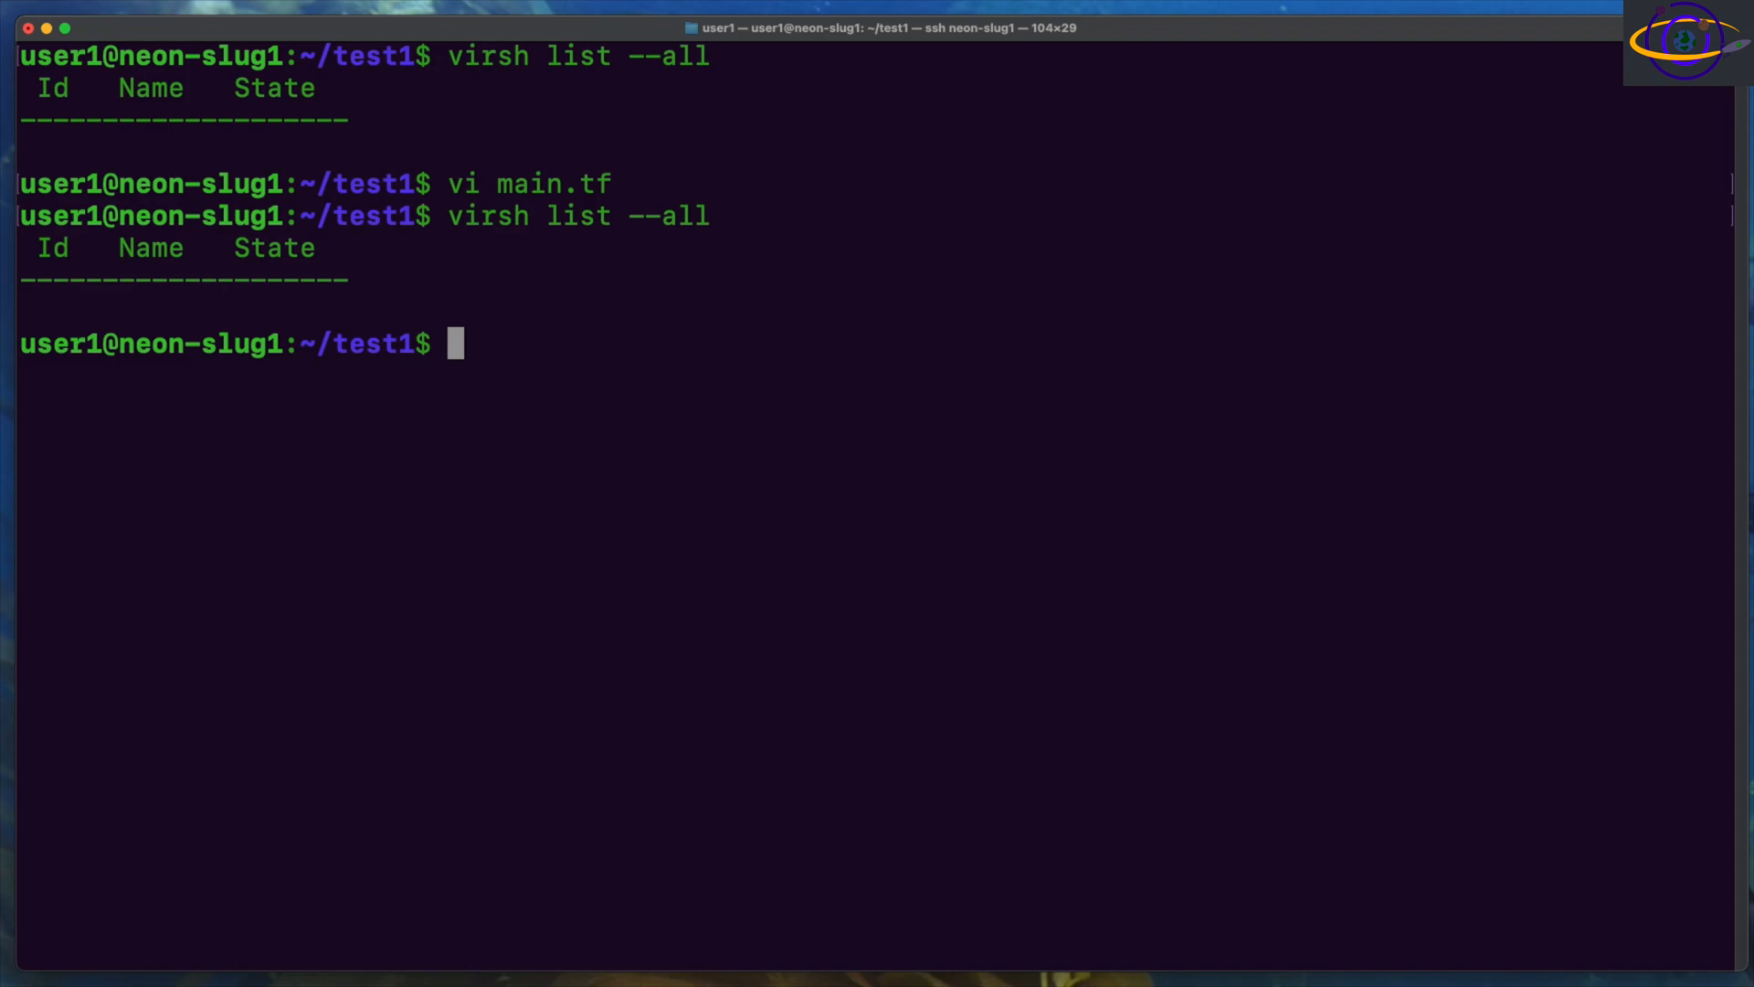
mouse_move(918, 629)
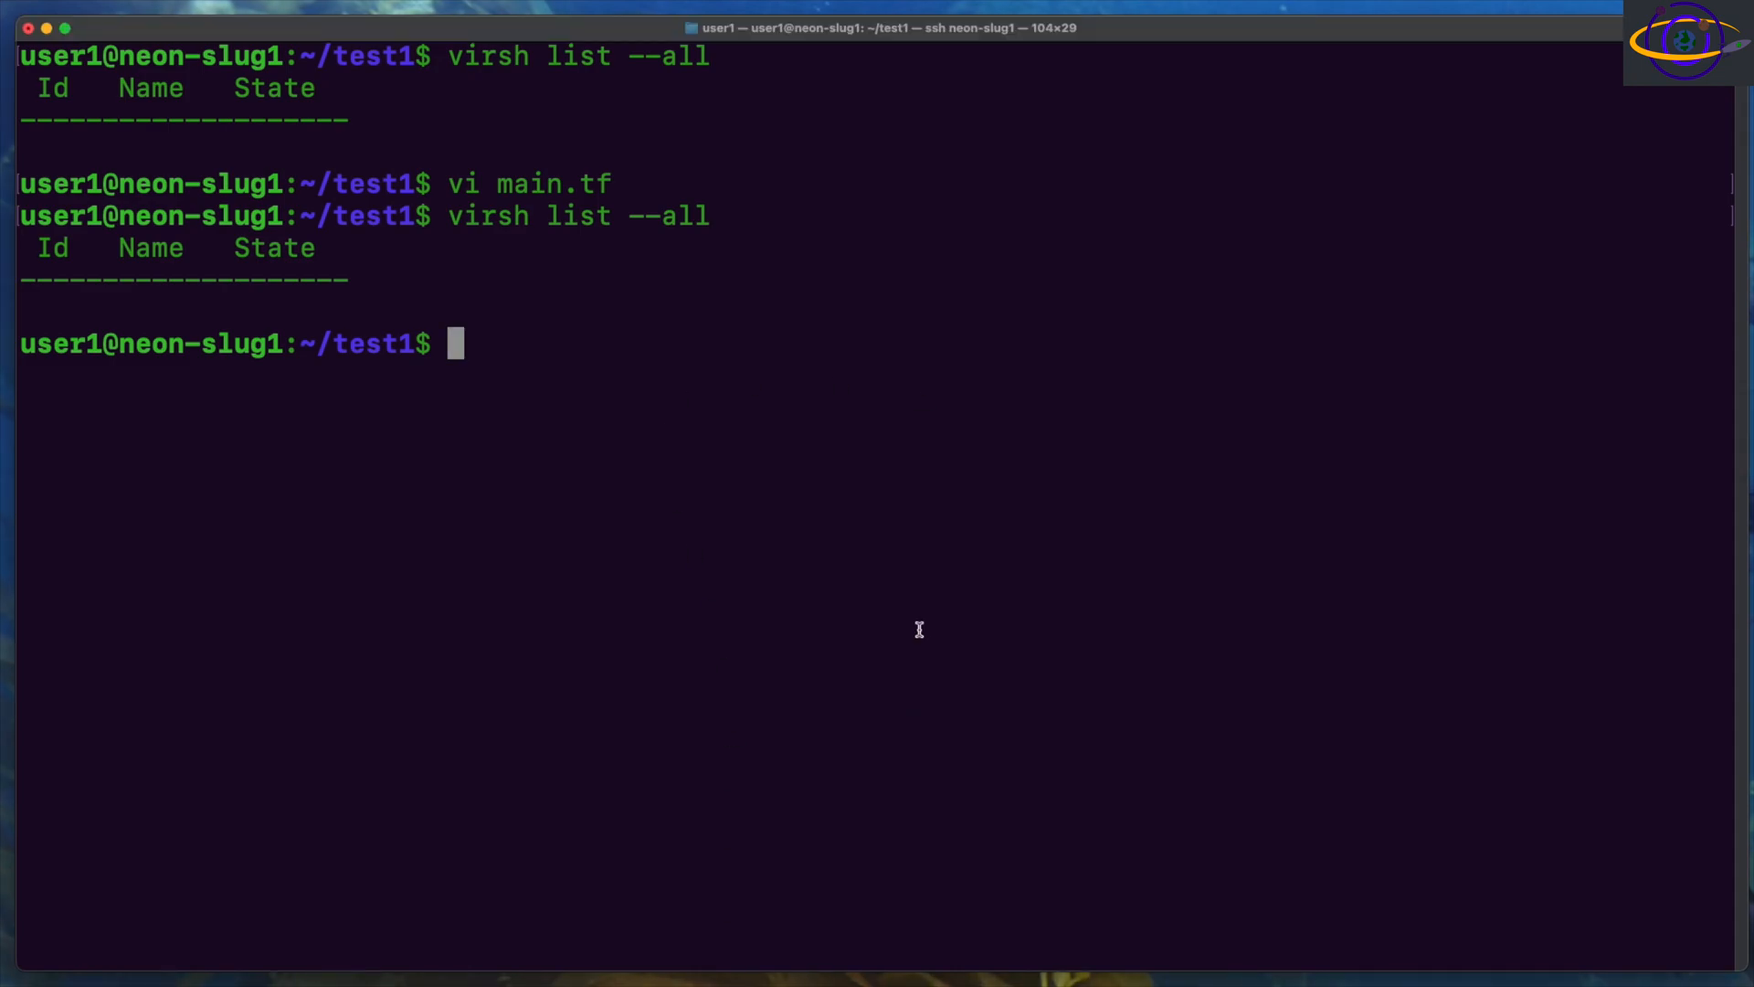
type("virsh list --")
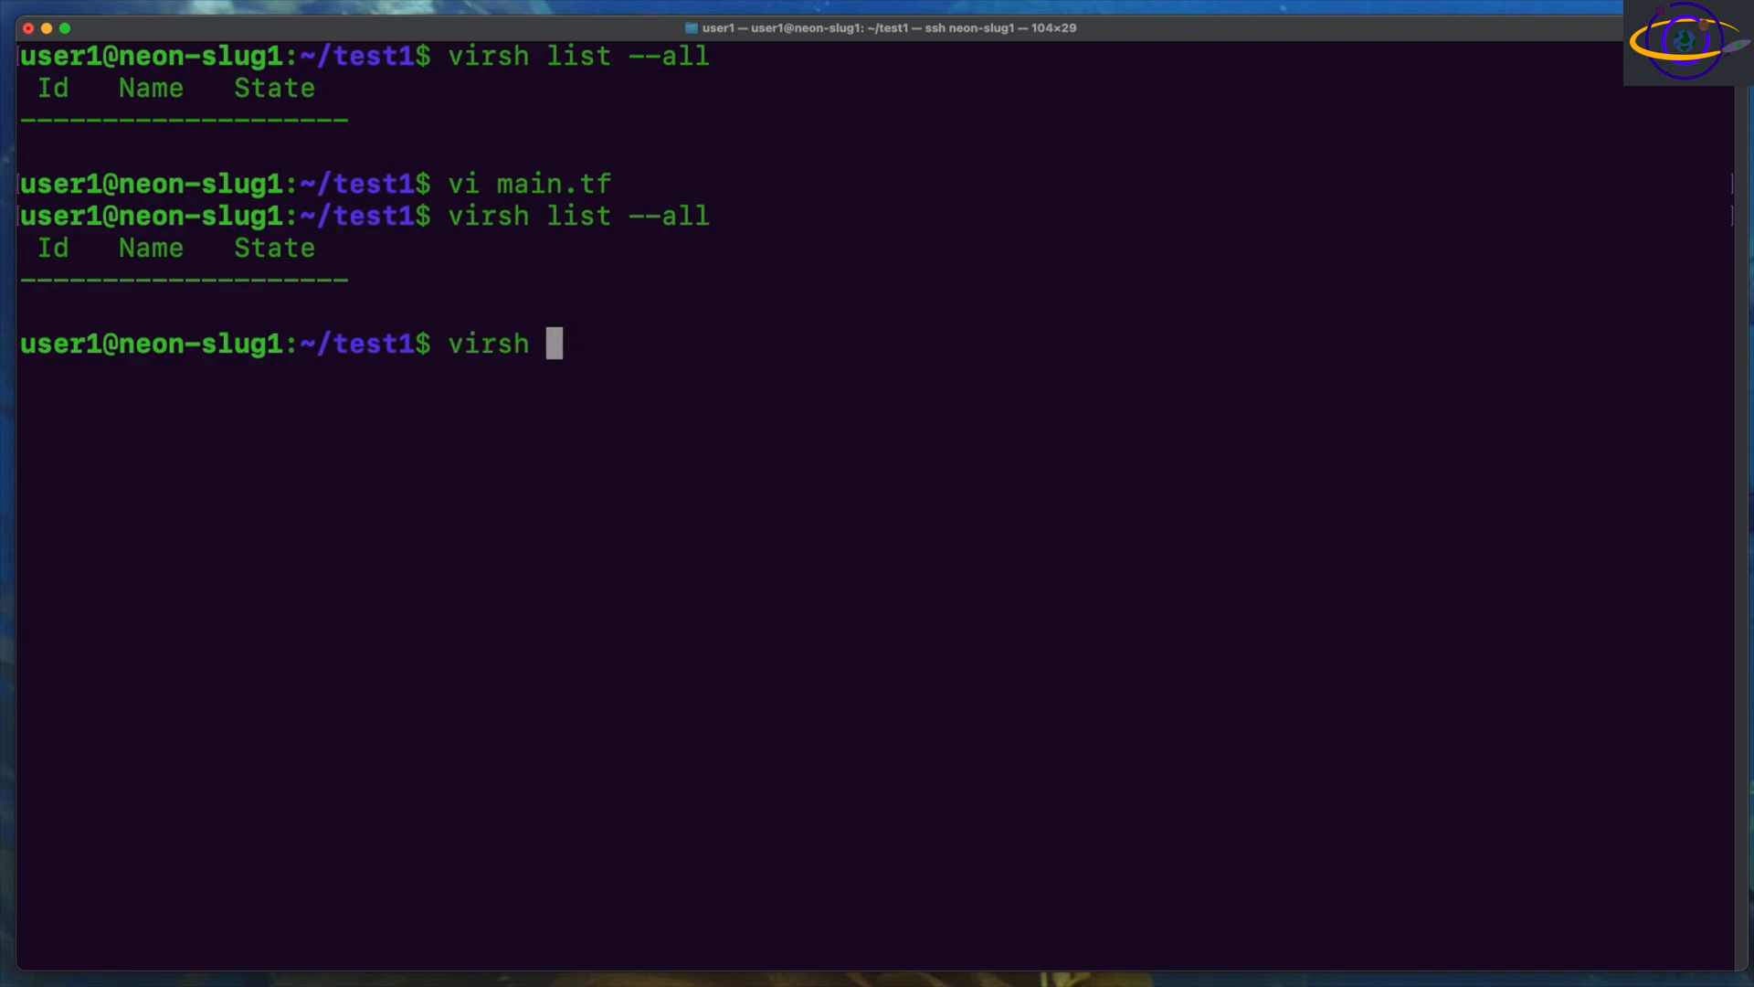
type("net-list")
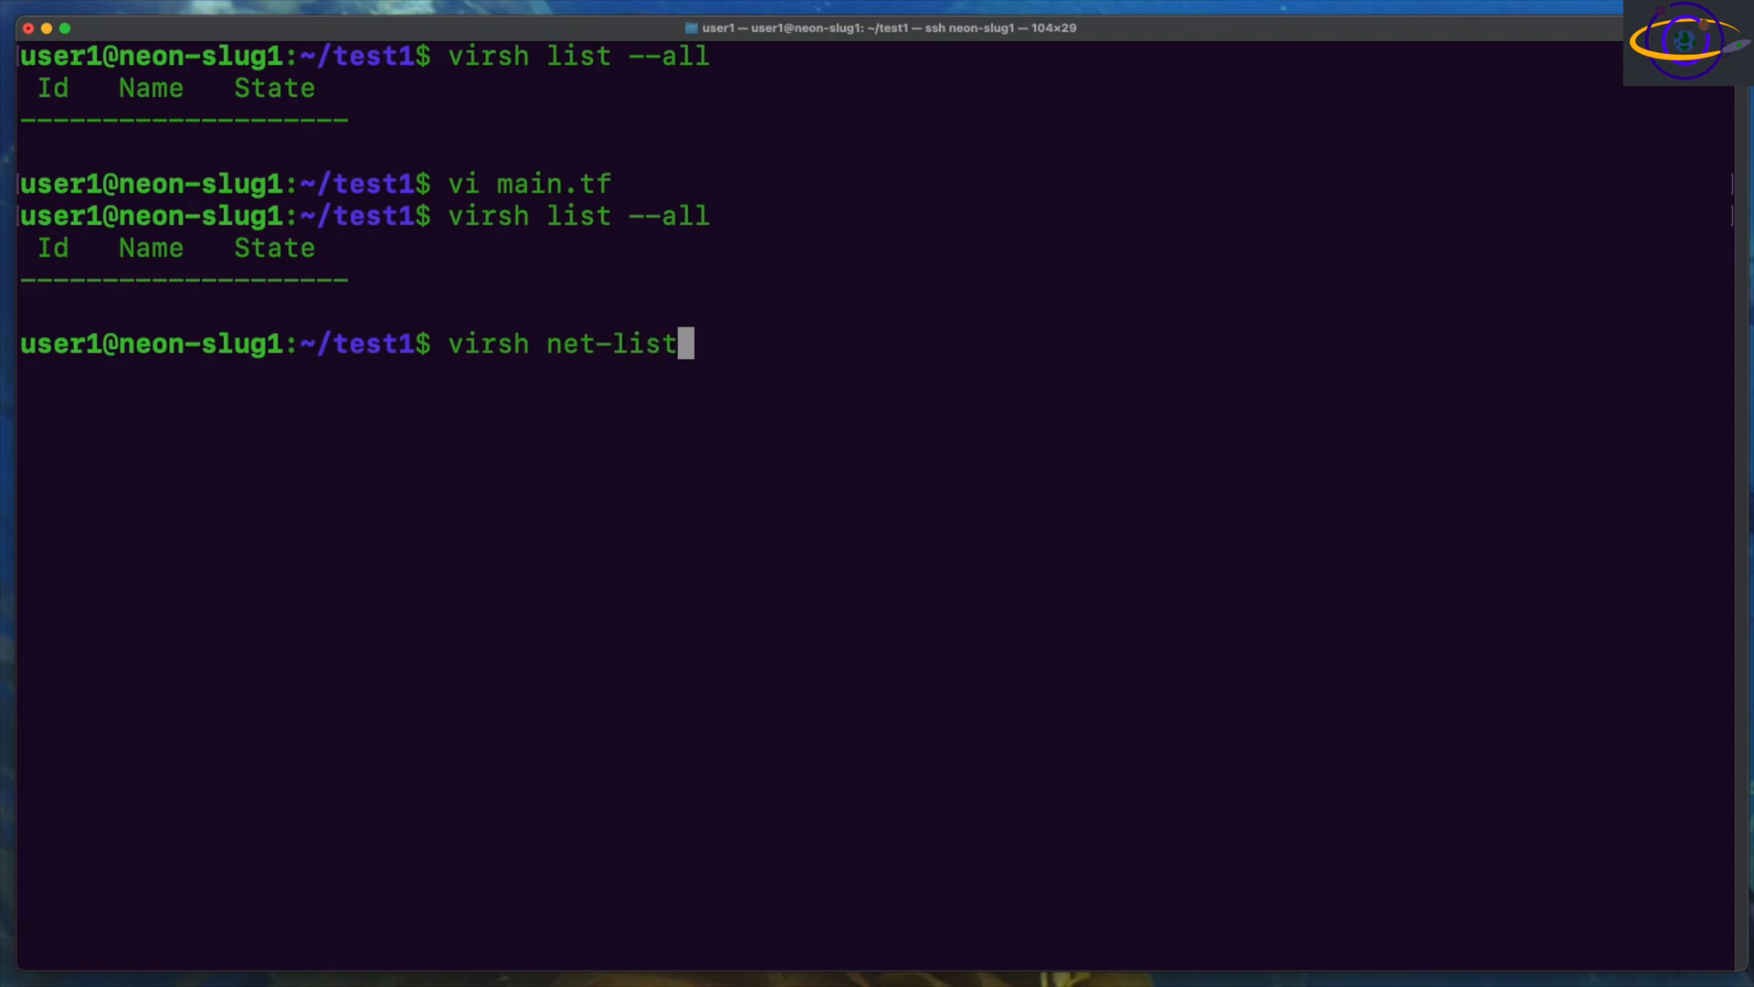
key("Return")
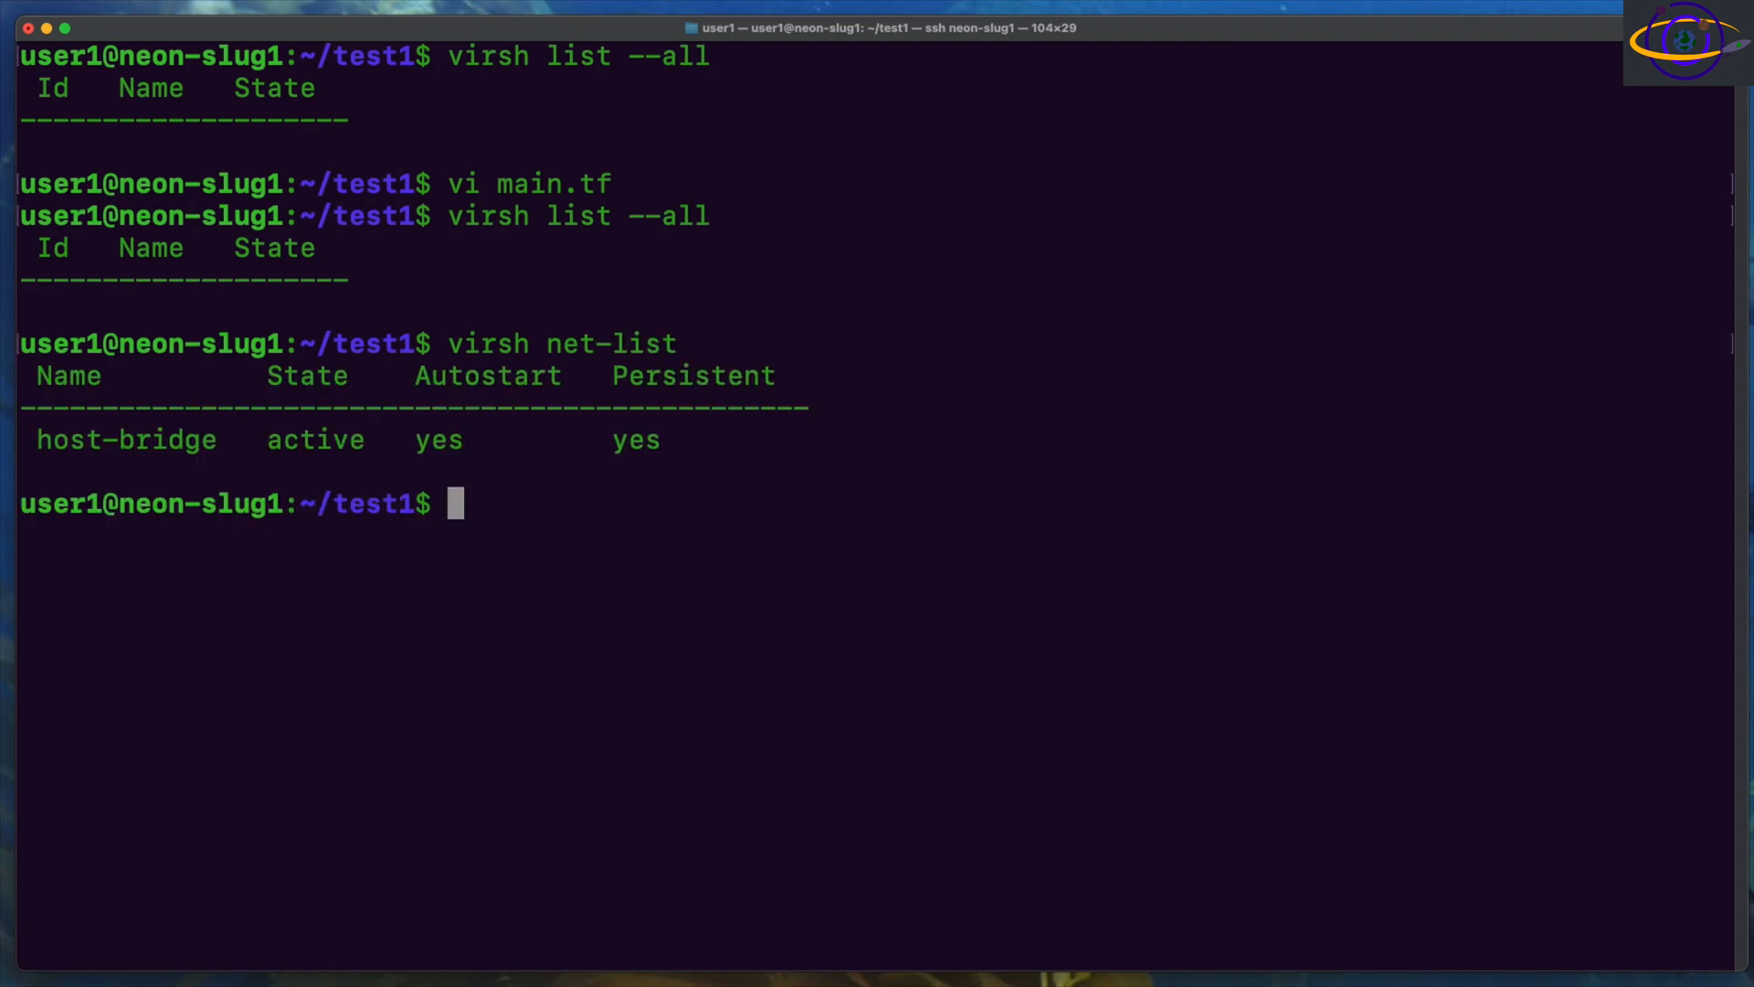
double_click(126, 438)
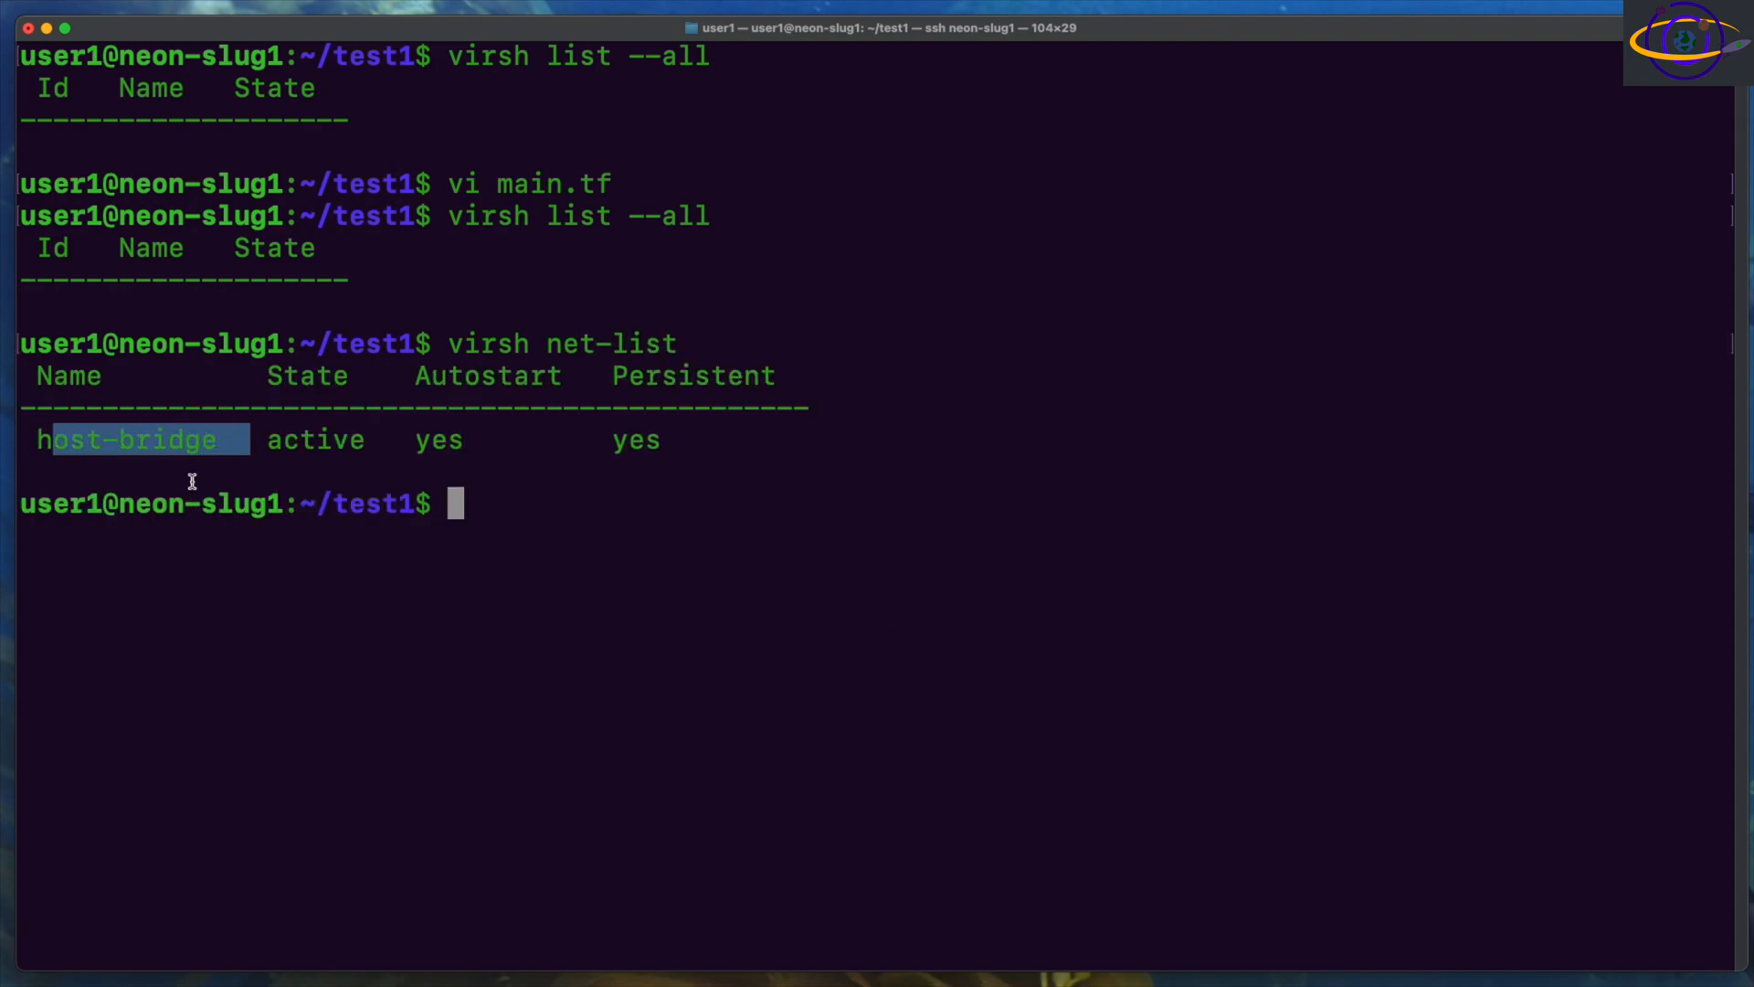
mouse_move(358, 420)
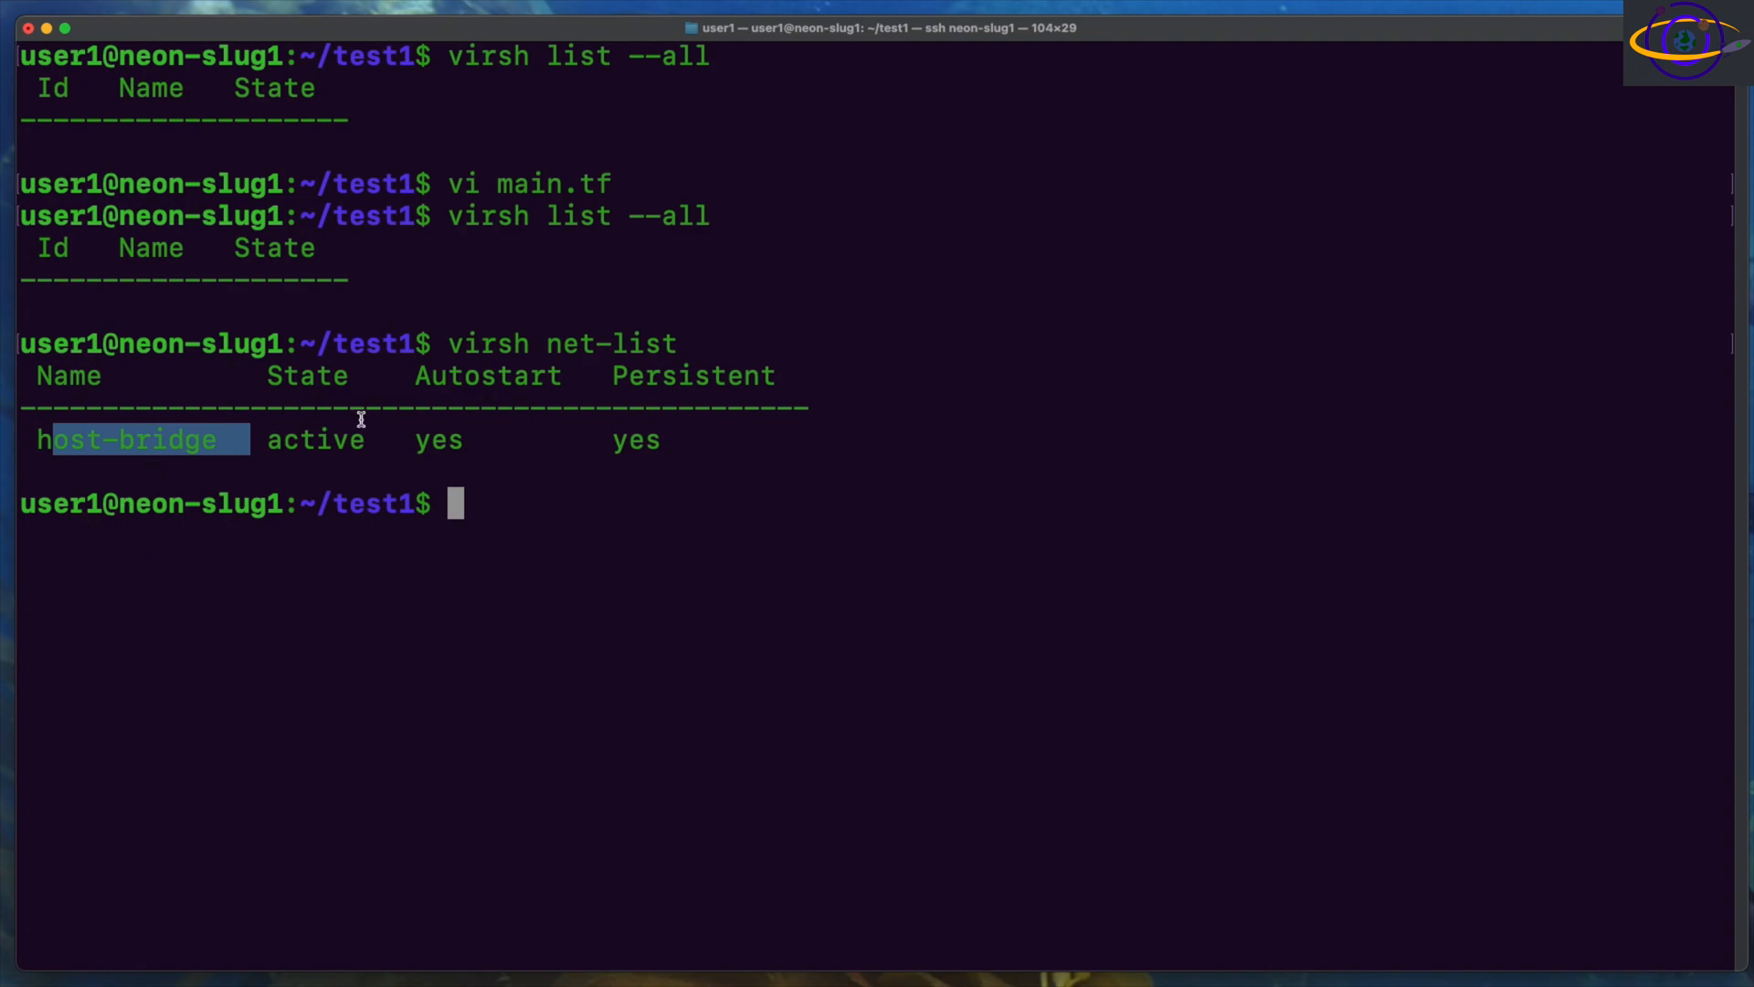
type("virsh list --all")
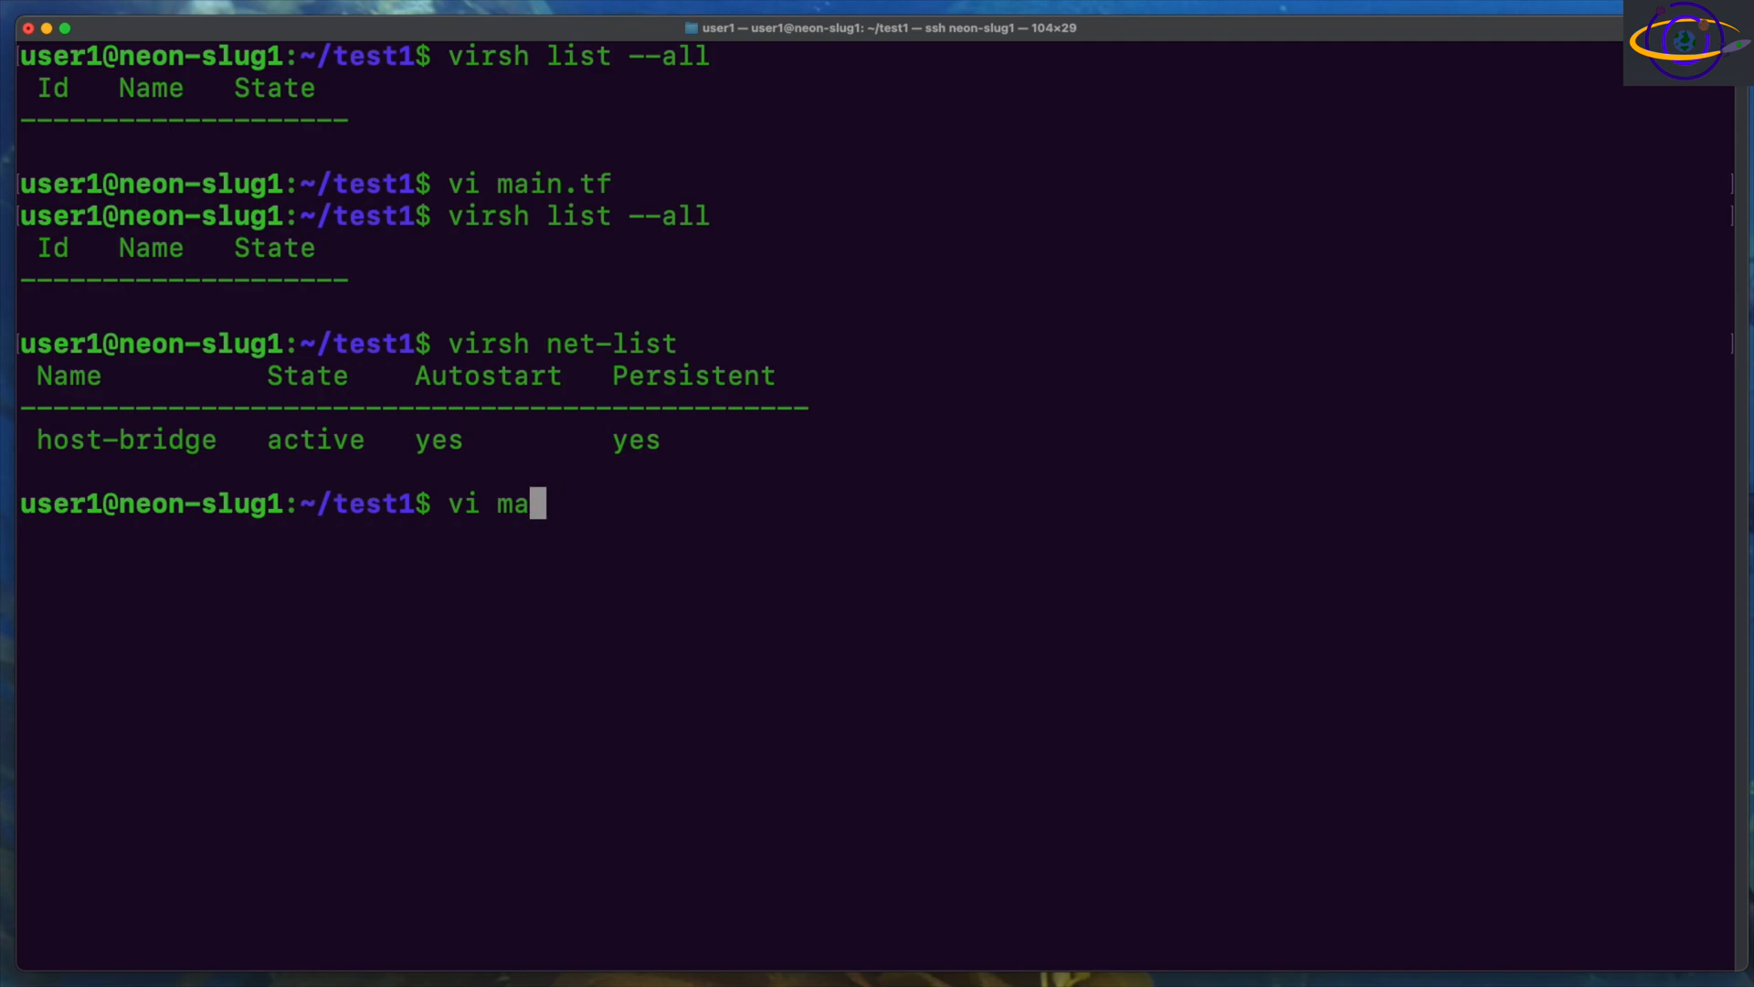
Step: Initialise the Terraform working directory with terraform init
type("terrafo")
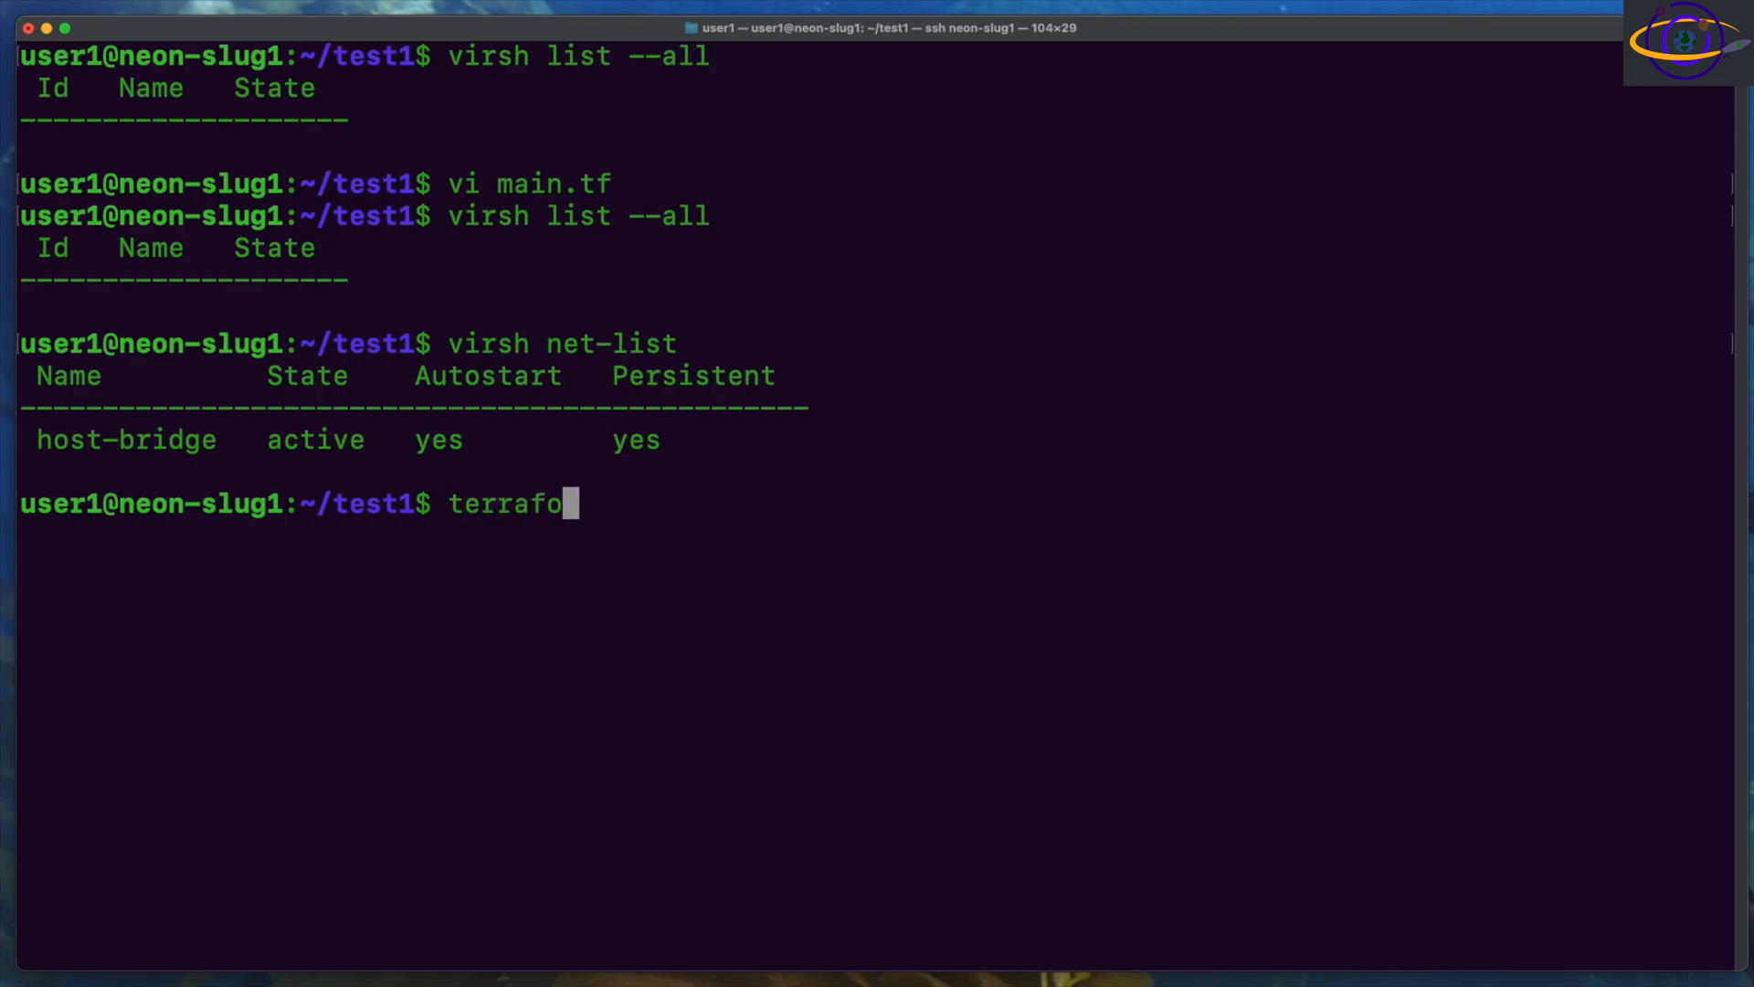
key("Return")
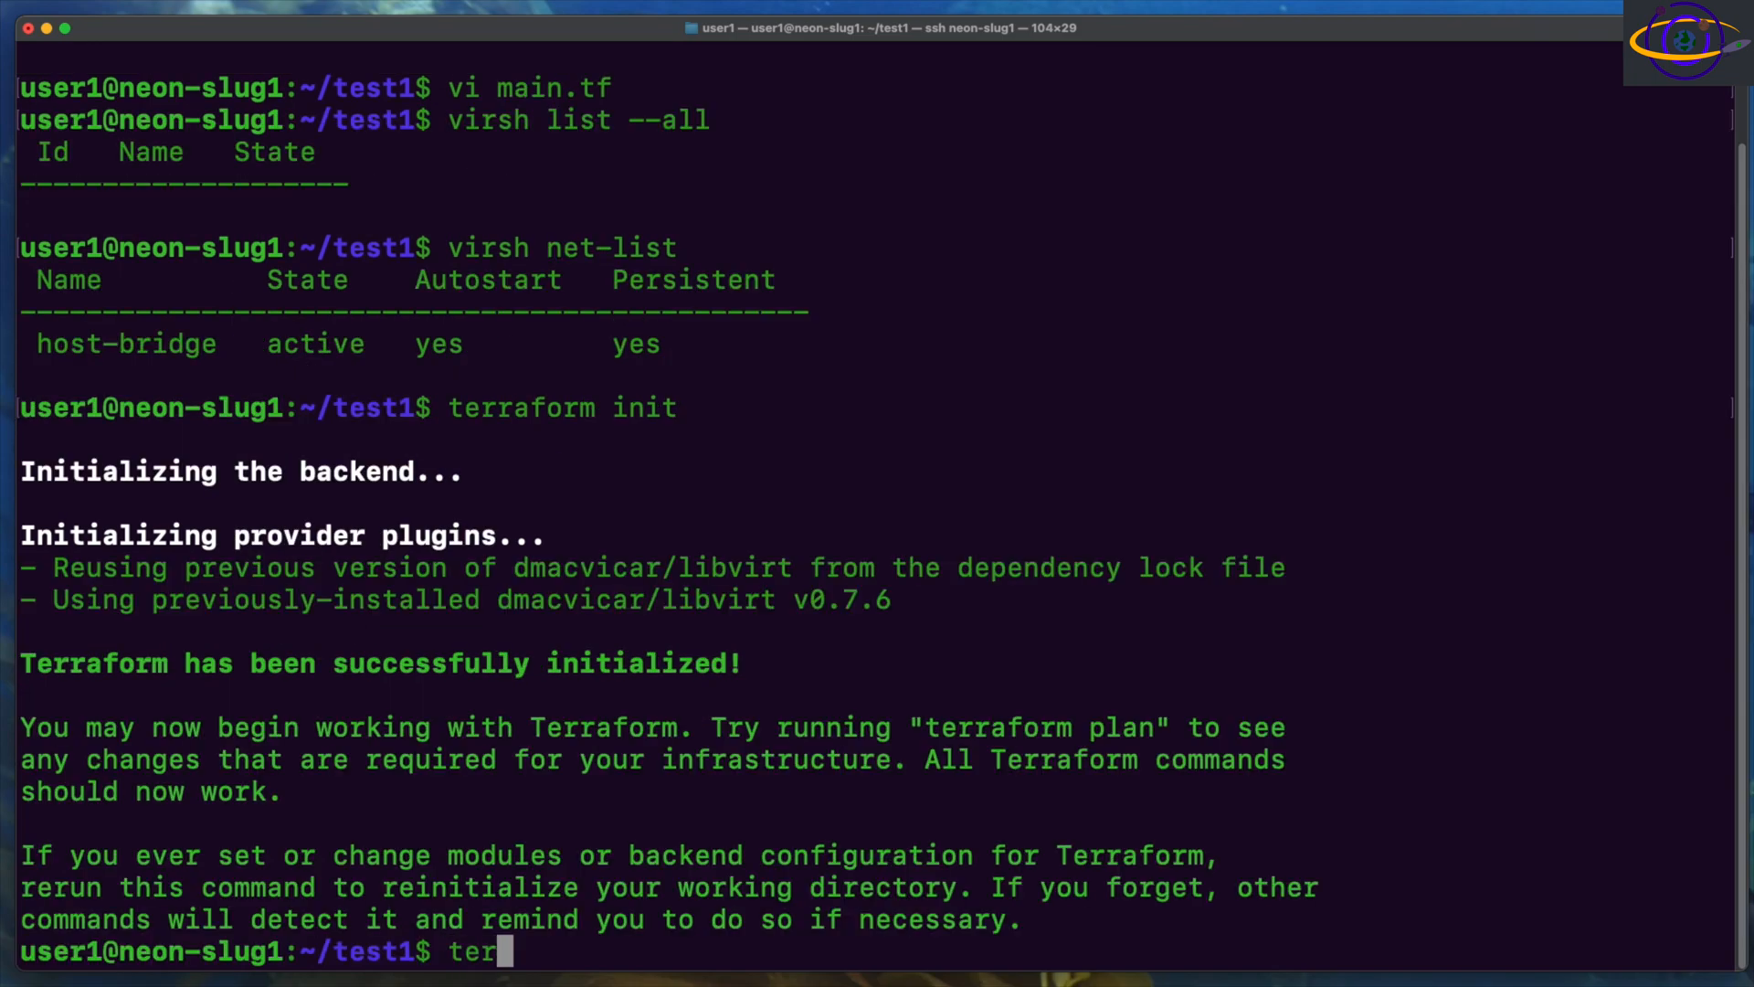
type("raform")
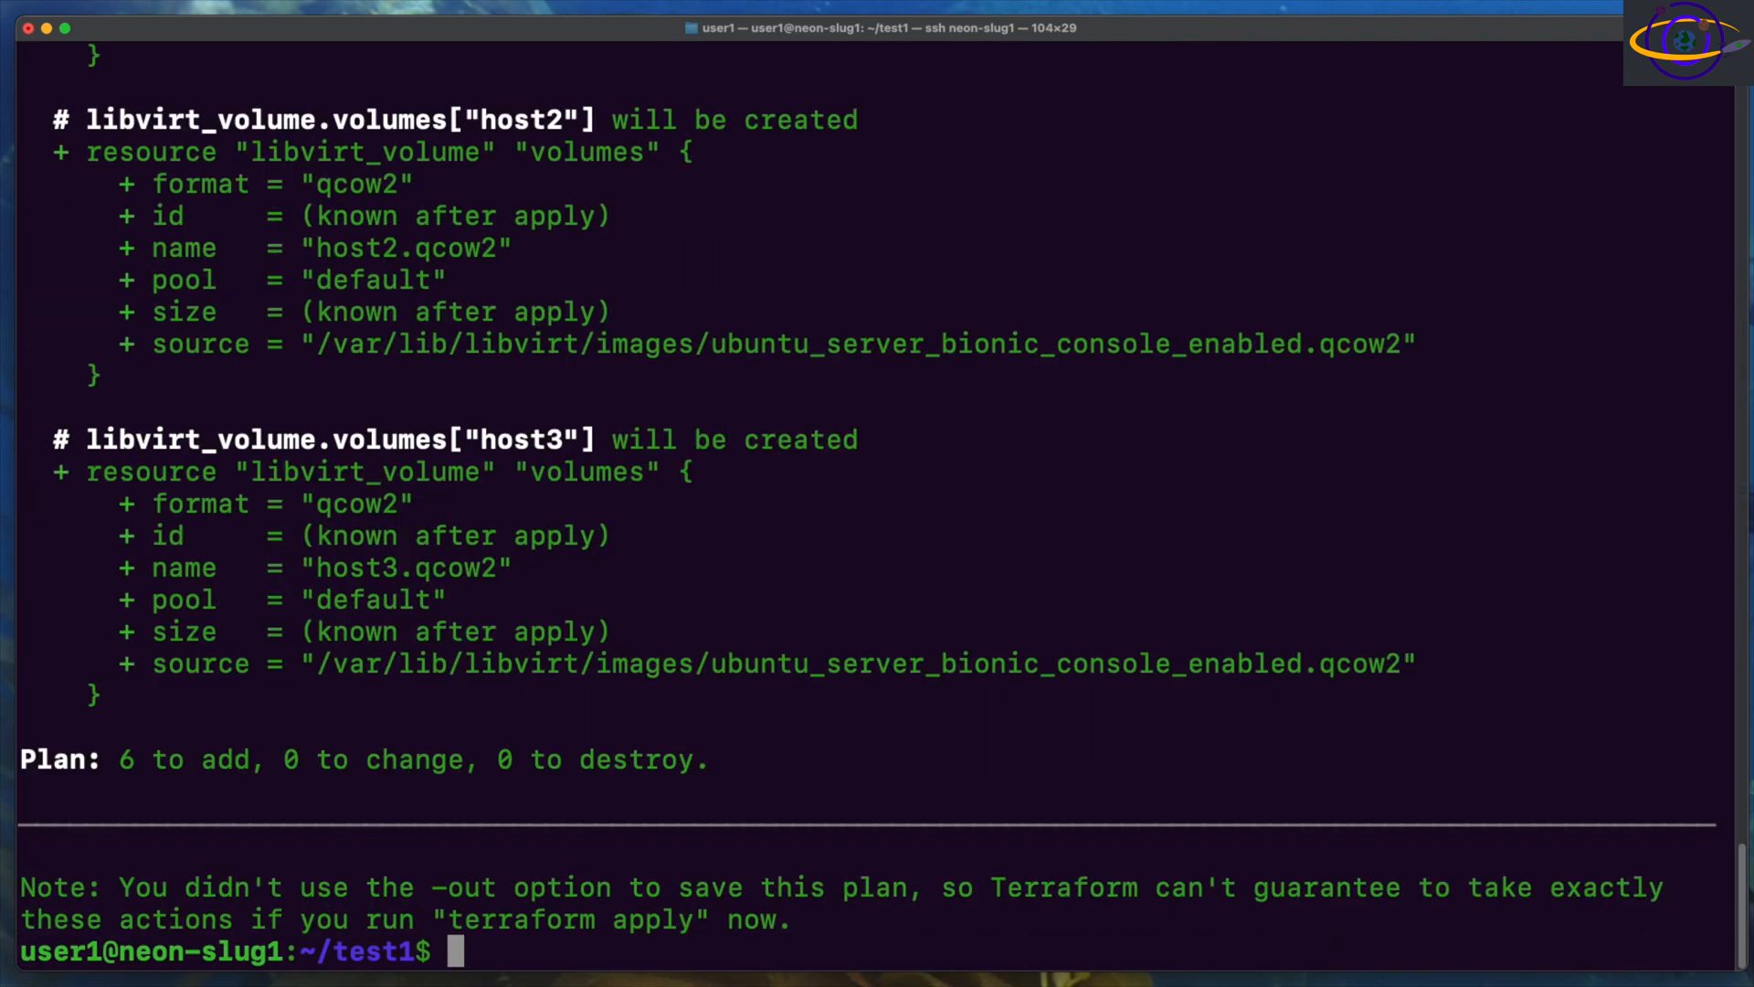
mouse_move(169, 255)
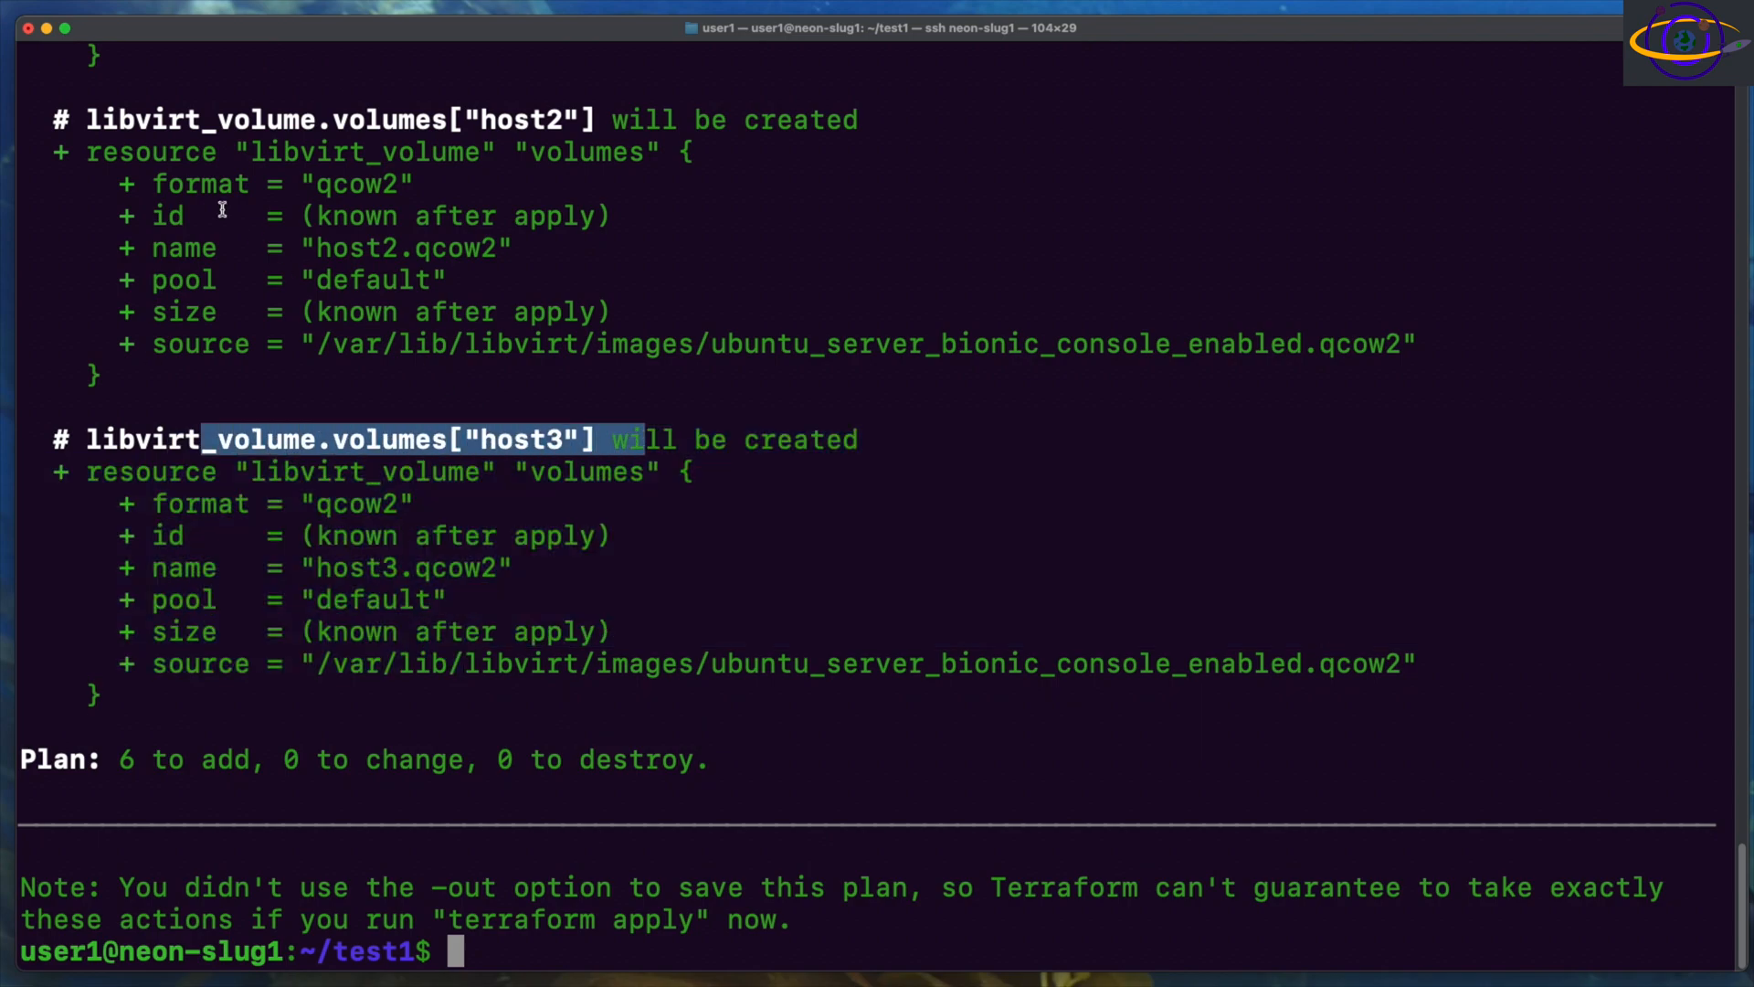
Step: Review the plan: three host domains and three volumes, 6 to add
scroll("up", 3)
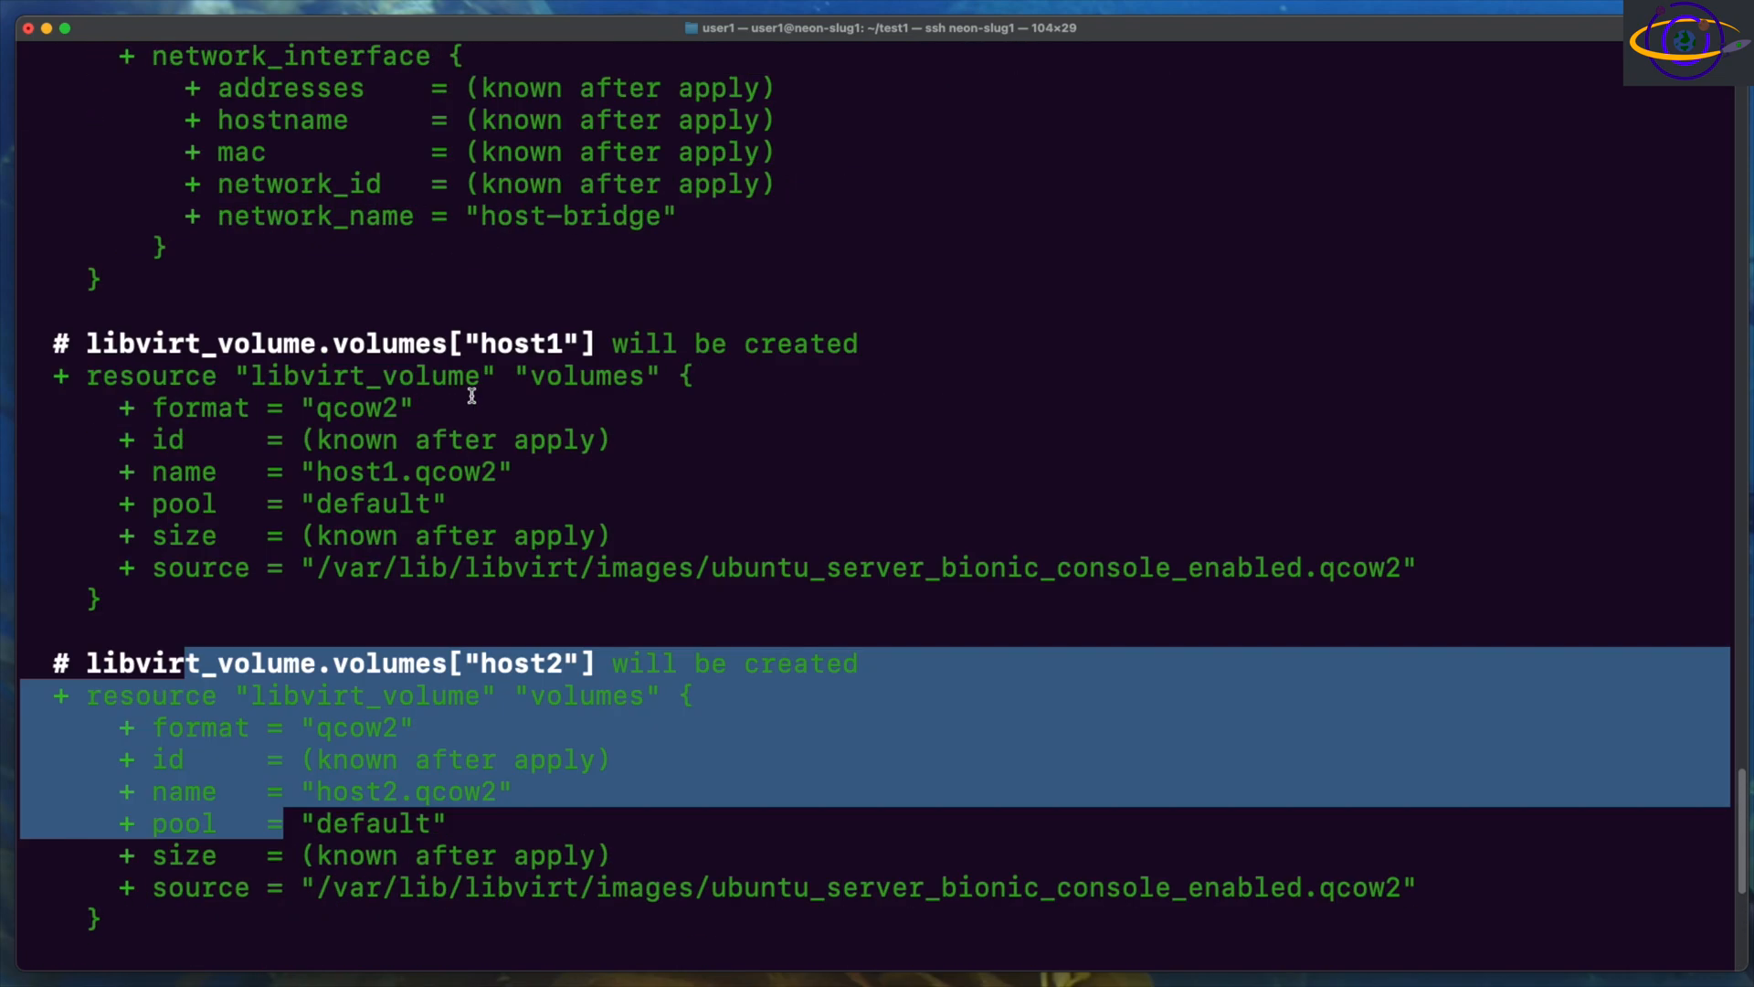
scroll("up", 3)
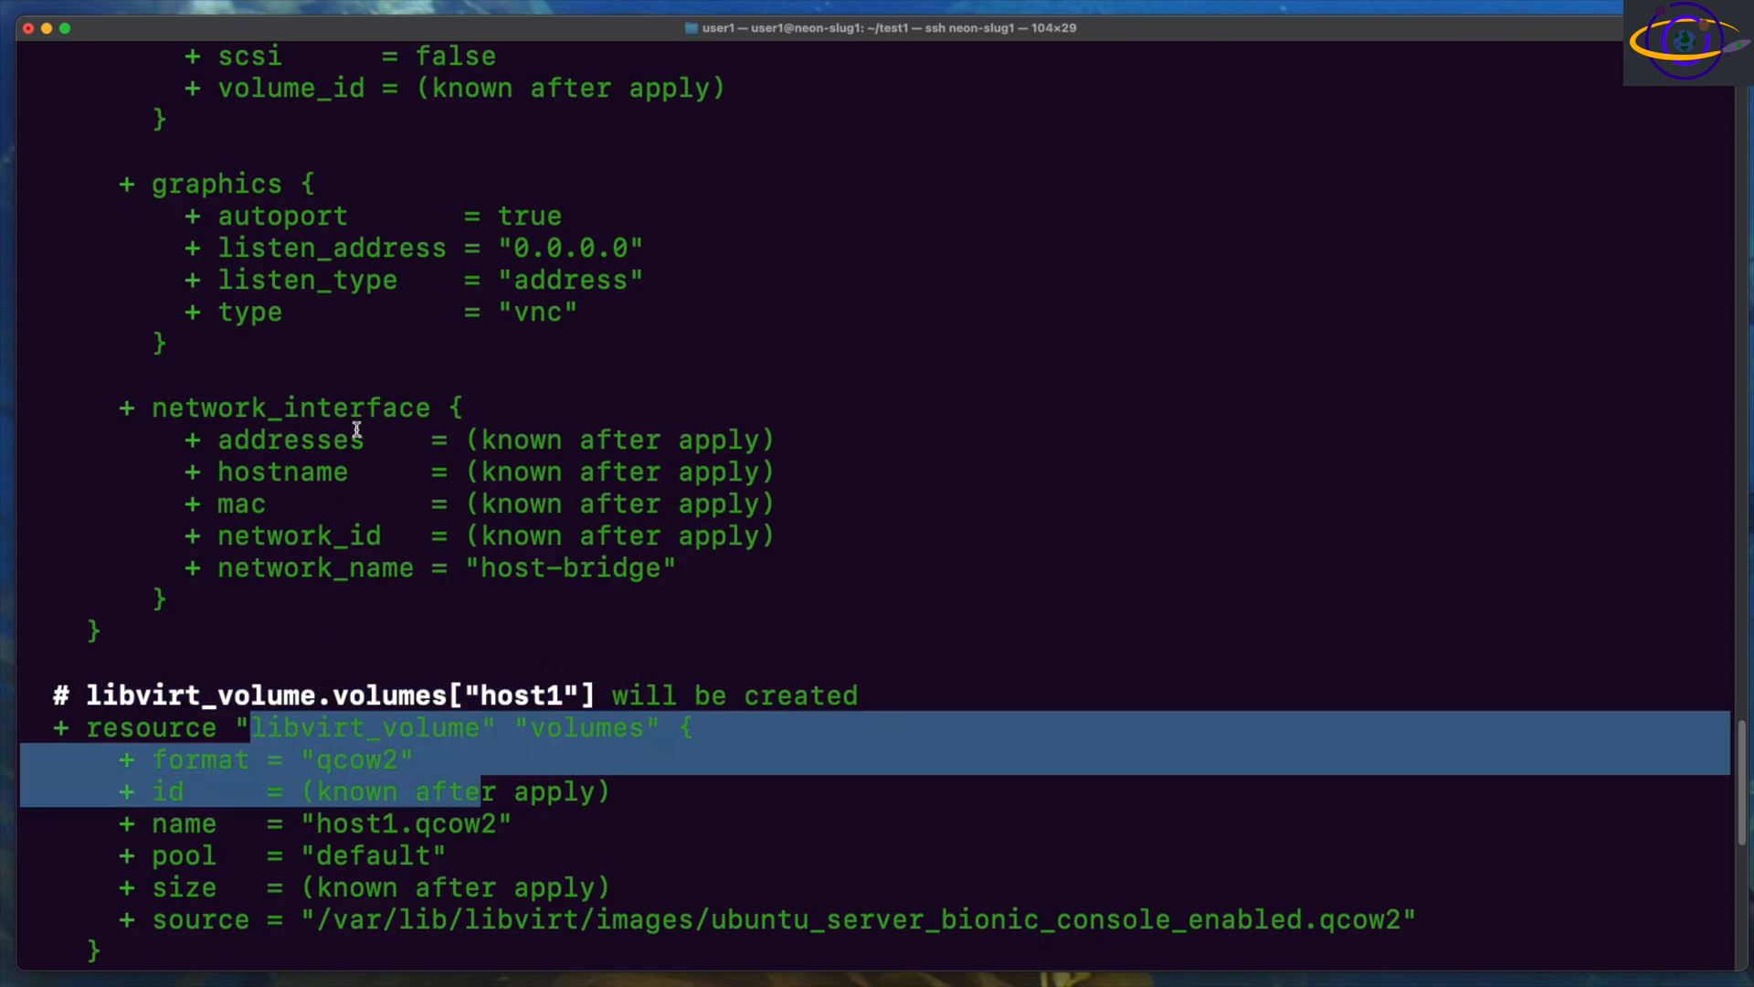
scroll("up", 3)
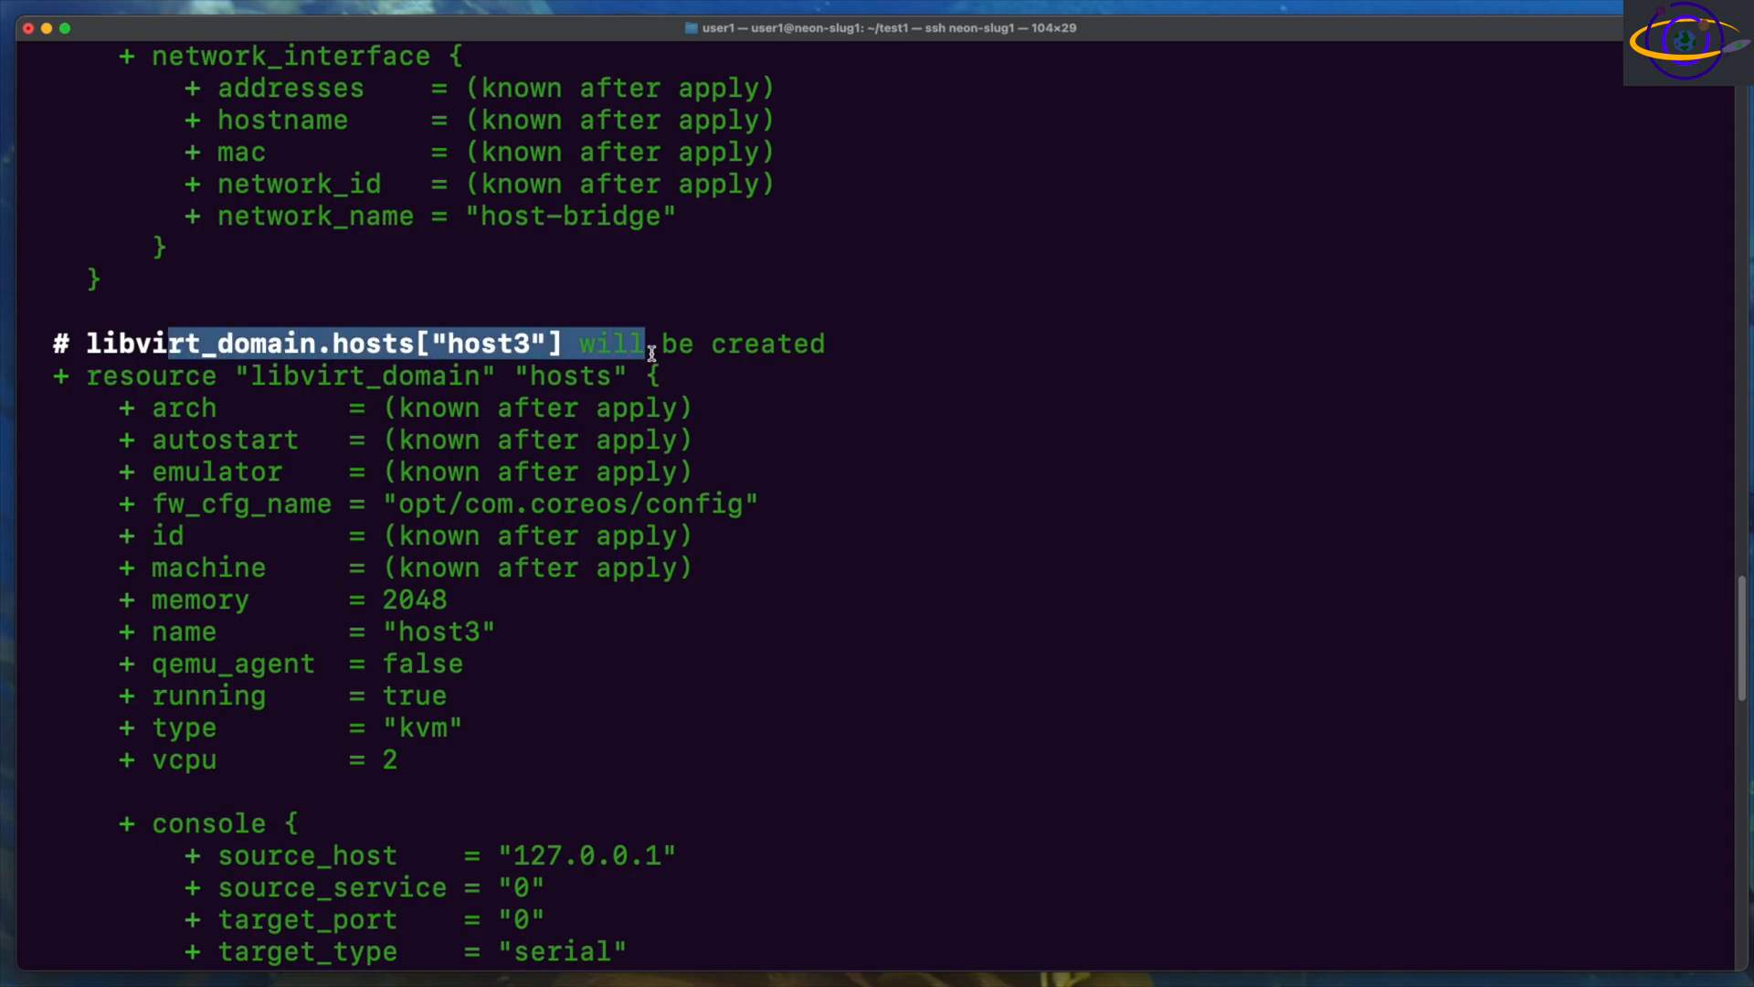
scroll("up", 3)
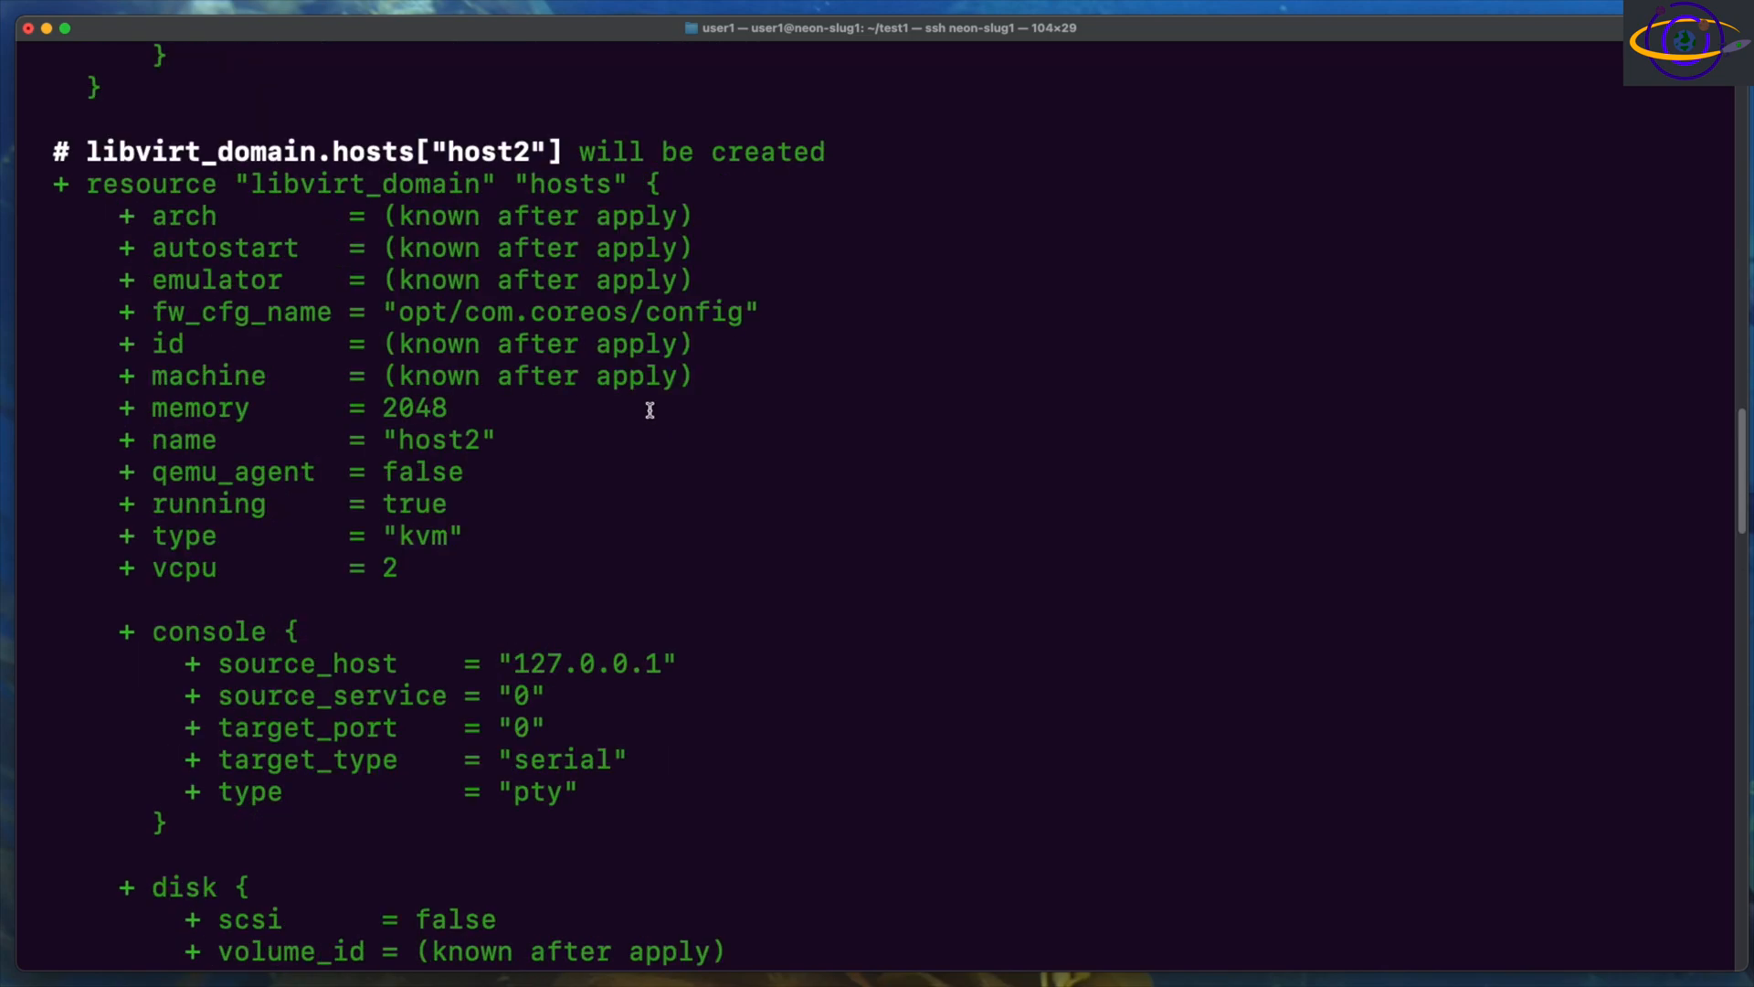
scroll("up", 3)
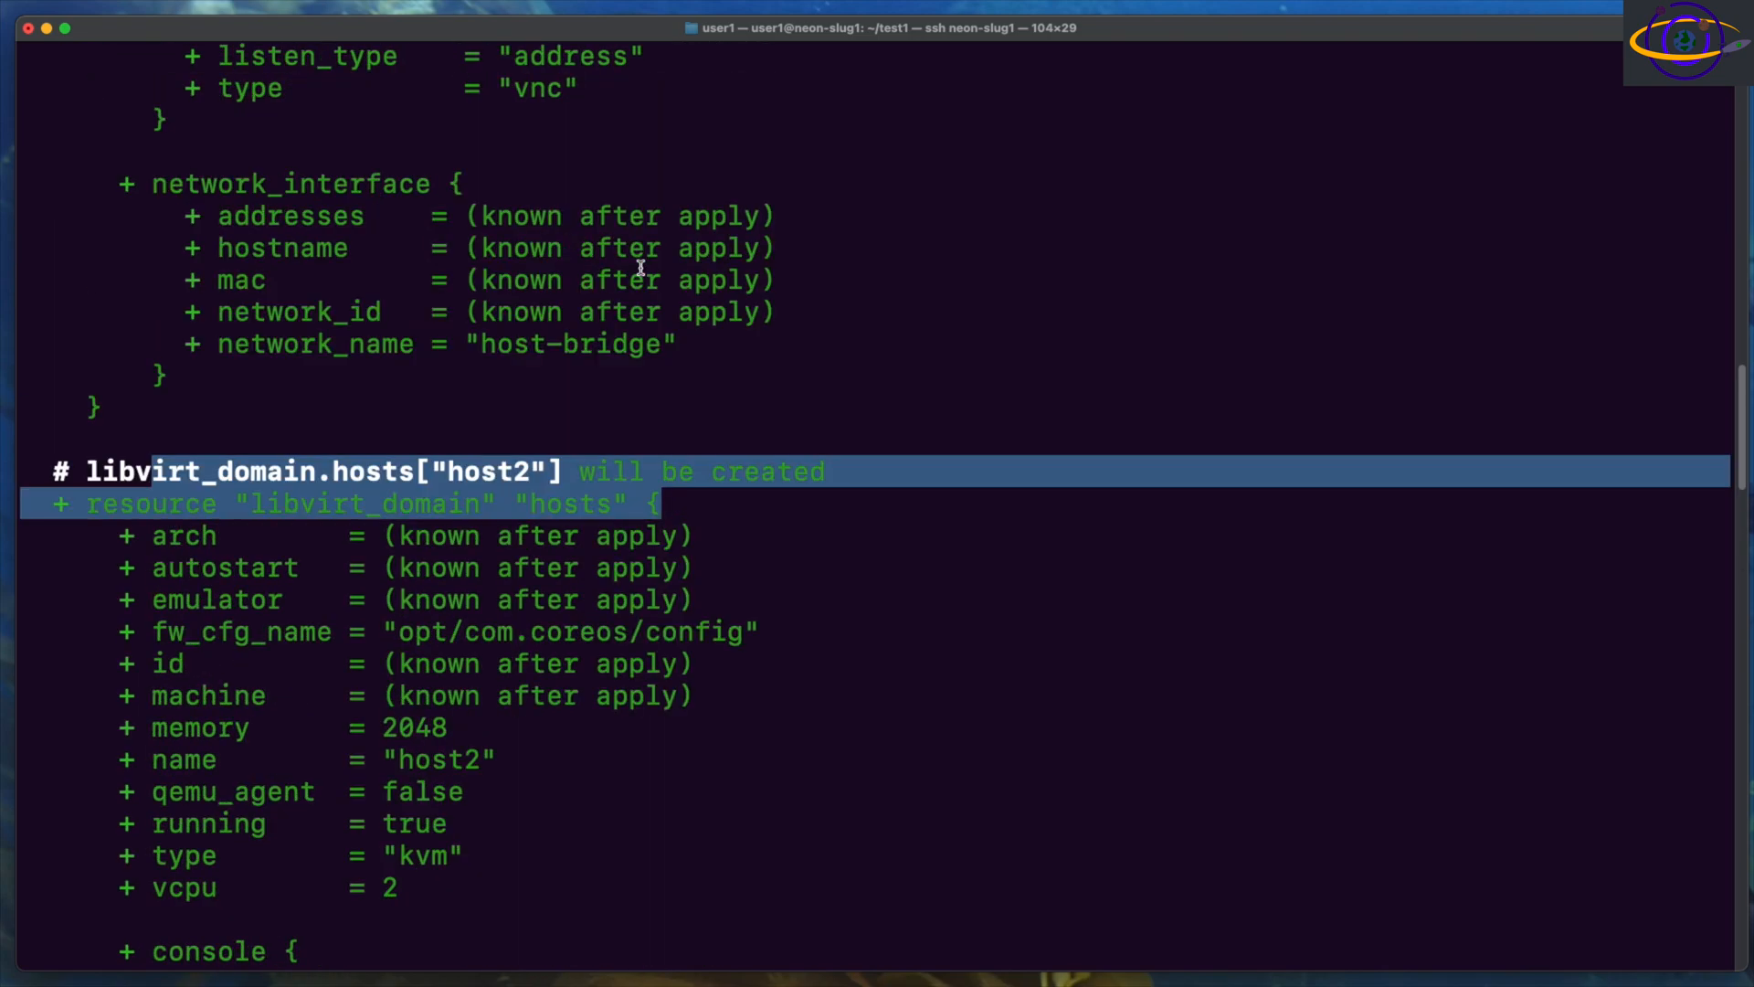
scroll("up", 3)
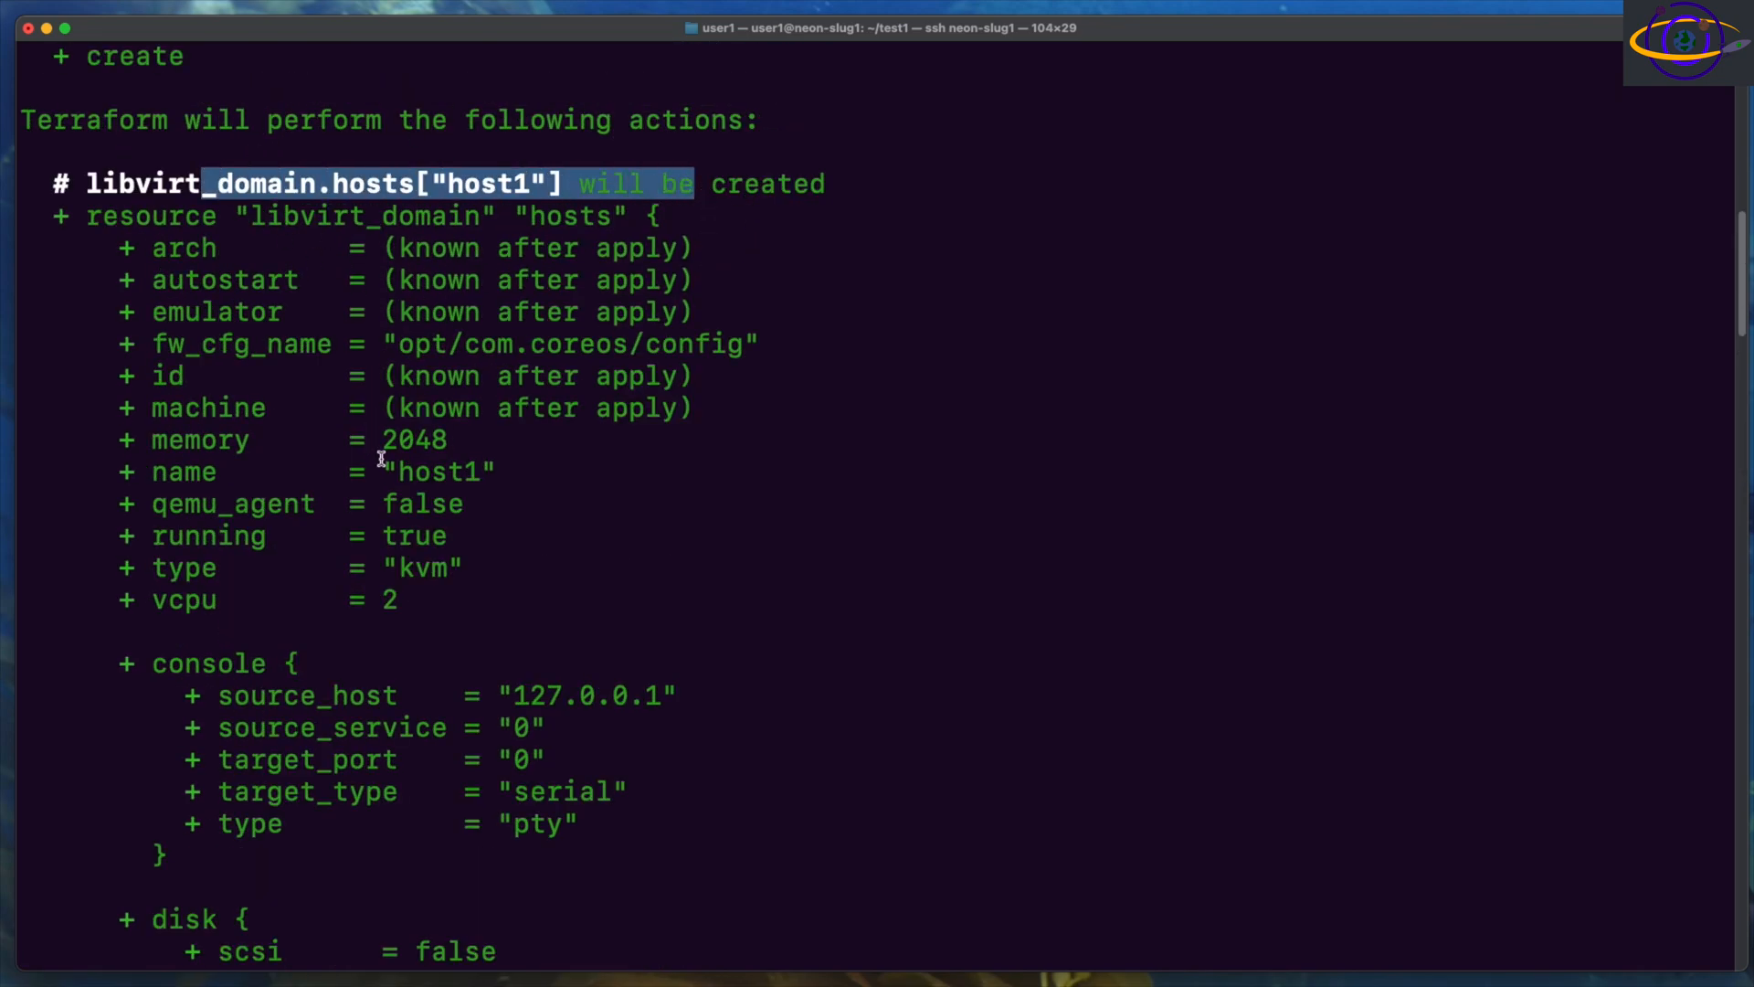
scroll("down", 3)
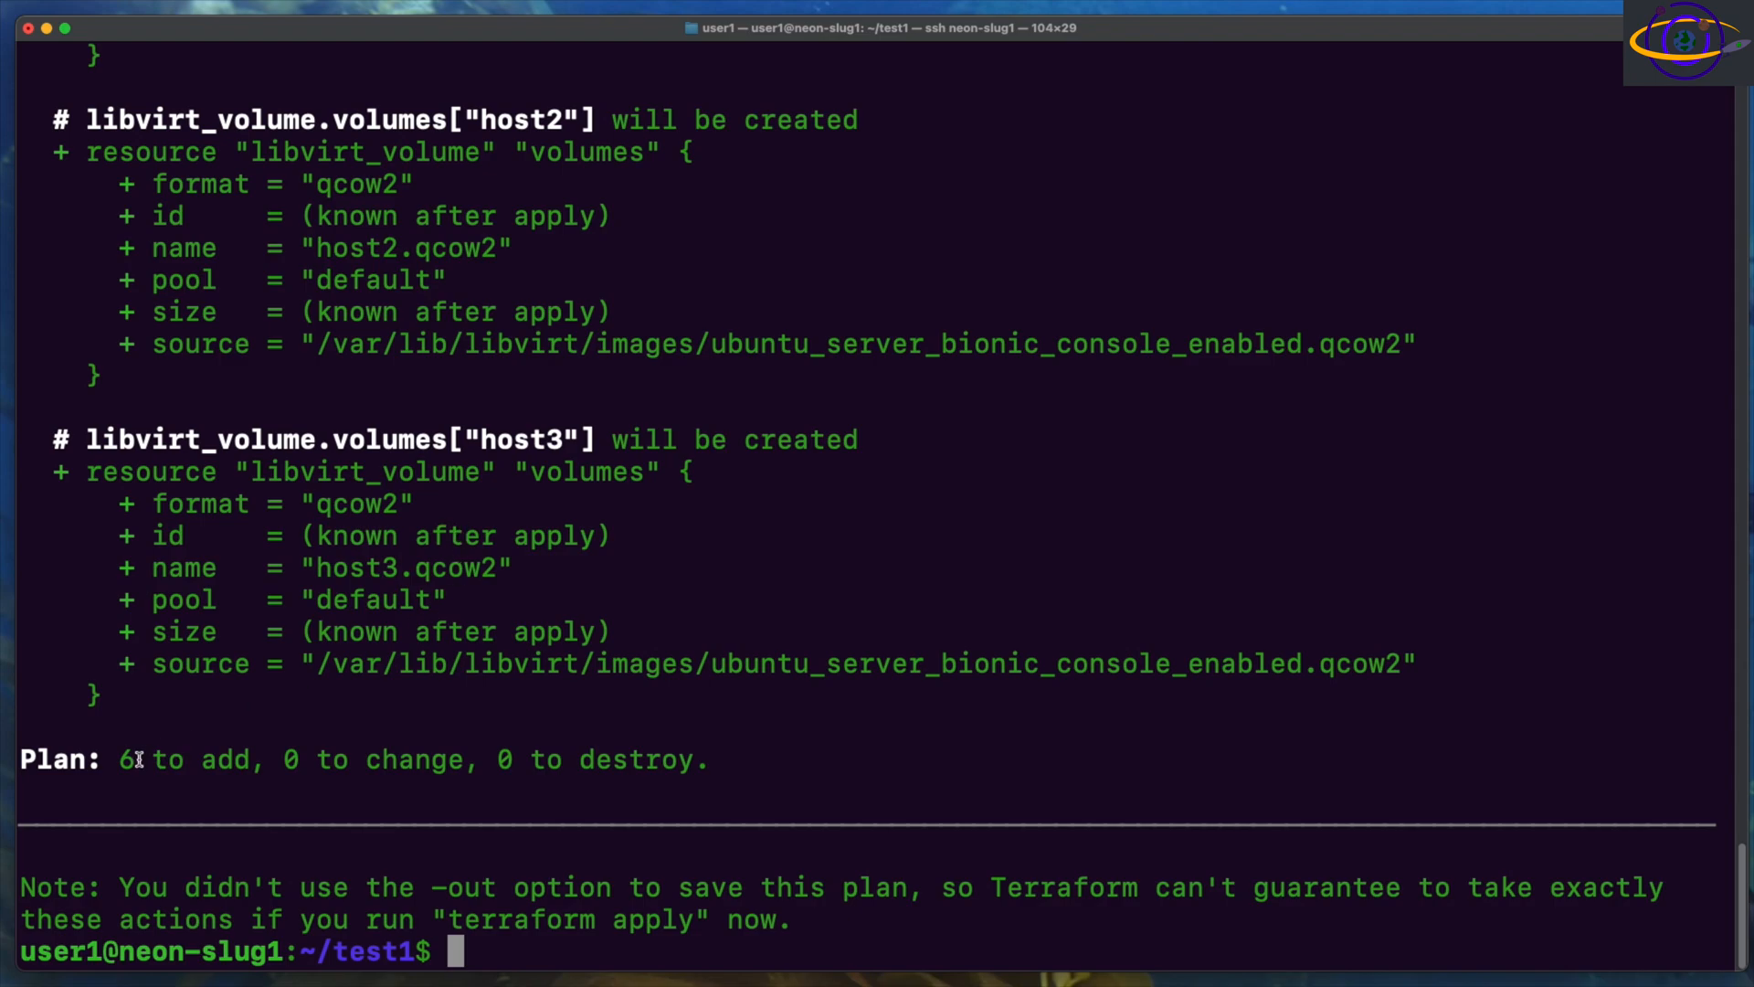
type("terraform plan")
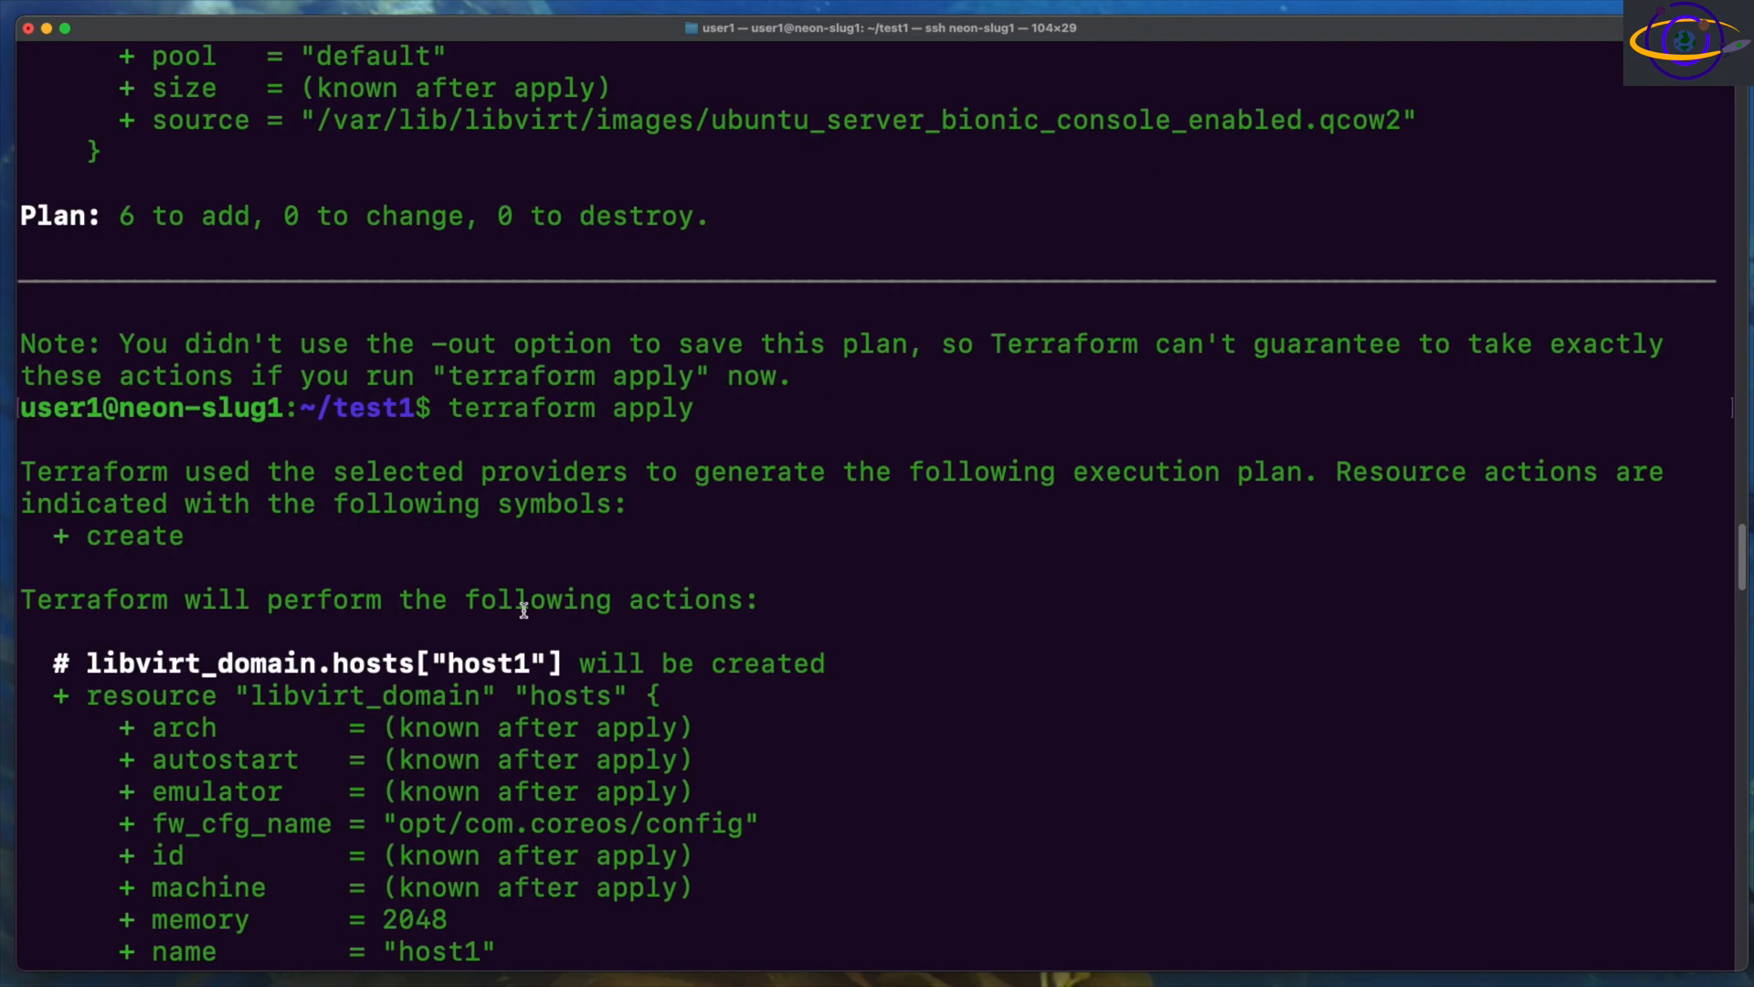
Step: Answer yes to the apply prompt so the host1–host3 volumes get created
scroll("down", 3)
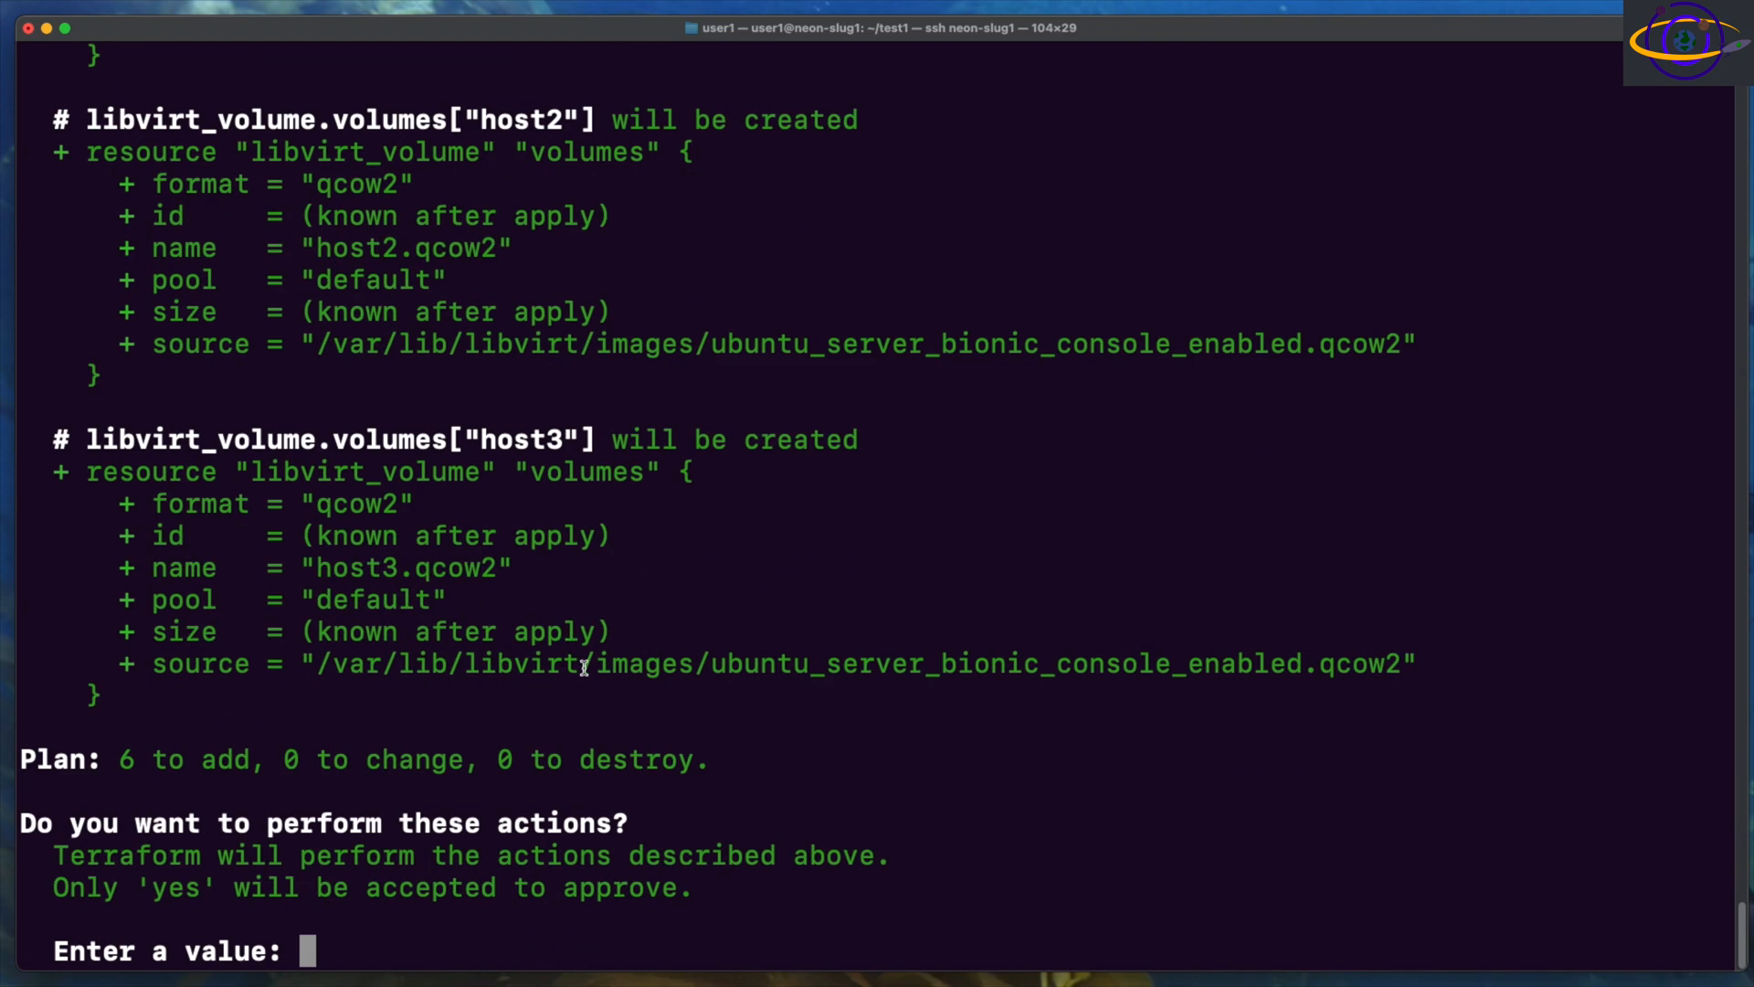
type("yes")
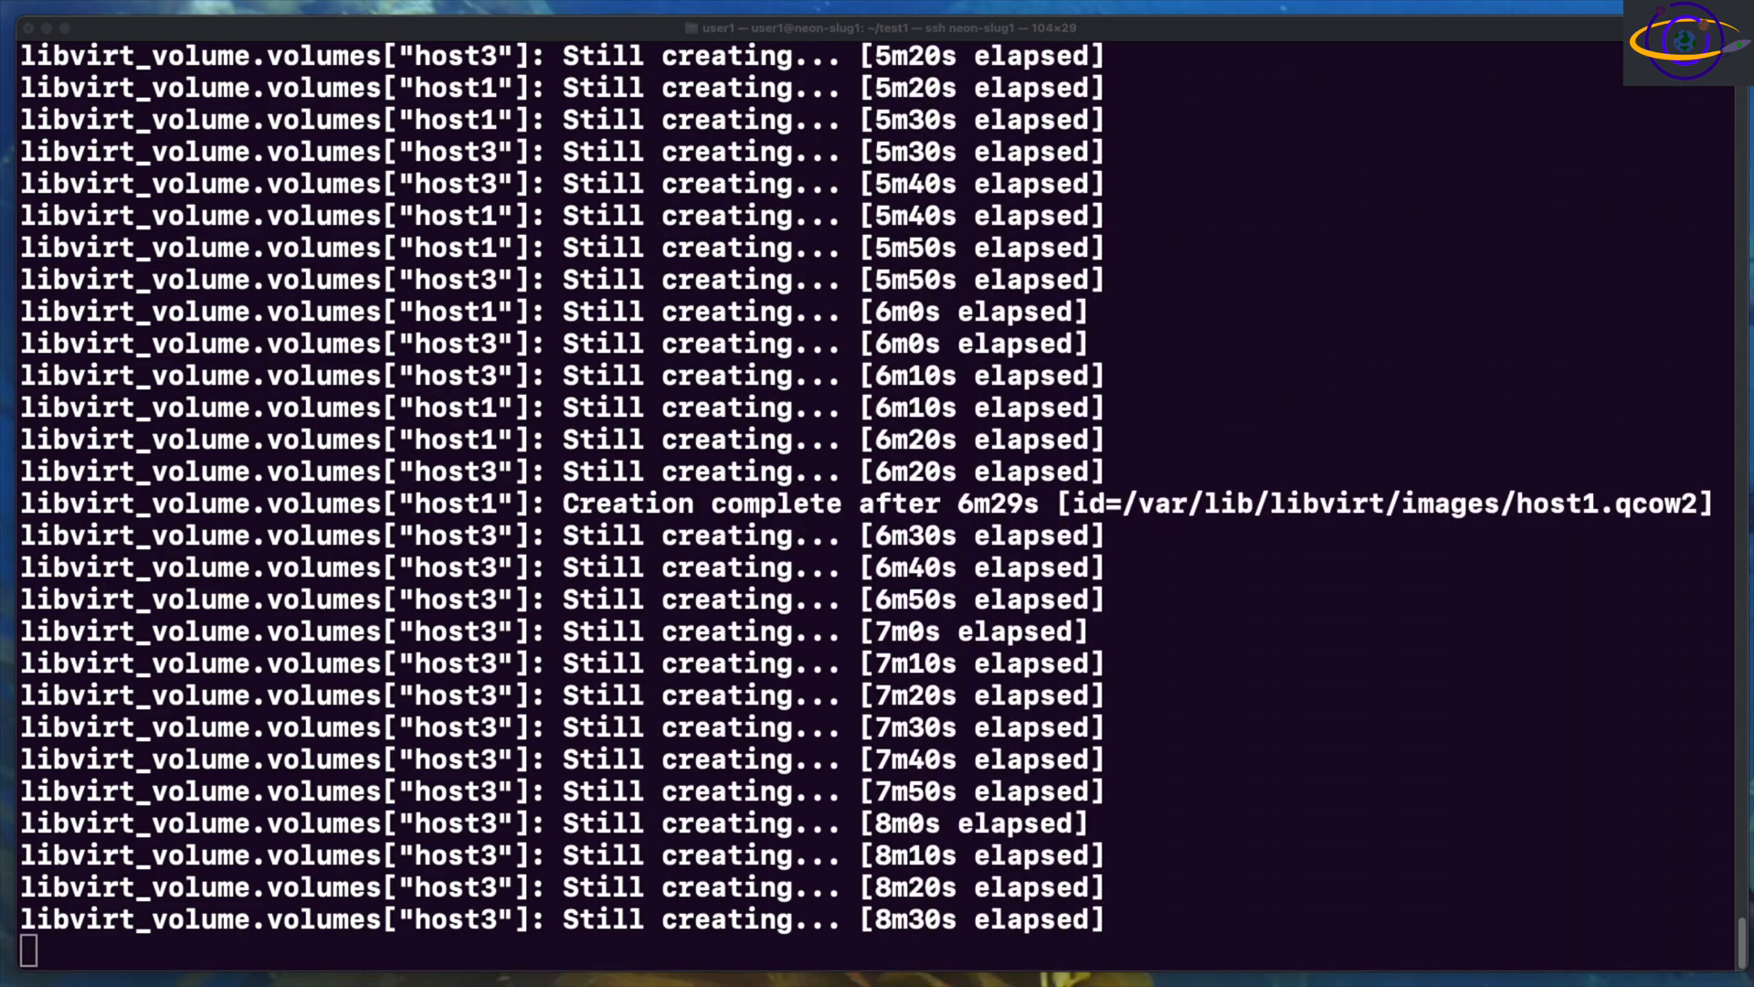
Step: Verify with virsh list --all that host1–host3 are running
type("vir")
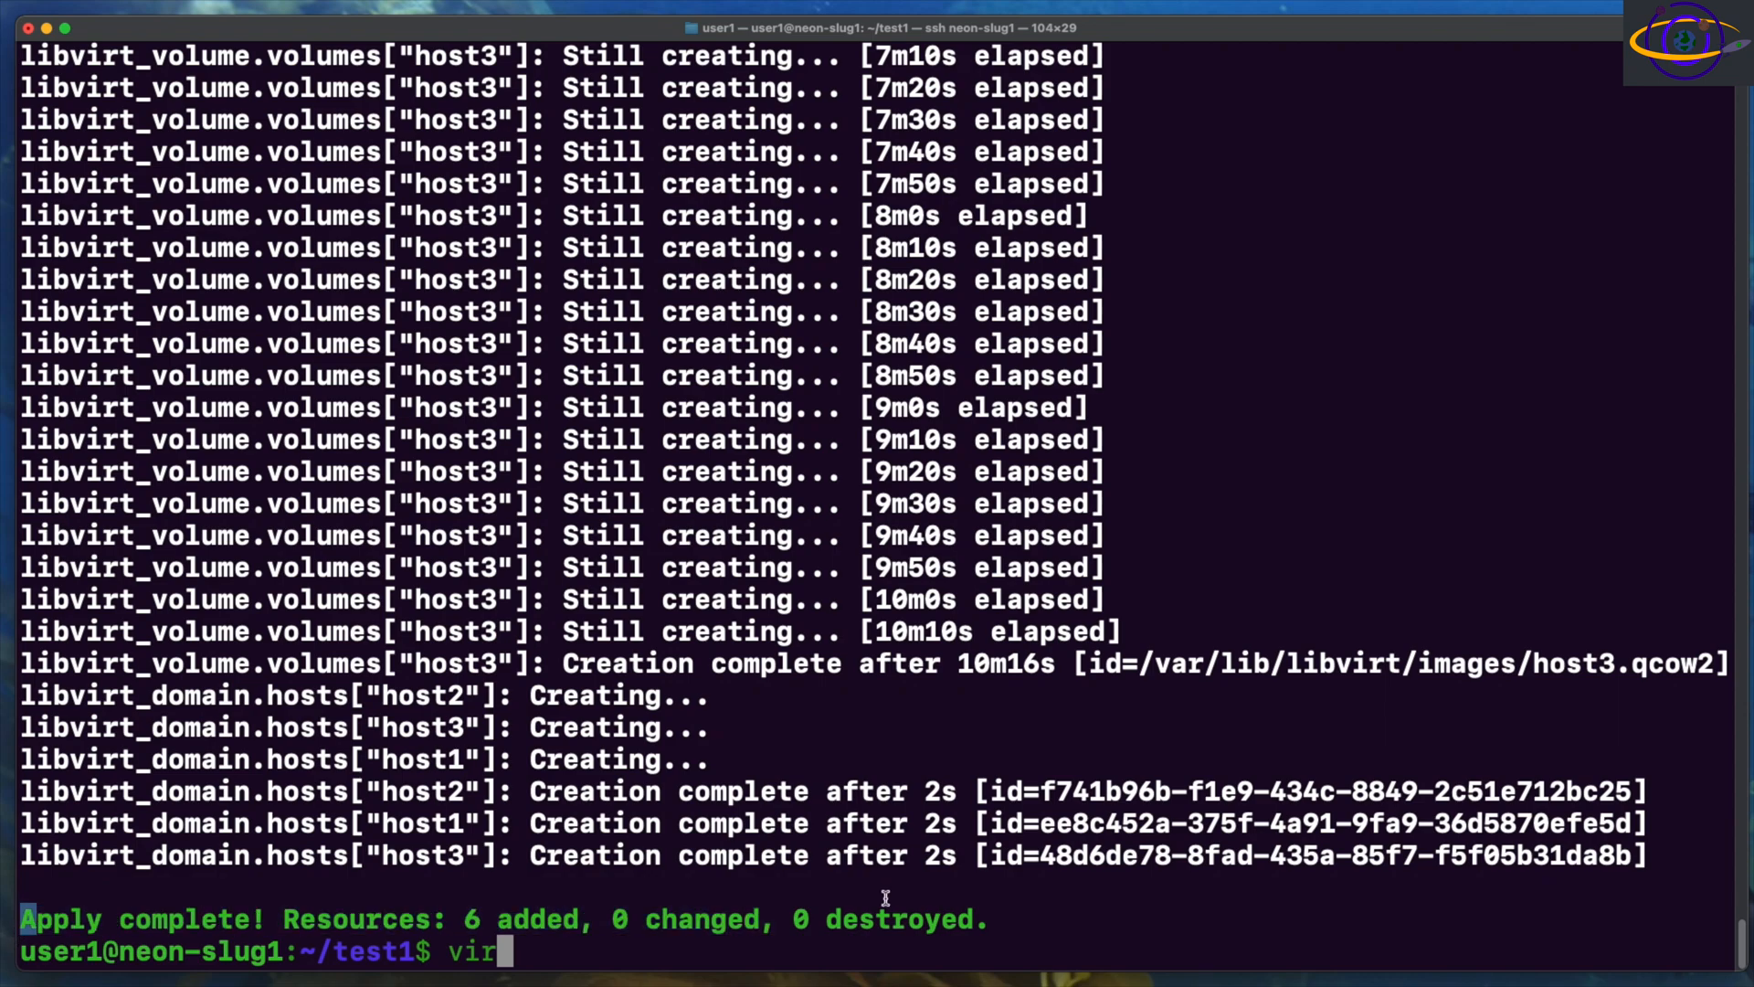
type("sh")
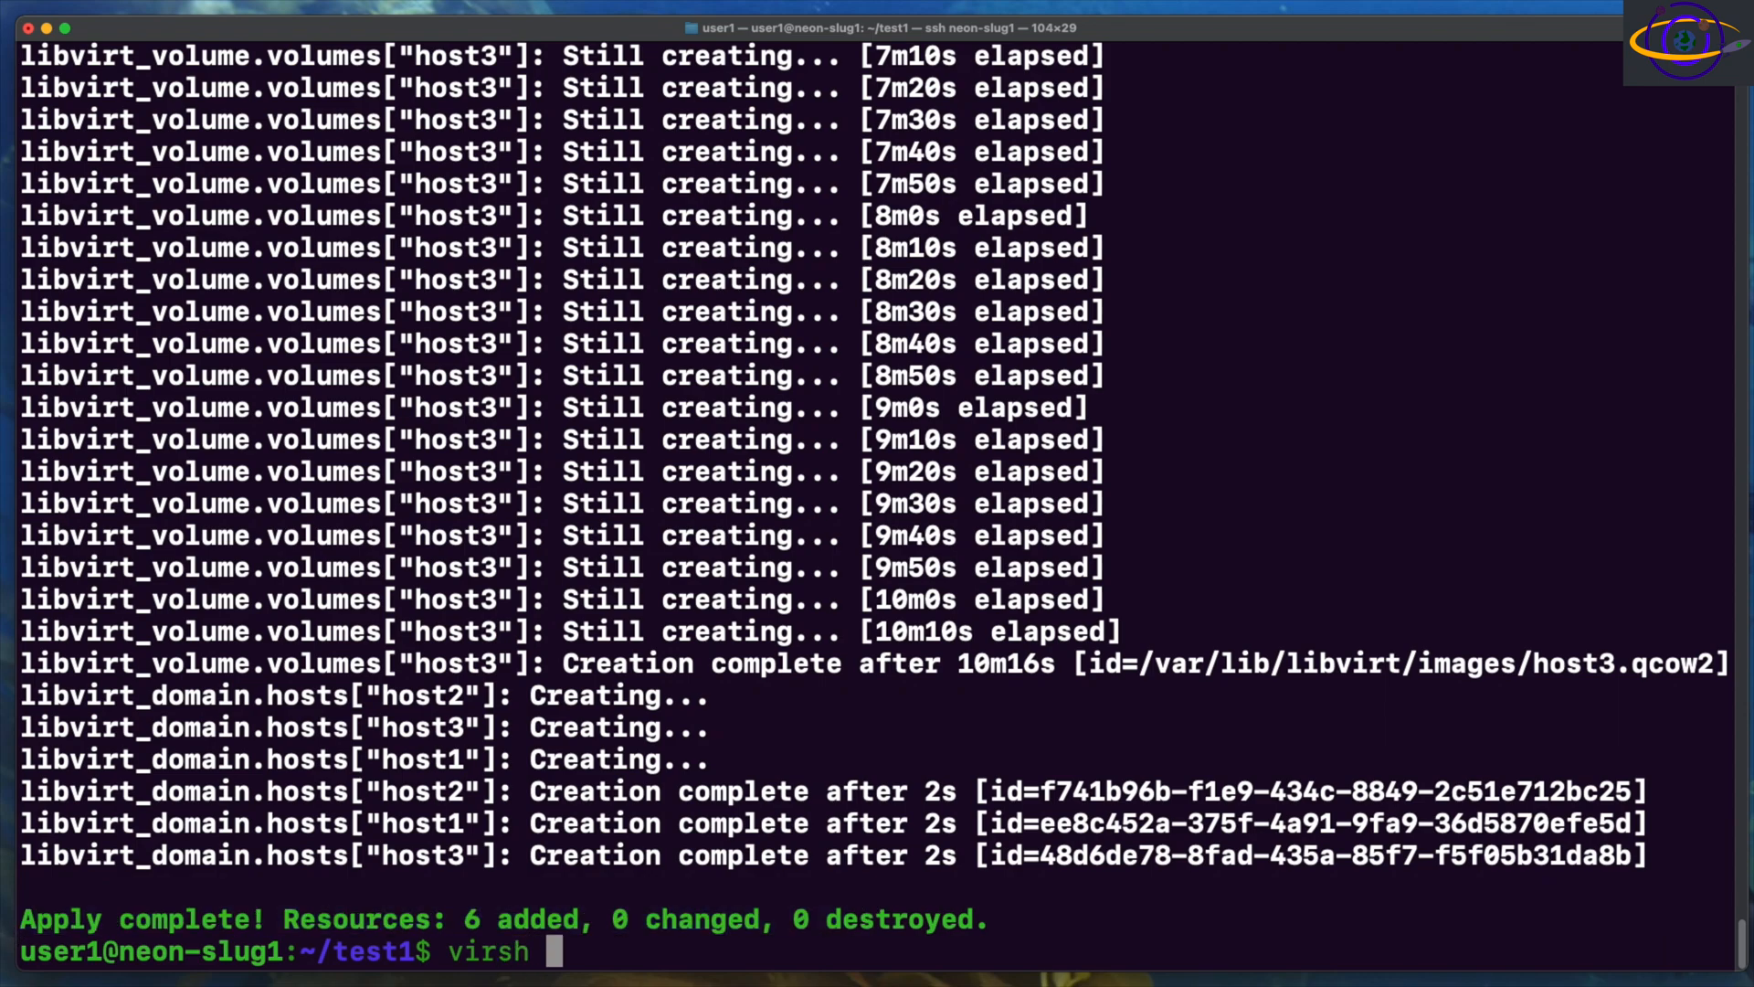
type("list --all")
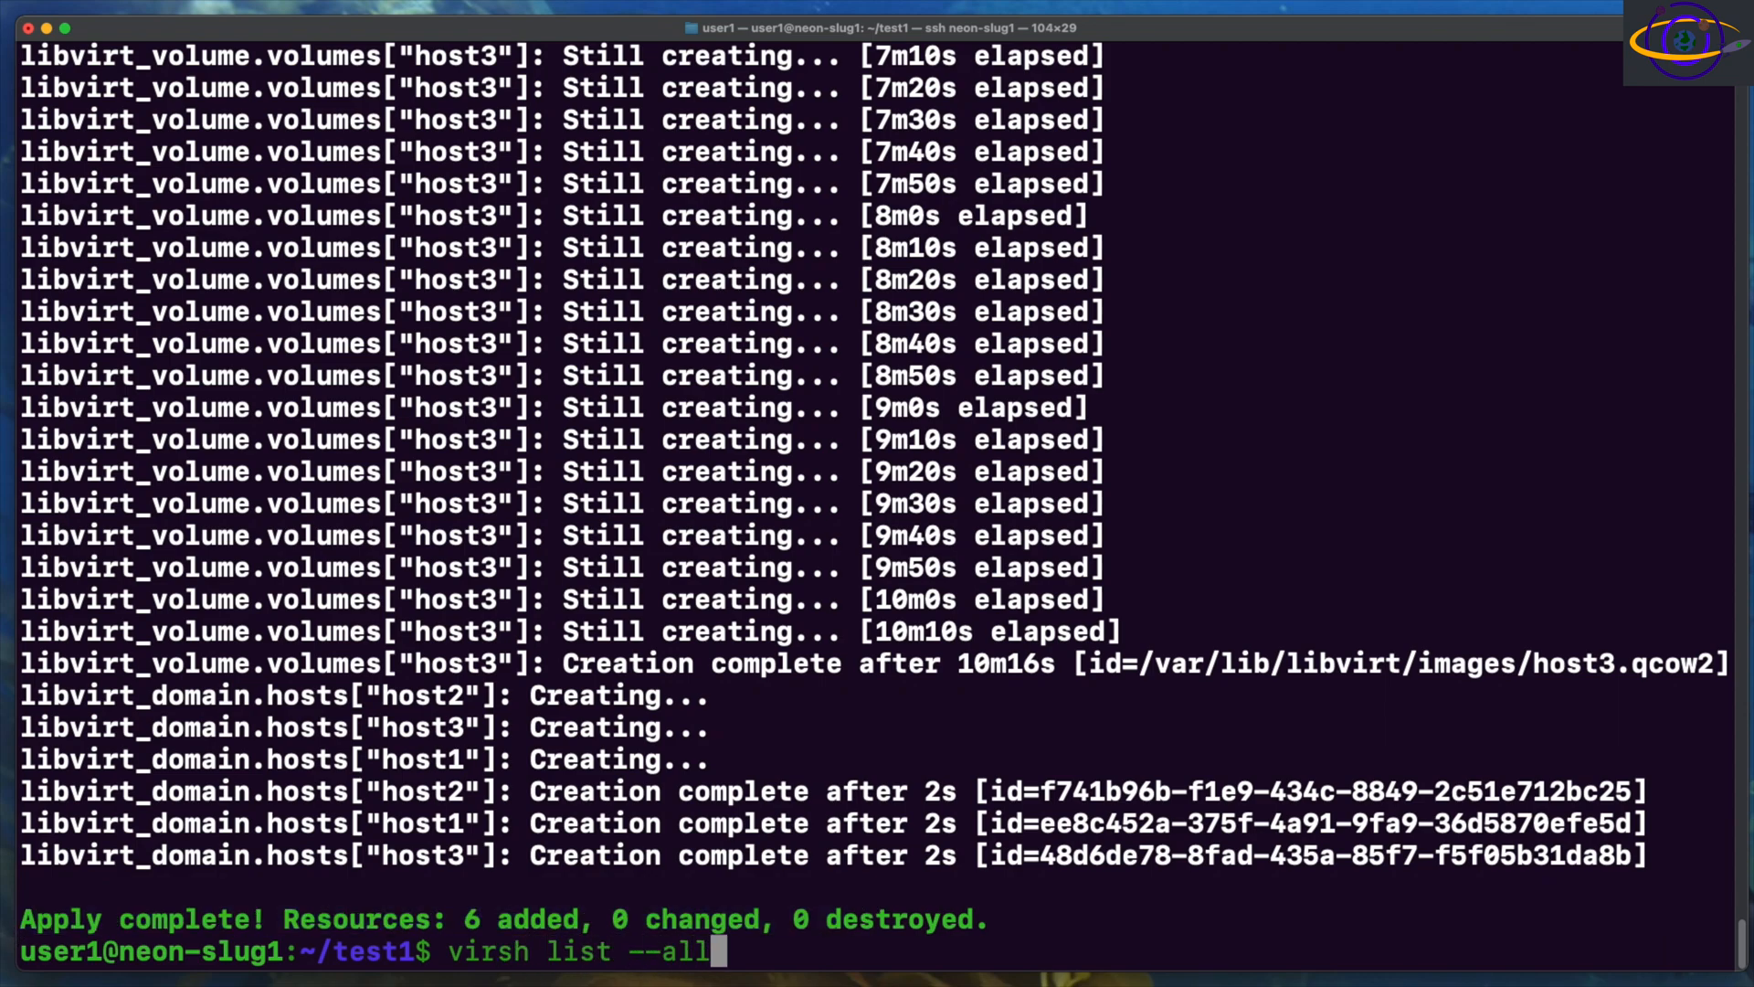
key("Return")
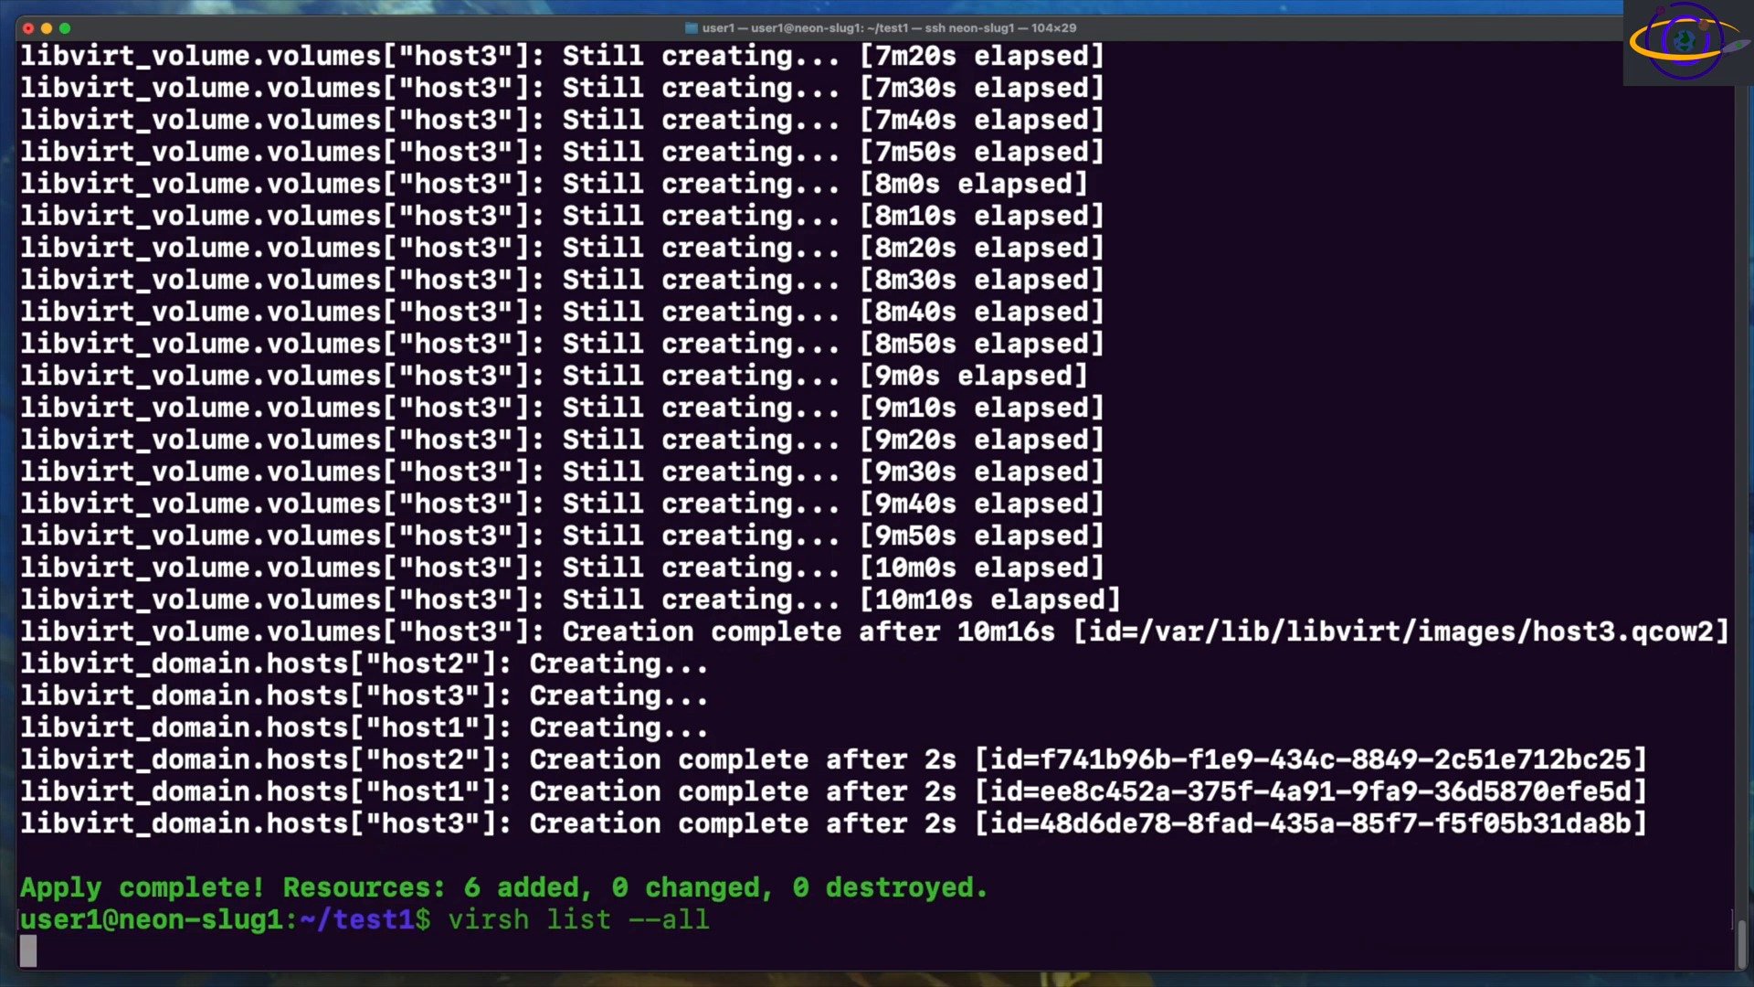
key("Return")
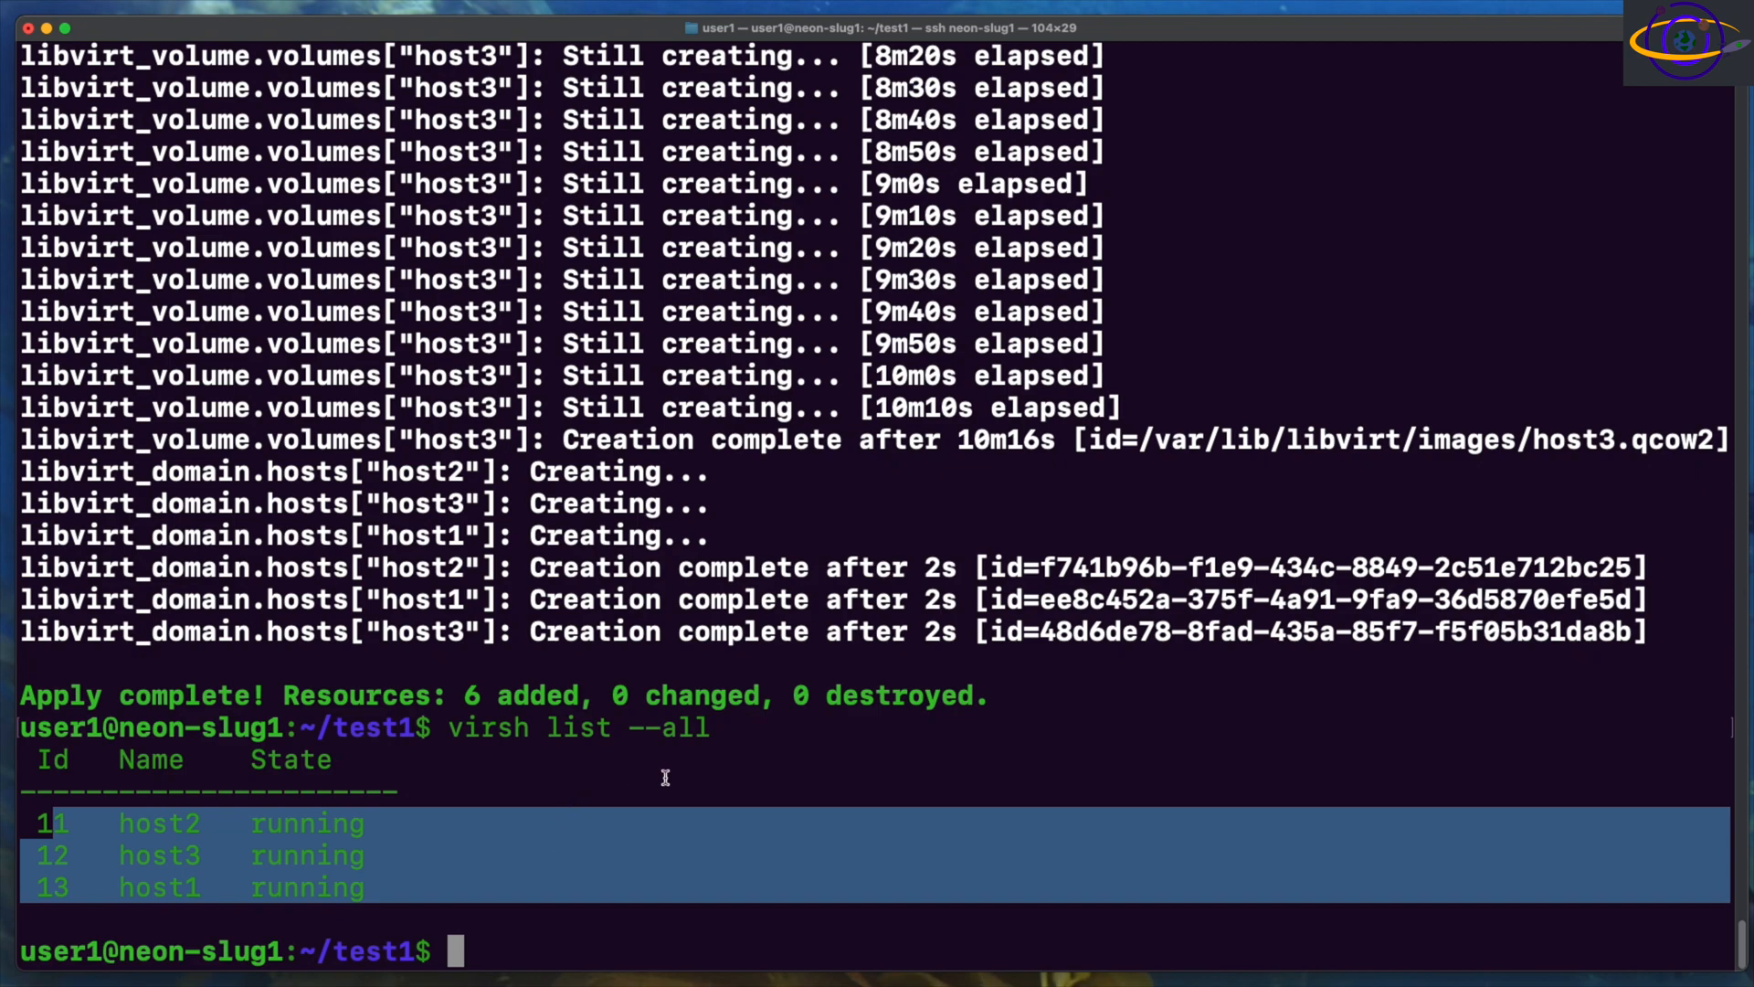
Step: Confirm host1 is on host-bridge and VNC ports 5900–5902 are listening
type("vir")
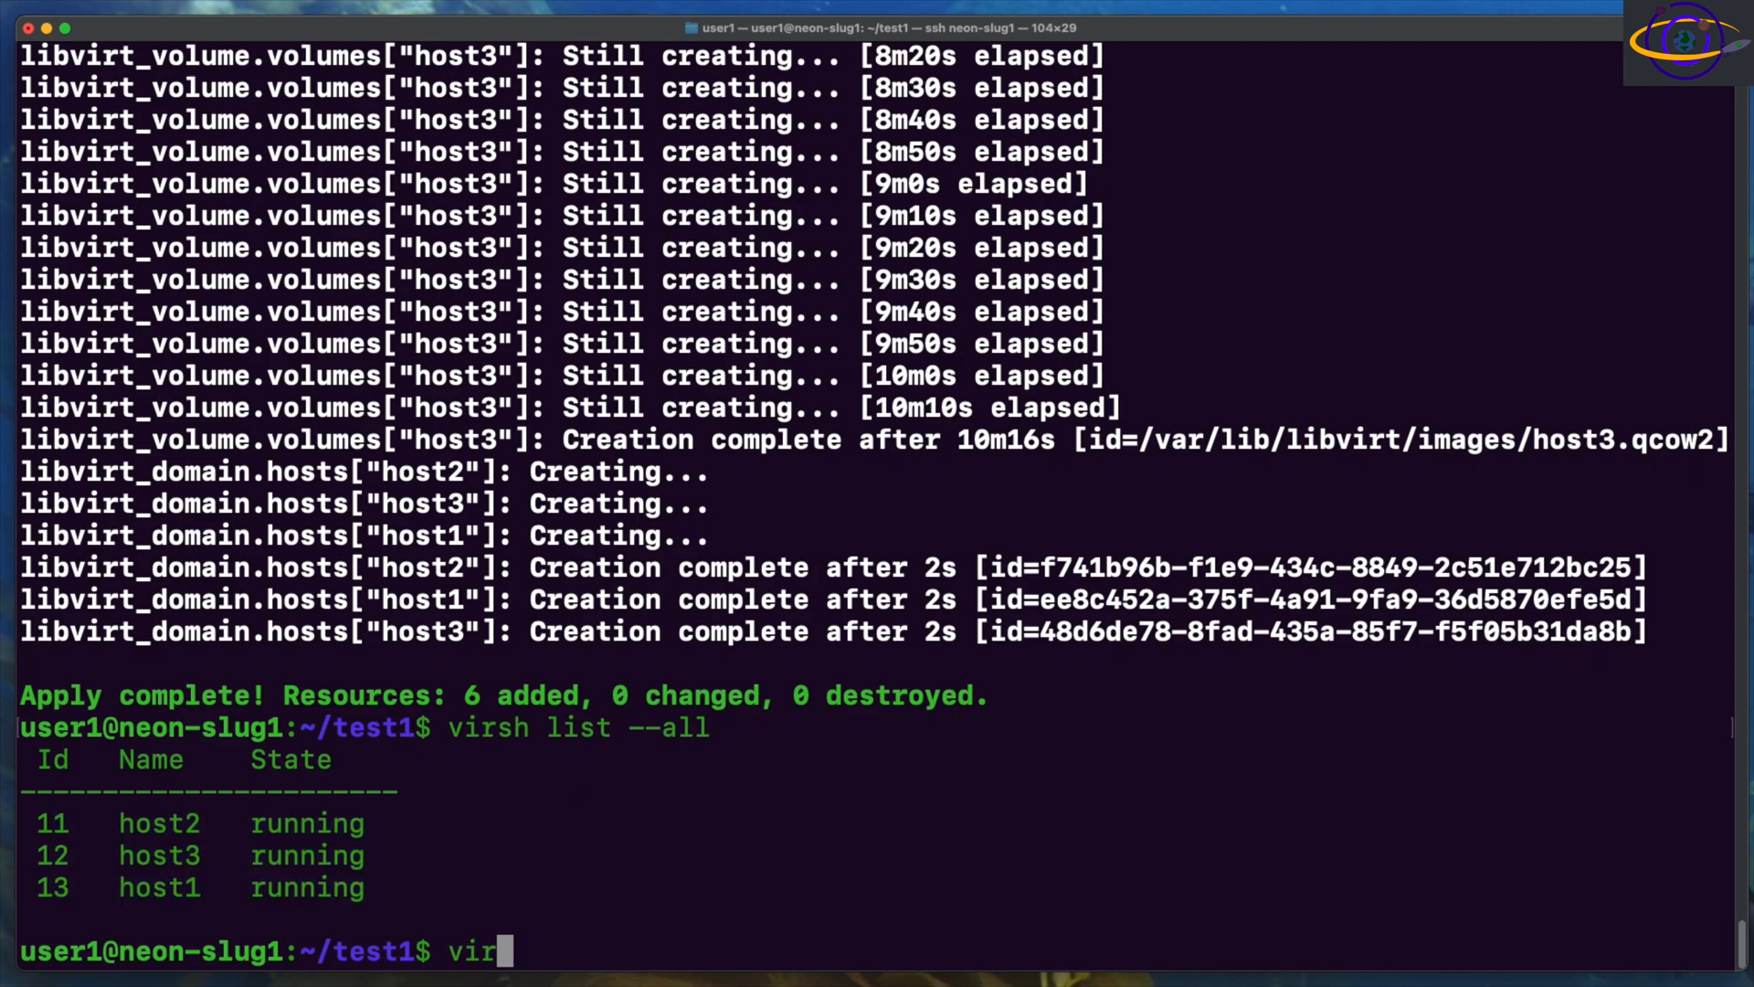
type("sh domif")
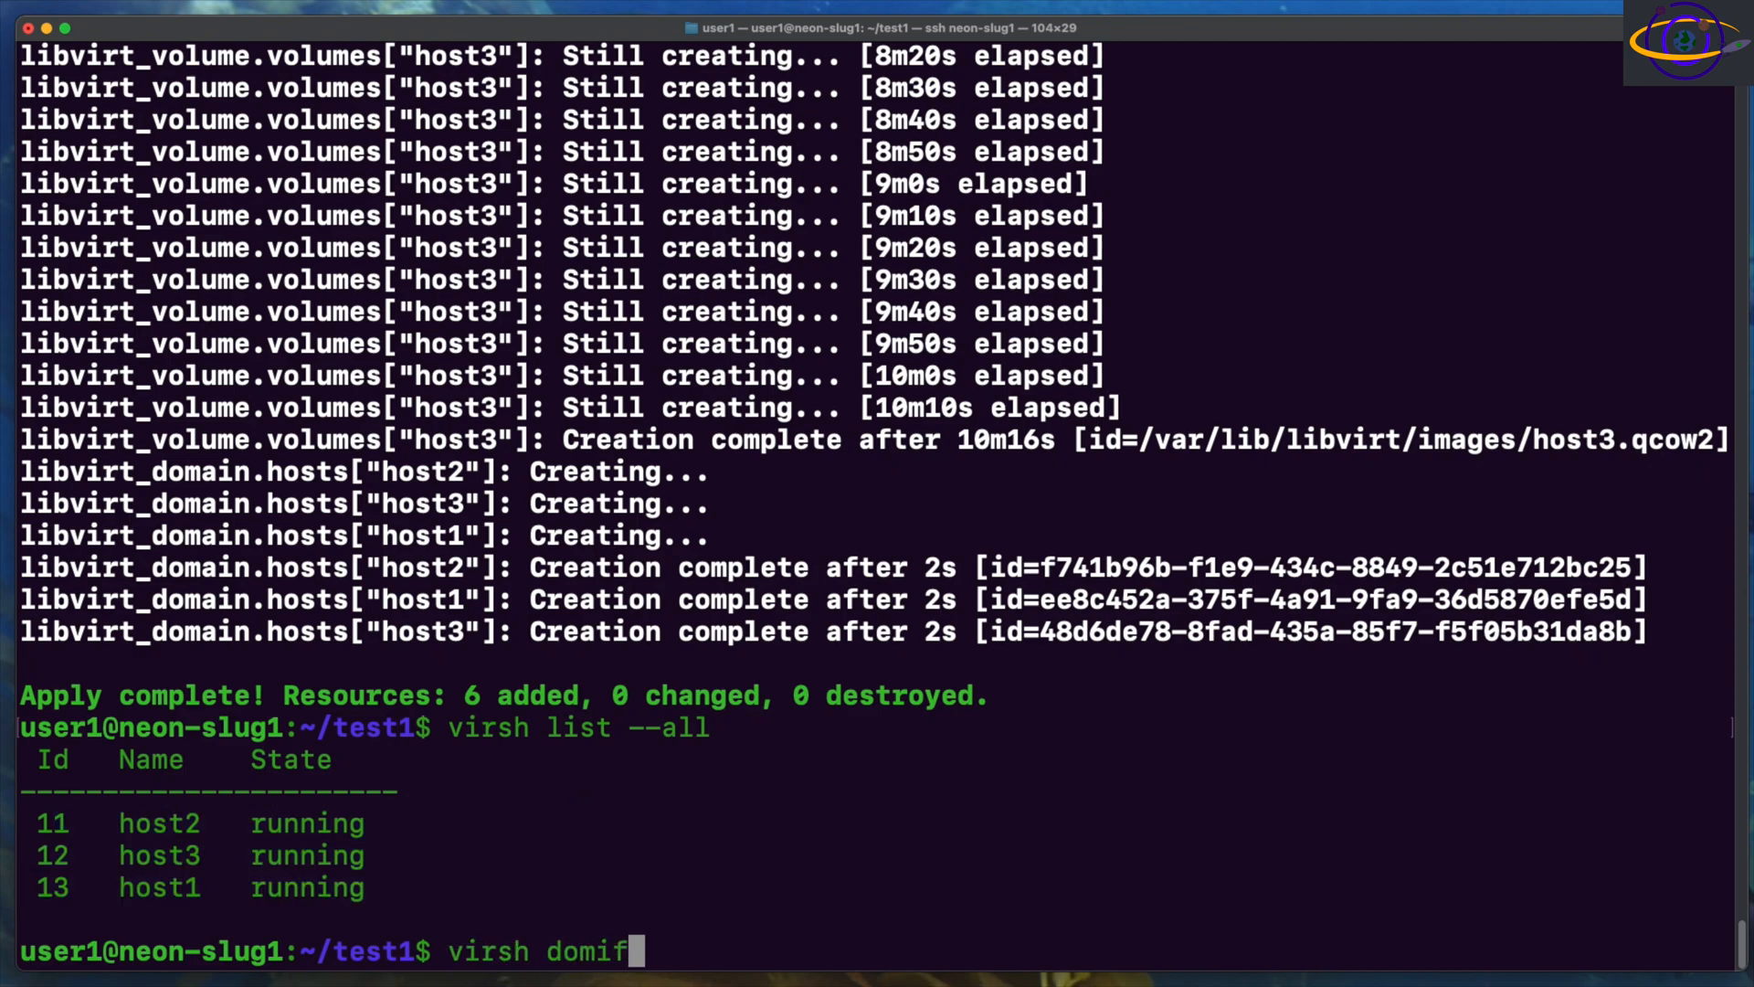
type("list  host1")
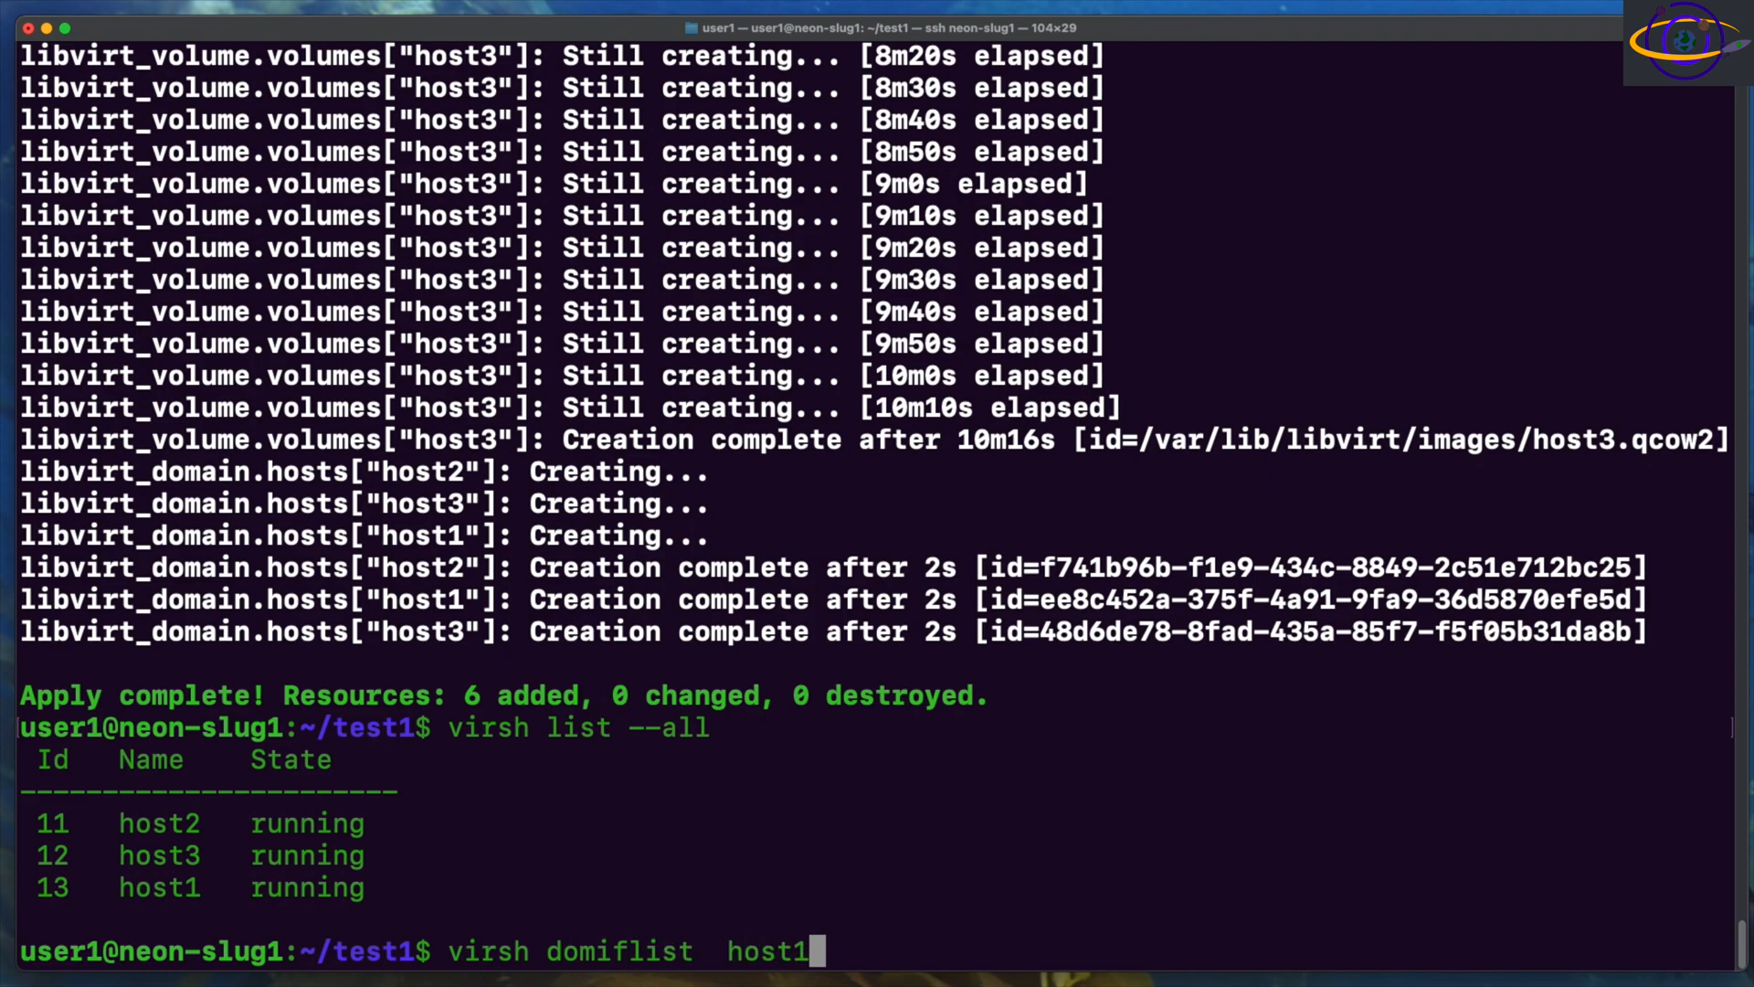
key("Return")
type("virsh domiflist  host3")
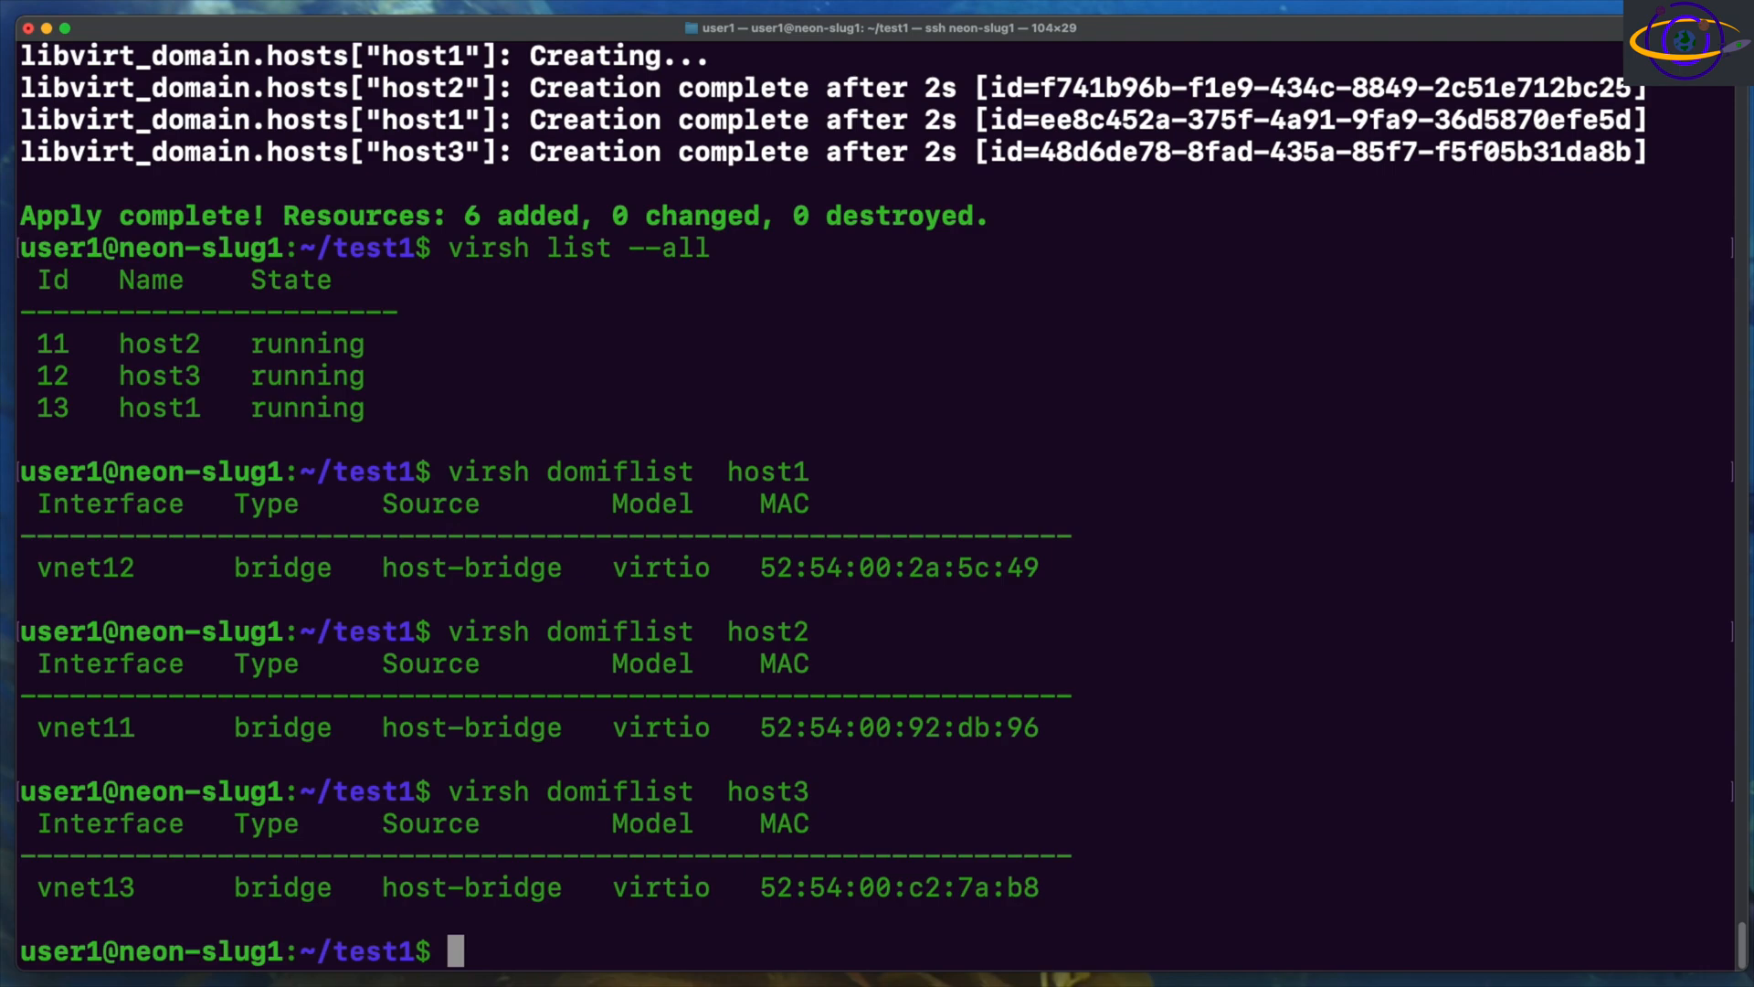
type("netstat")
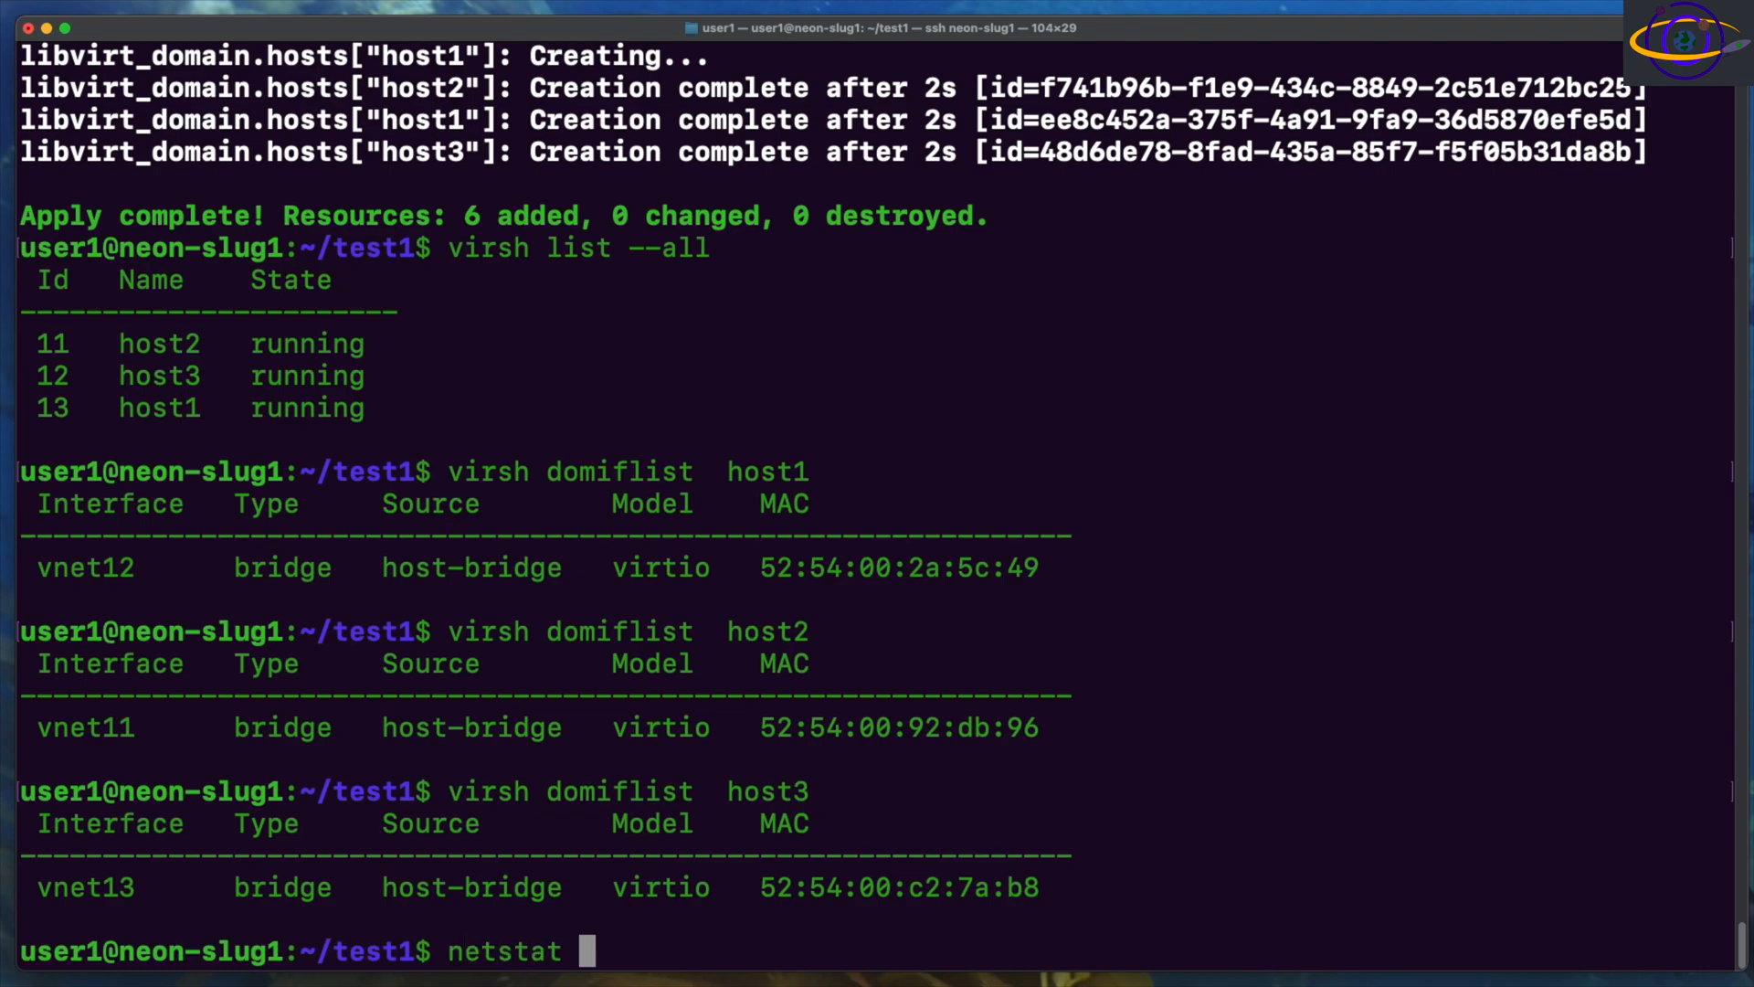
type("-np")
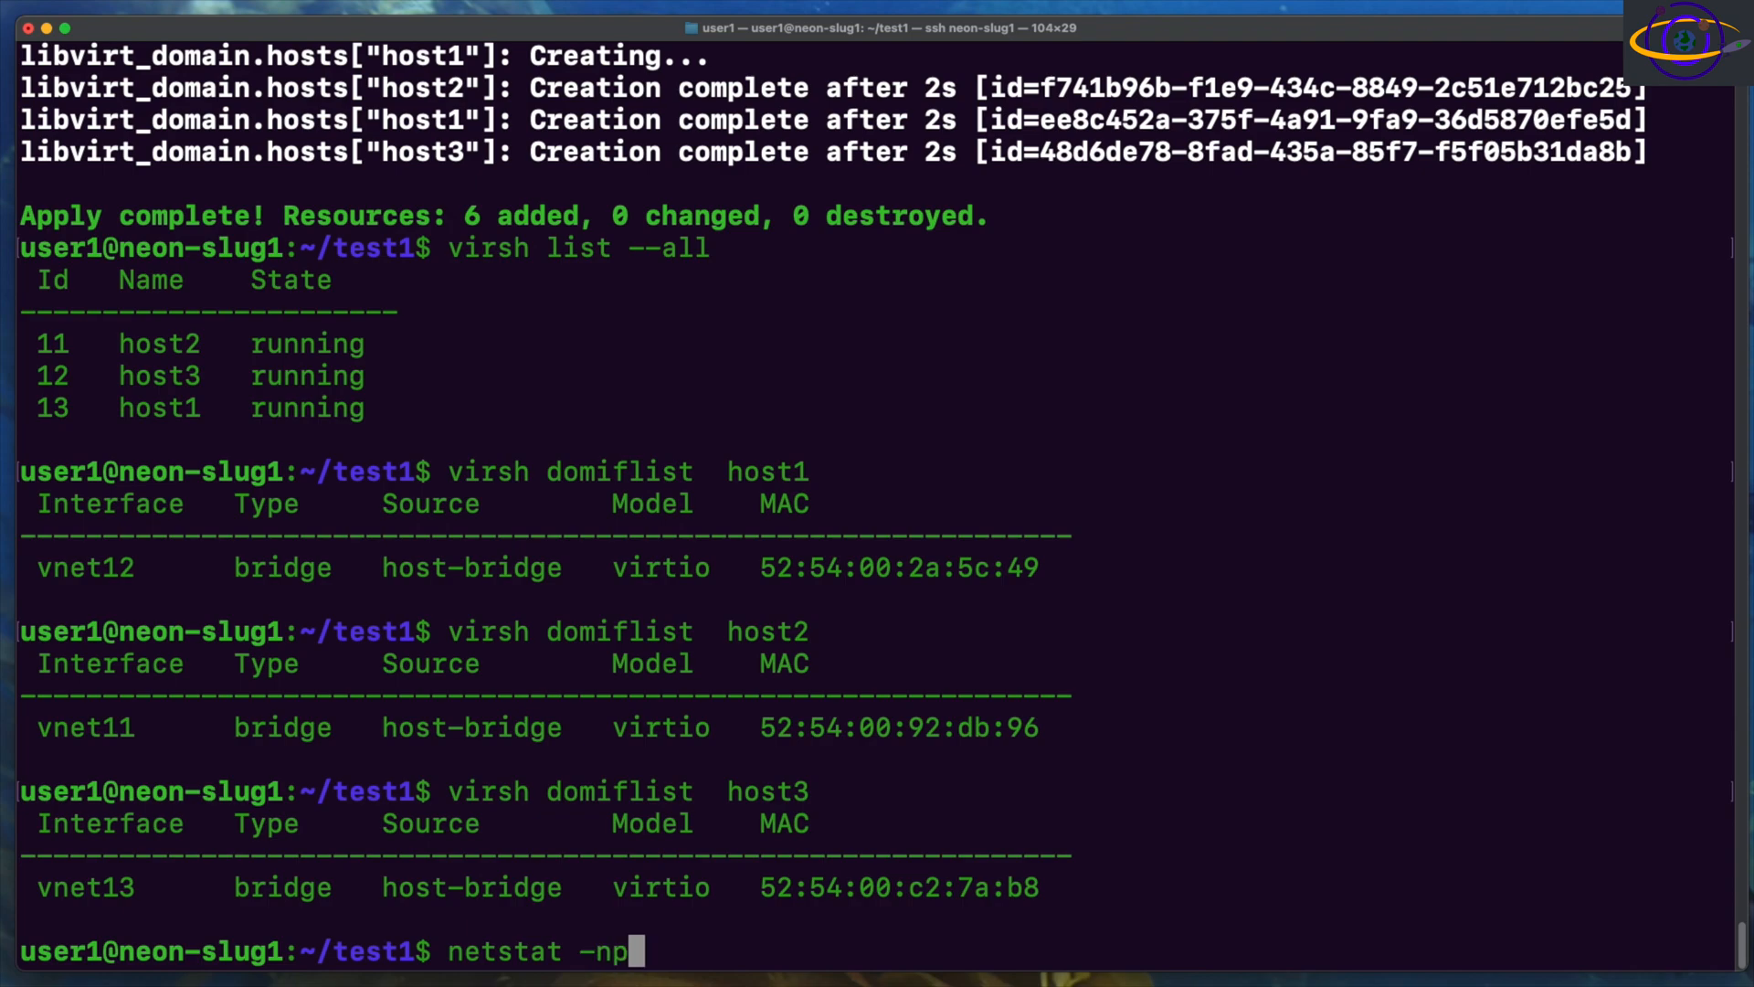
key("Return")
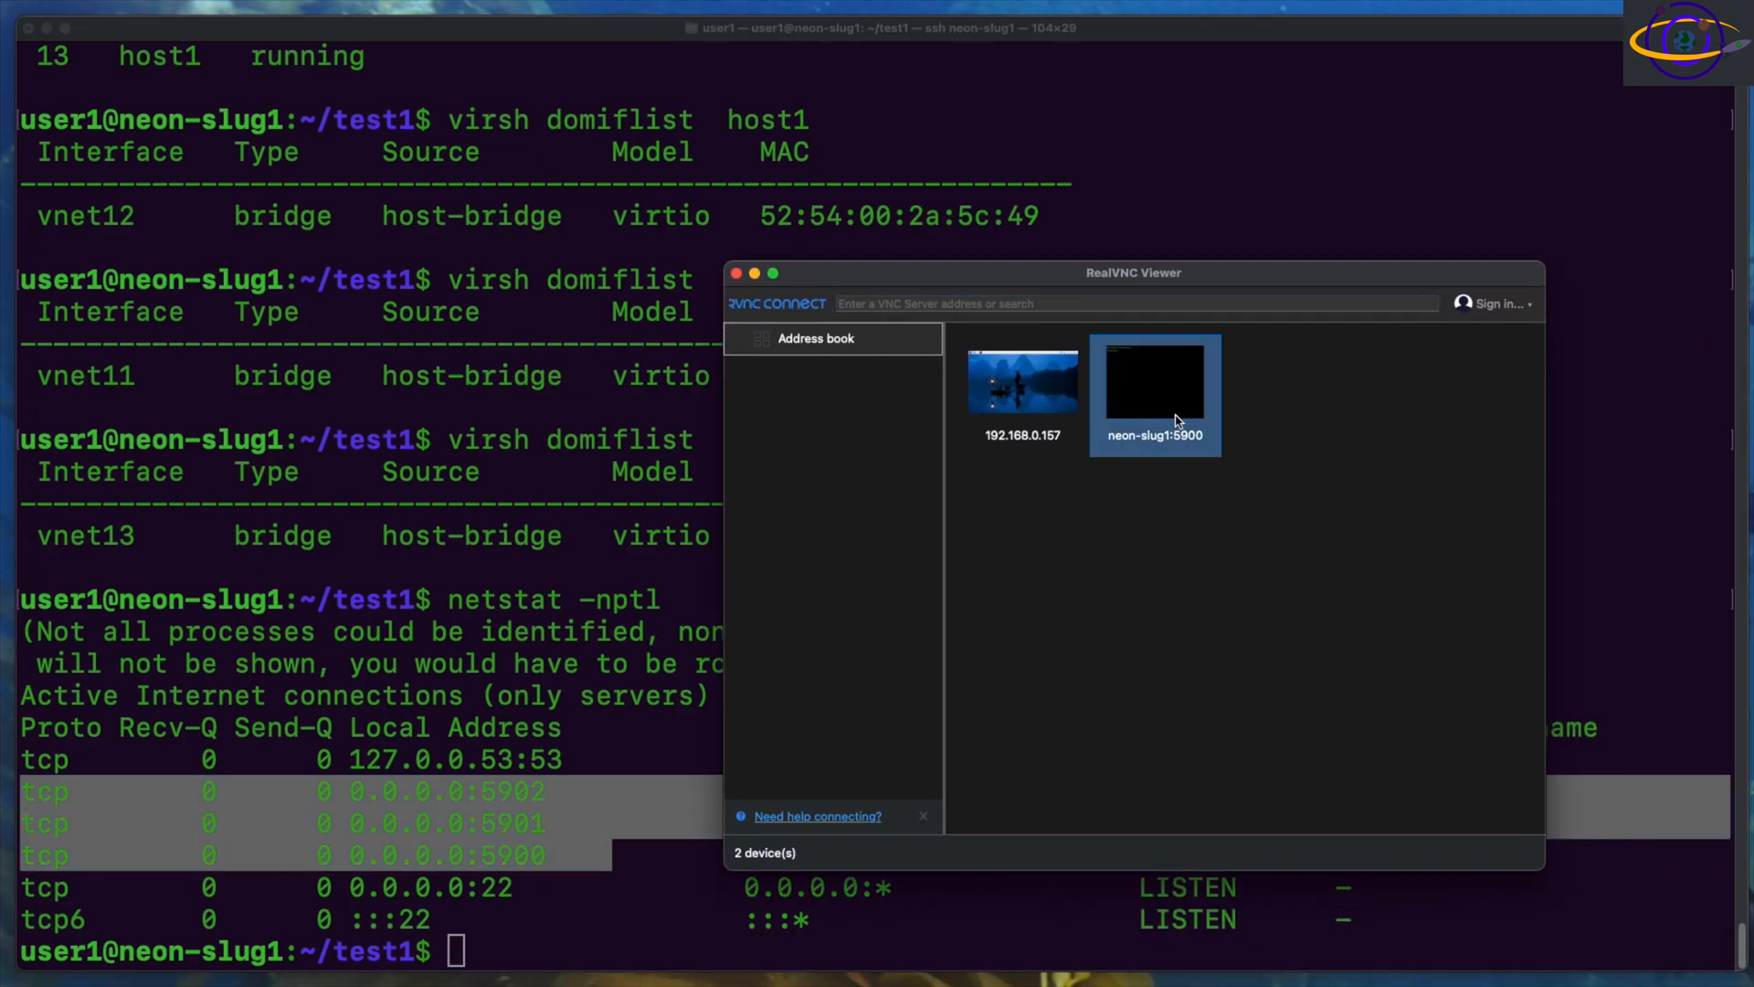
Step: Connect to neon-slug1:5900 to see the Ubuntu 18.04 login, declining the permissions prompt
double_click(1154, 383)
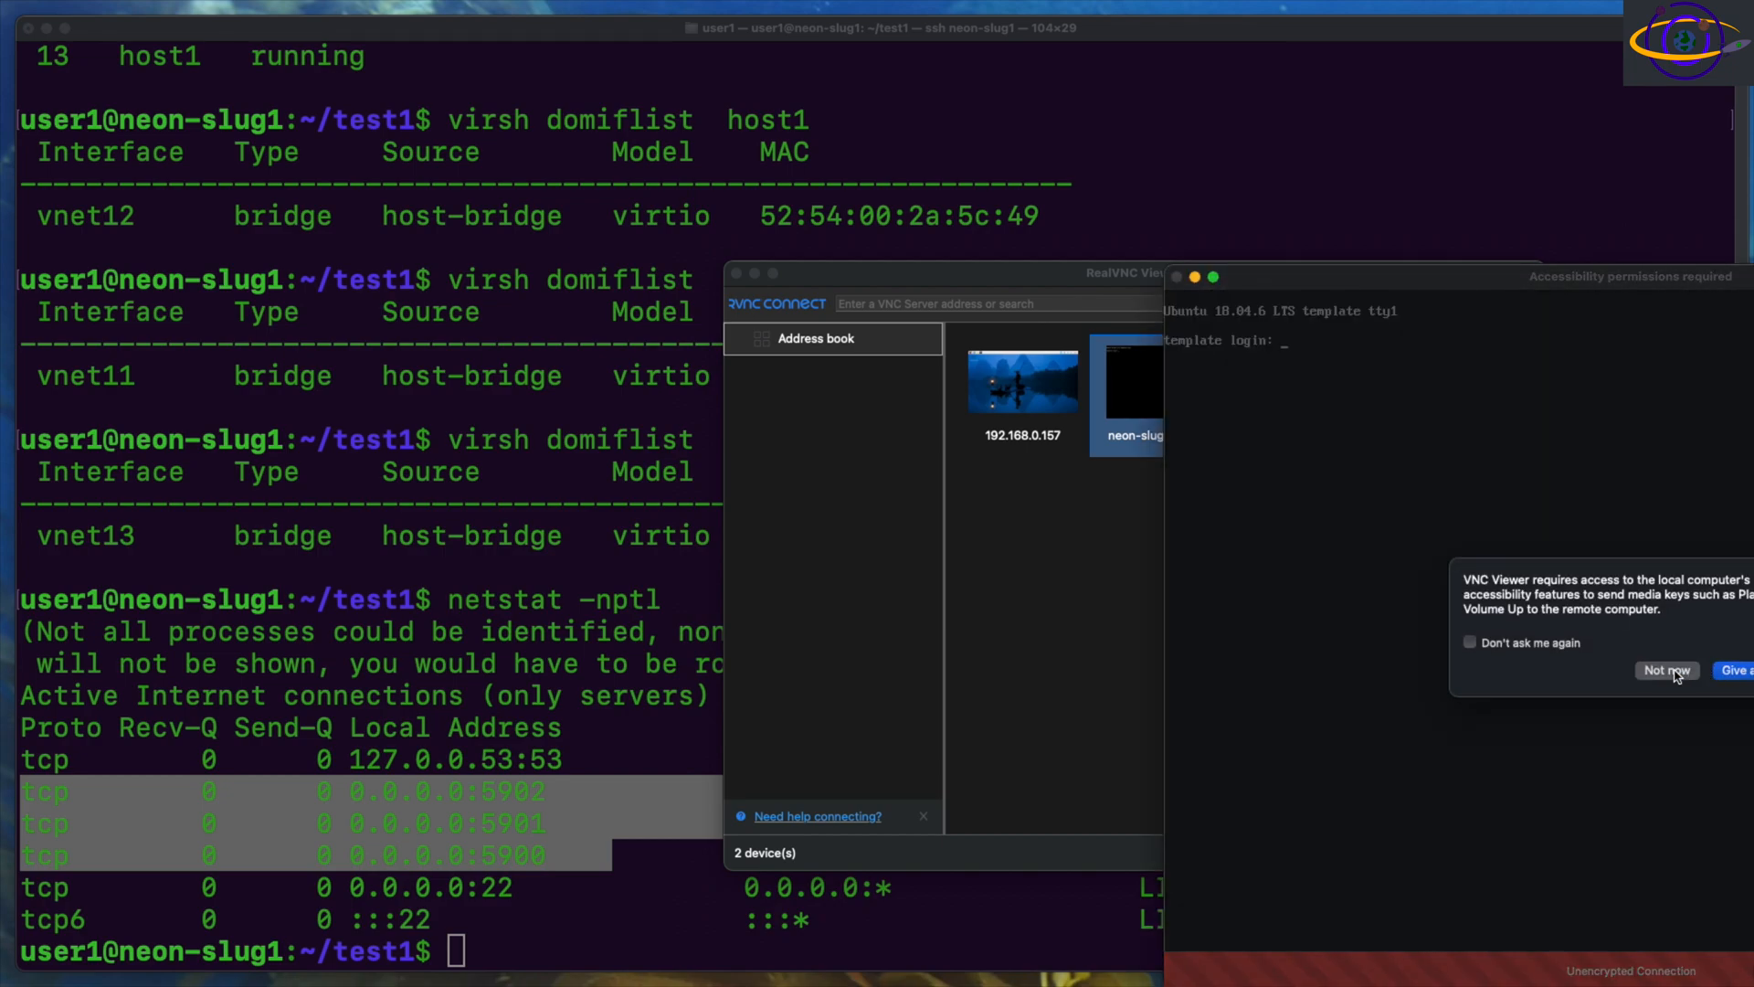
left_click(1665, 670)
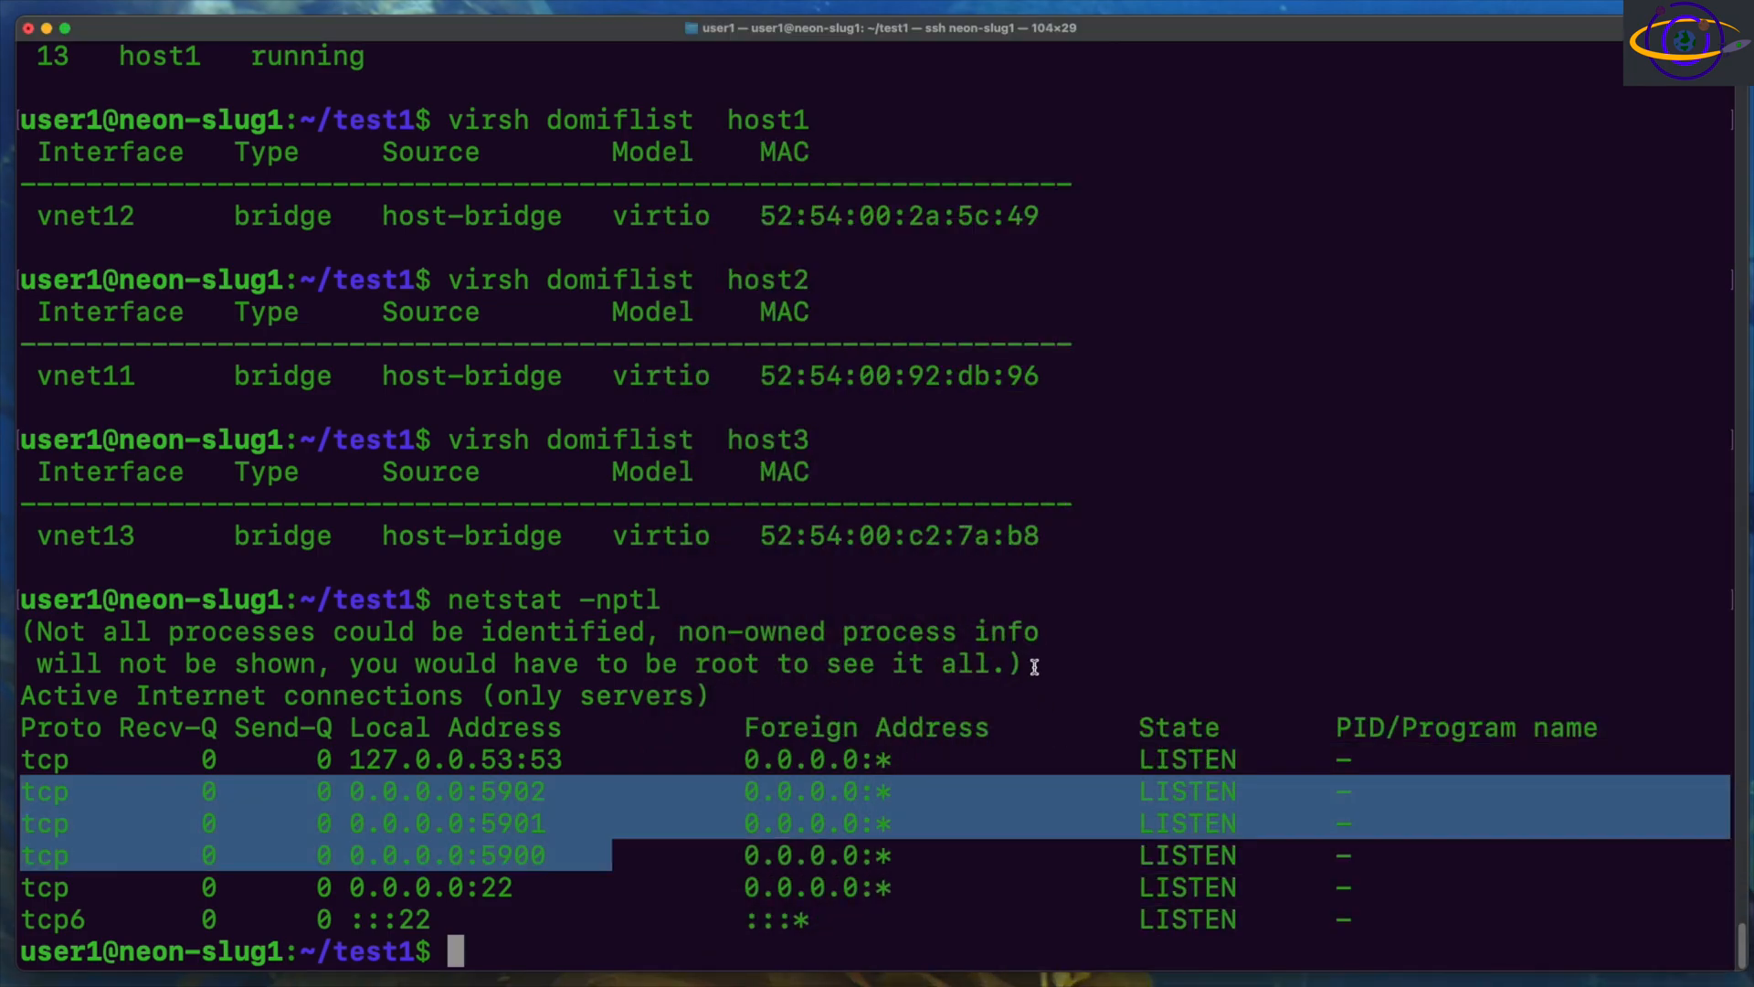
Step: Open host1's serial console with virsh console and log in
type("vi")
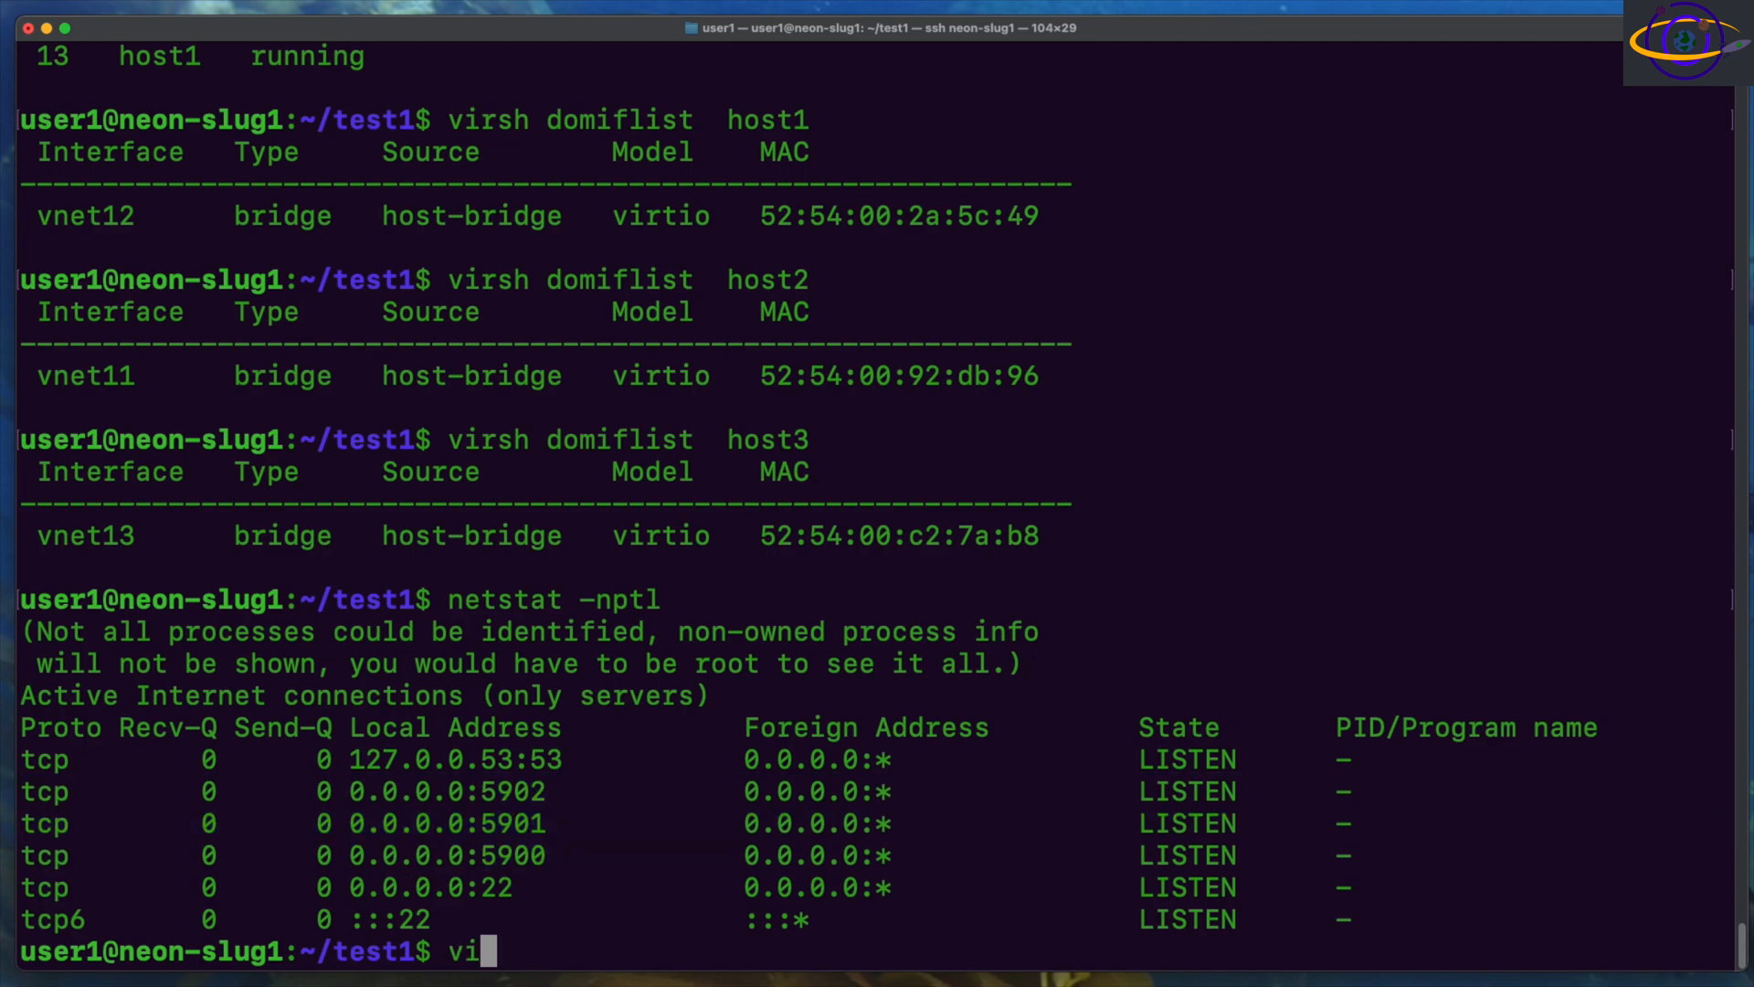
type("rsh console host1")
type("user1")
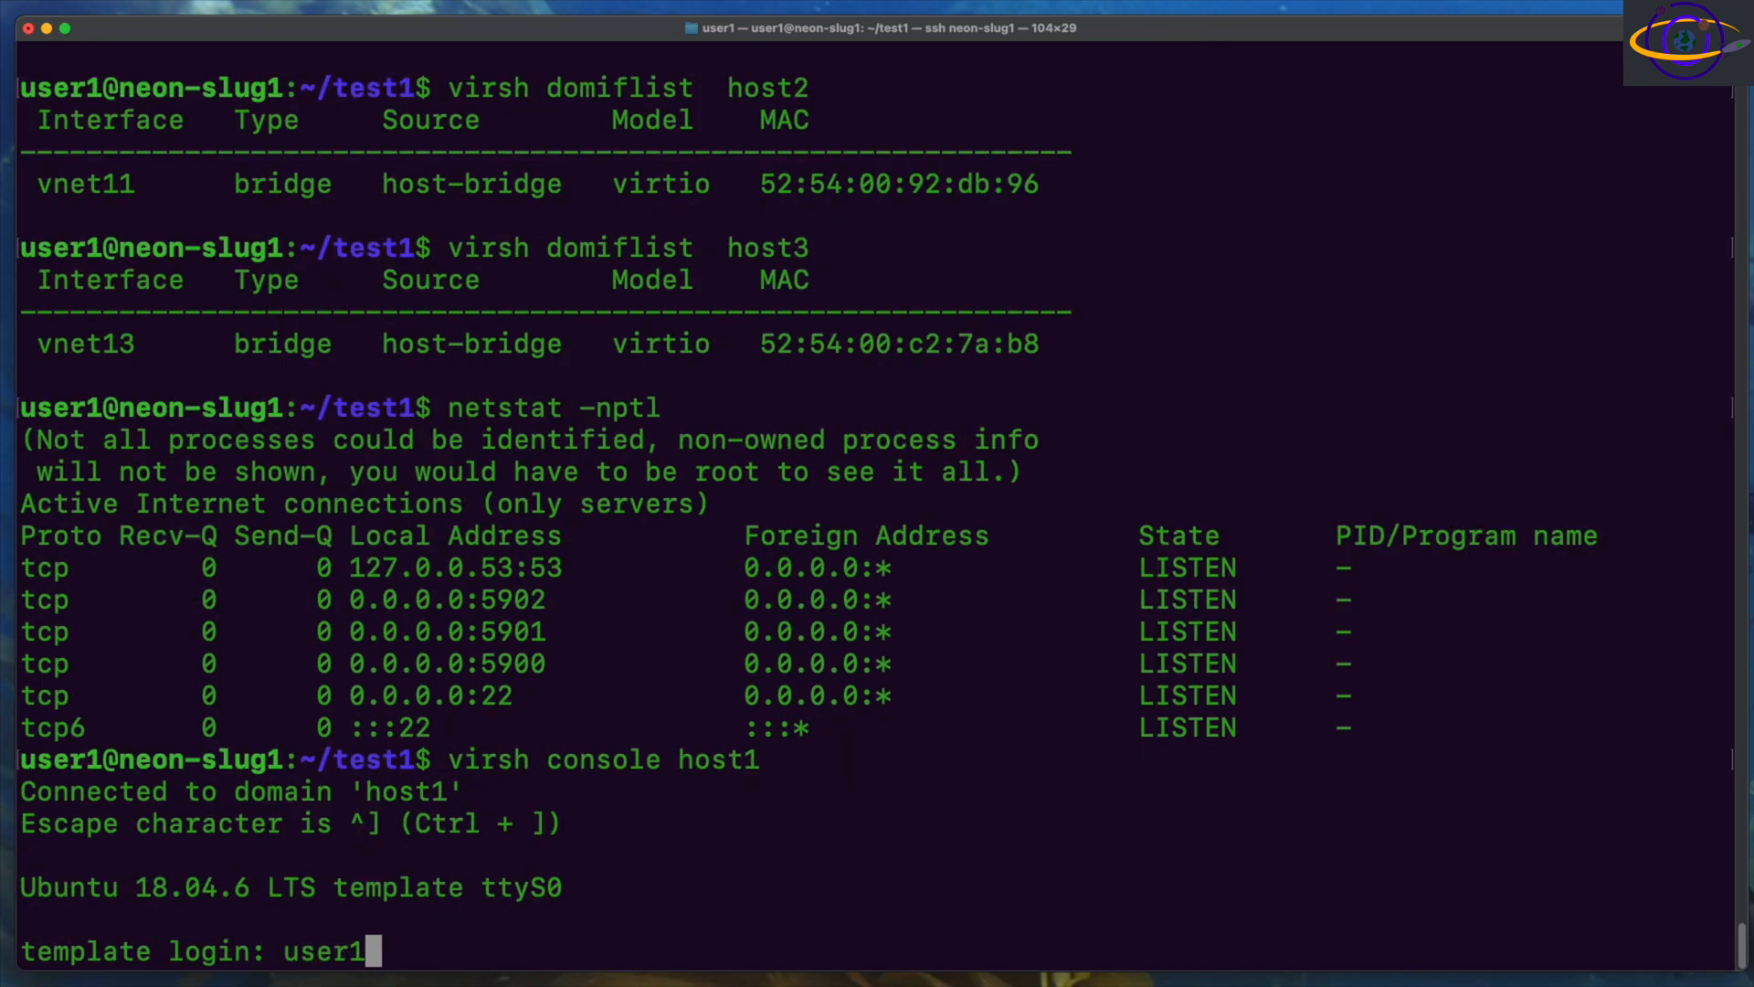
key("Return")
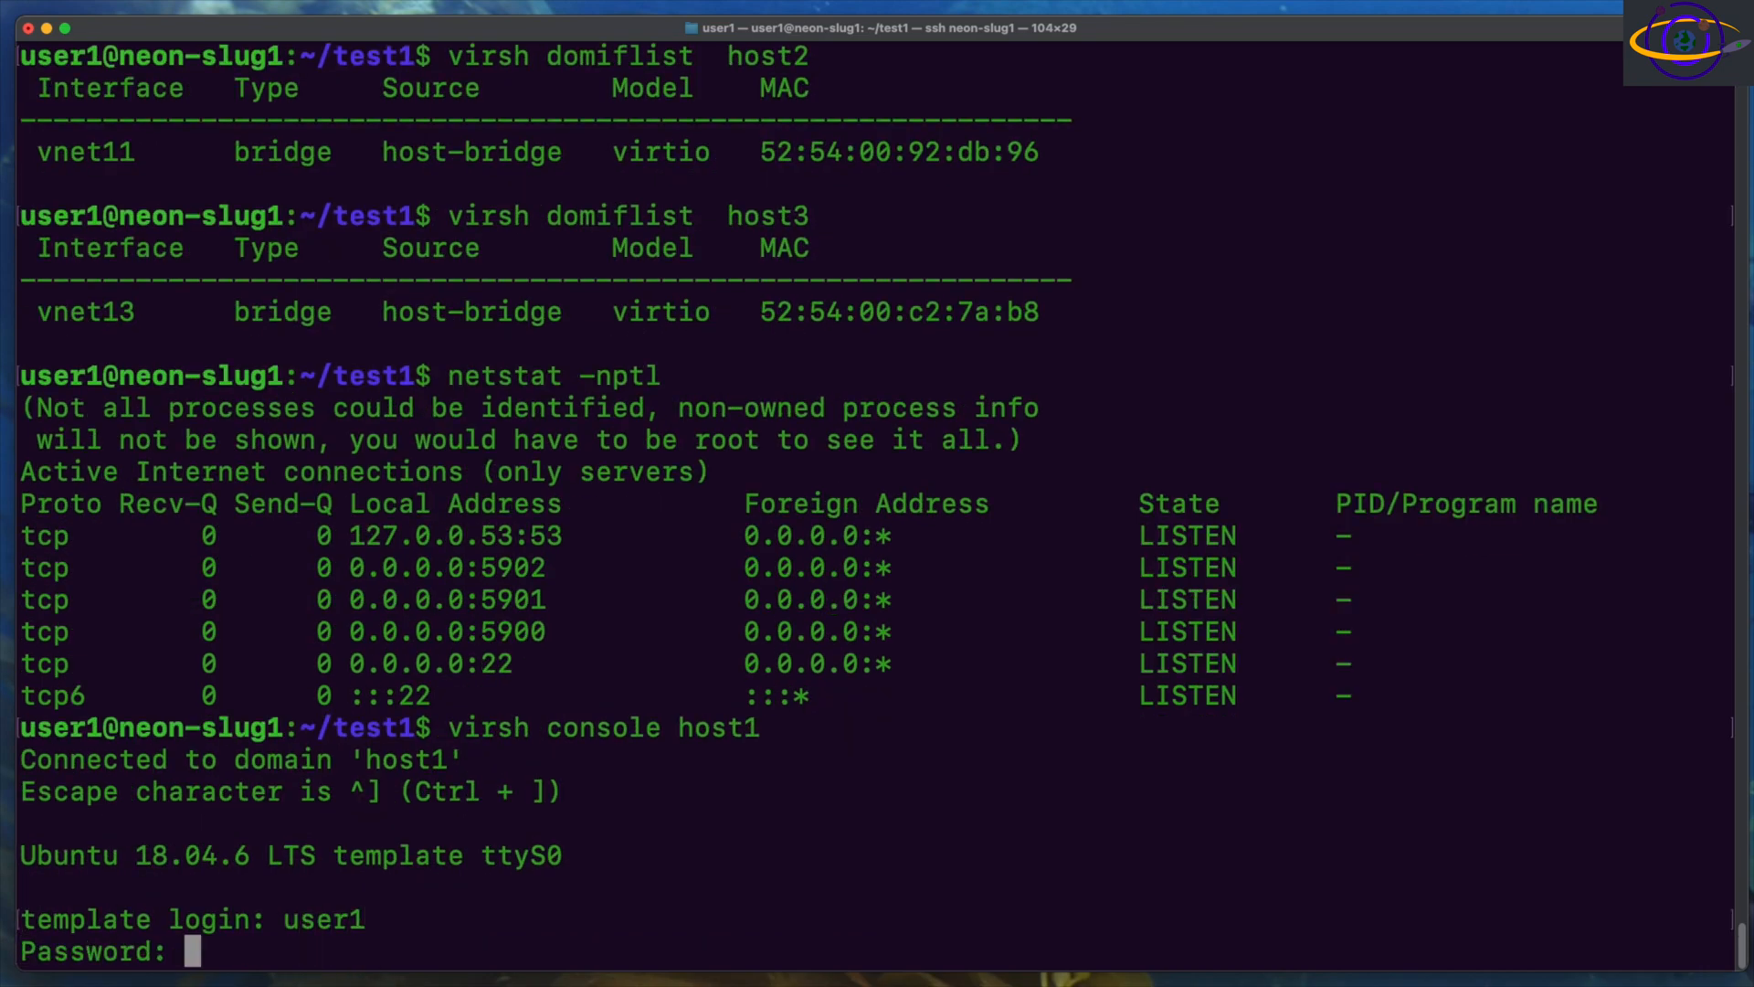
key("Return")
type("ip a")
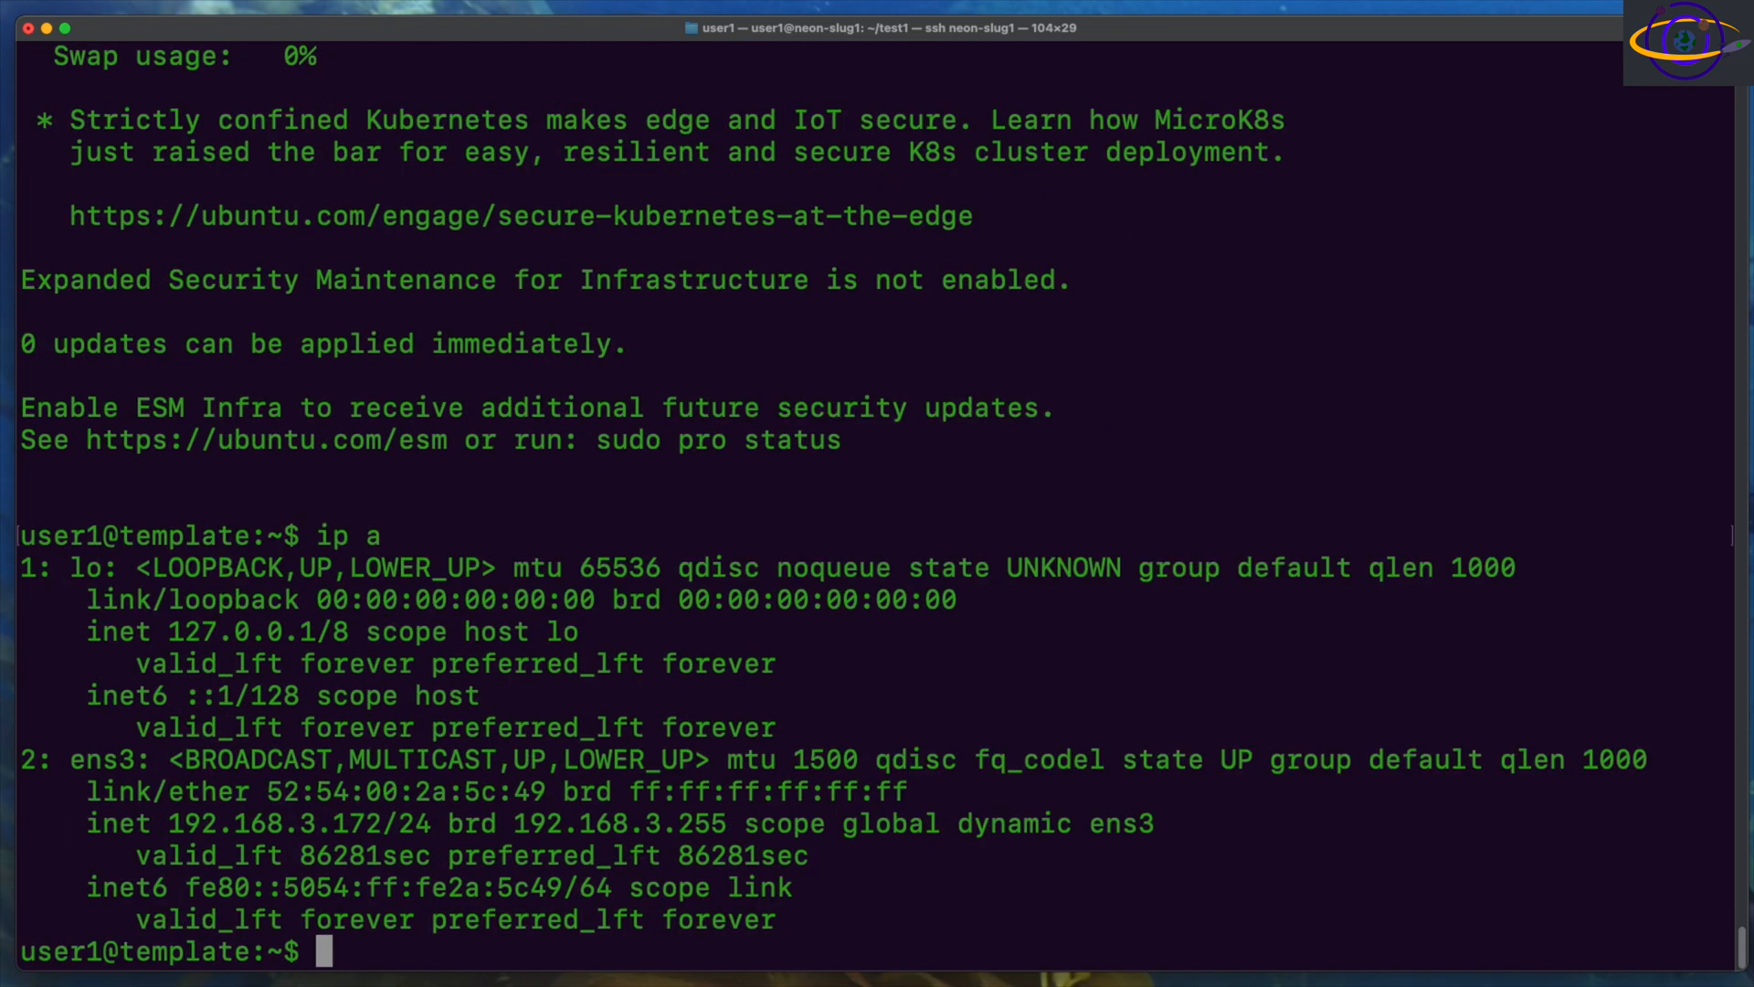
mouse_move(163, 844)
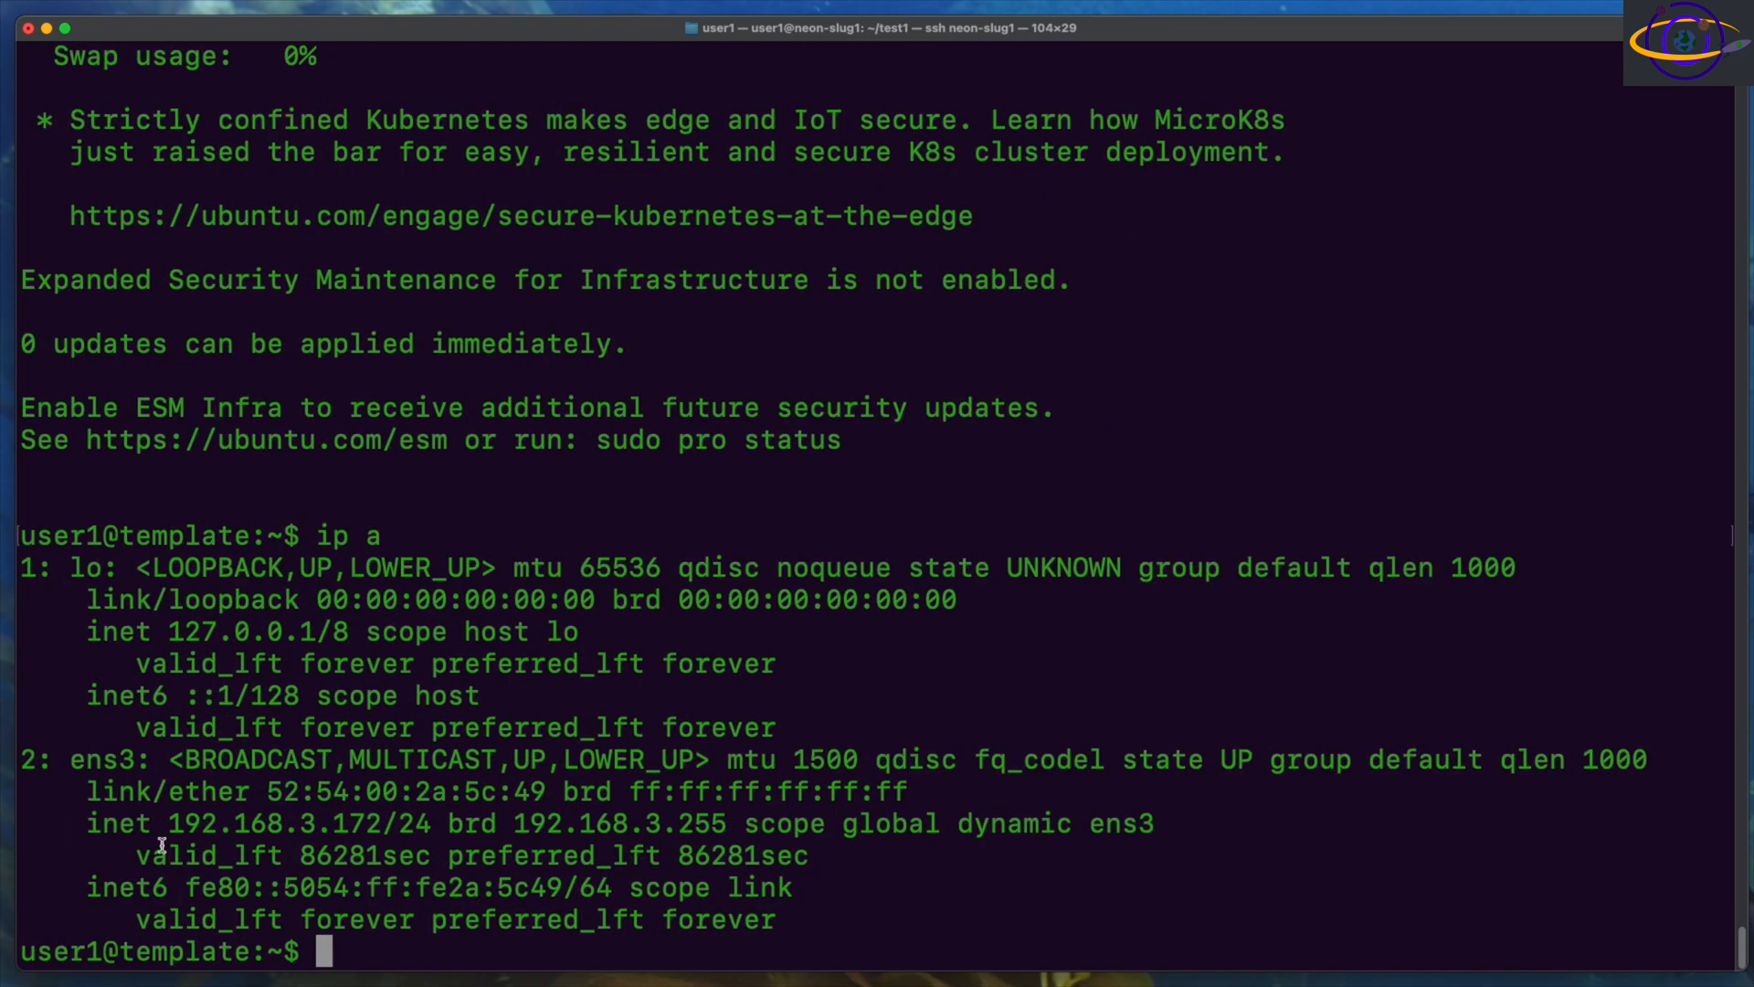
Step: Copy host1's address 192.168.3.172 and log out of the console
double_click(274, 823)
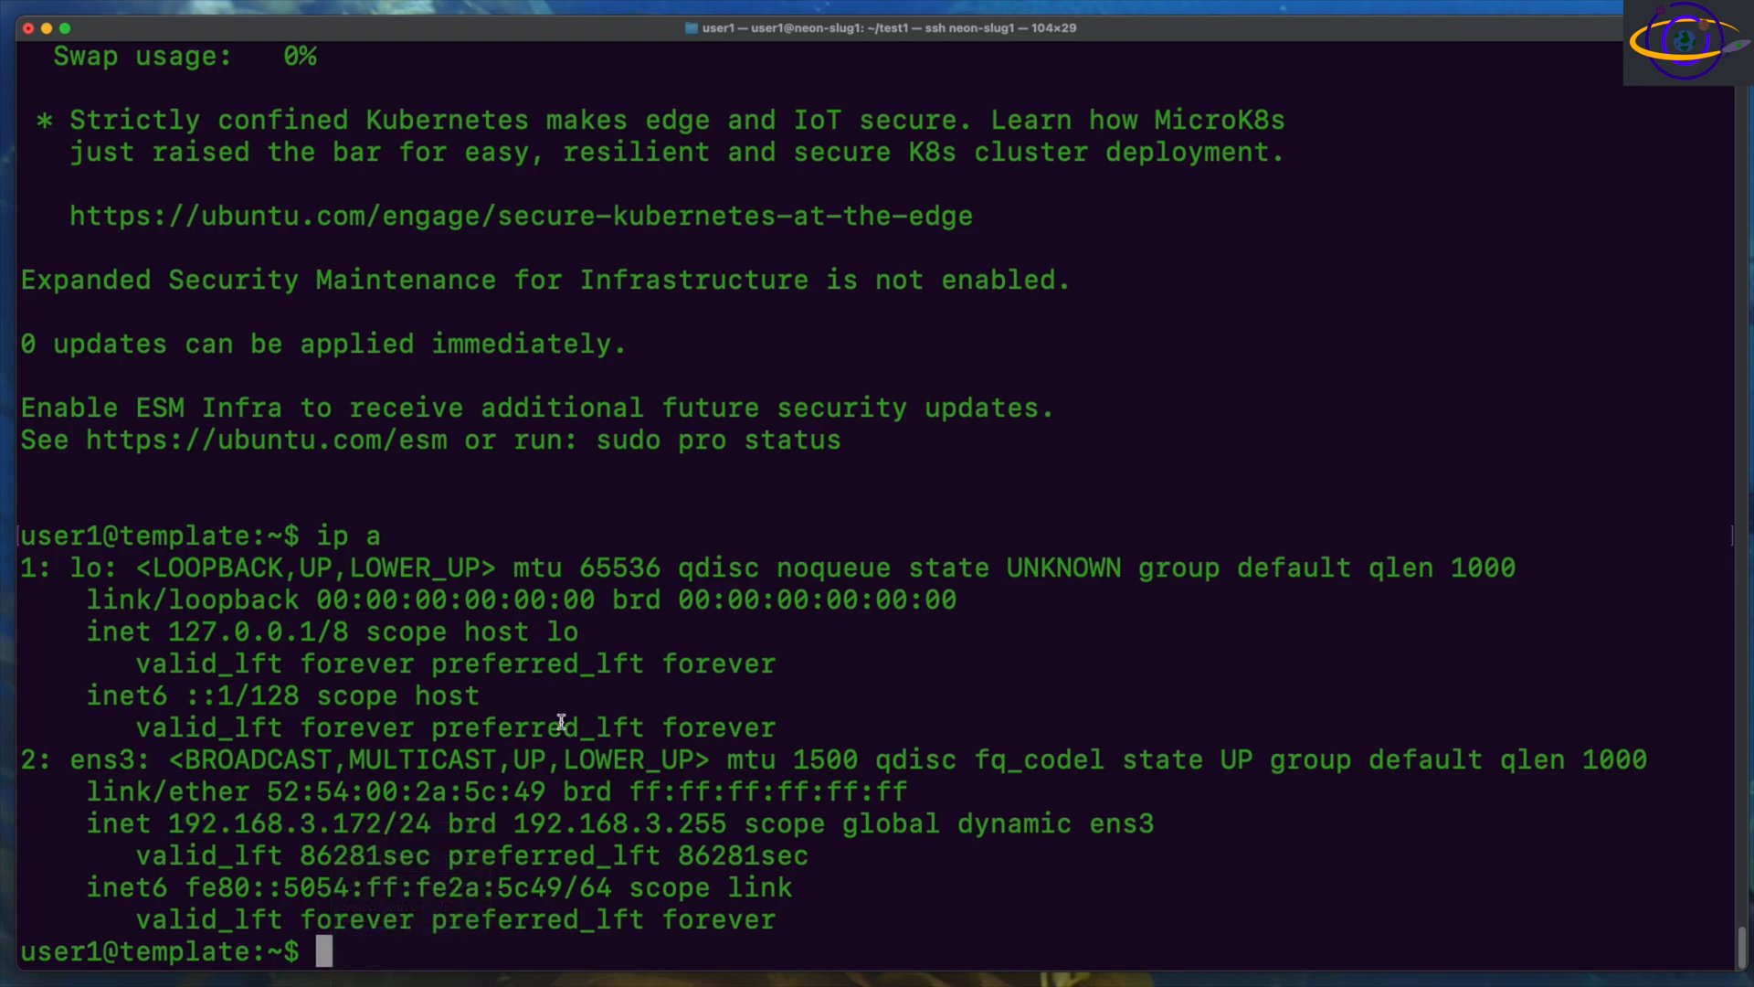
type("exit")
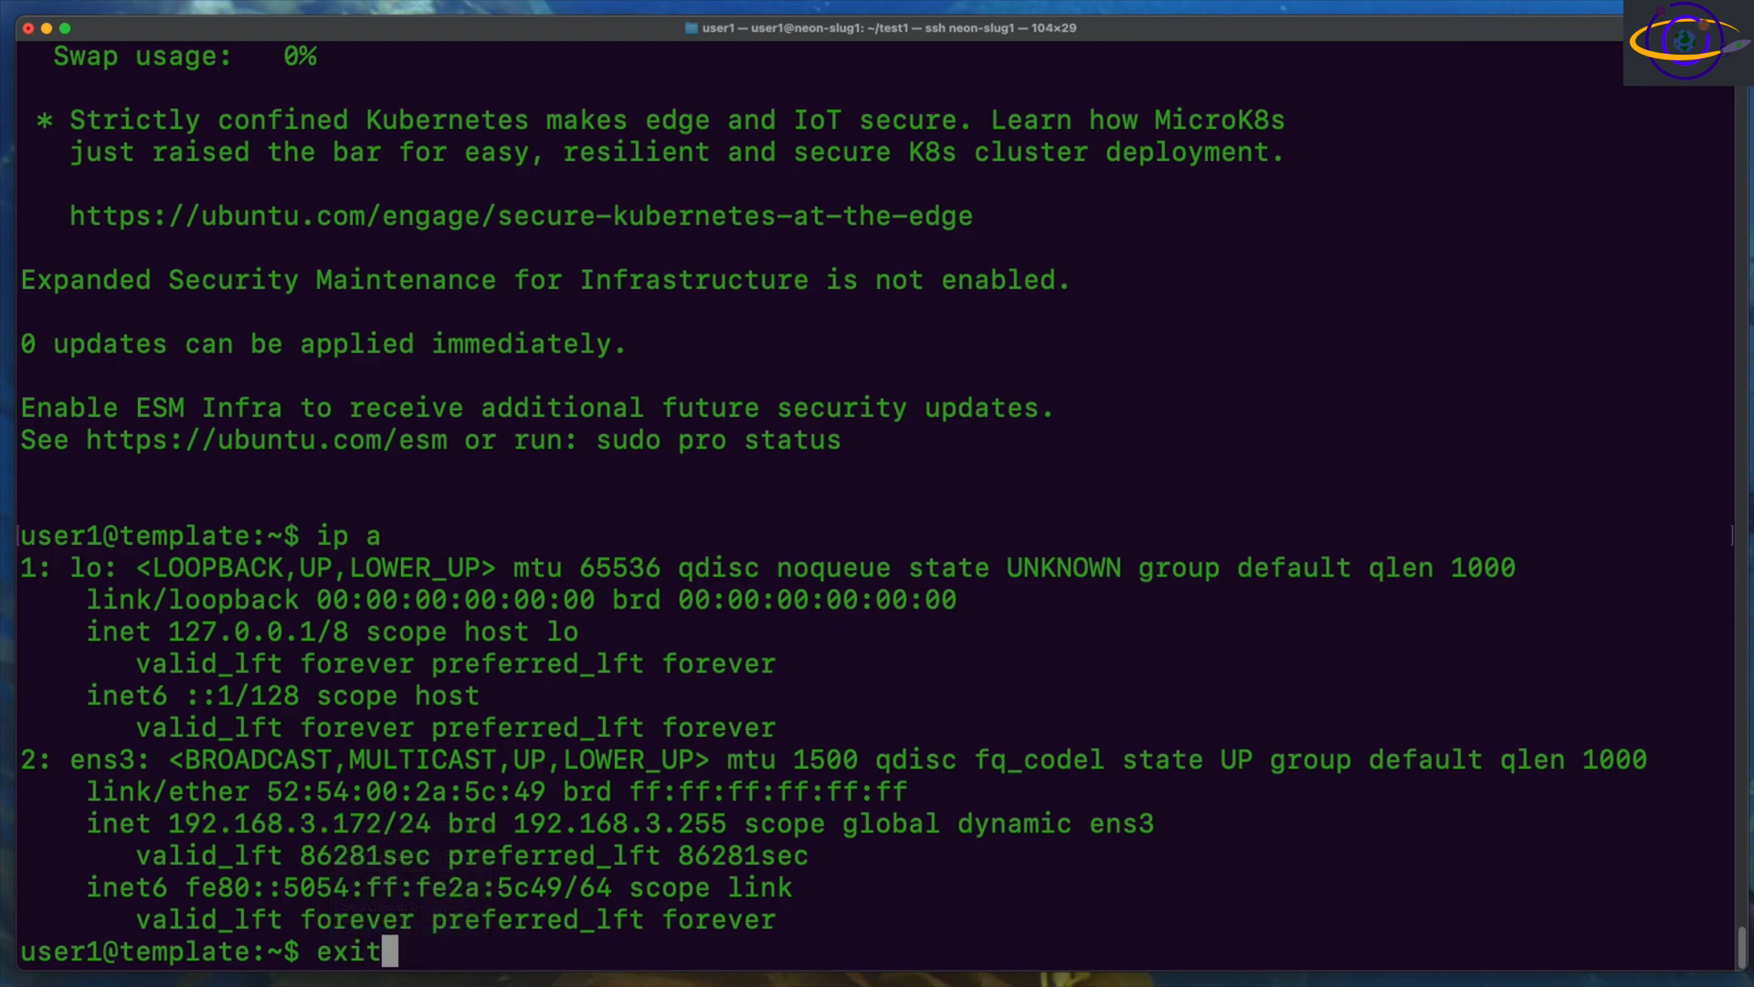
key("Return")
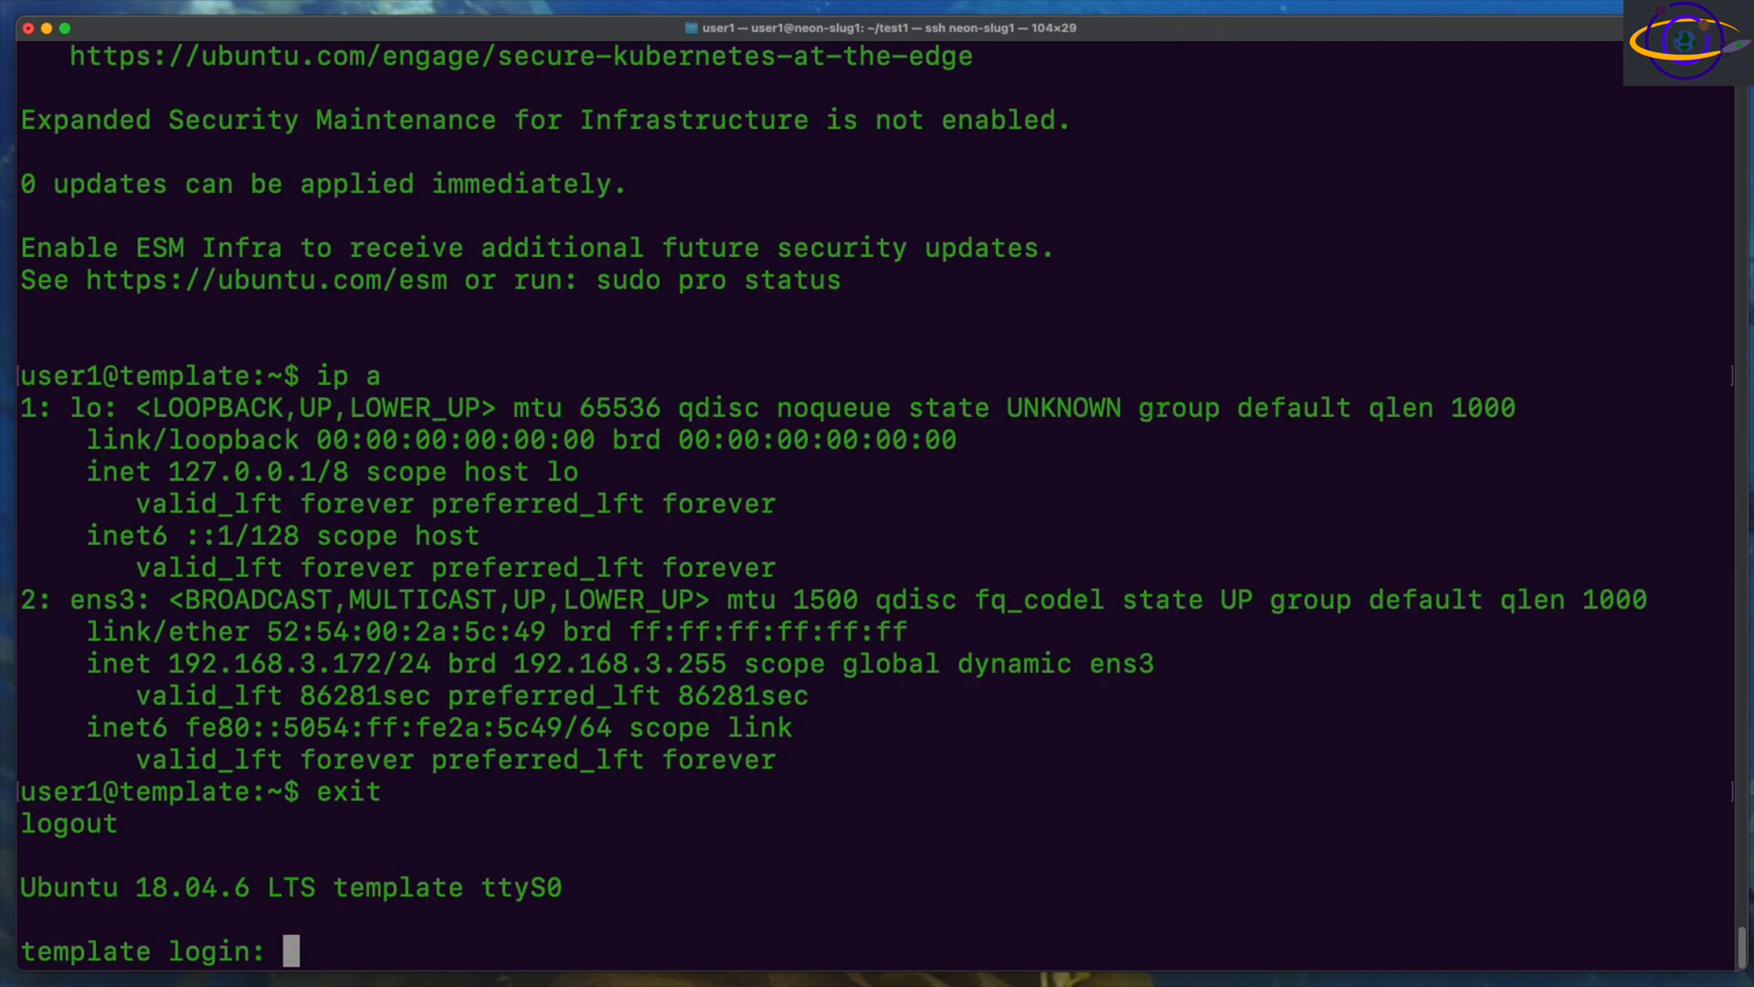
Step: SSH into host1 at 192.168.3.172, accept the host key, and prepare netstat -nptl
type("ssh")
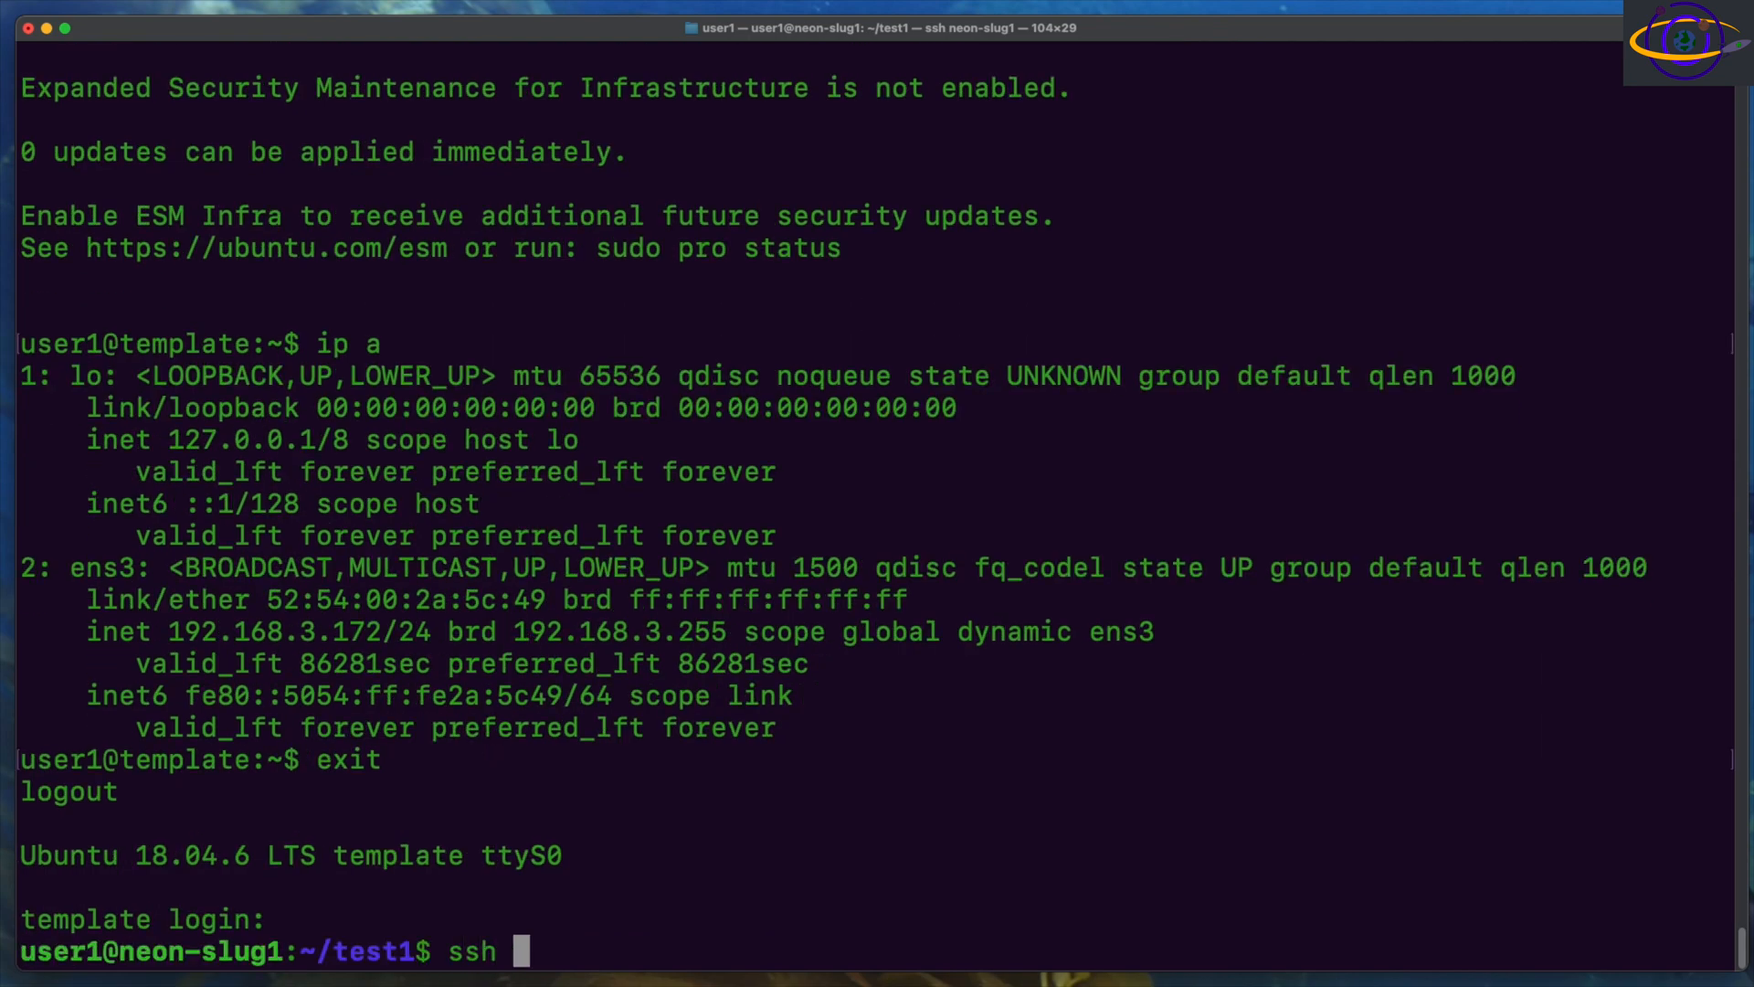
type("192.168.3.172")
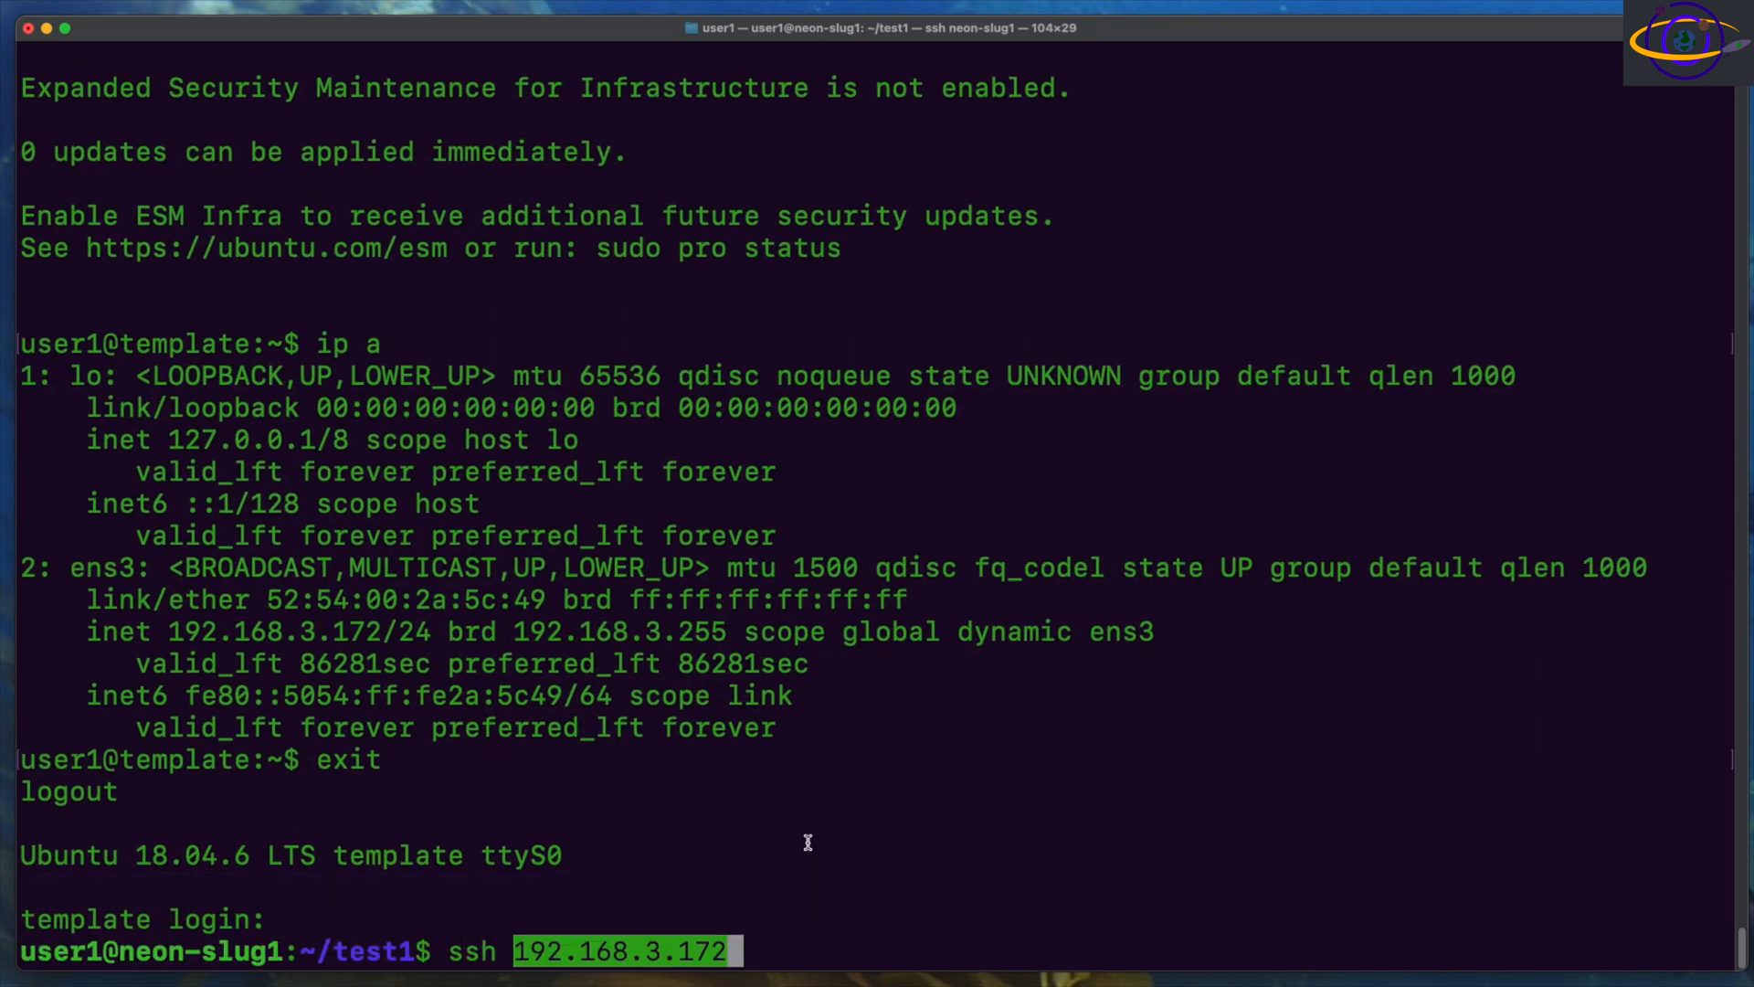
key("Return")
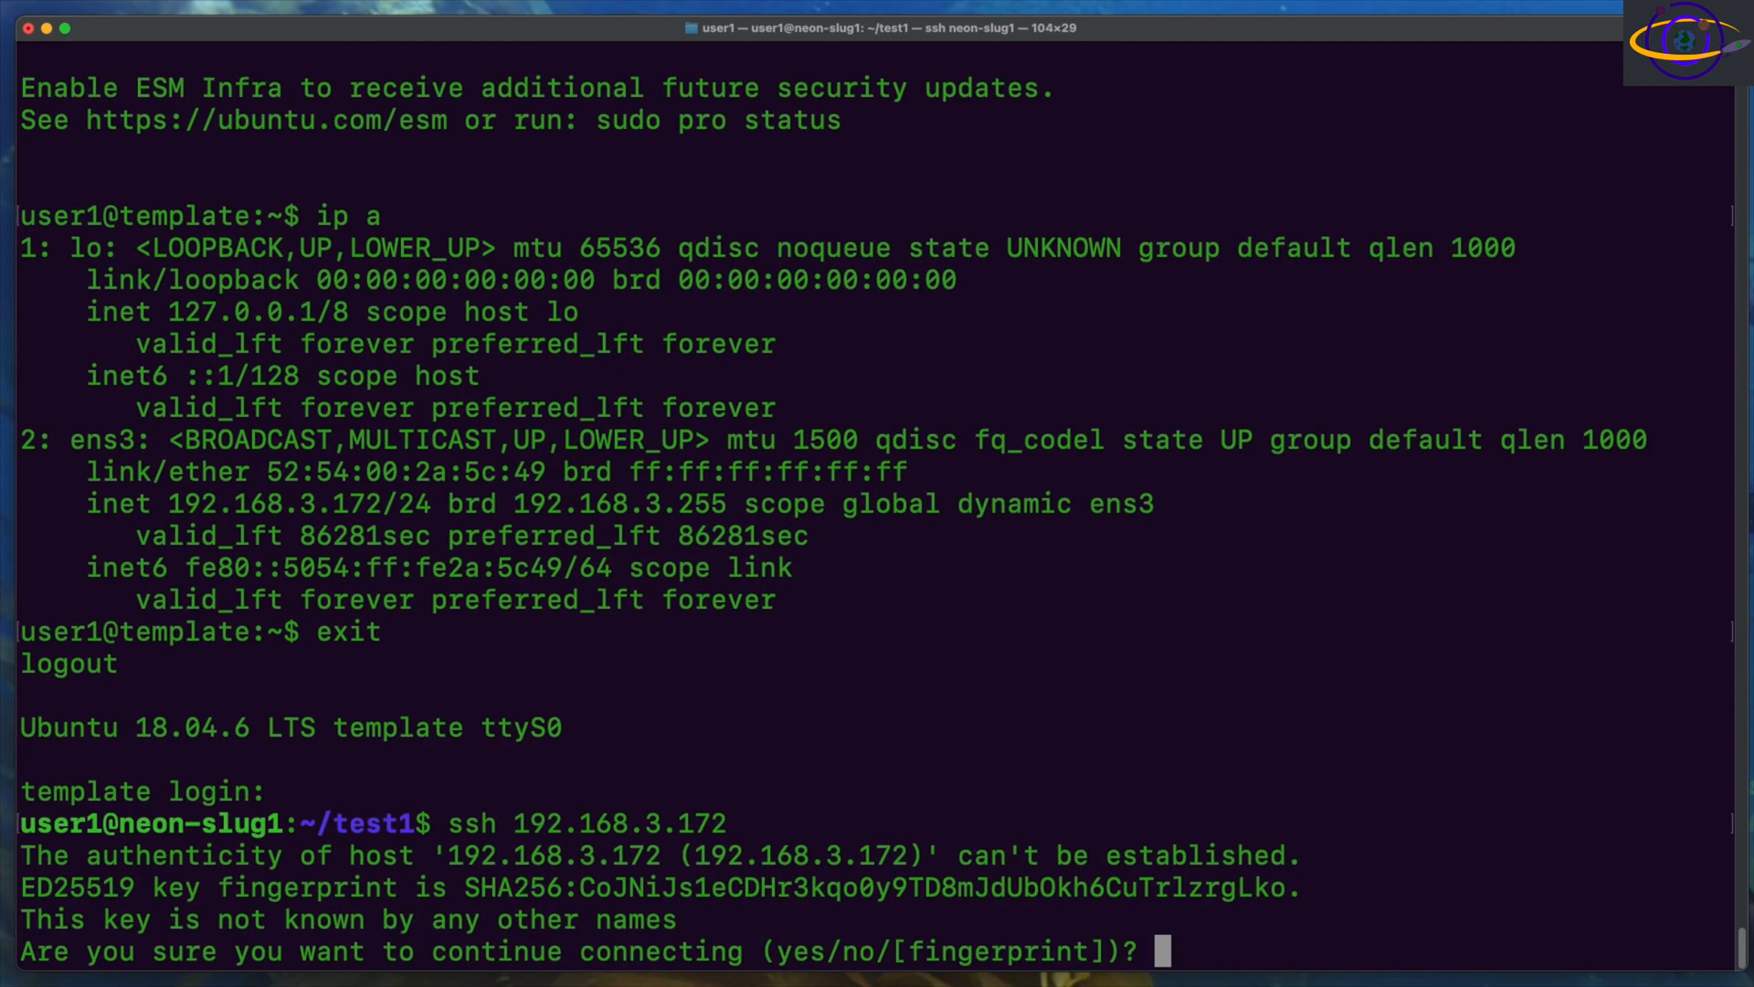
type("yes")
type("ssh 192.168.3.172")
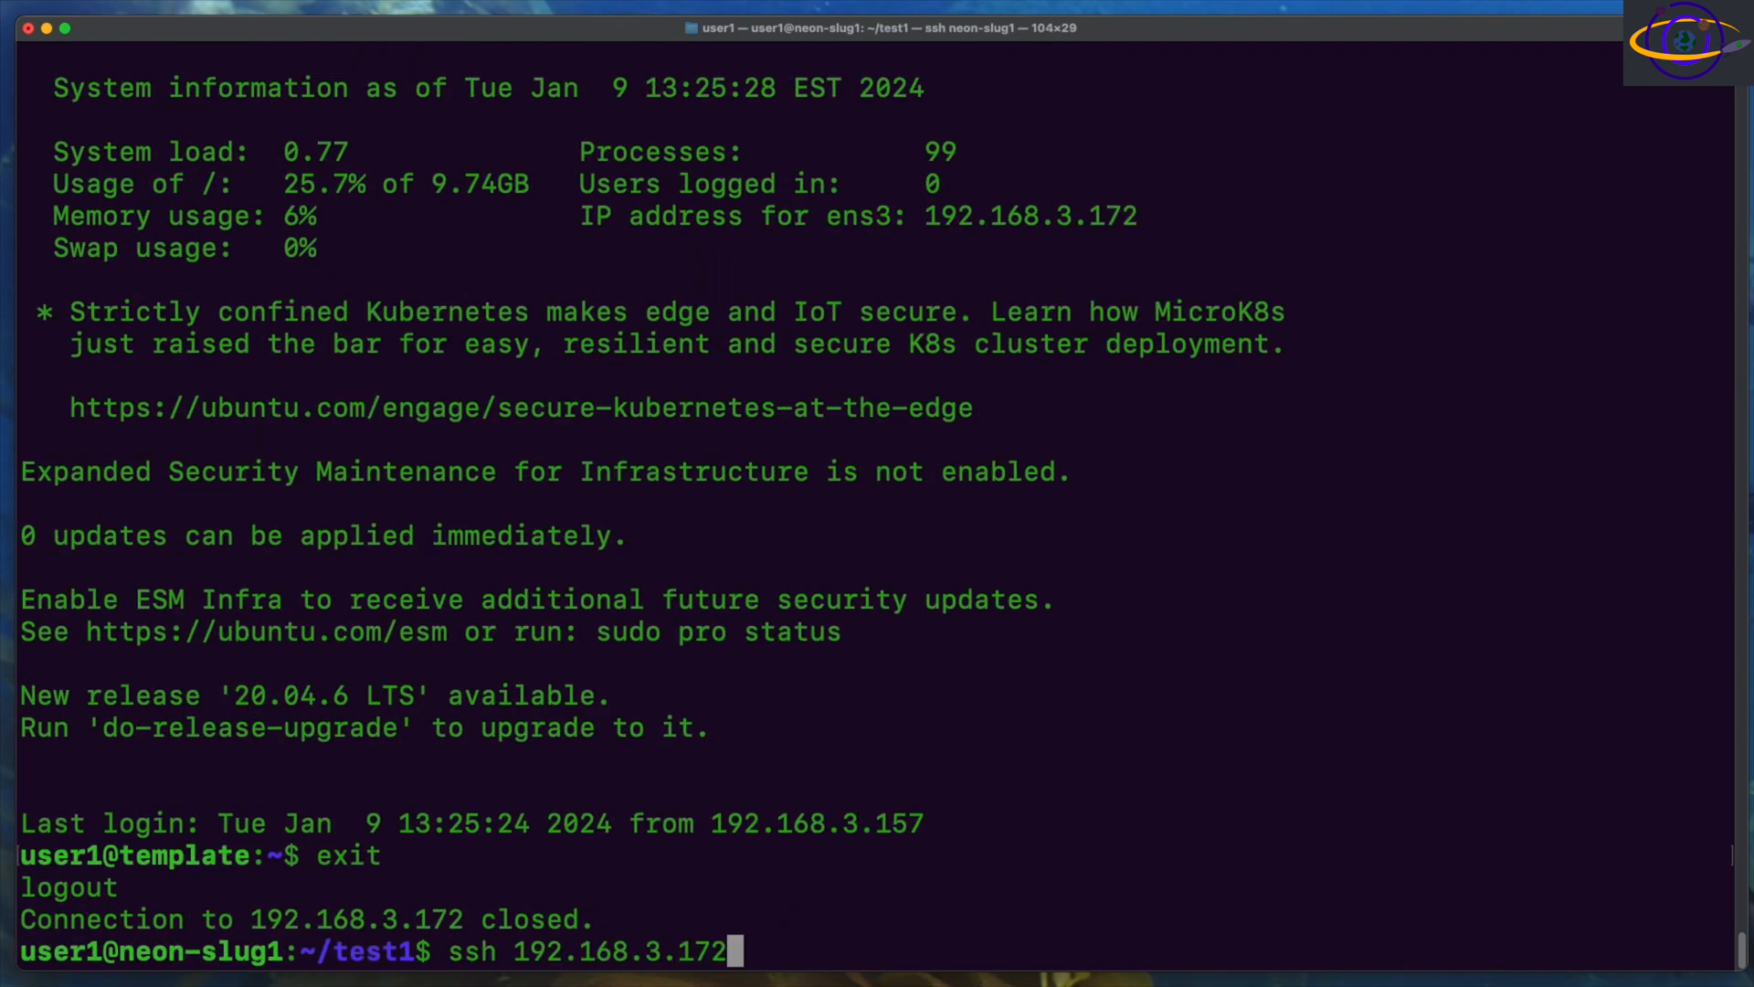
type("netstat -nptl")
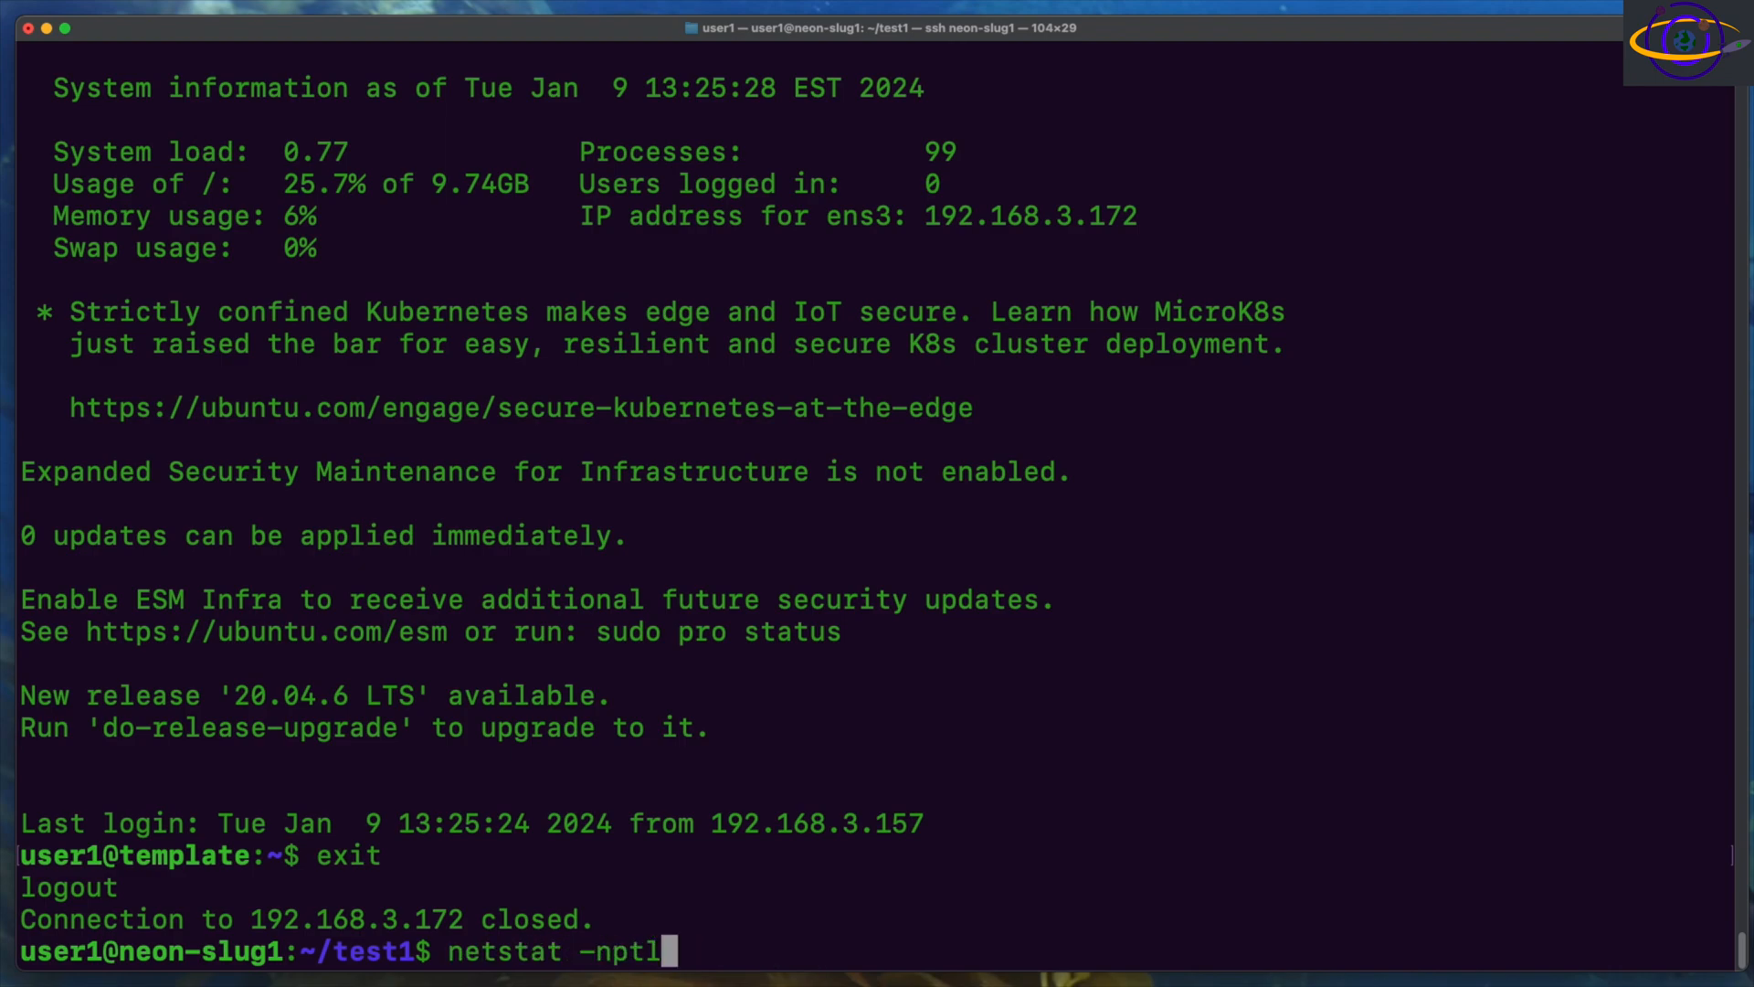
Step: Log into host2's serial console as user1, check its address, and log out
type("virsh console host")
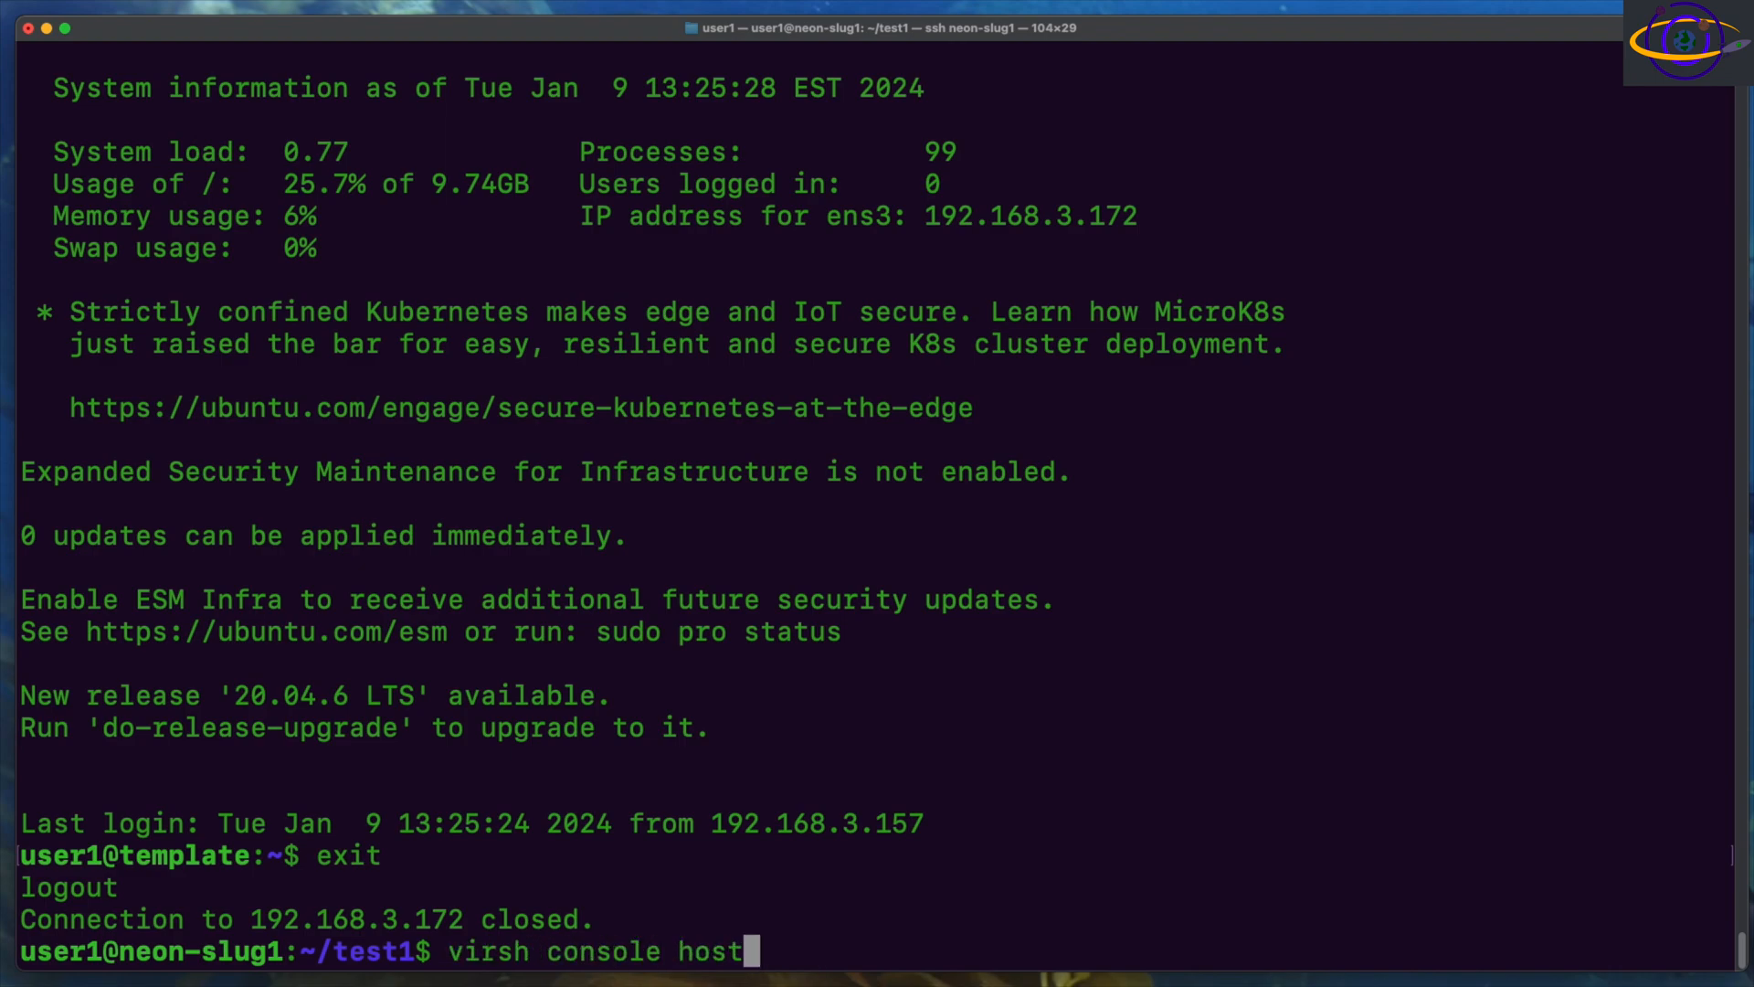
key("Return")
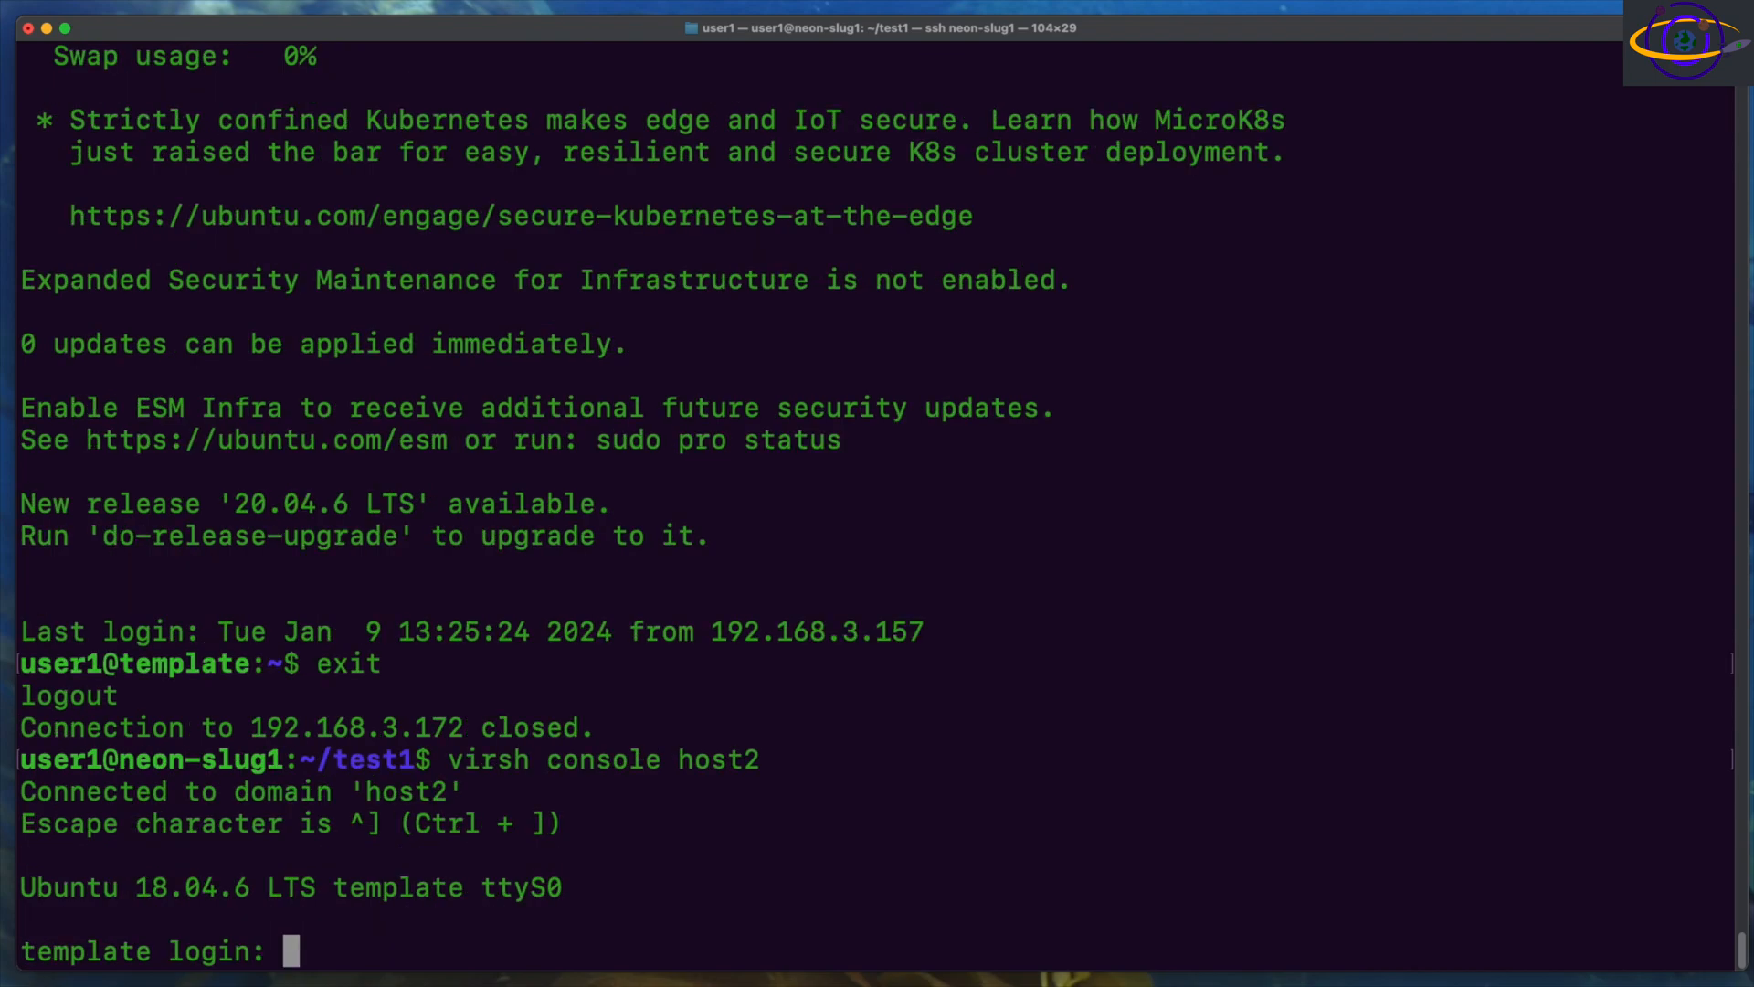
type("user1")
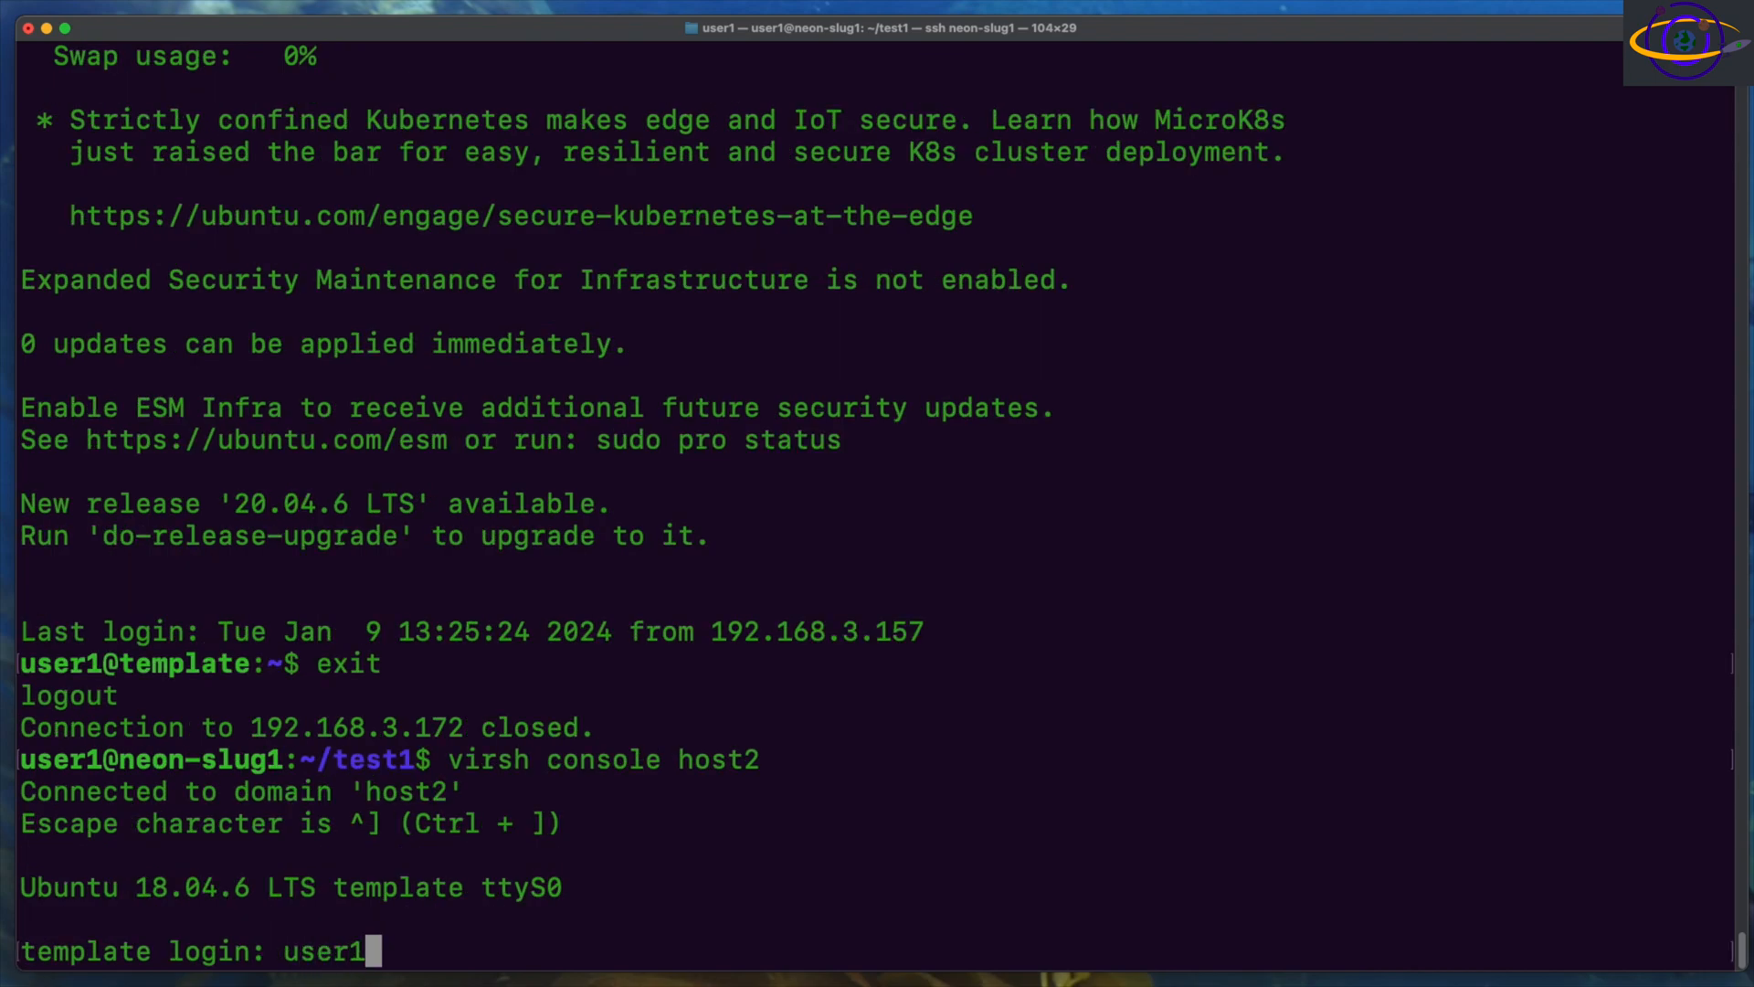
key("Return")
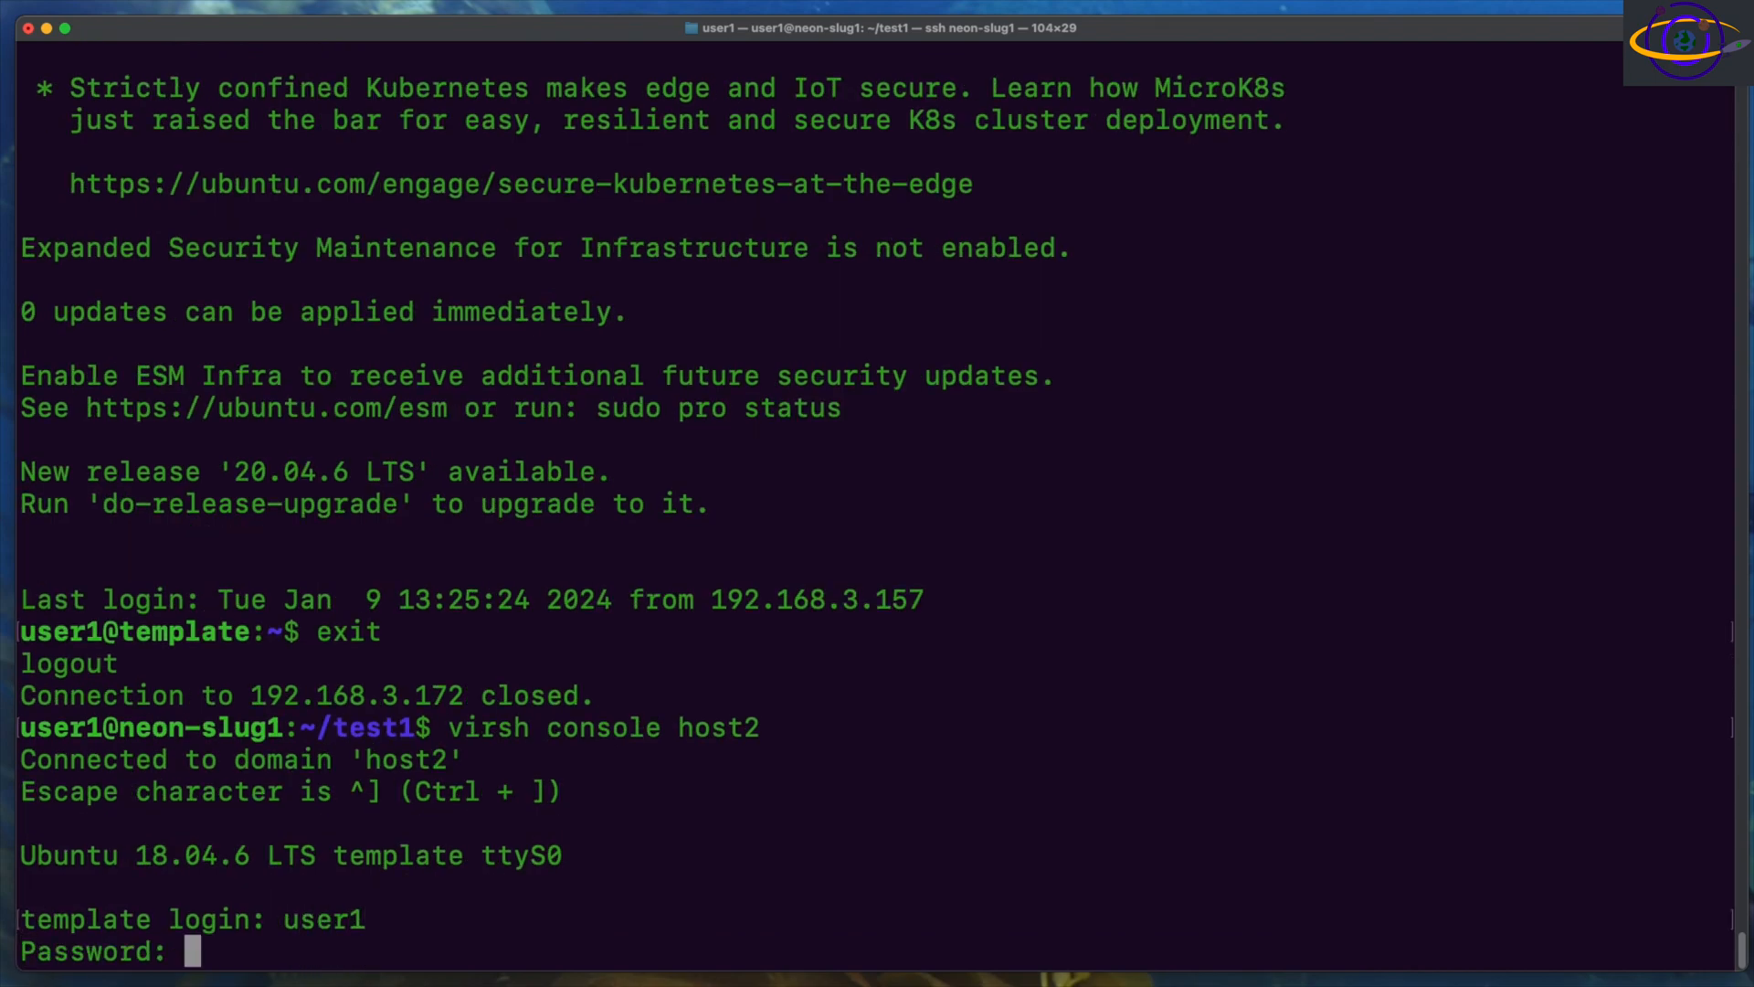
key("Return")
type("exit")
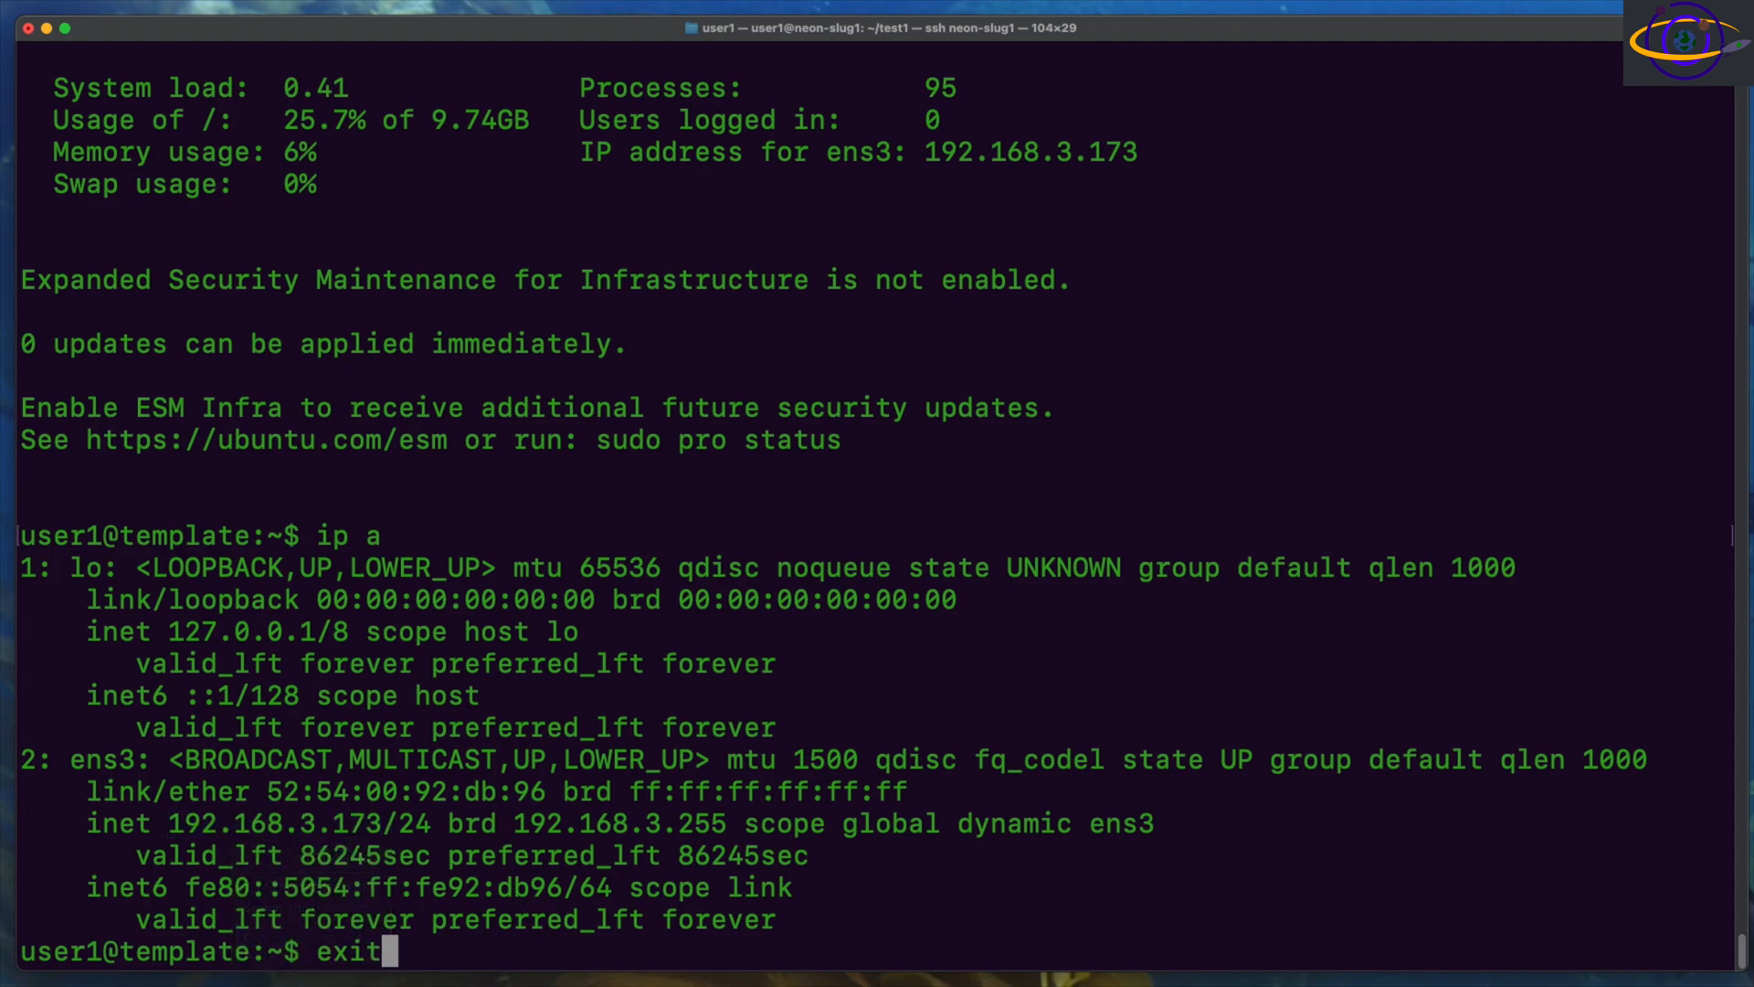
key("Return")
type("ssh")
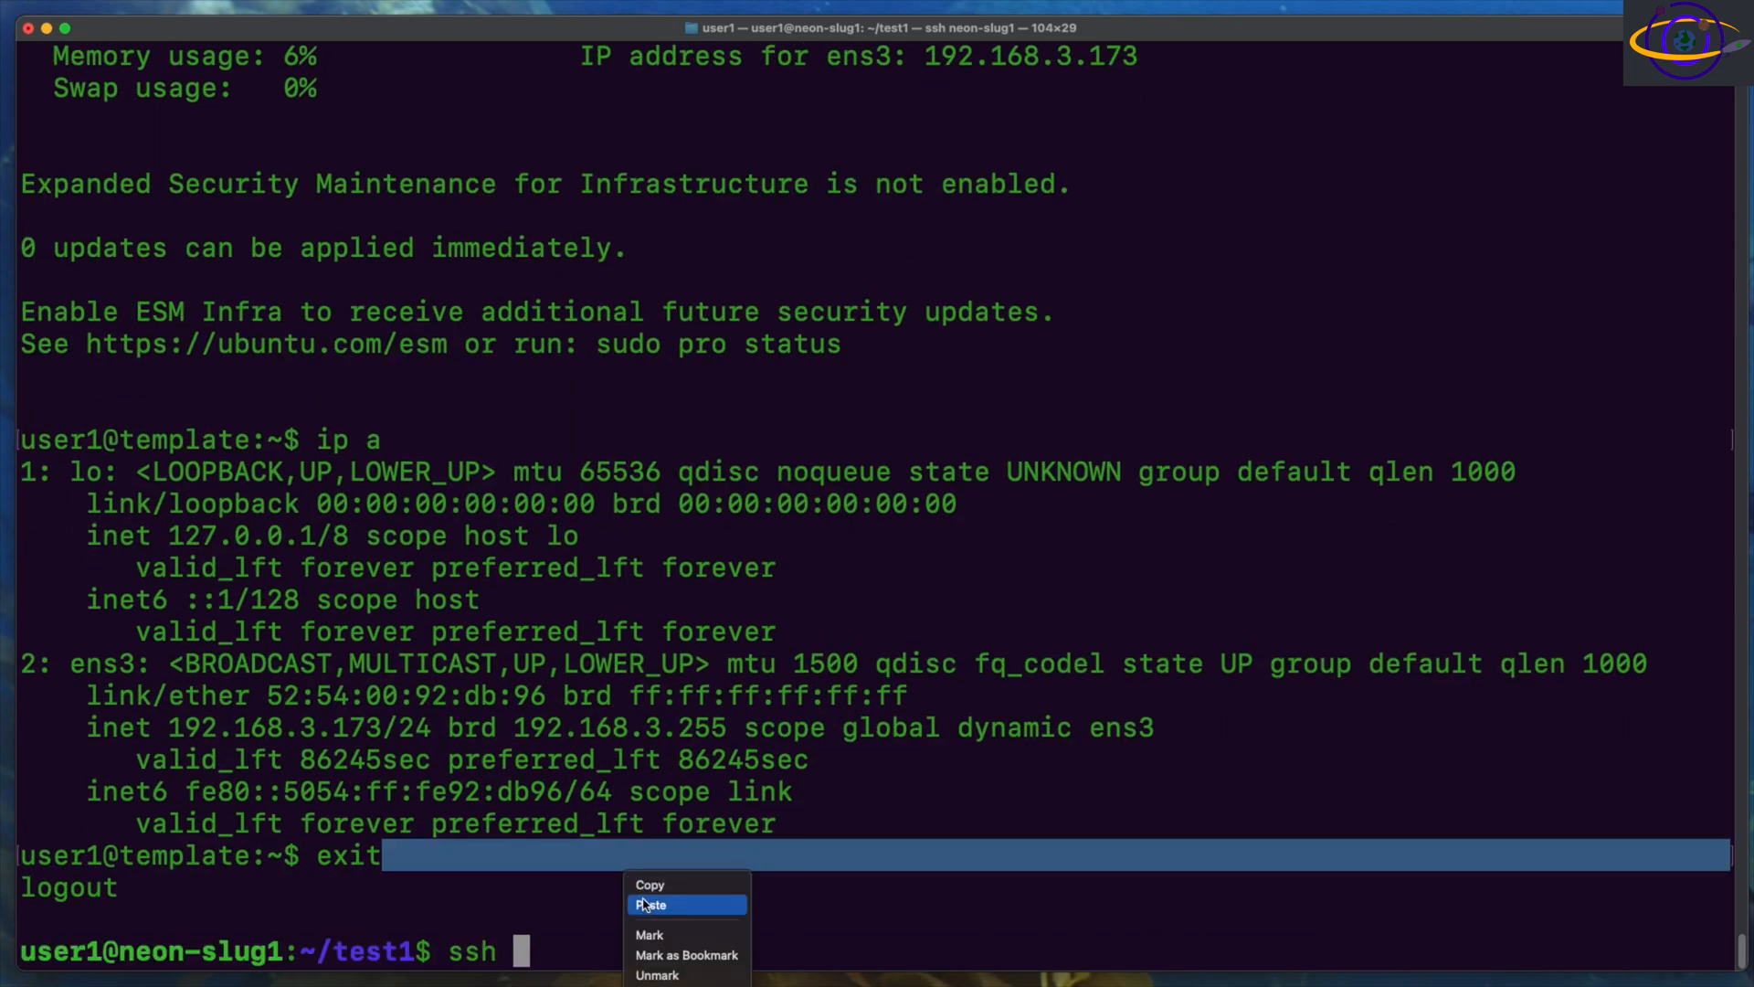
Step: SSH into host2 at the pasted address 192.168.3.173, then exit
left_click(651, 904)
type("uptim")
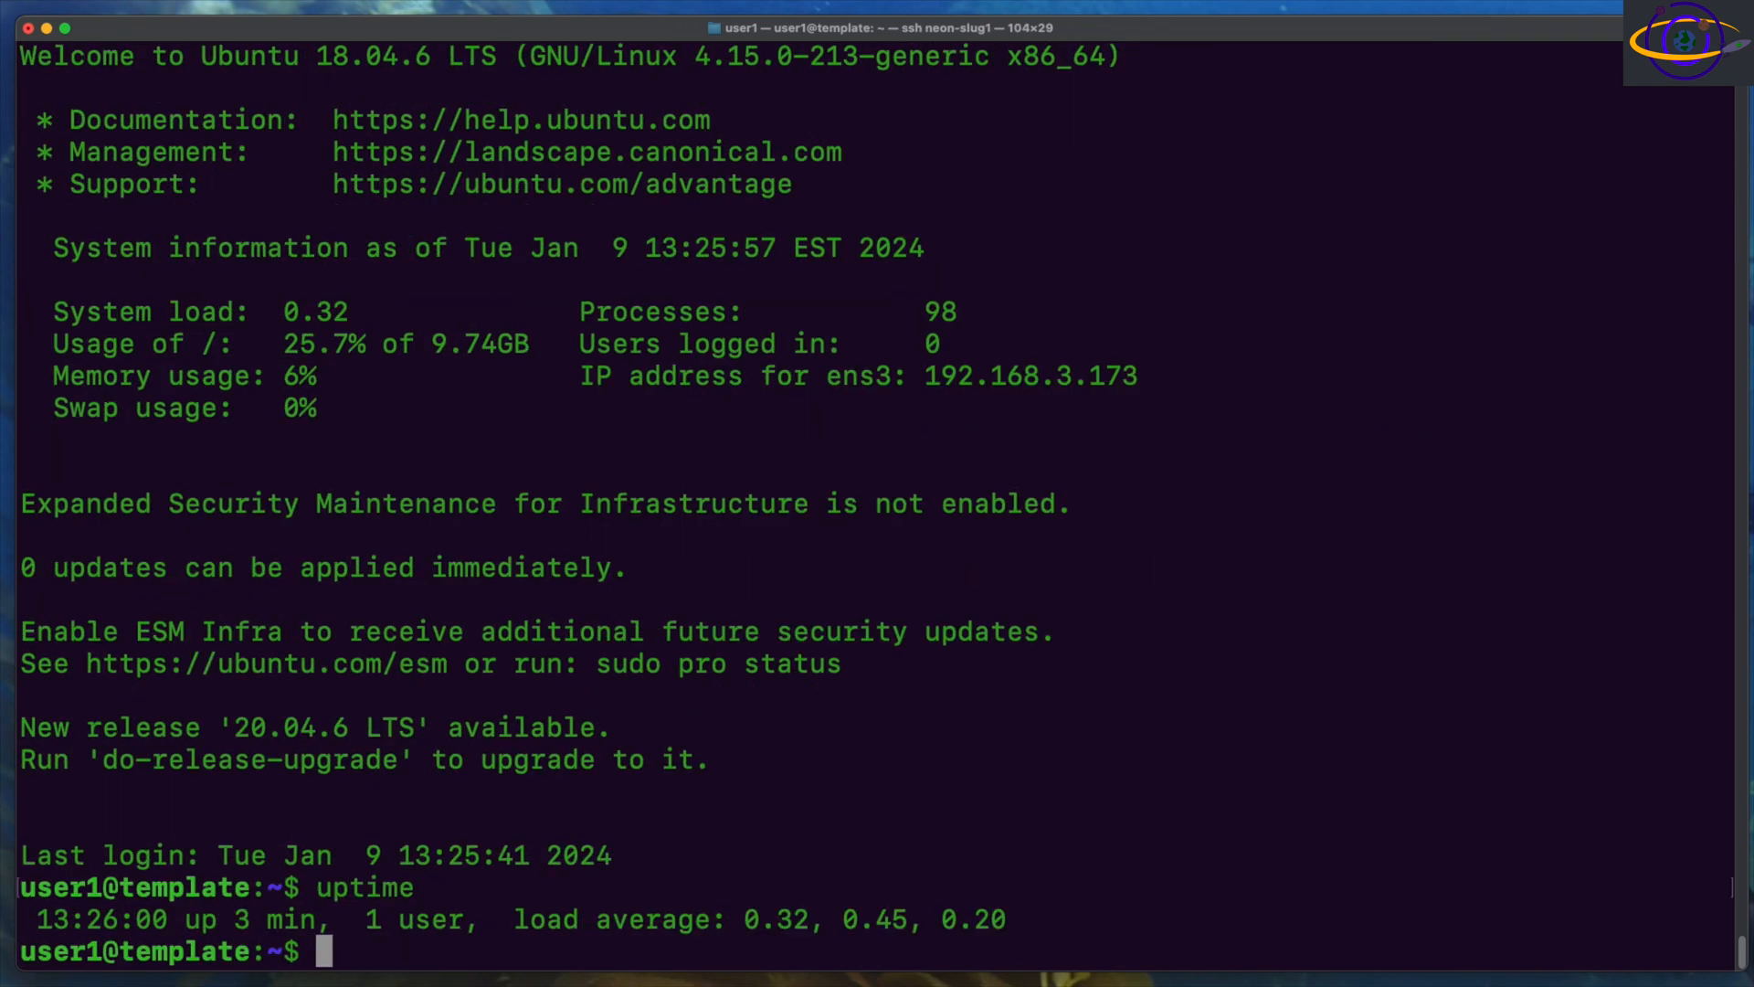
type("exit")
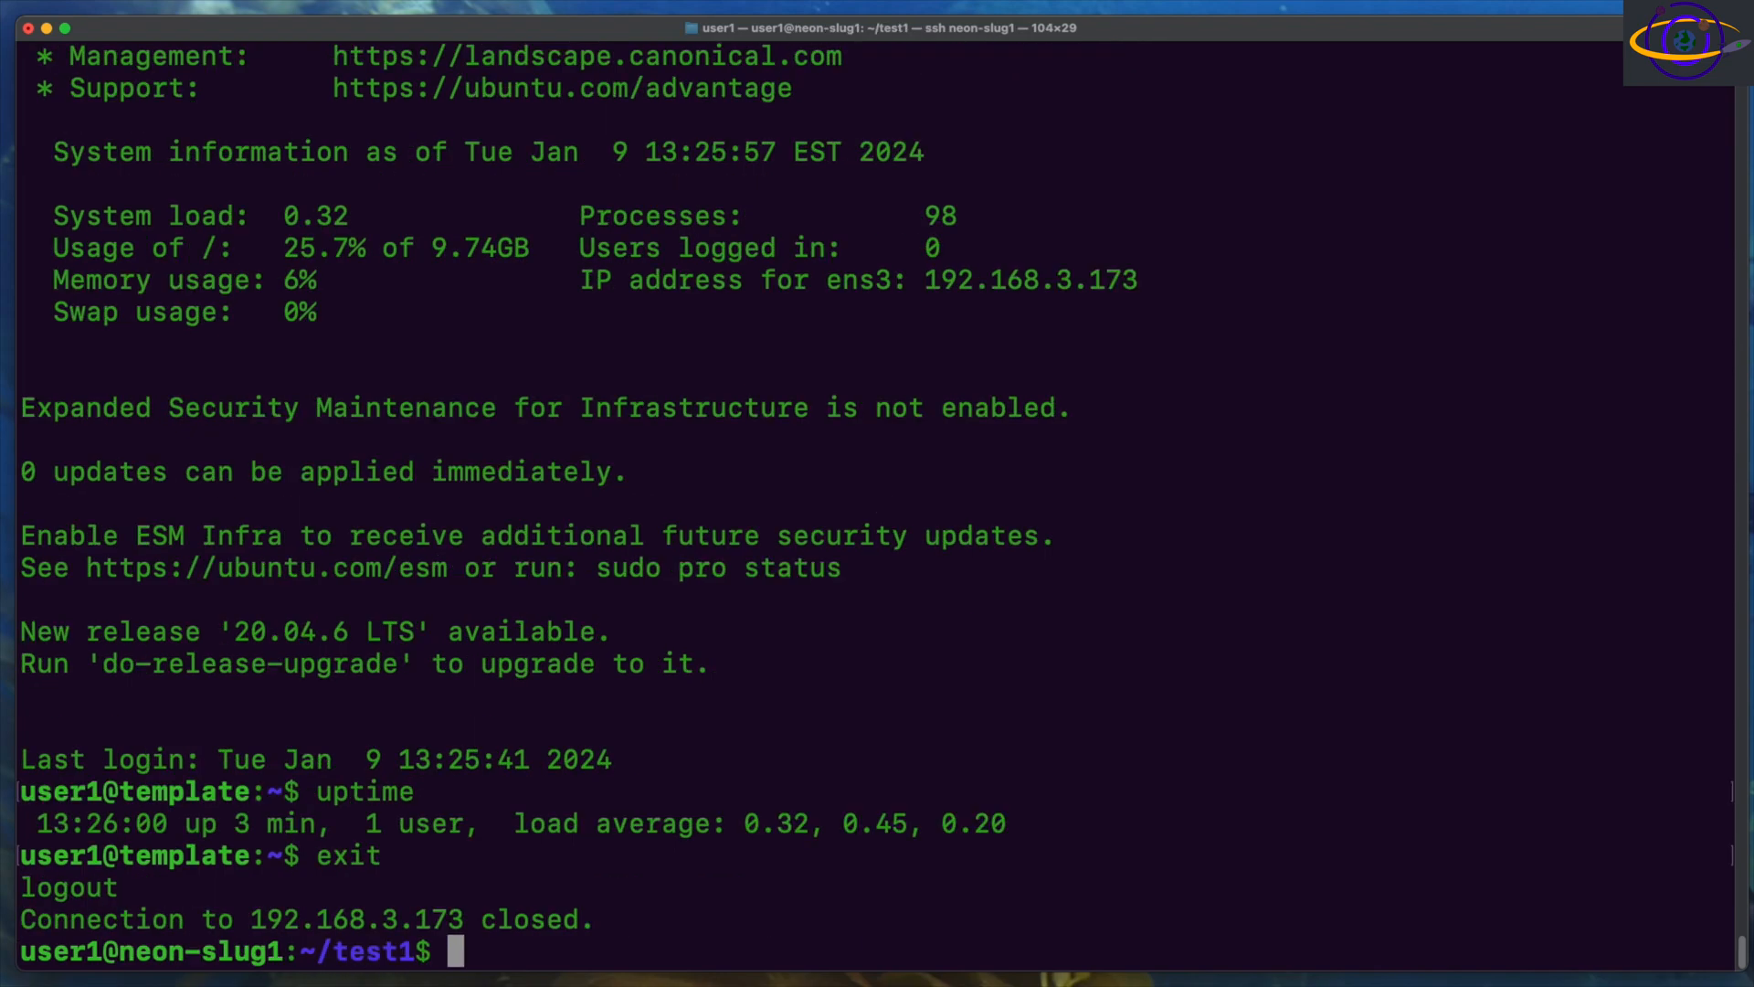
type("ssh 192.168.3.173")
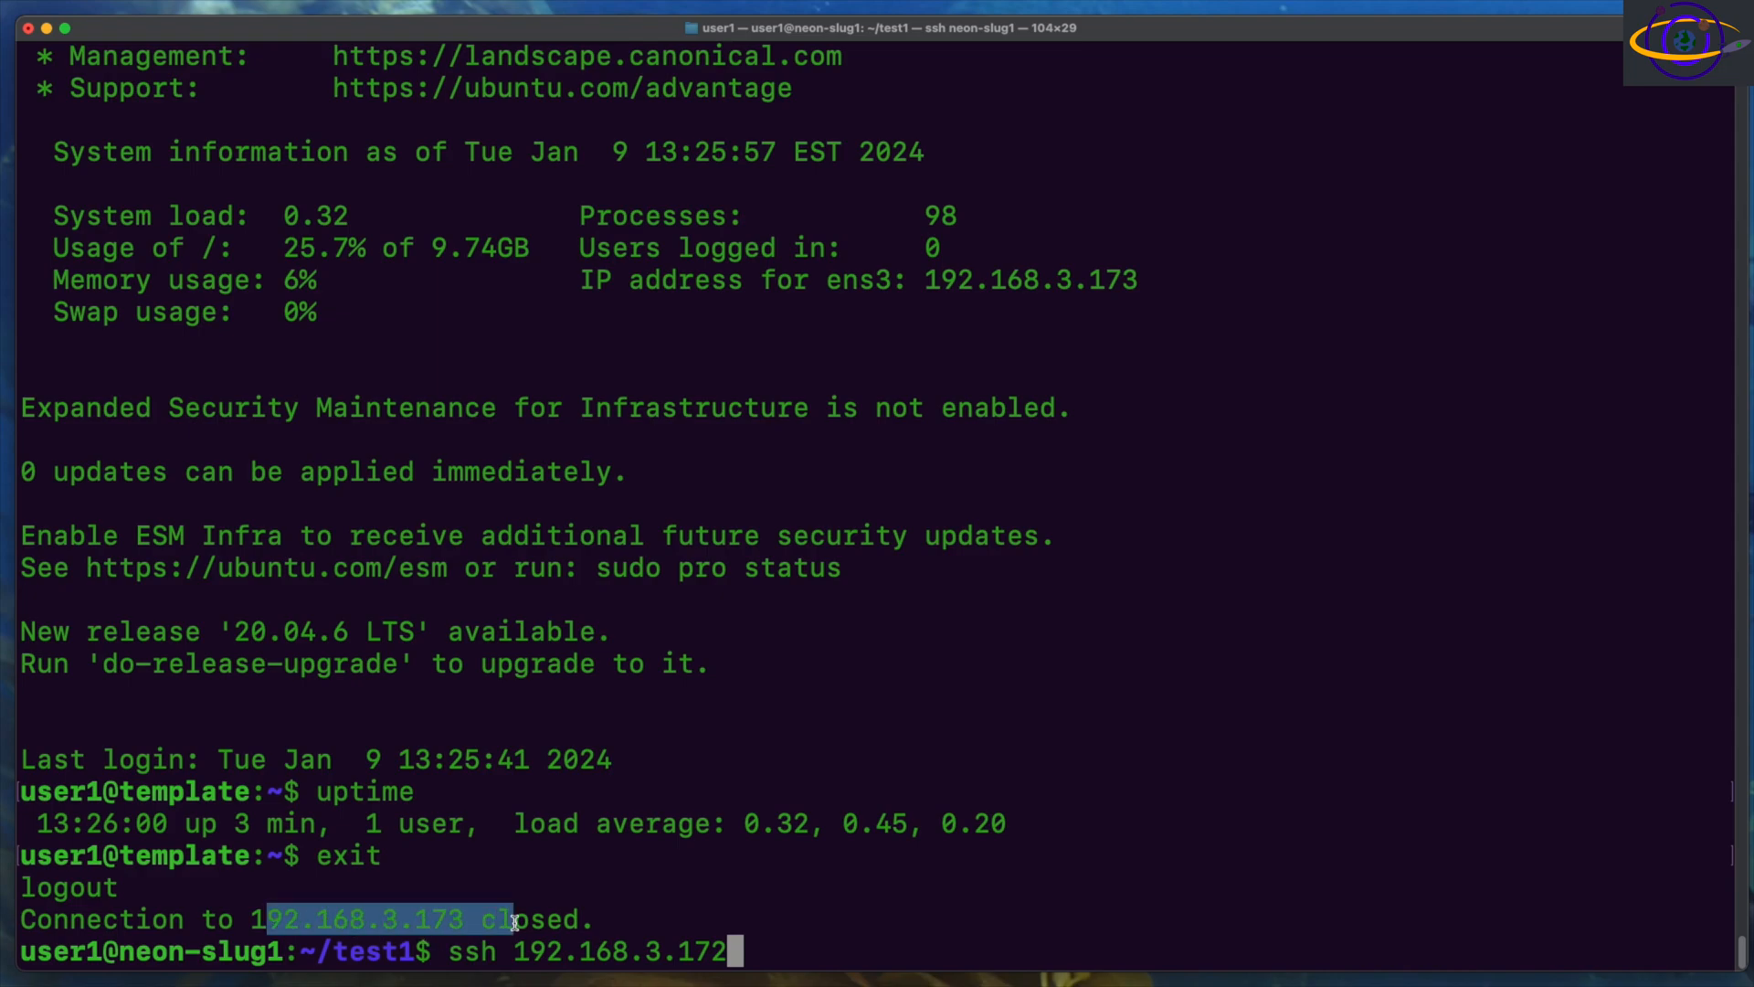
mouse_move(826, 907)
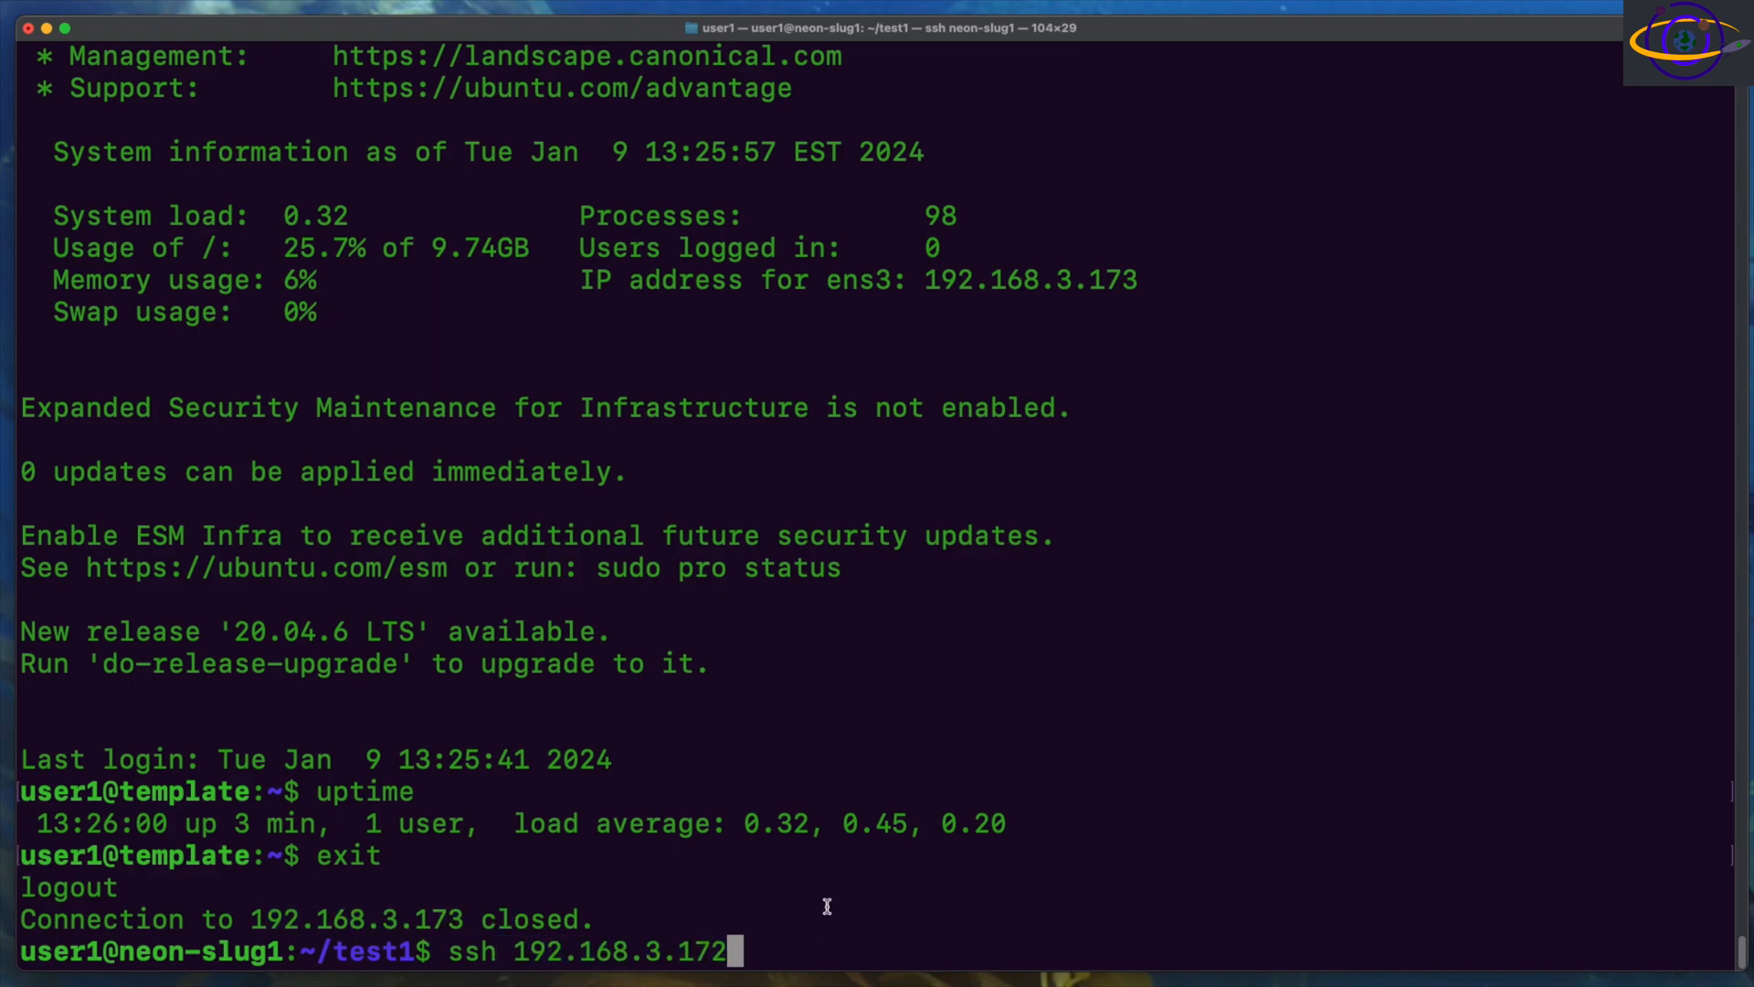
Step: Run terraform destroy and review the plan to destroy six resources
key("ctrl+u")
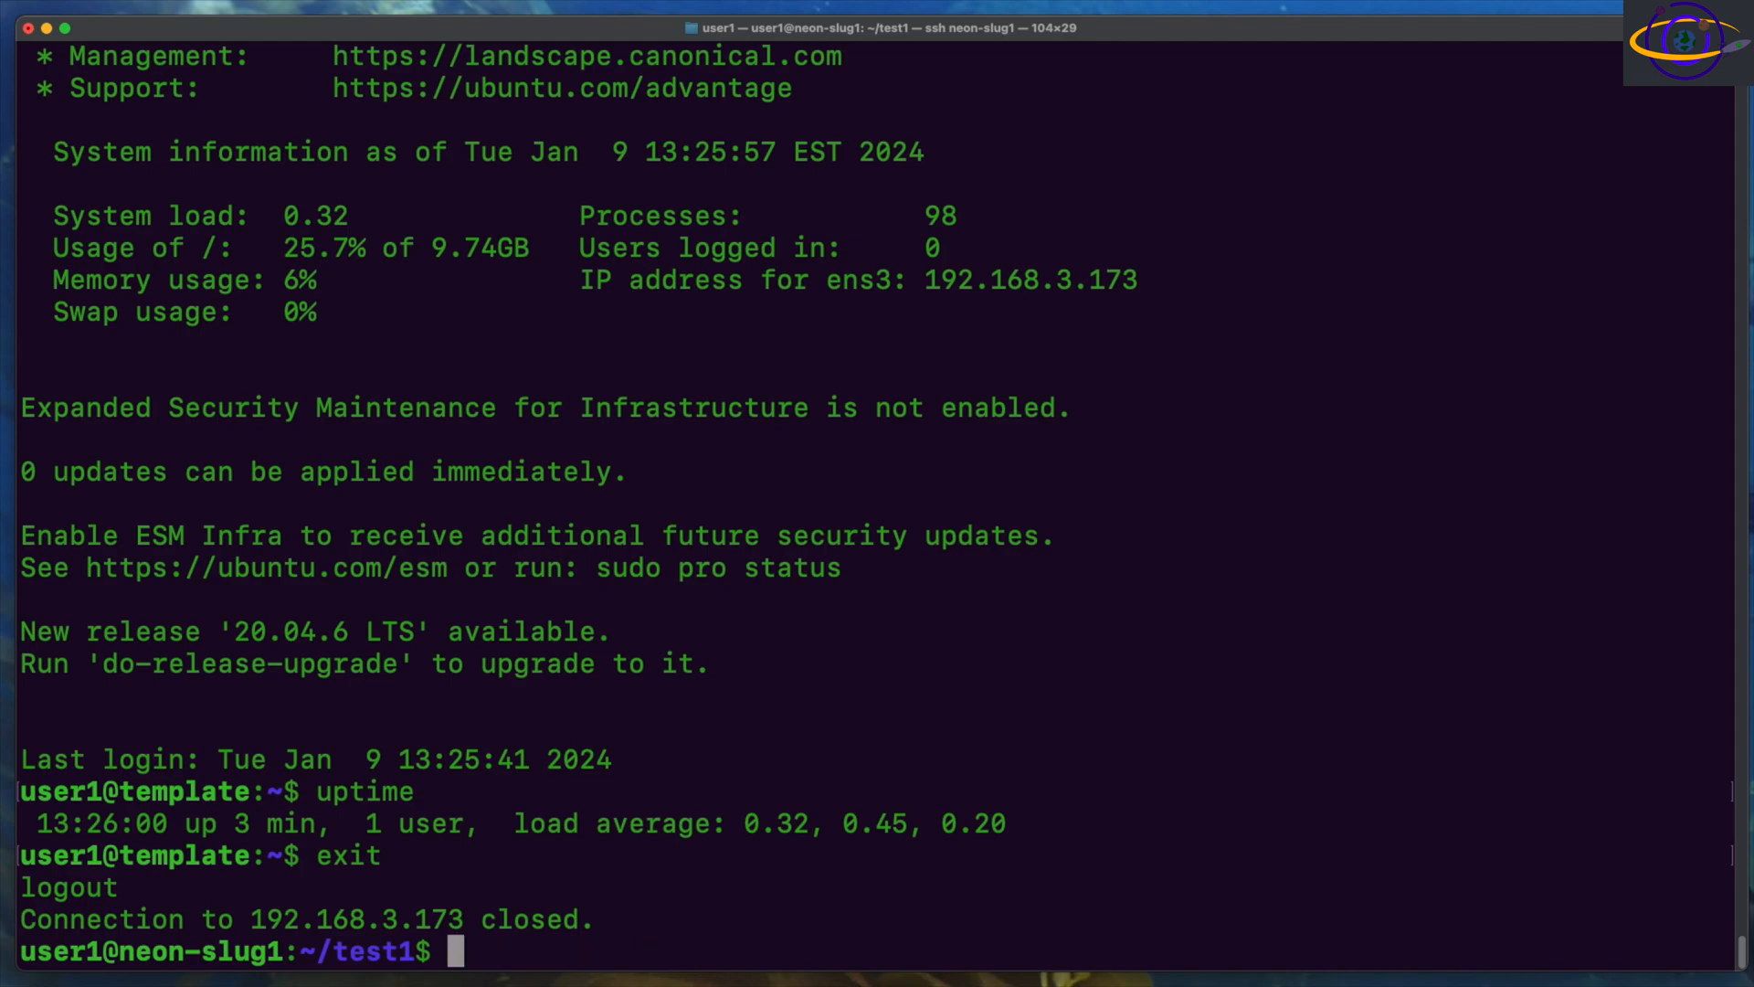
type("terraf")
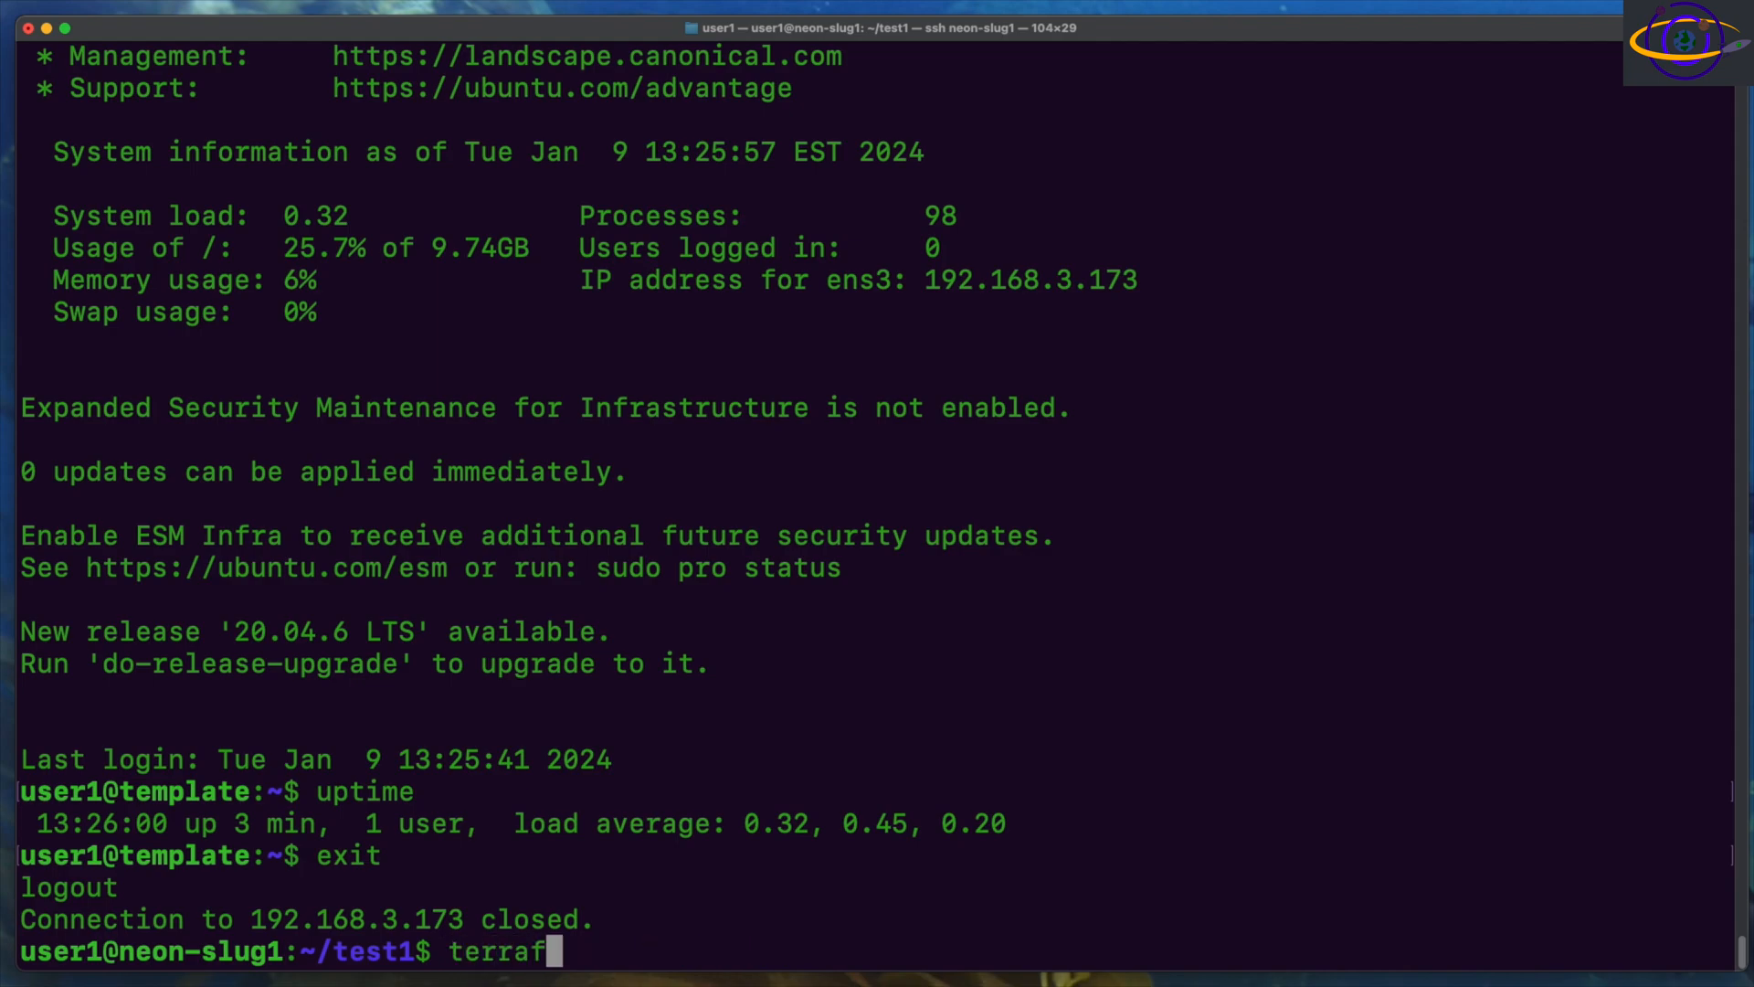
type("orm")
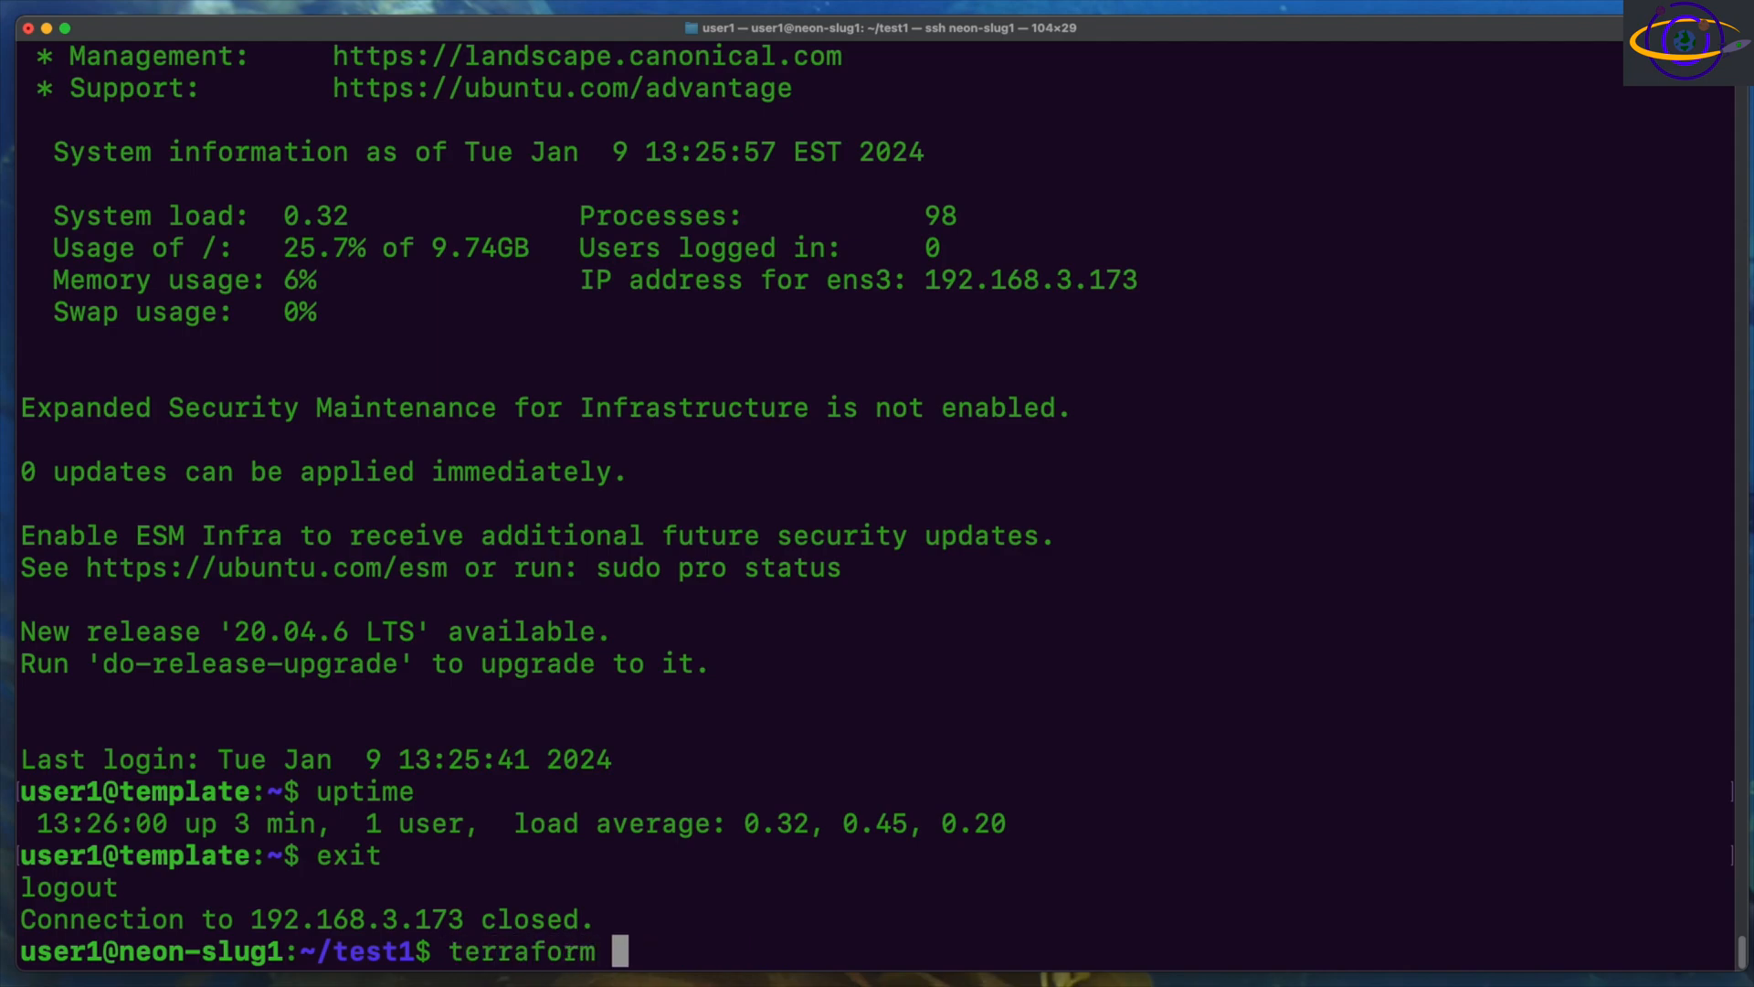
type("dest")
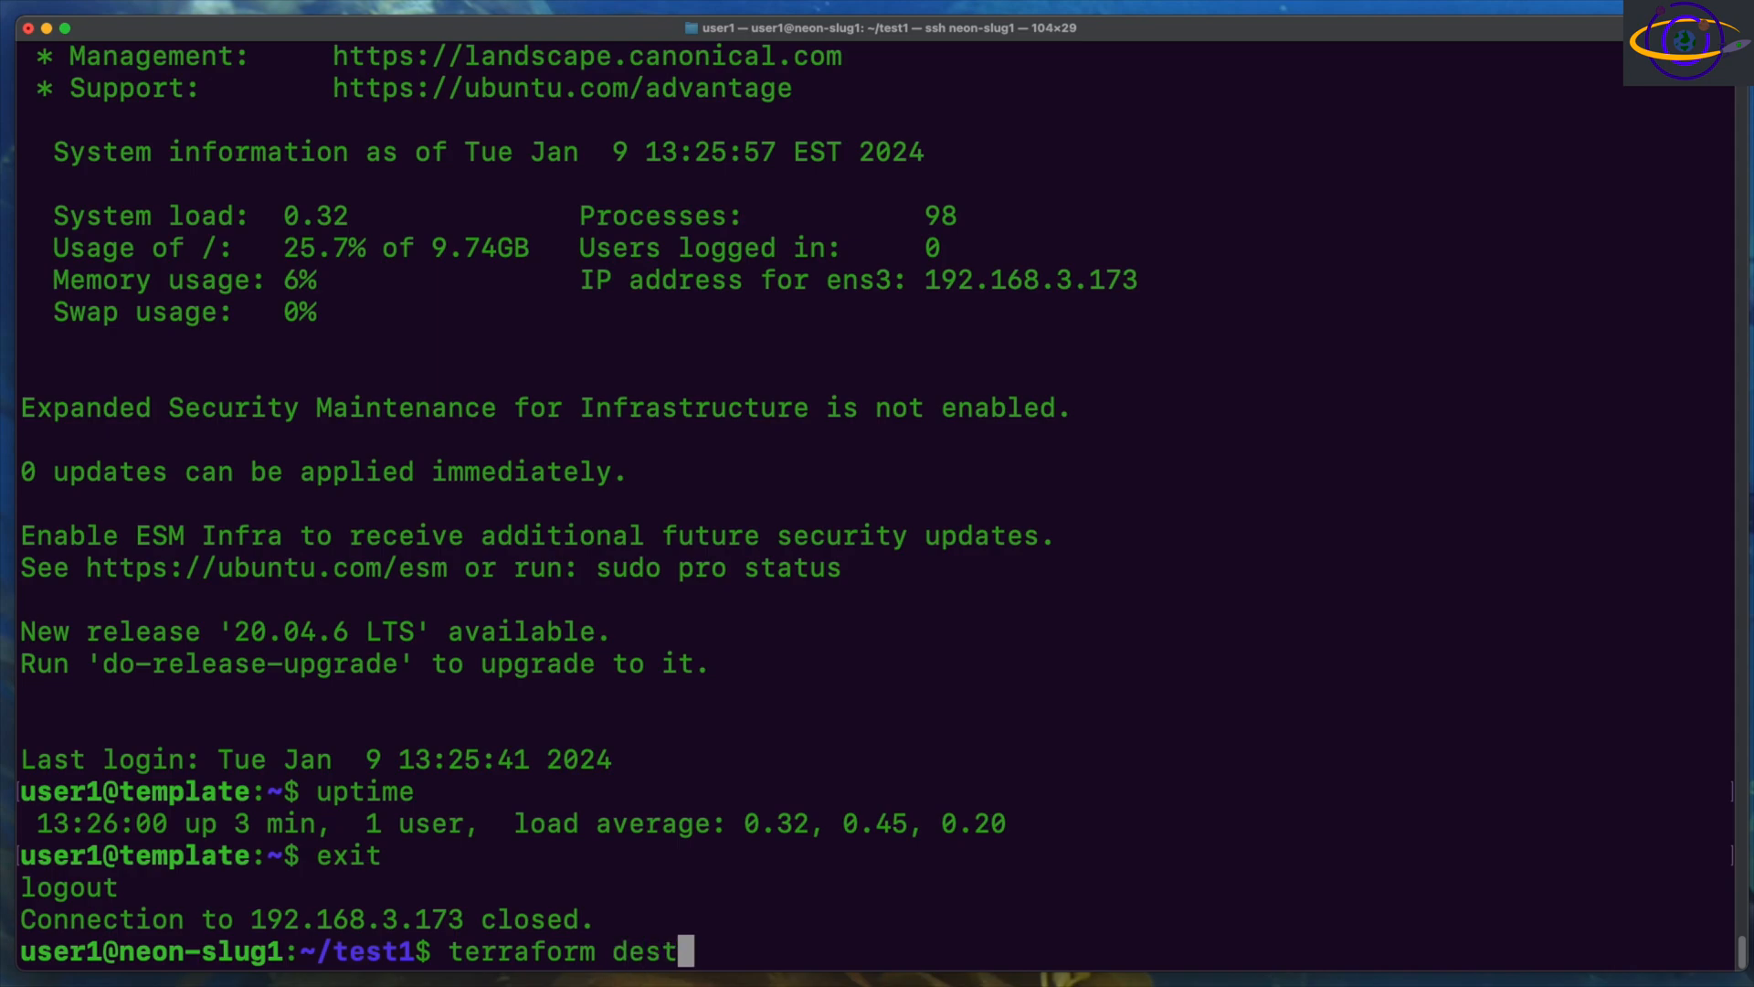
type("roy")
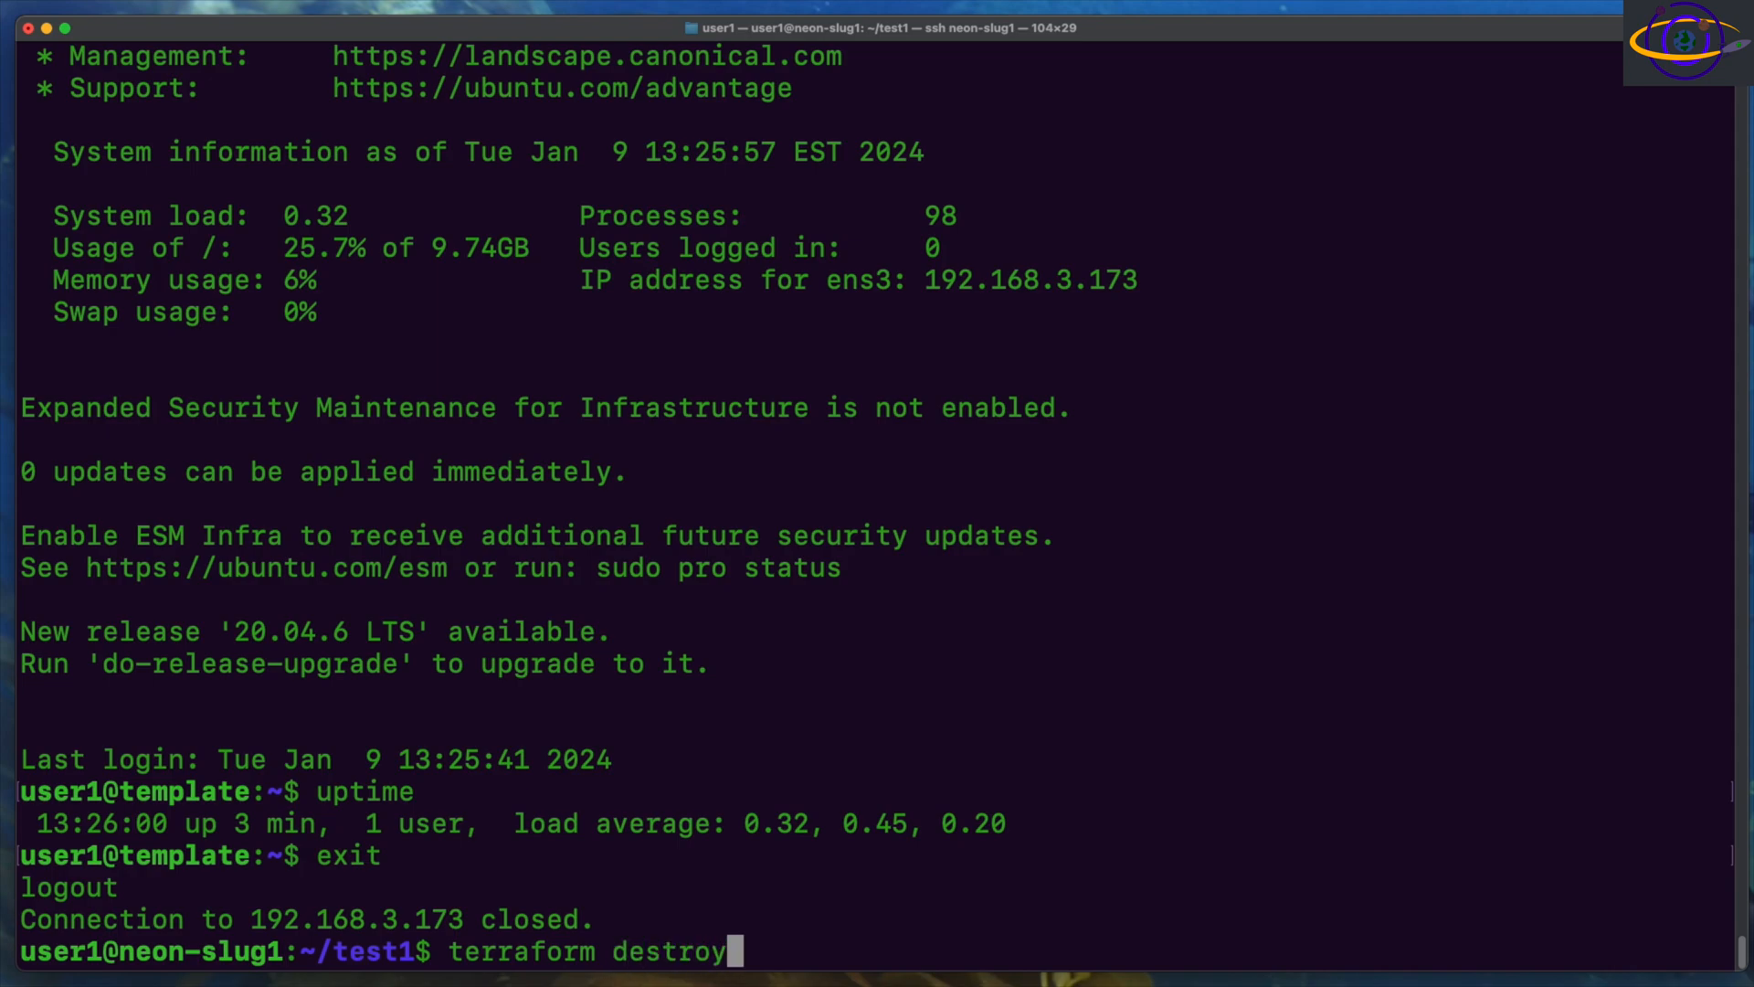
key("Return")
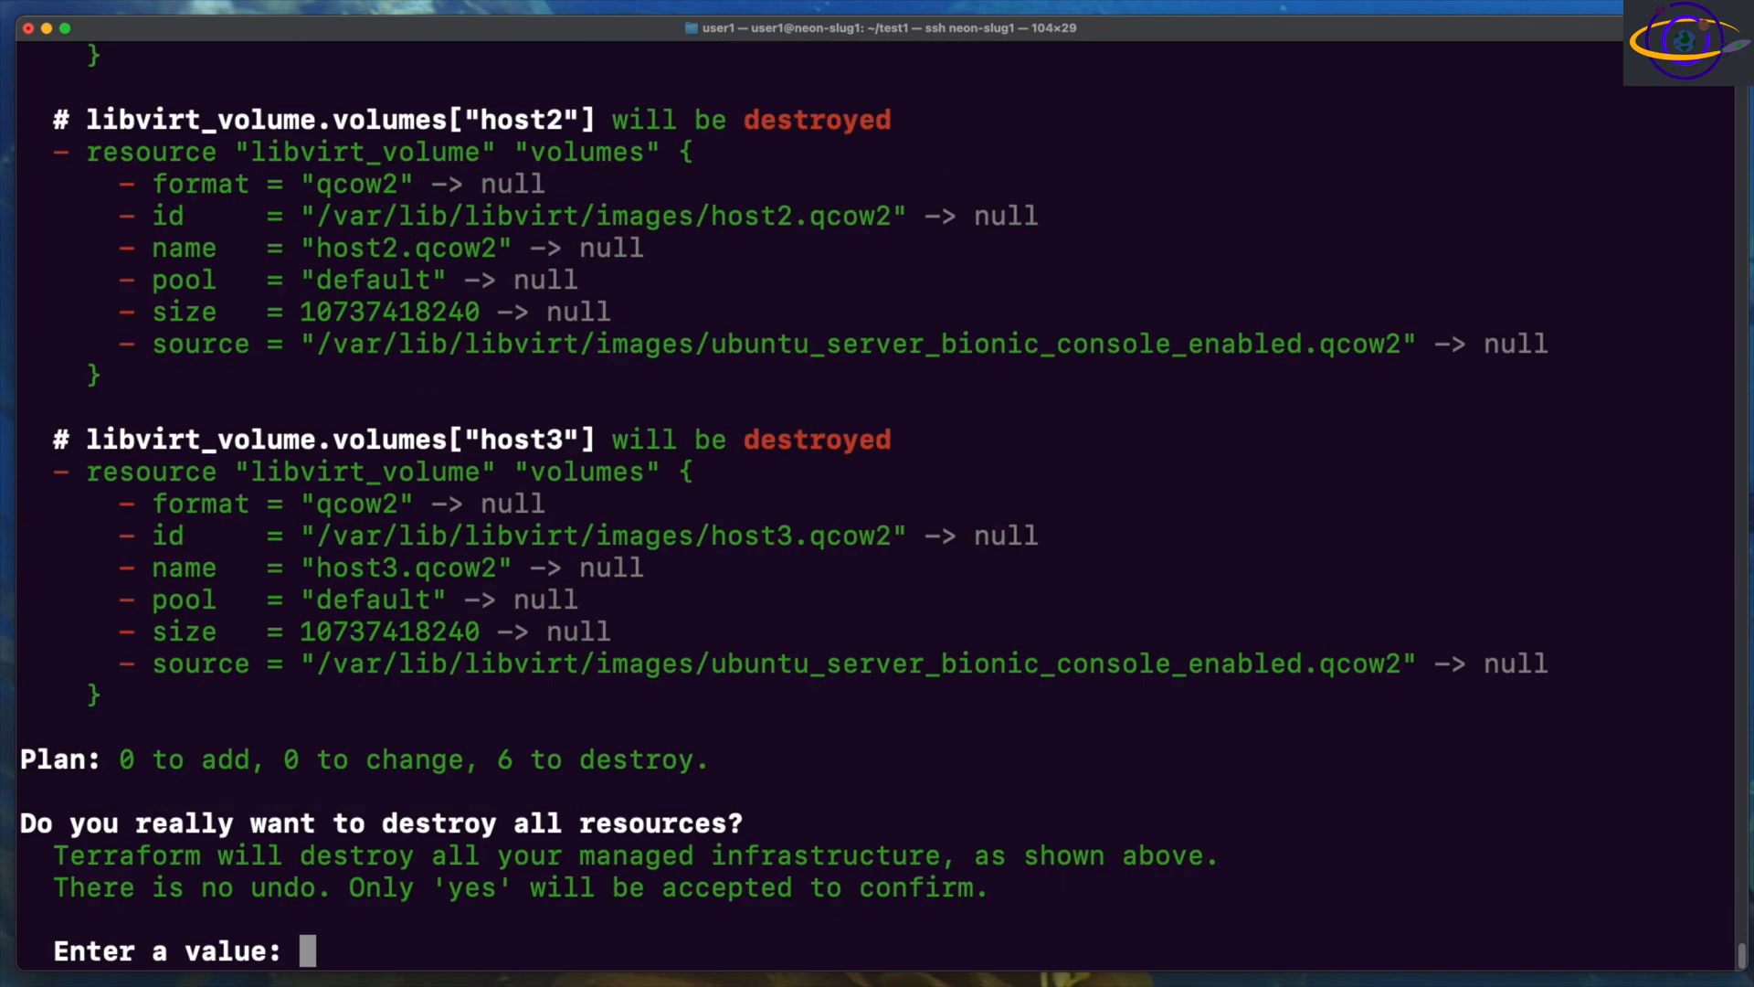
mouse_move(184, 432)
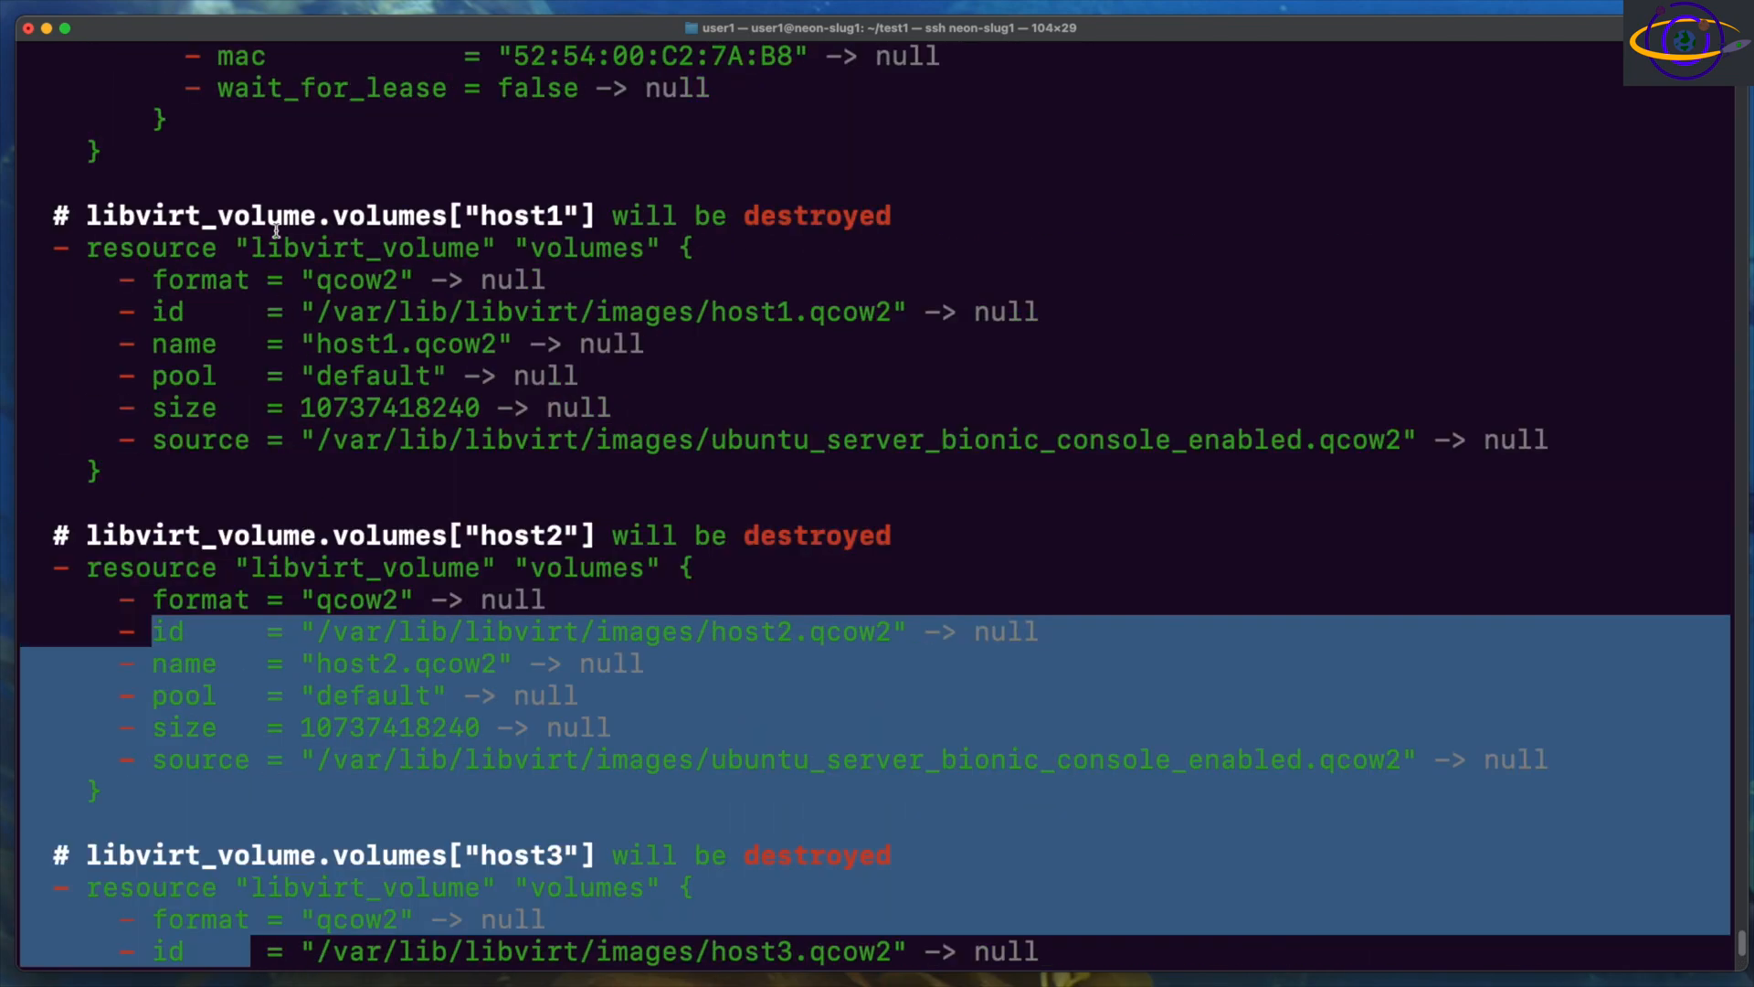
scroll("down", 3)
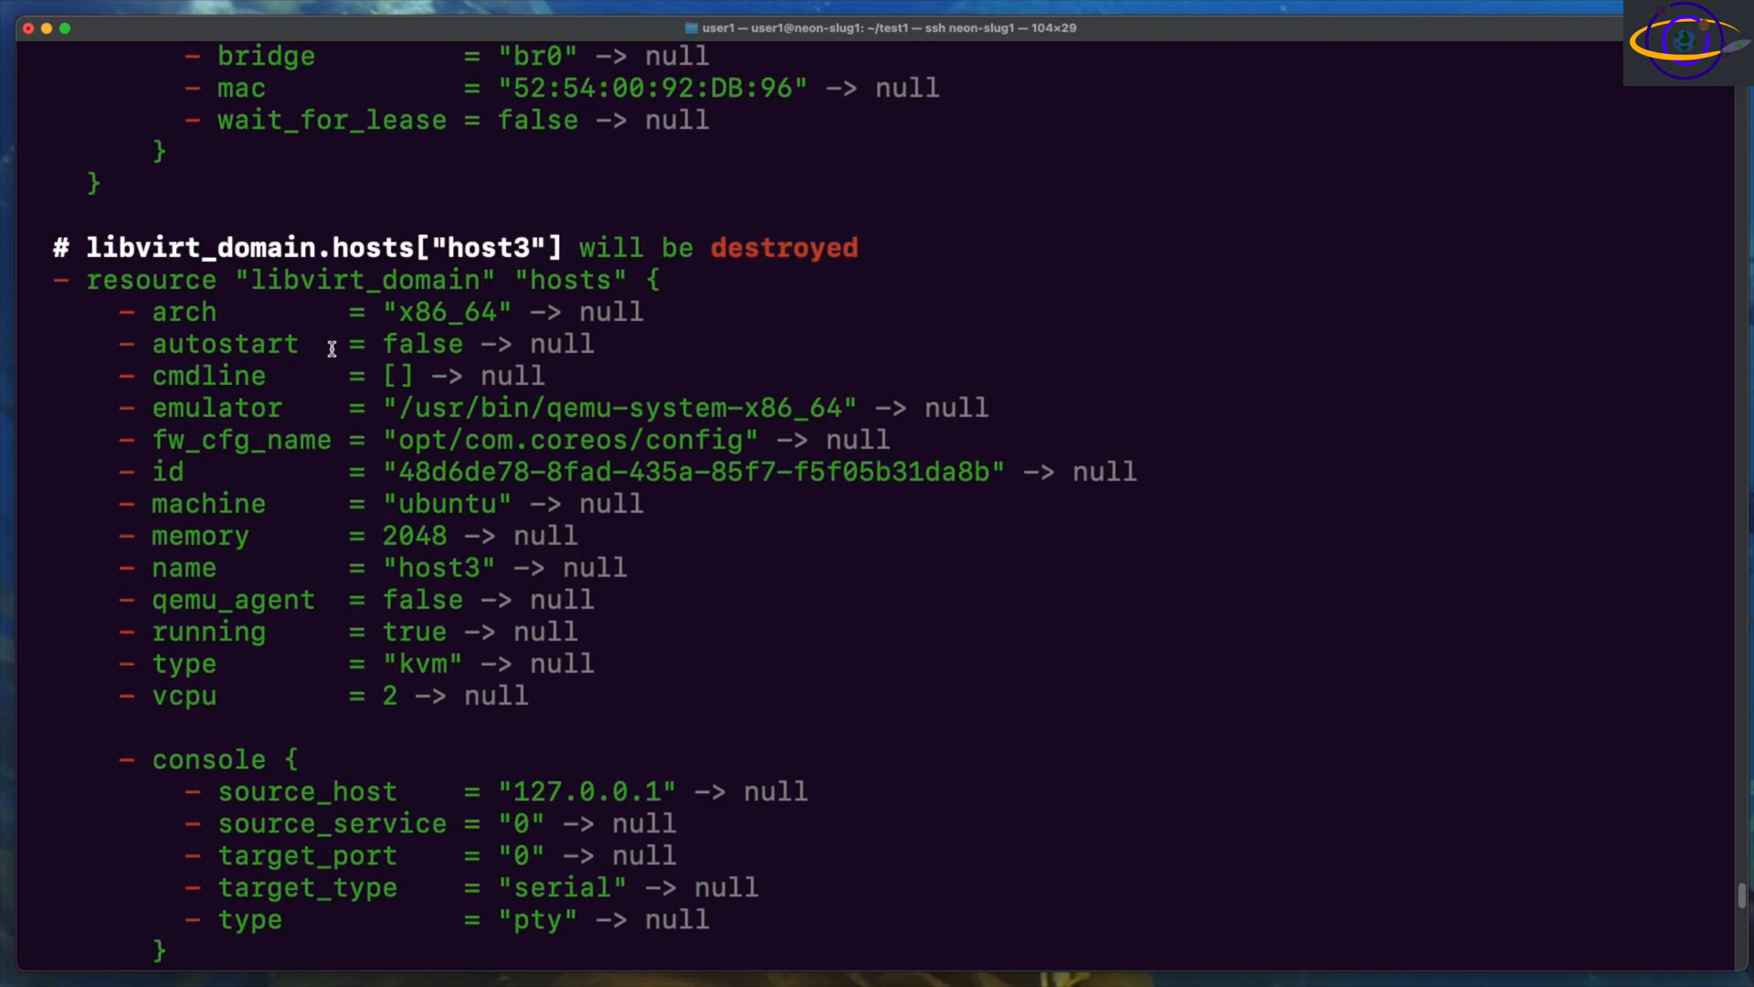
scroll("down", 3)
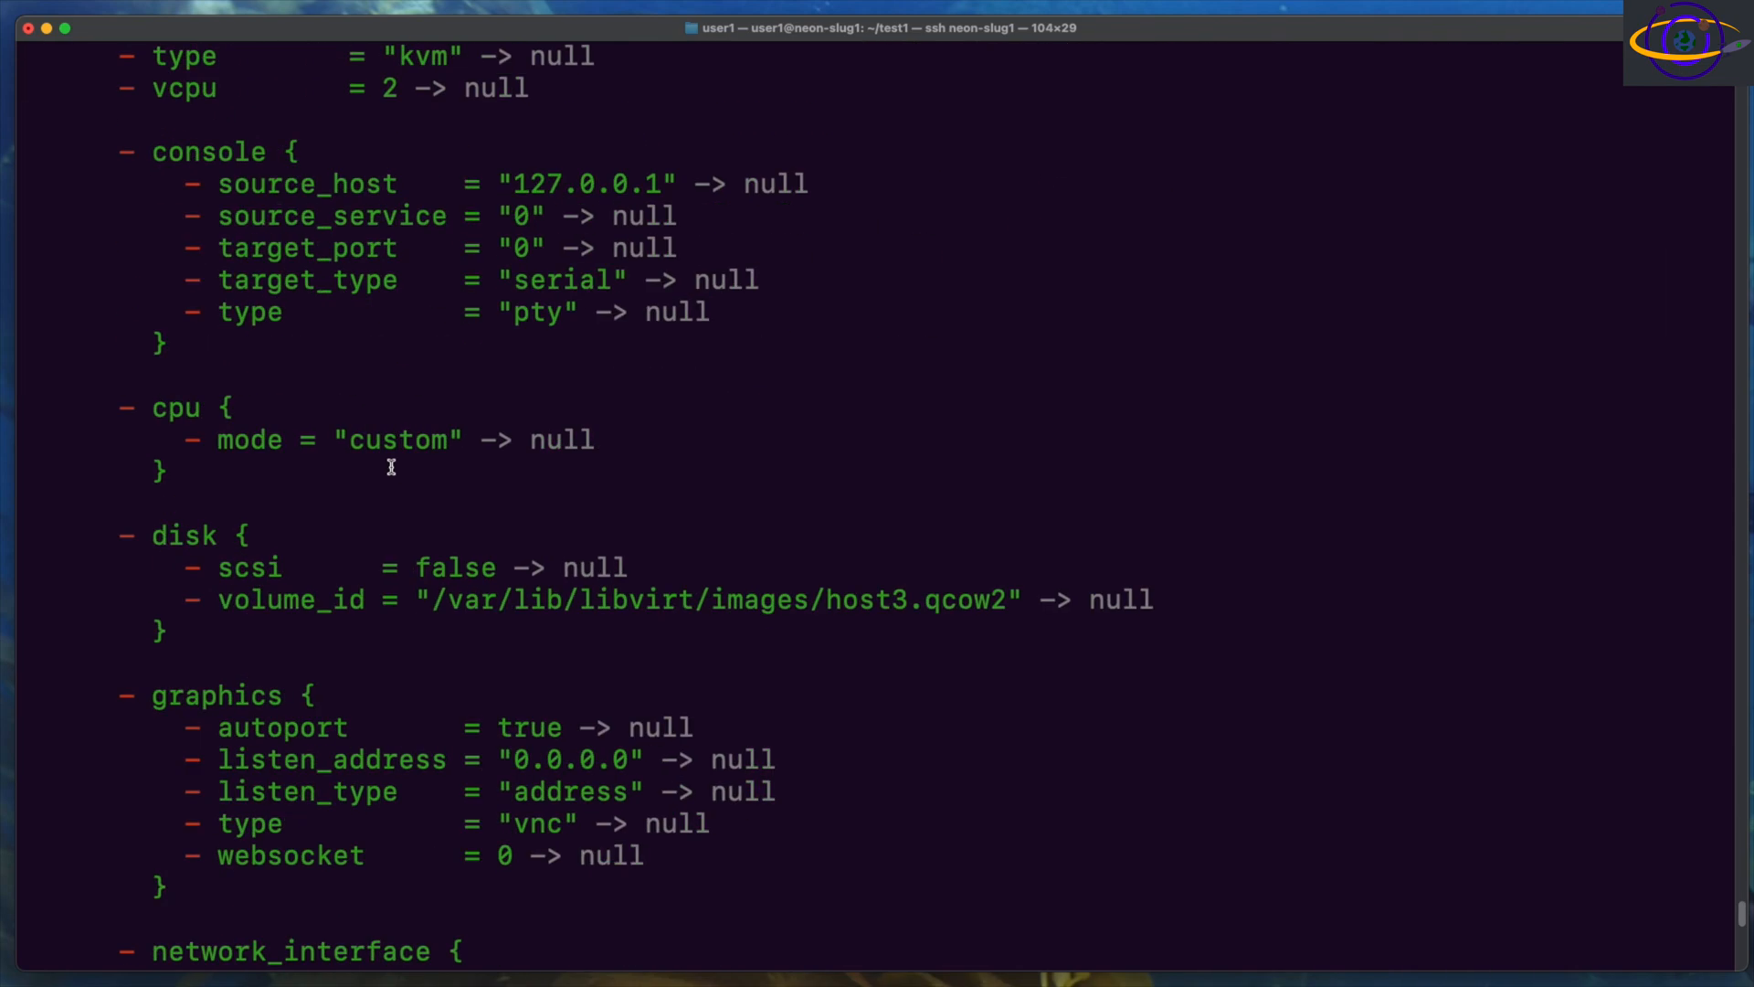
scroll("down", 3)
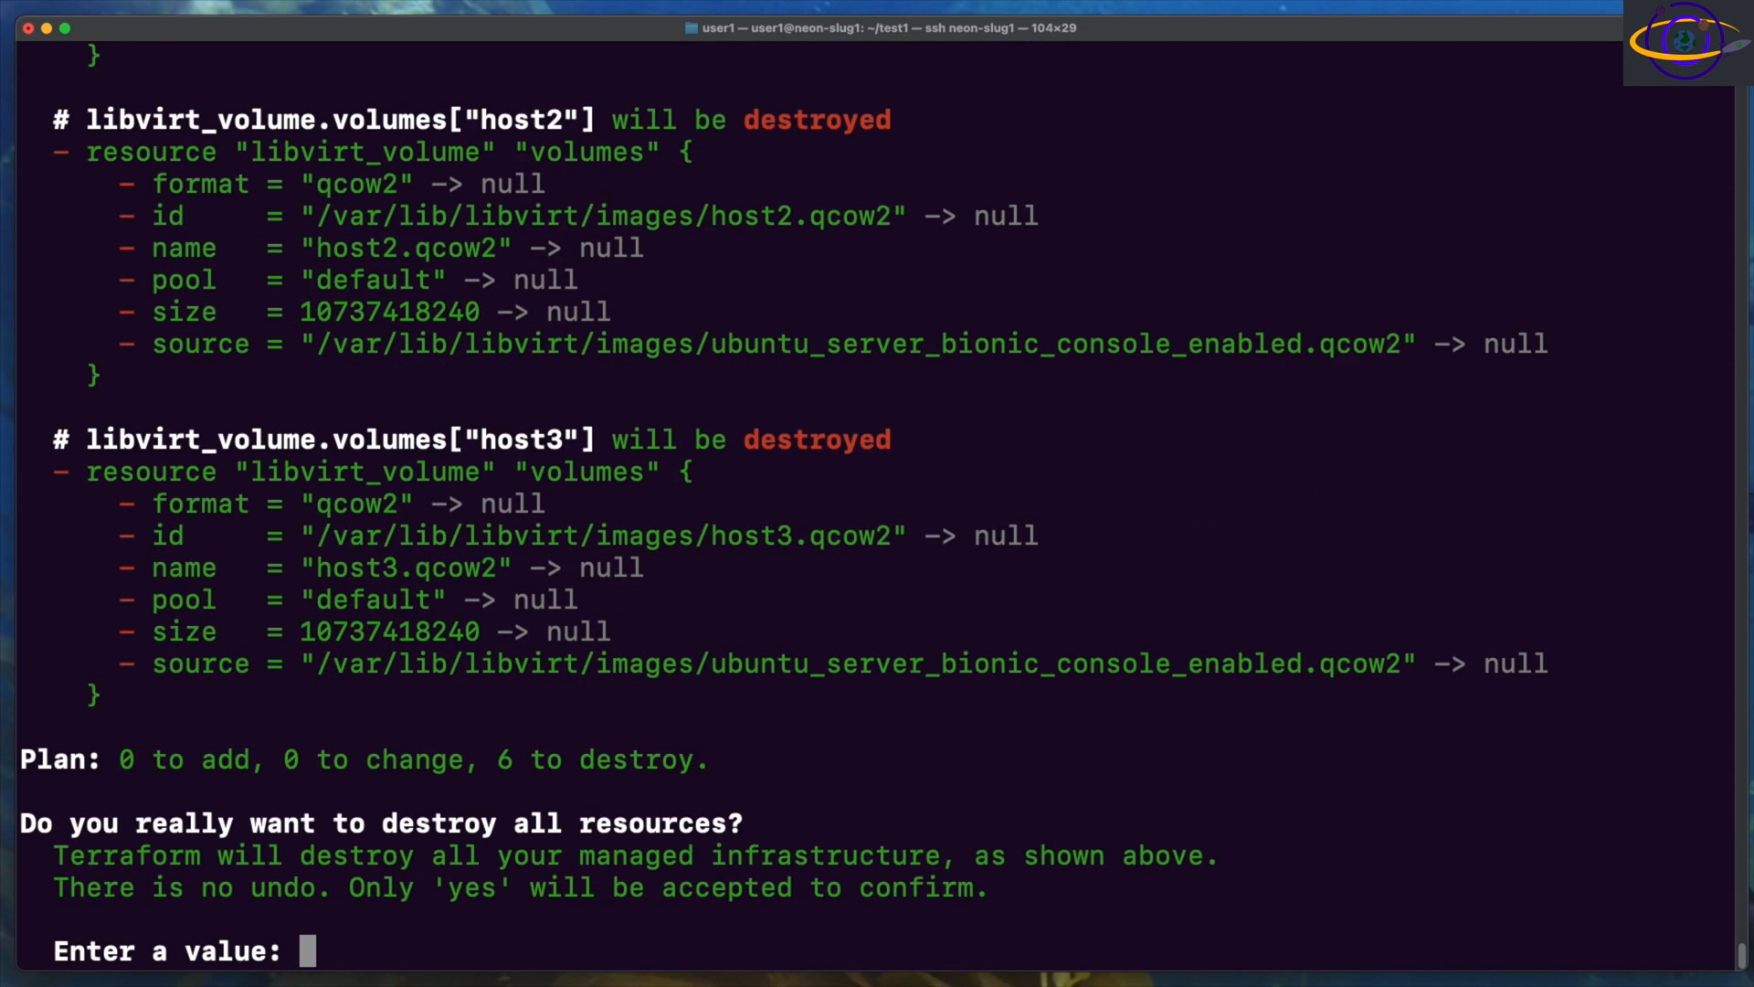
Step: Confirm the destroy with yes, then run virsh list --all to show no VMs remain
type("yes")
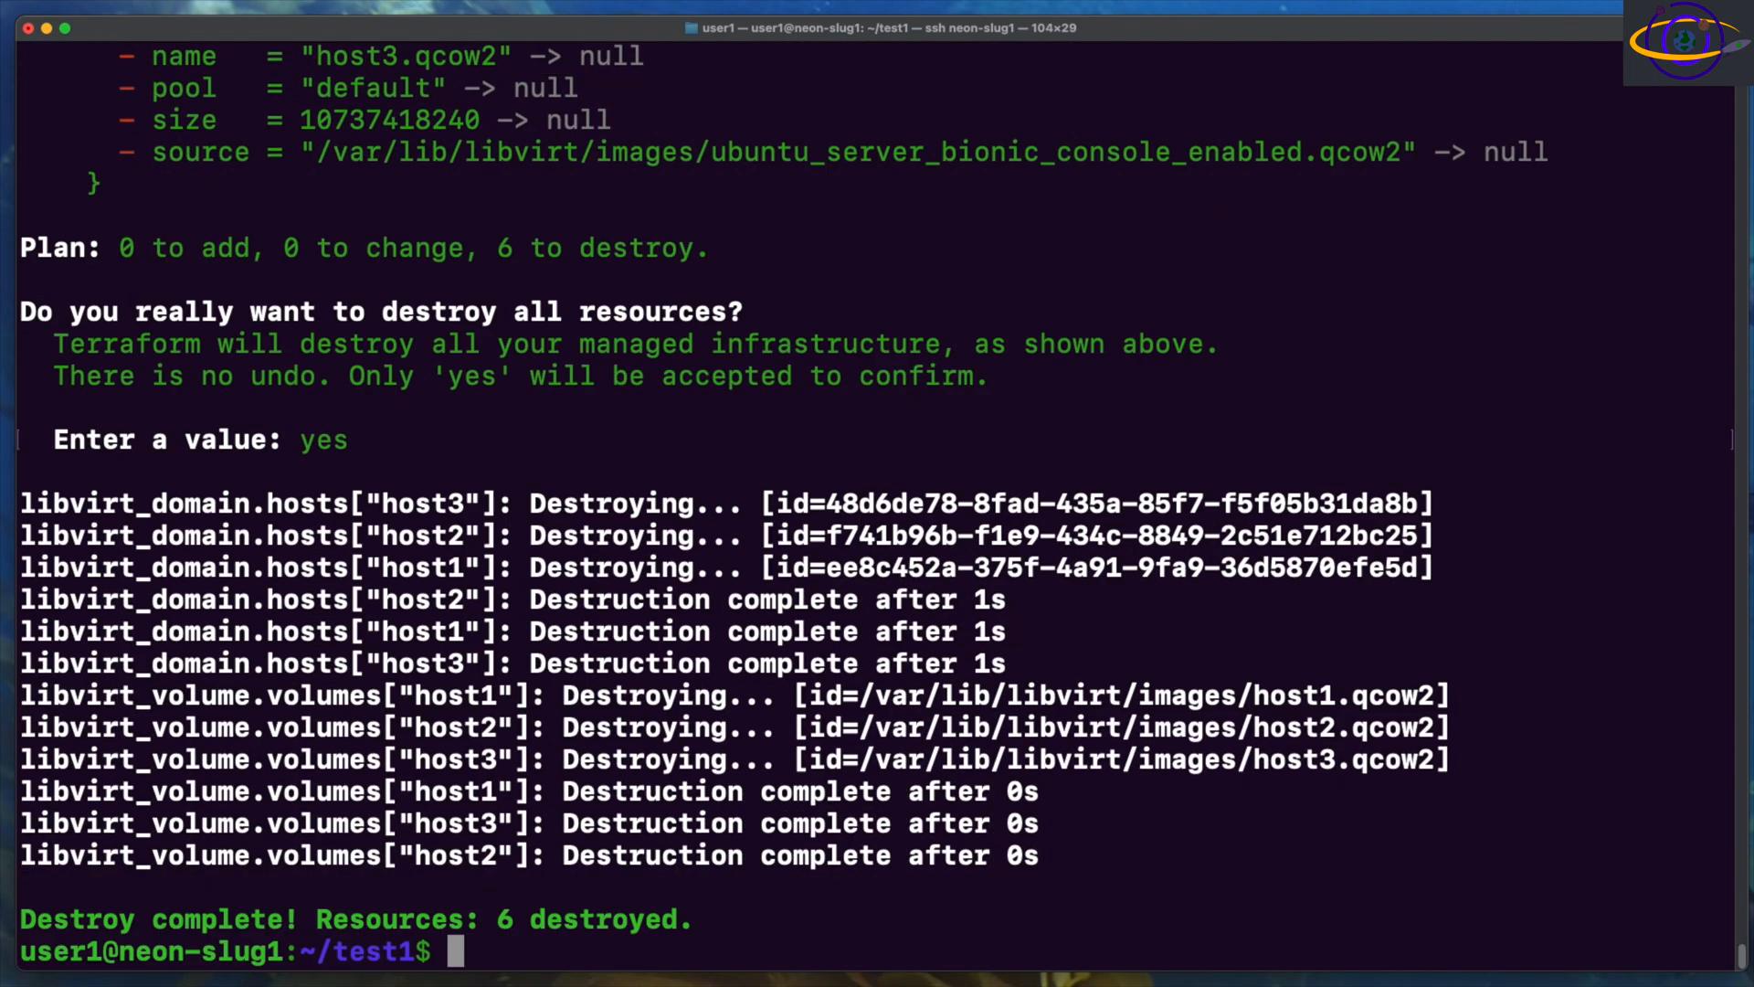
mouse_move(400, 464)
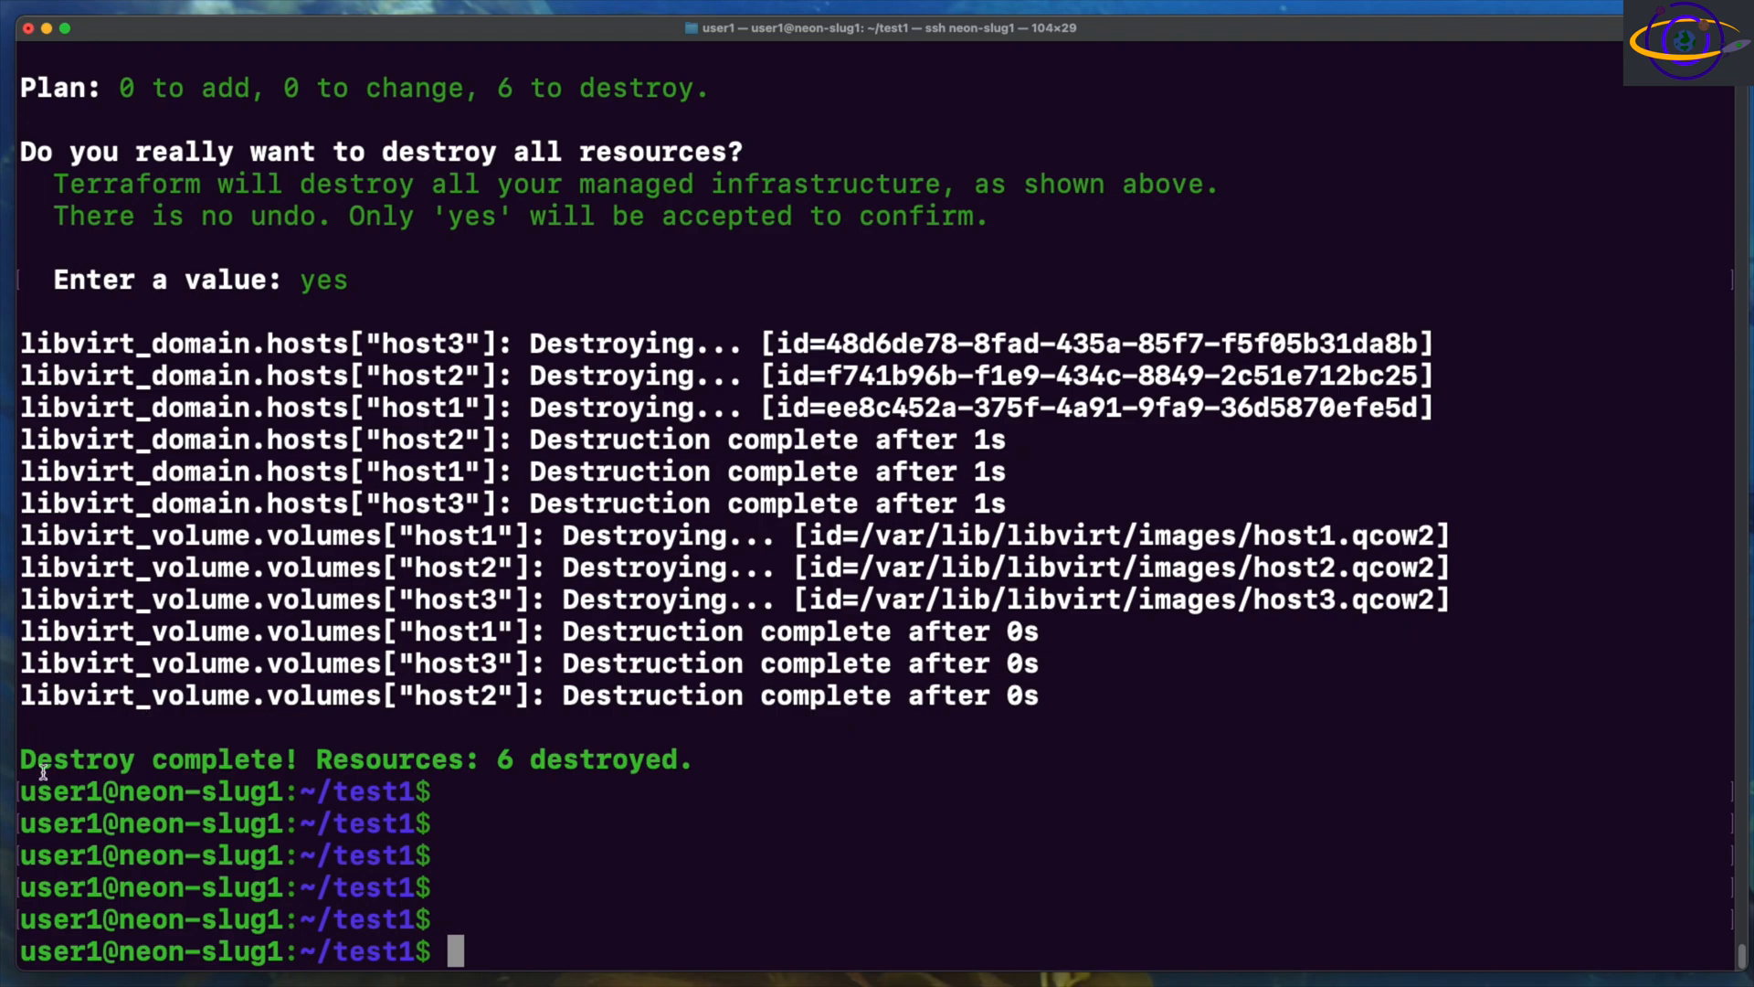
type("ssh 192.168.3.173")
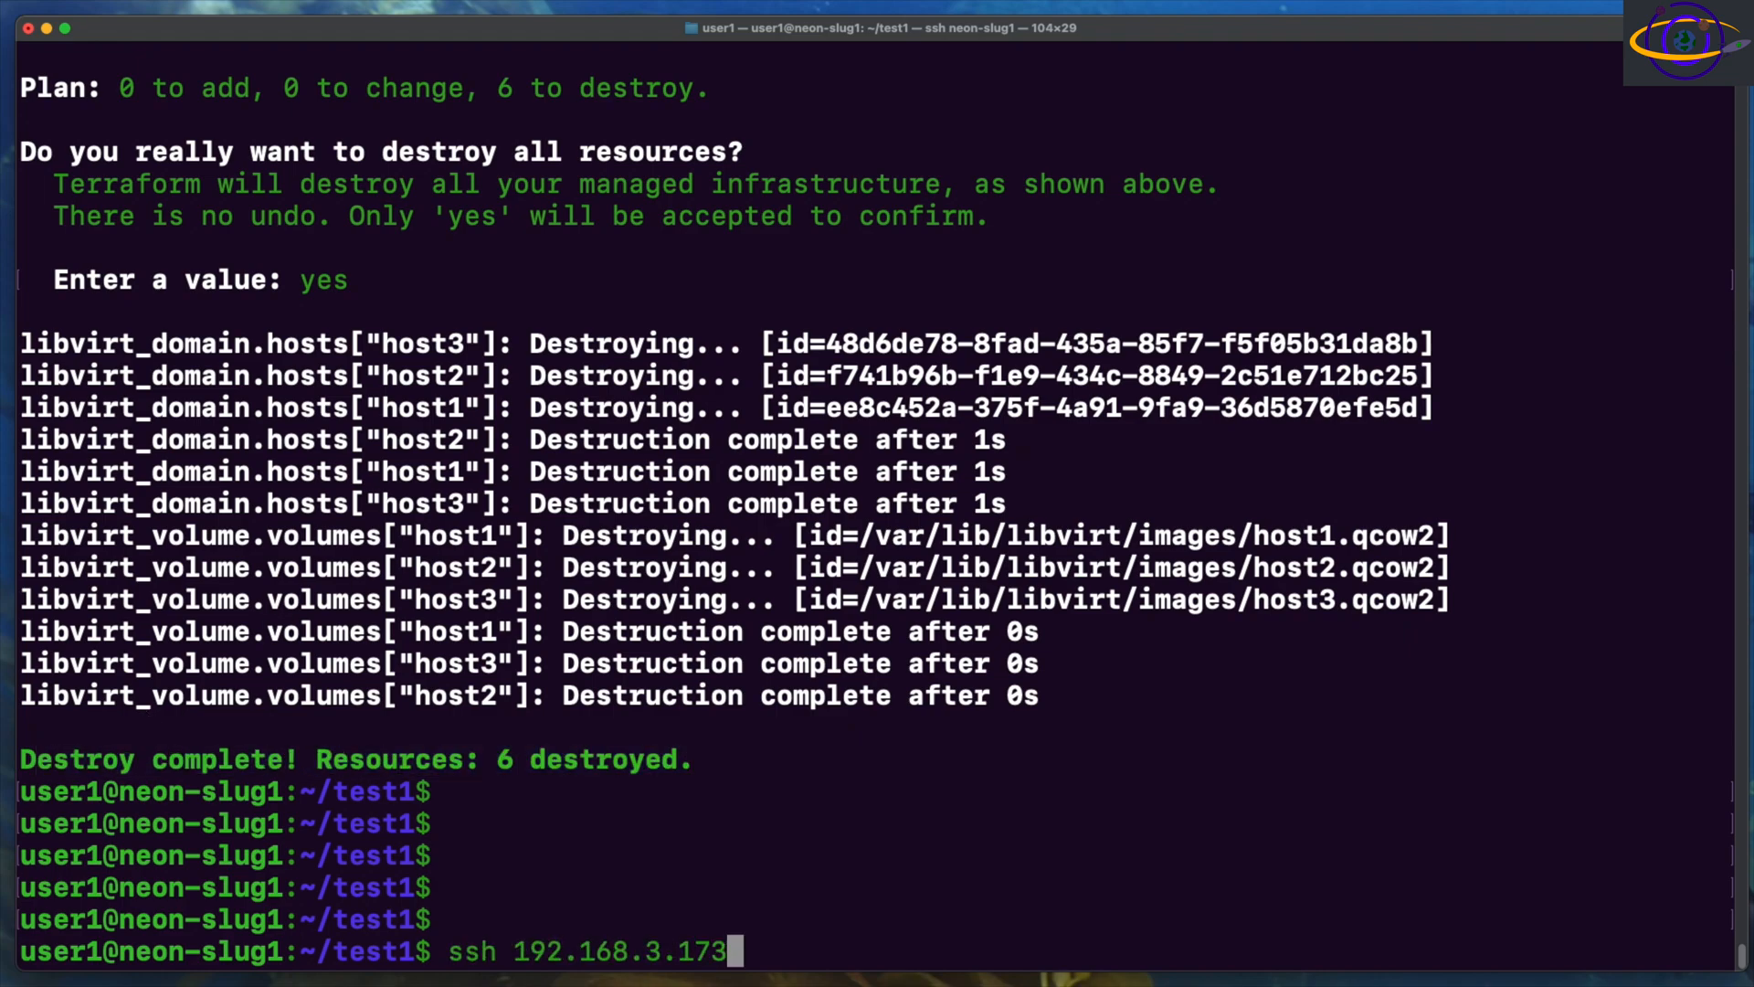
type("netstat -nptl")
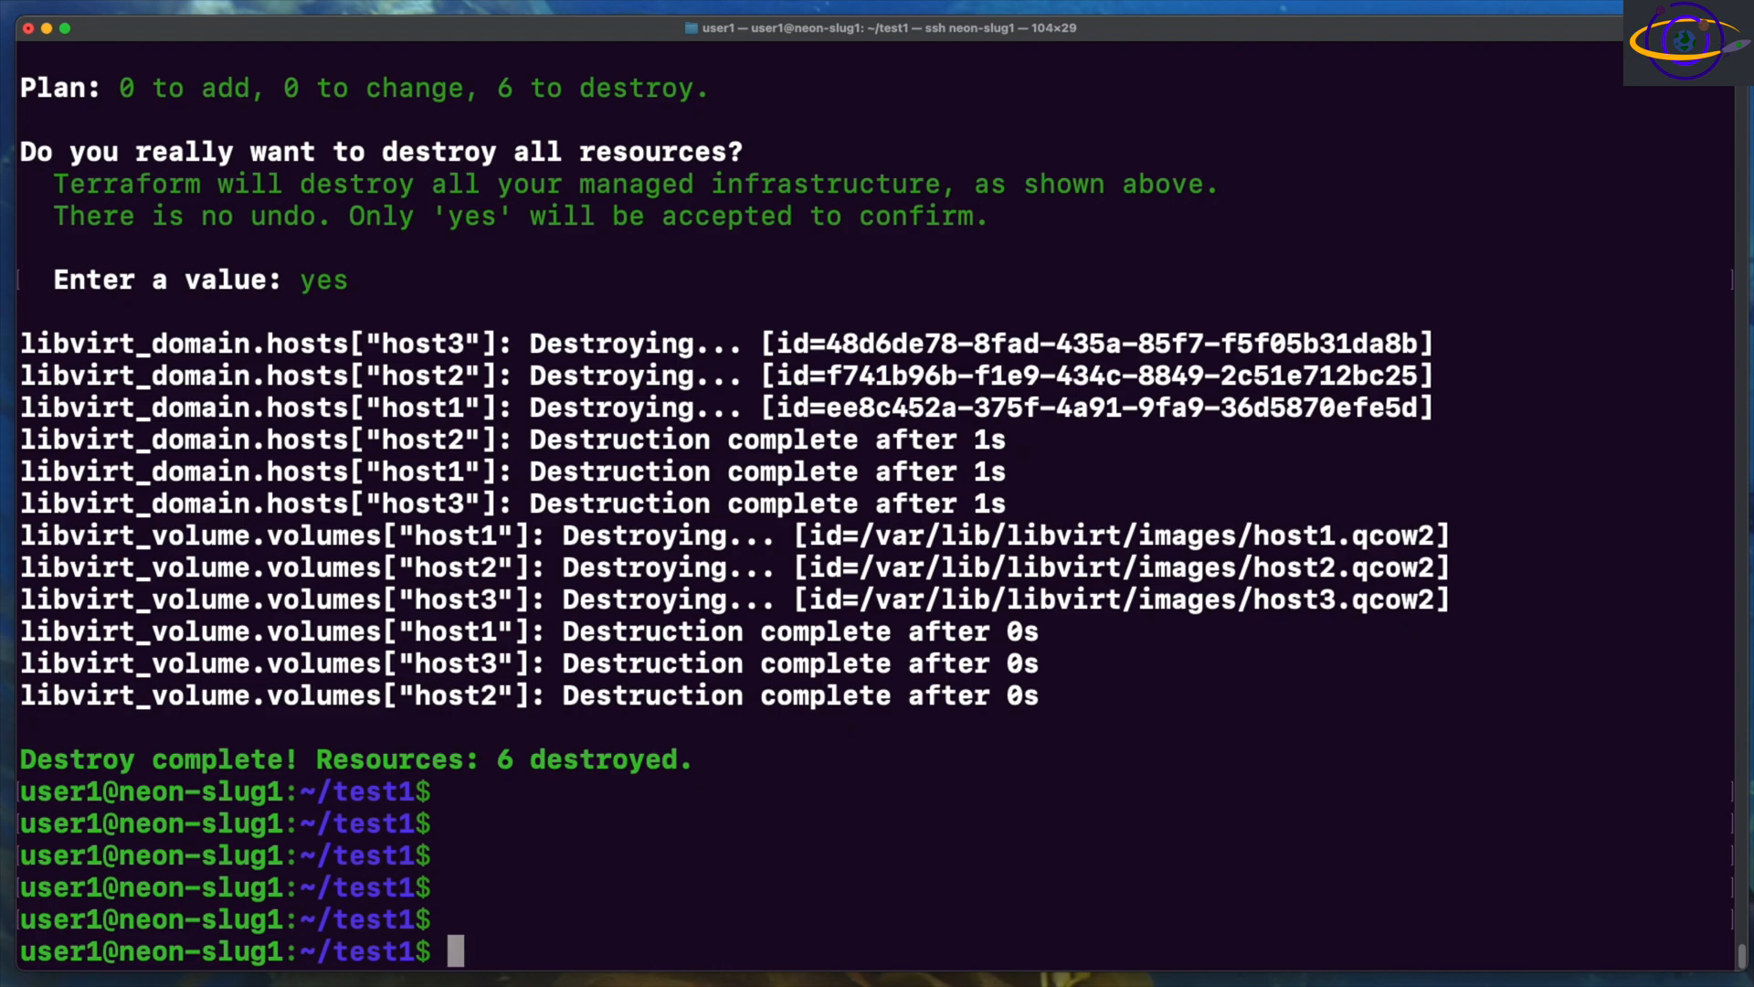
type("virsh li")
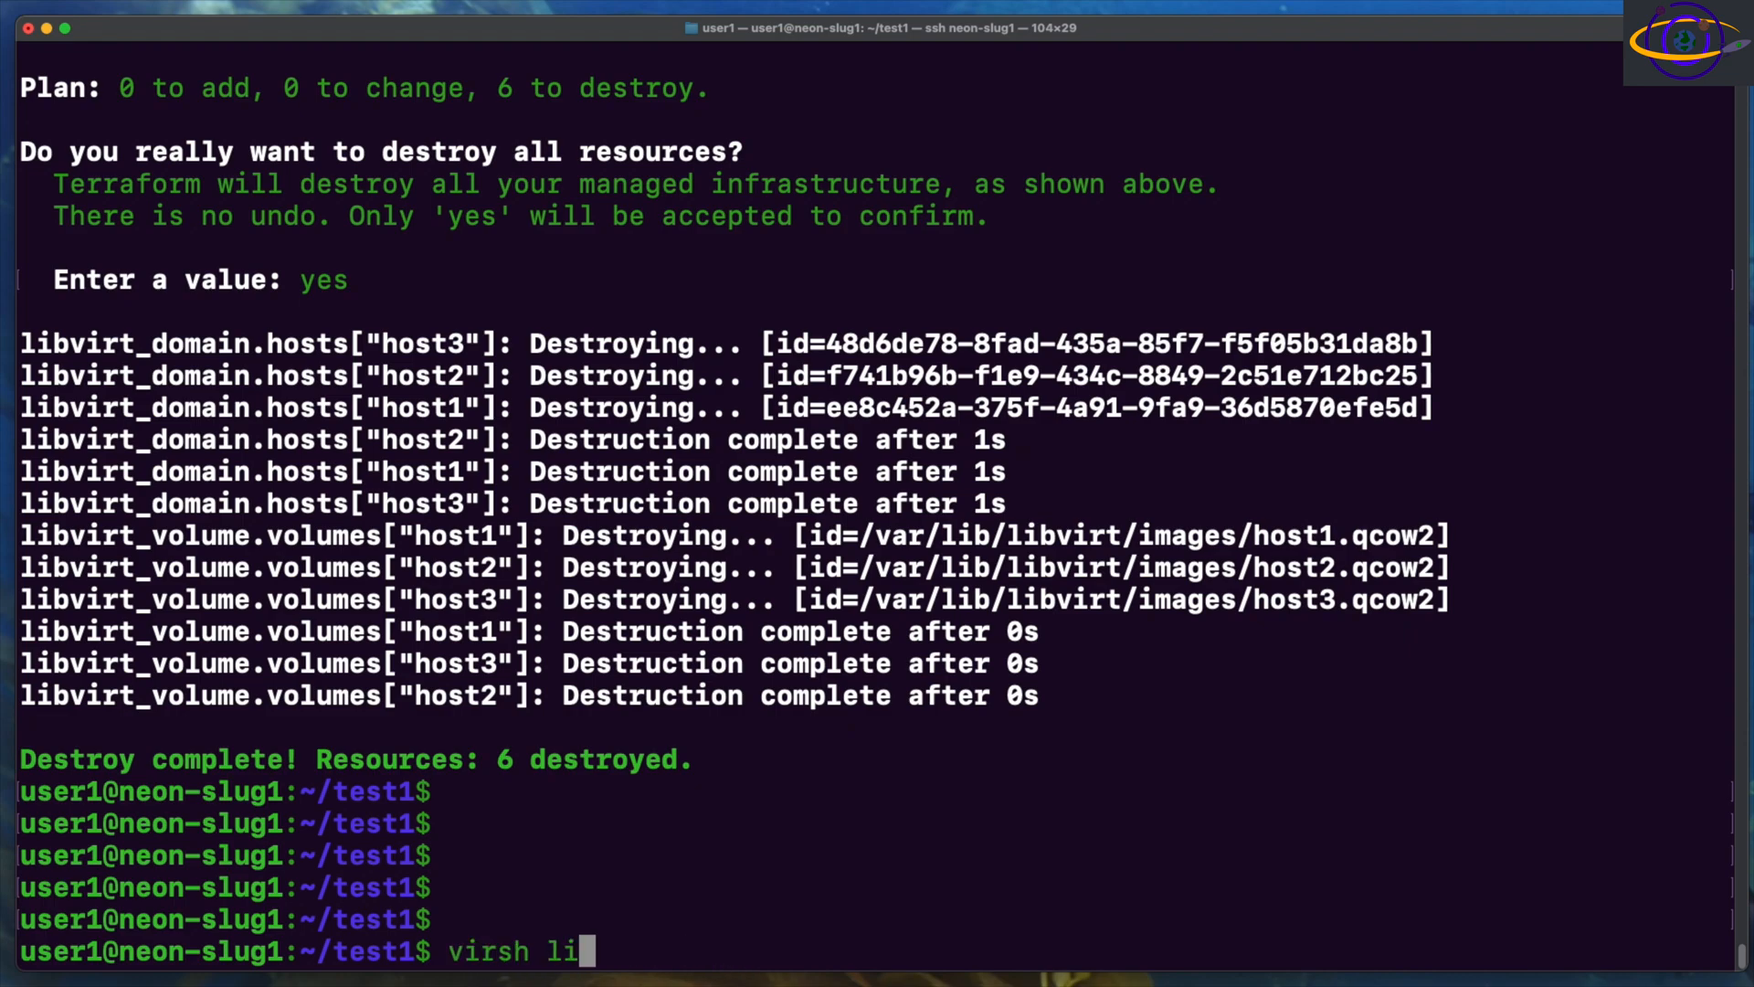
type("st -")
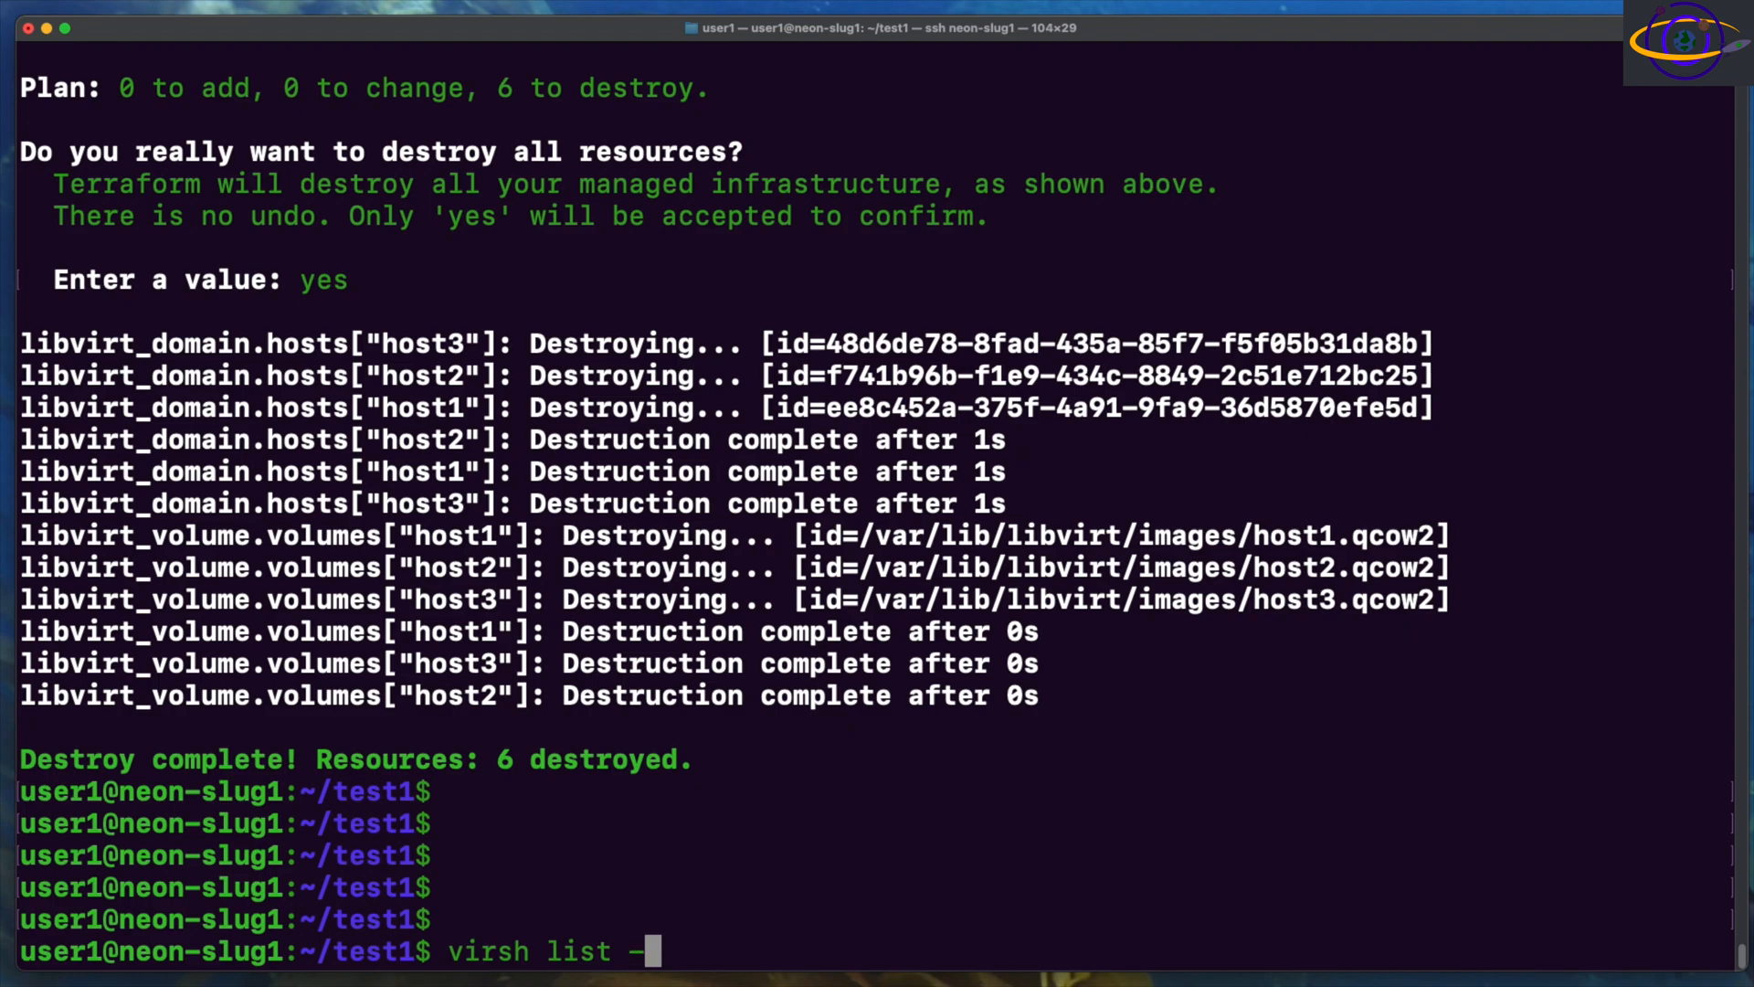
key("Return")
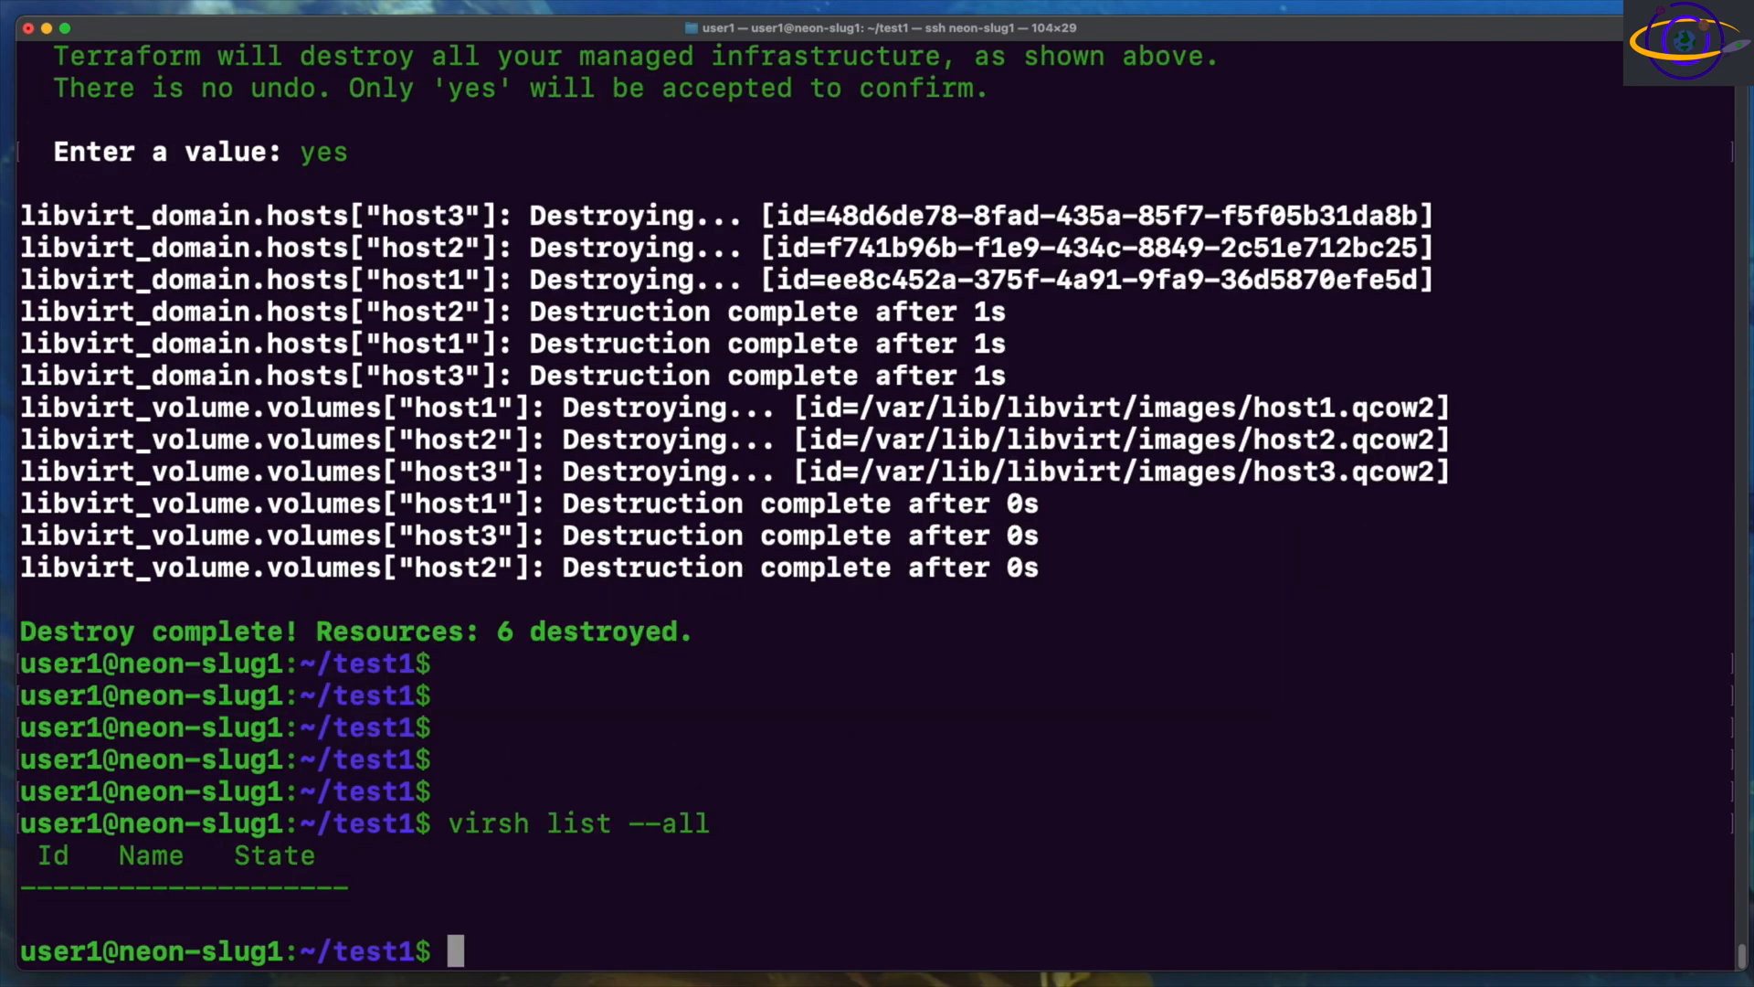
mouse_move(676, 744)
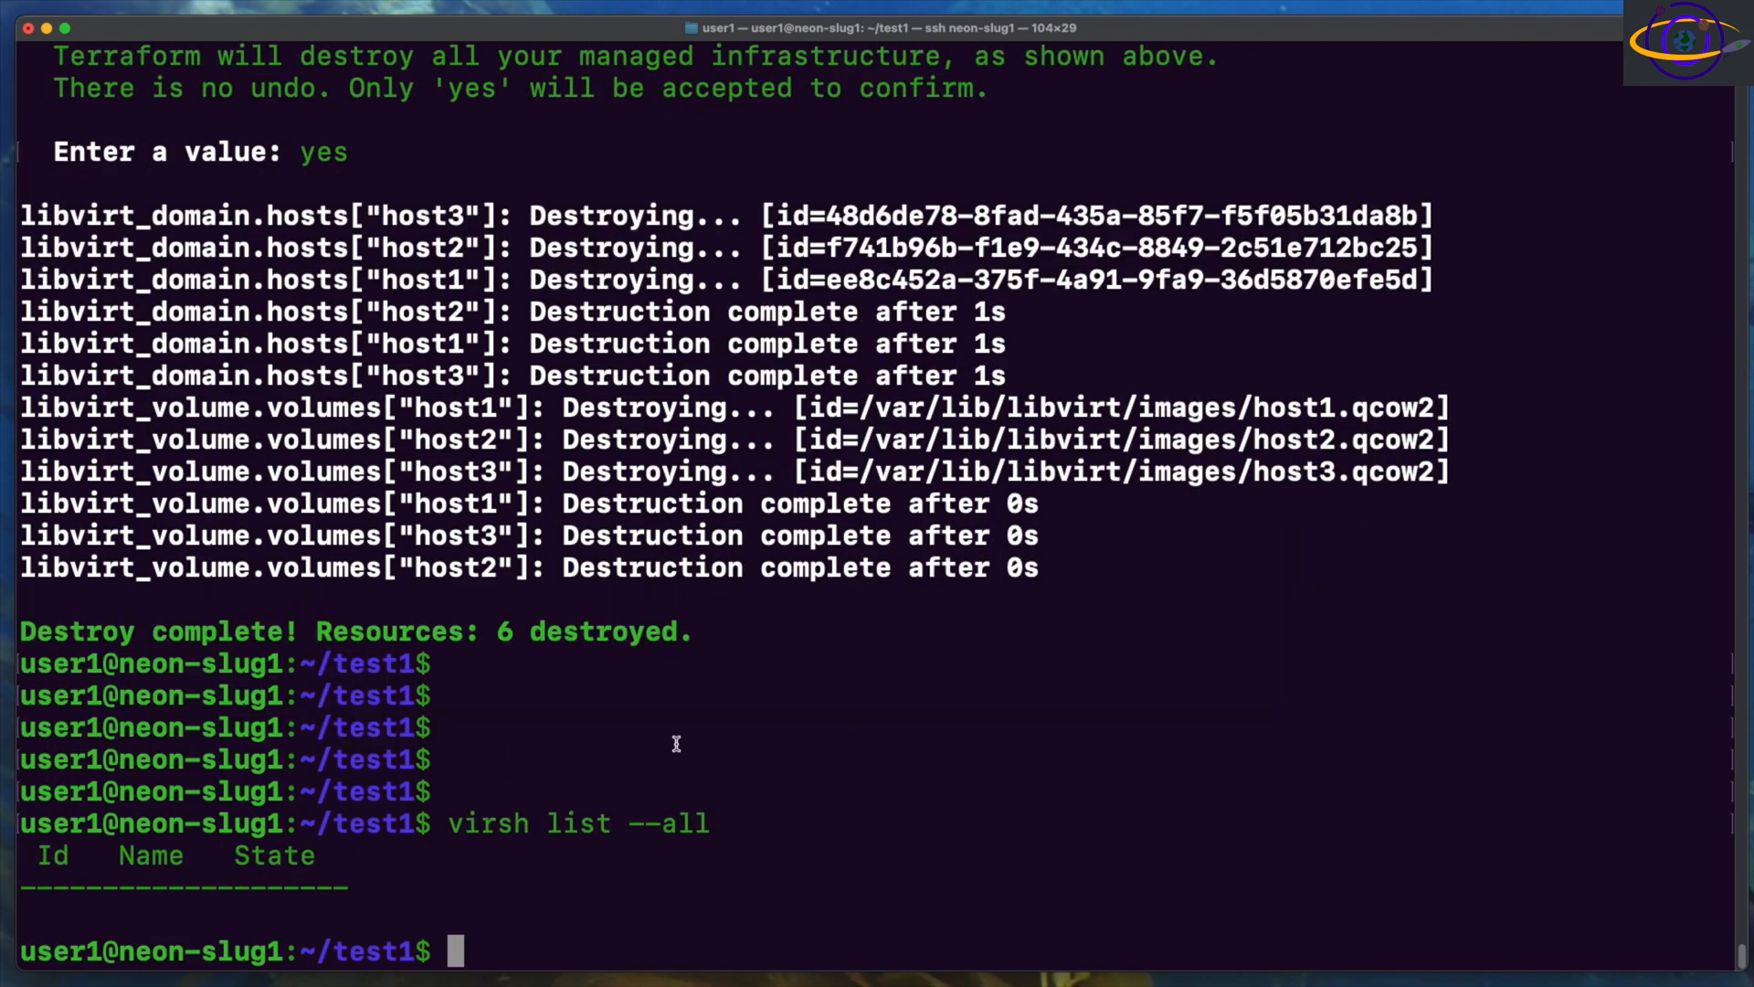